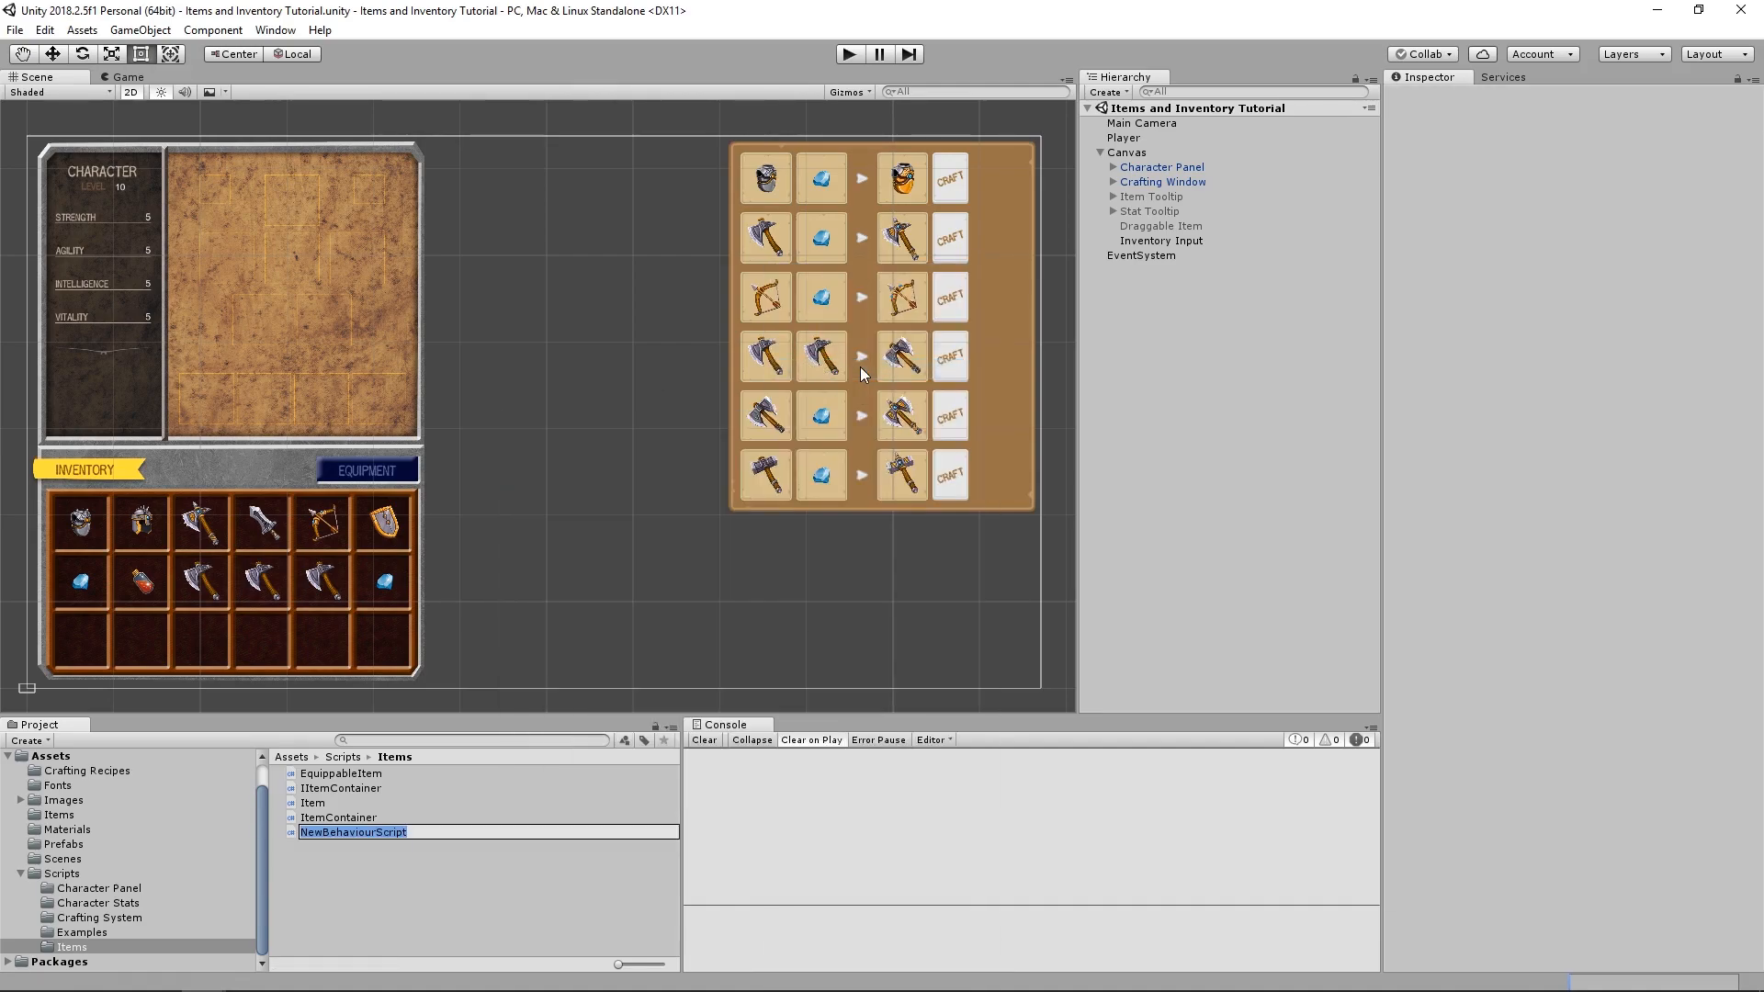
- Name the new script UsableItem in the Items scripts folder
{"action": "type", "text": "UsableItem"}
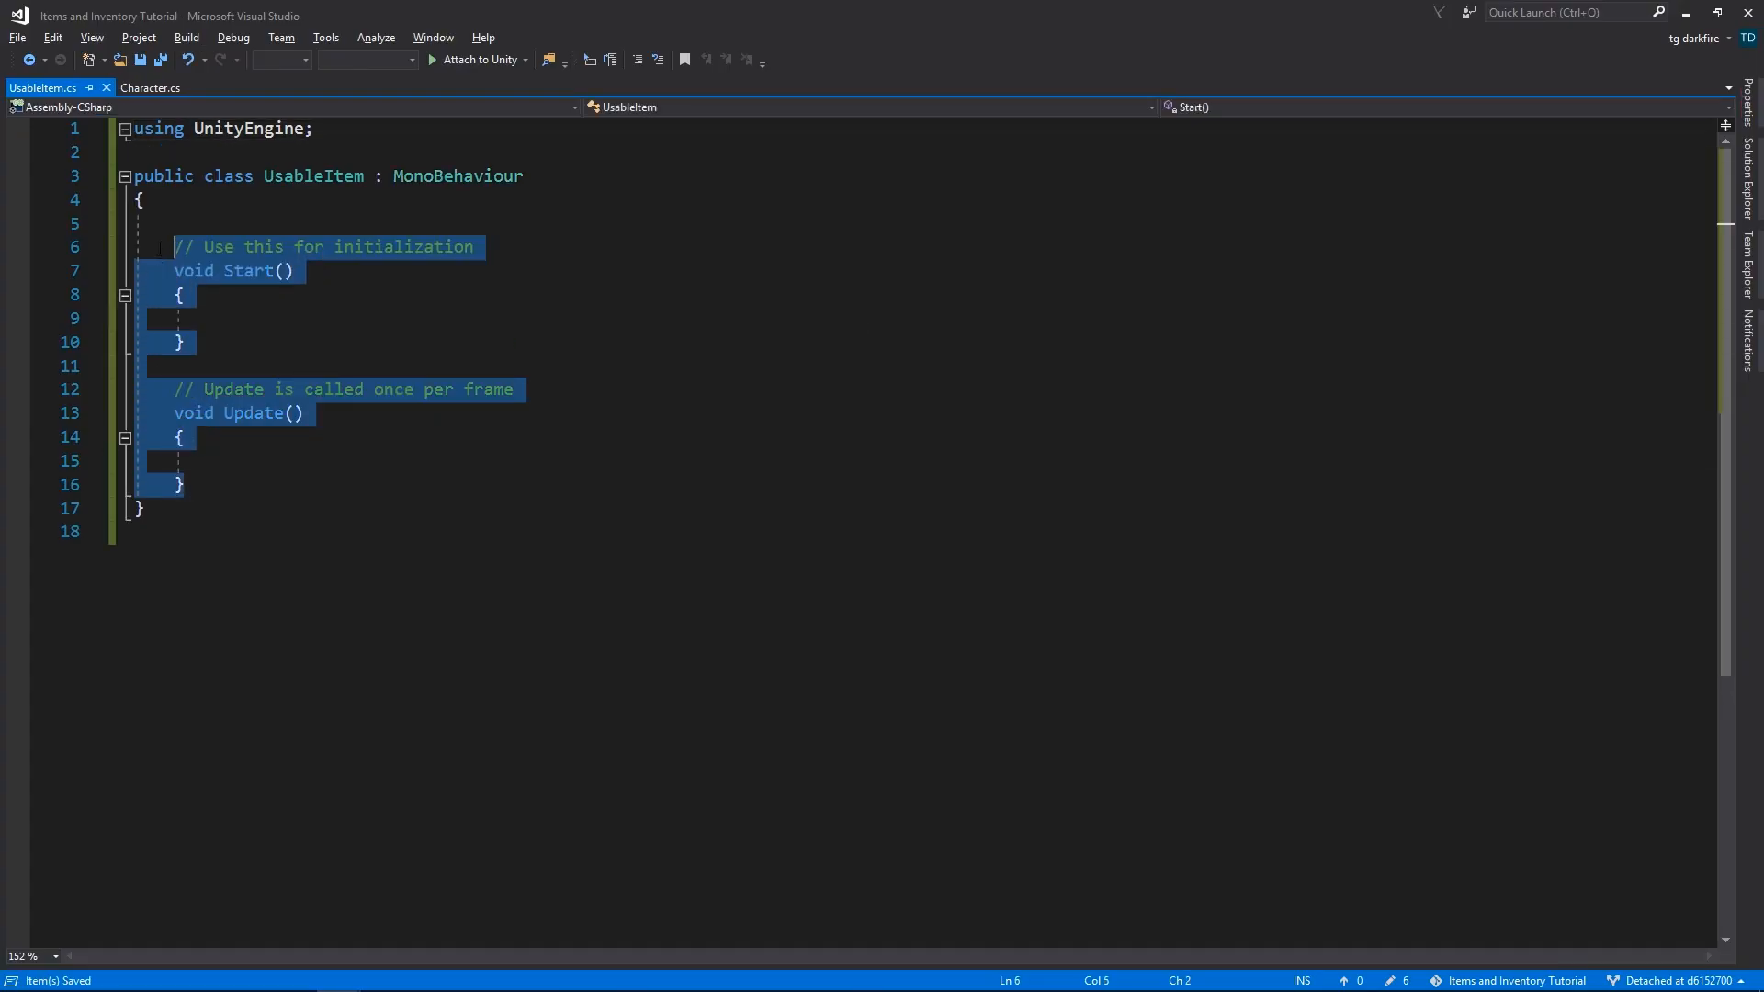
- Strip the Start/Update methods, derive UsableItem from Item and add a [CreateAssetMenu] attribute
{"action": "key", "text": "Delete"}
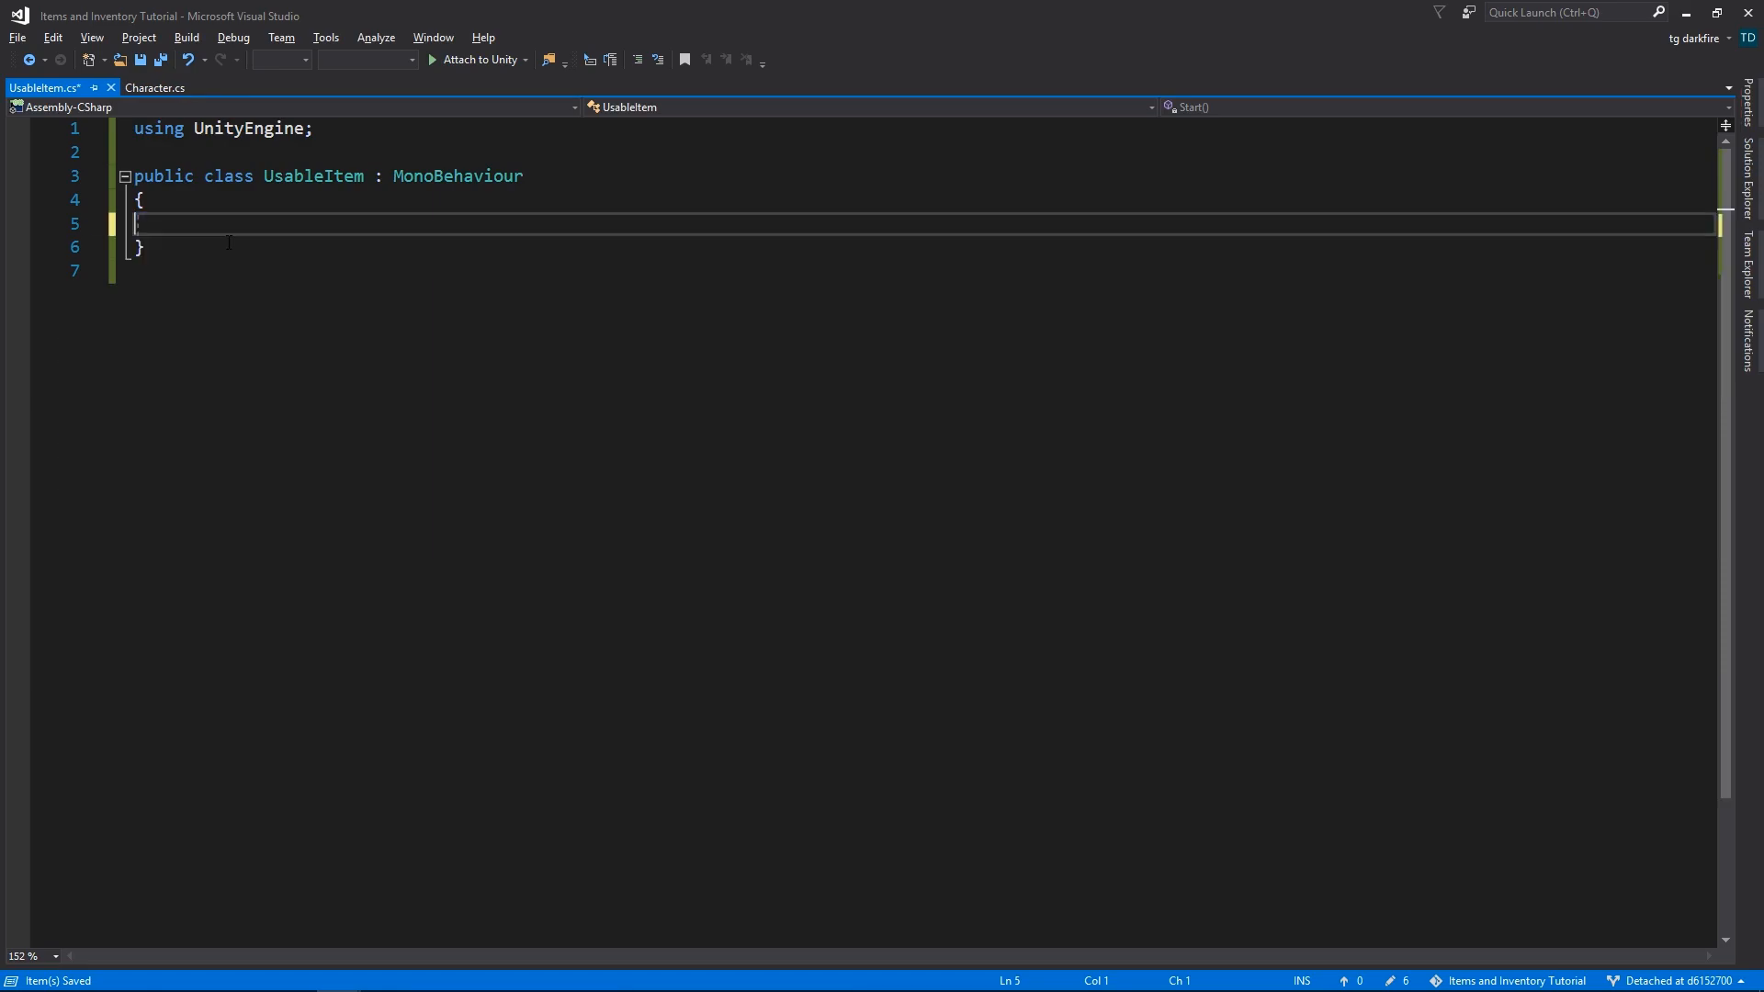
{"action": "double_click", "coordinate": [457, 176]}
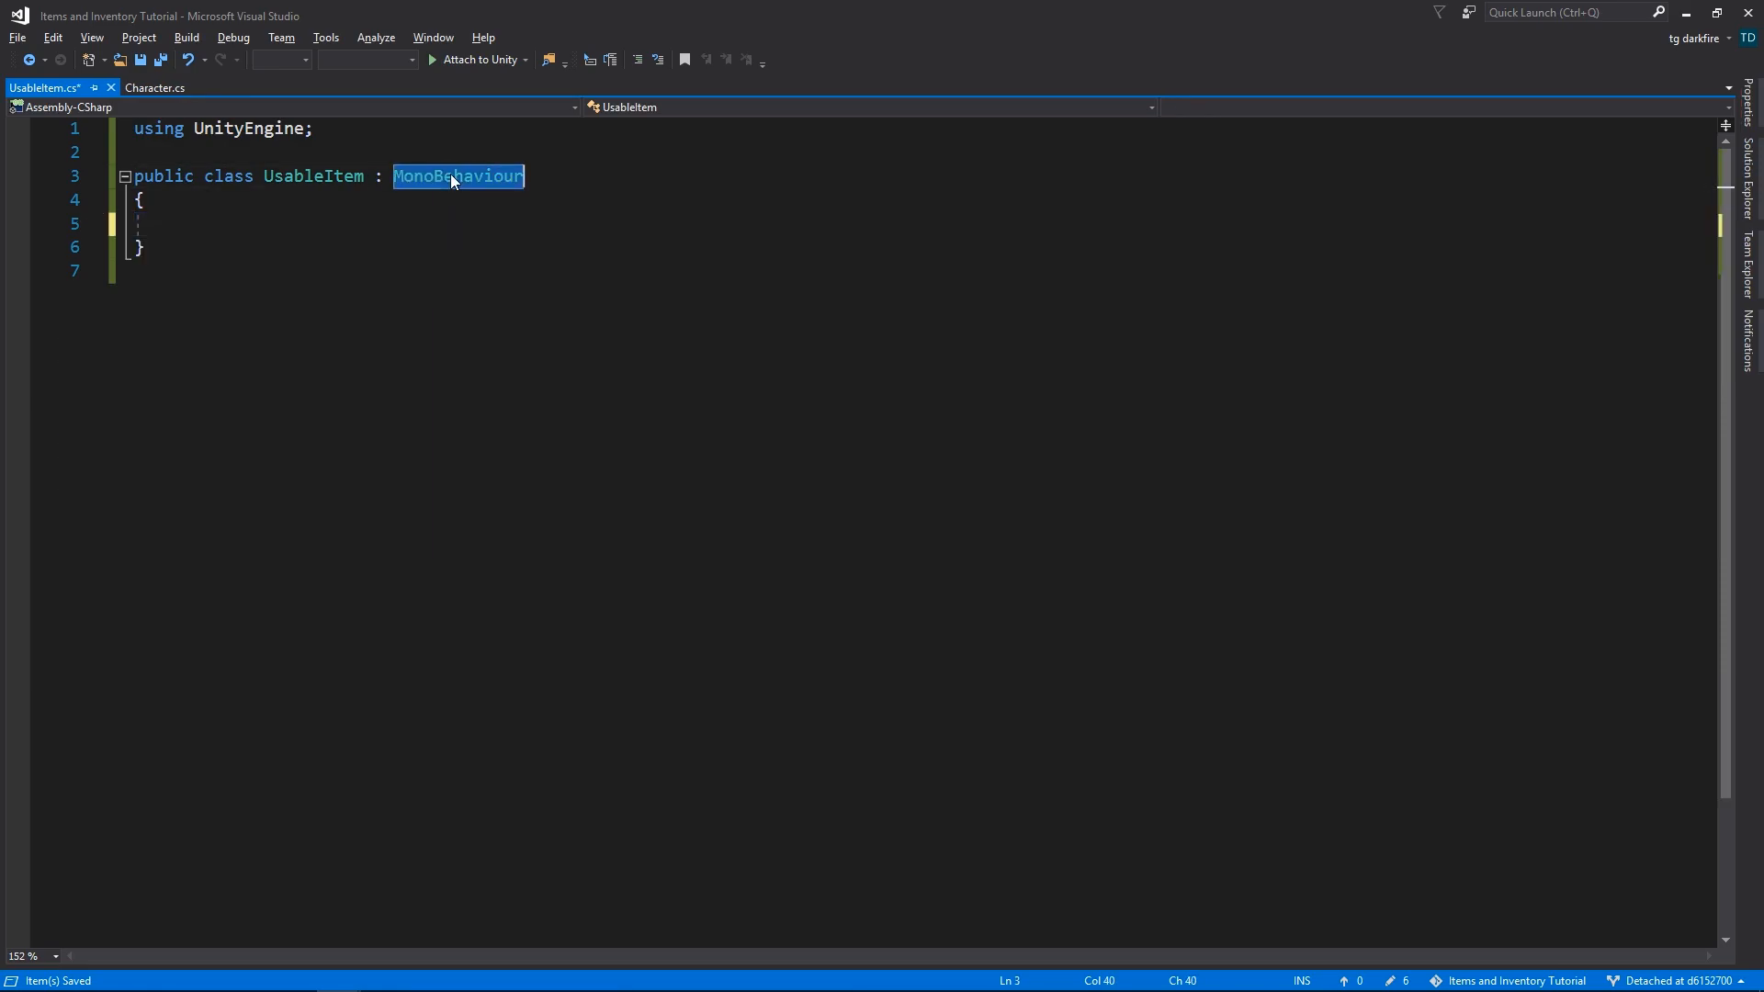
{"action": "type", "text": "Item"}
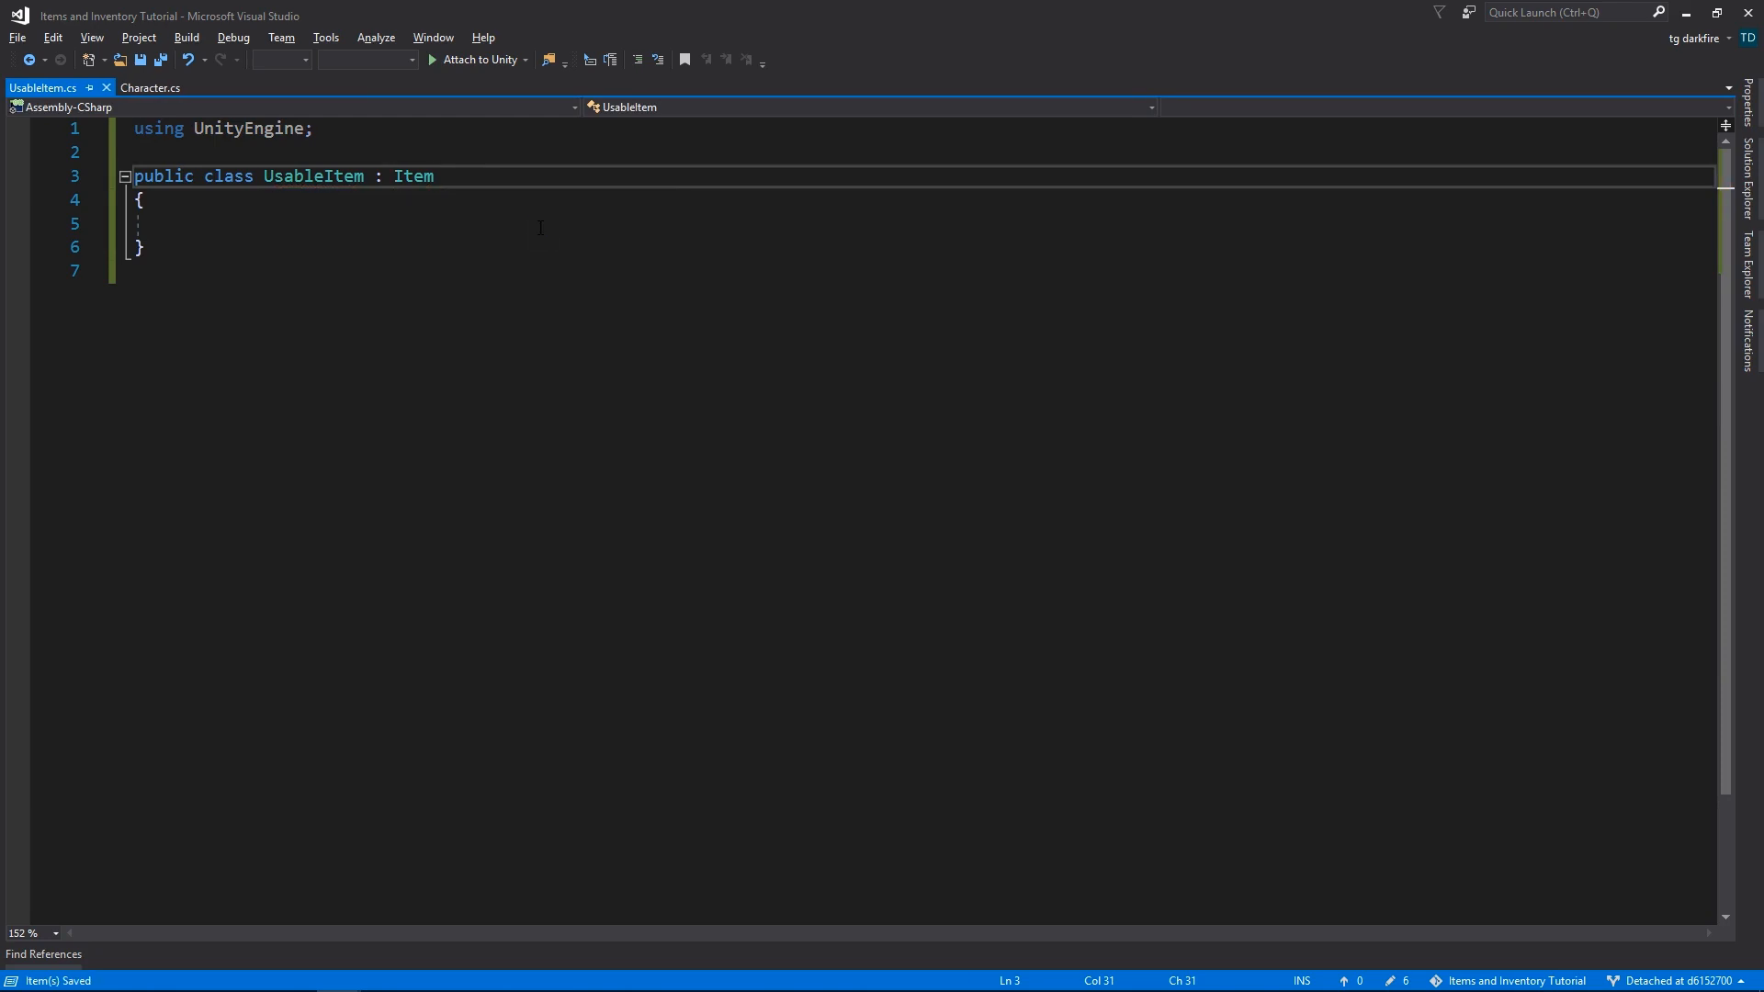
{"action": "key", "text": "Enter"}
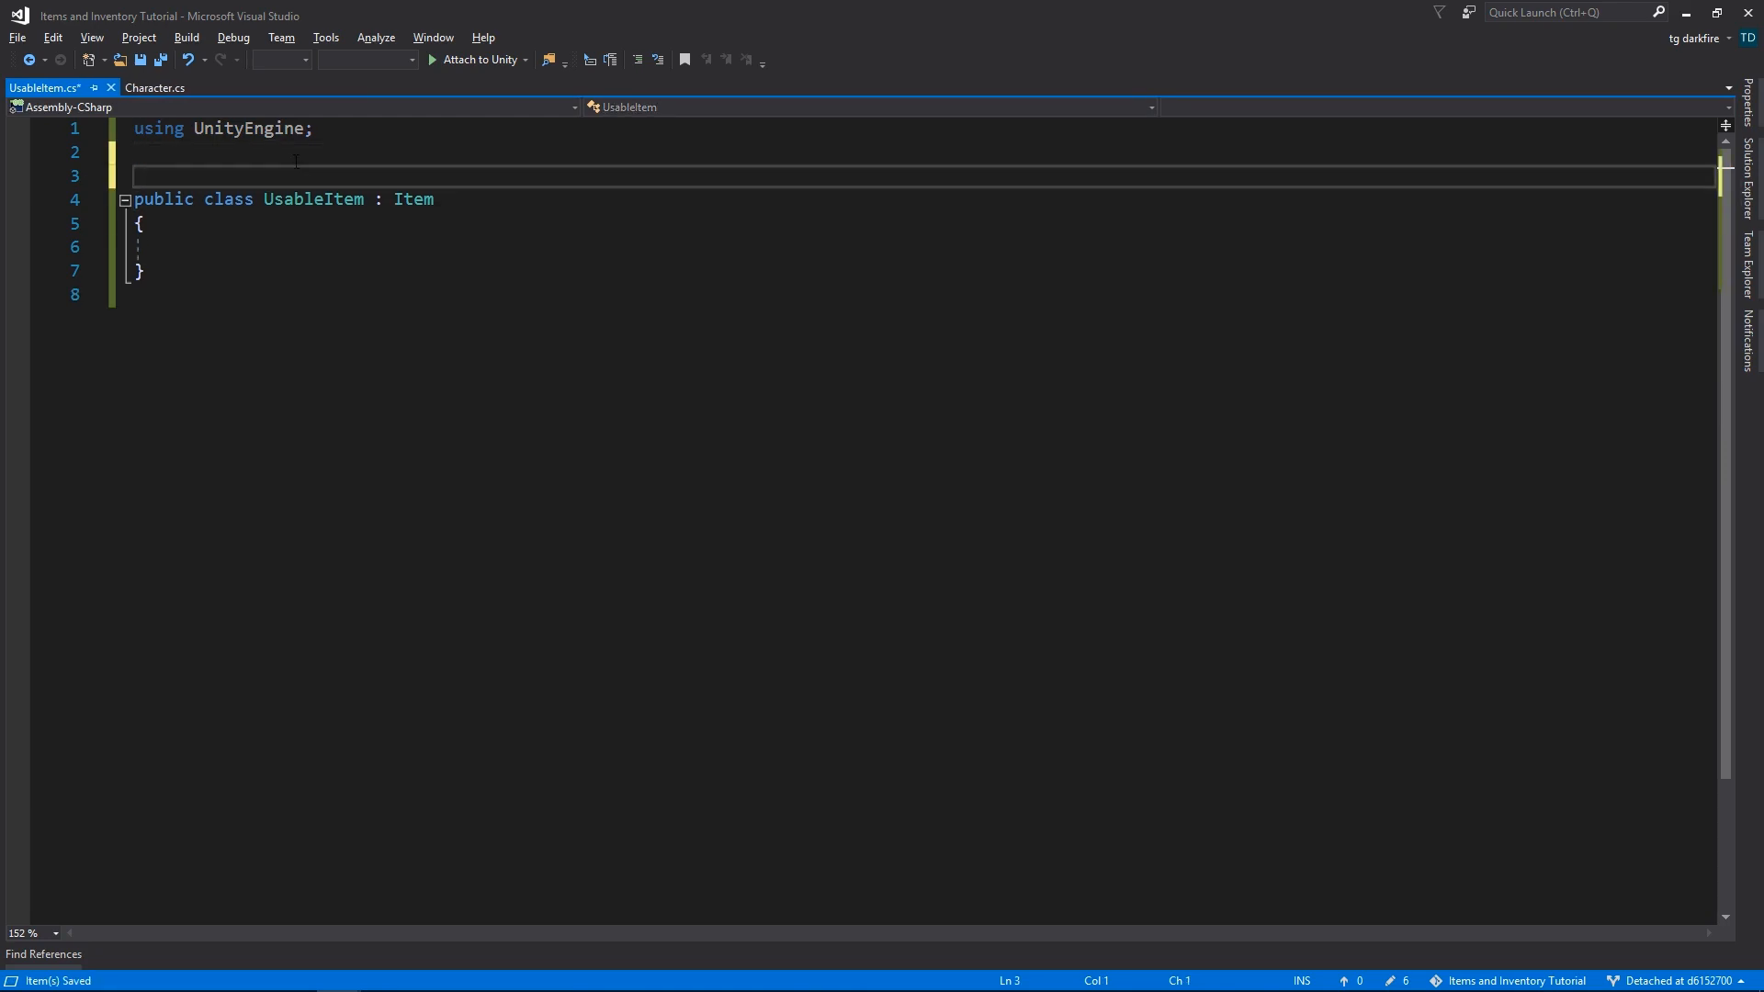
{"action": "type", "text": "[CreateAssetMenu]"}
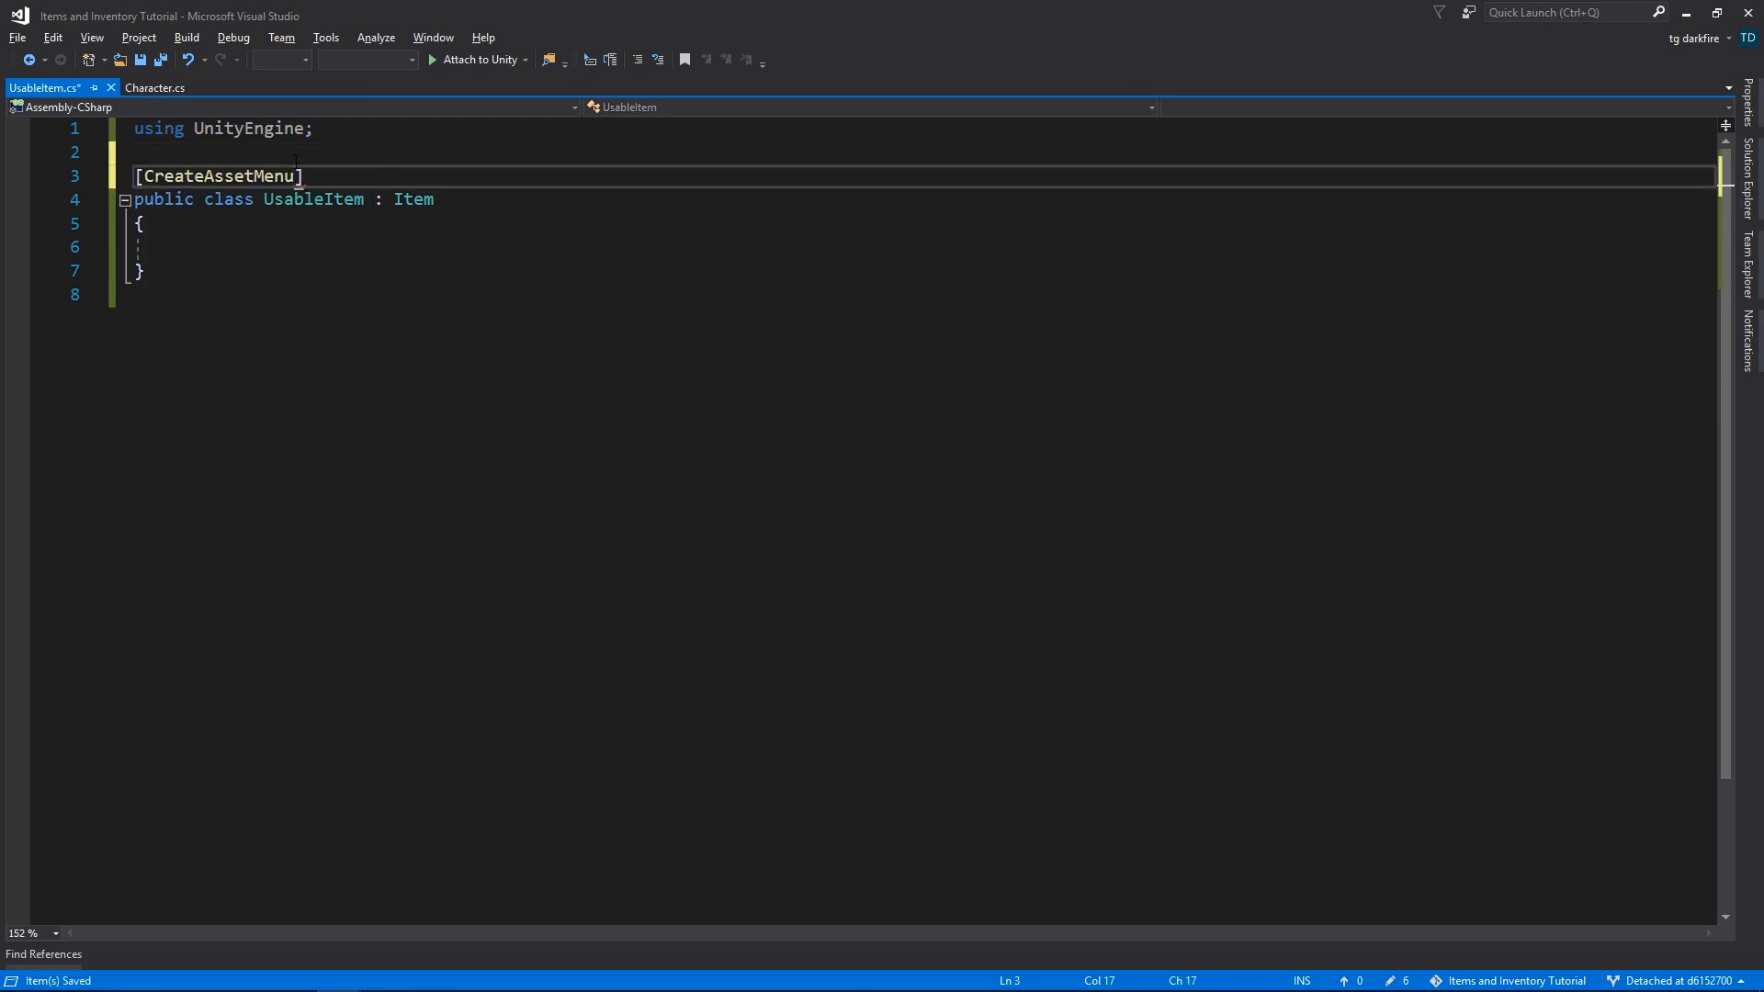
- Add a public virtual Use(Character) method and a public bool IsConsumable flag
{"action": "type", "text": "public virtual void Use("}
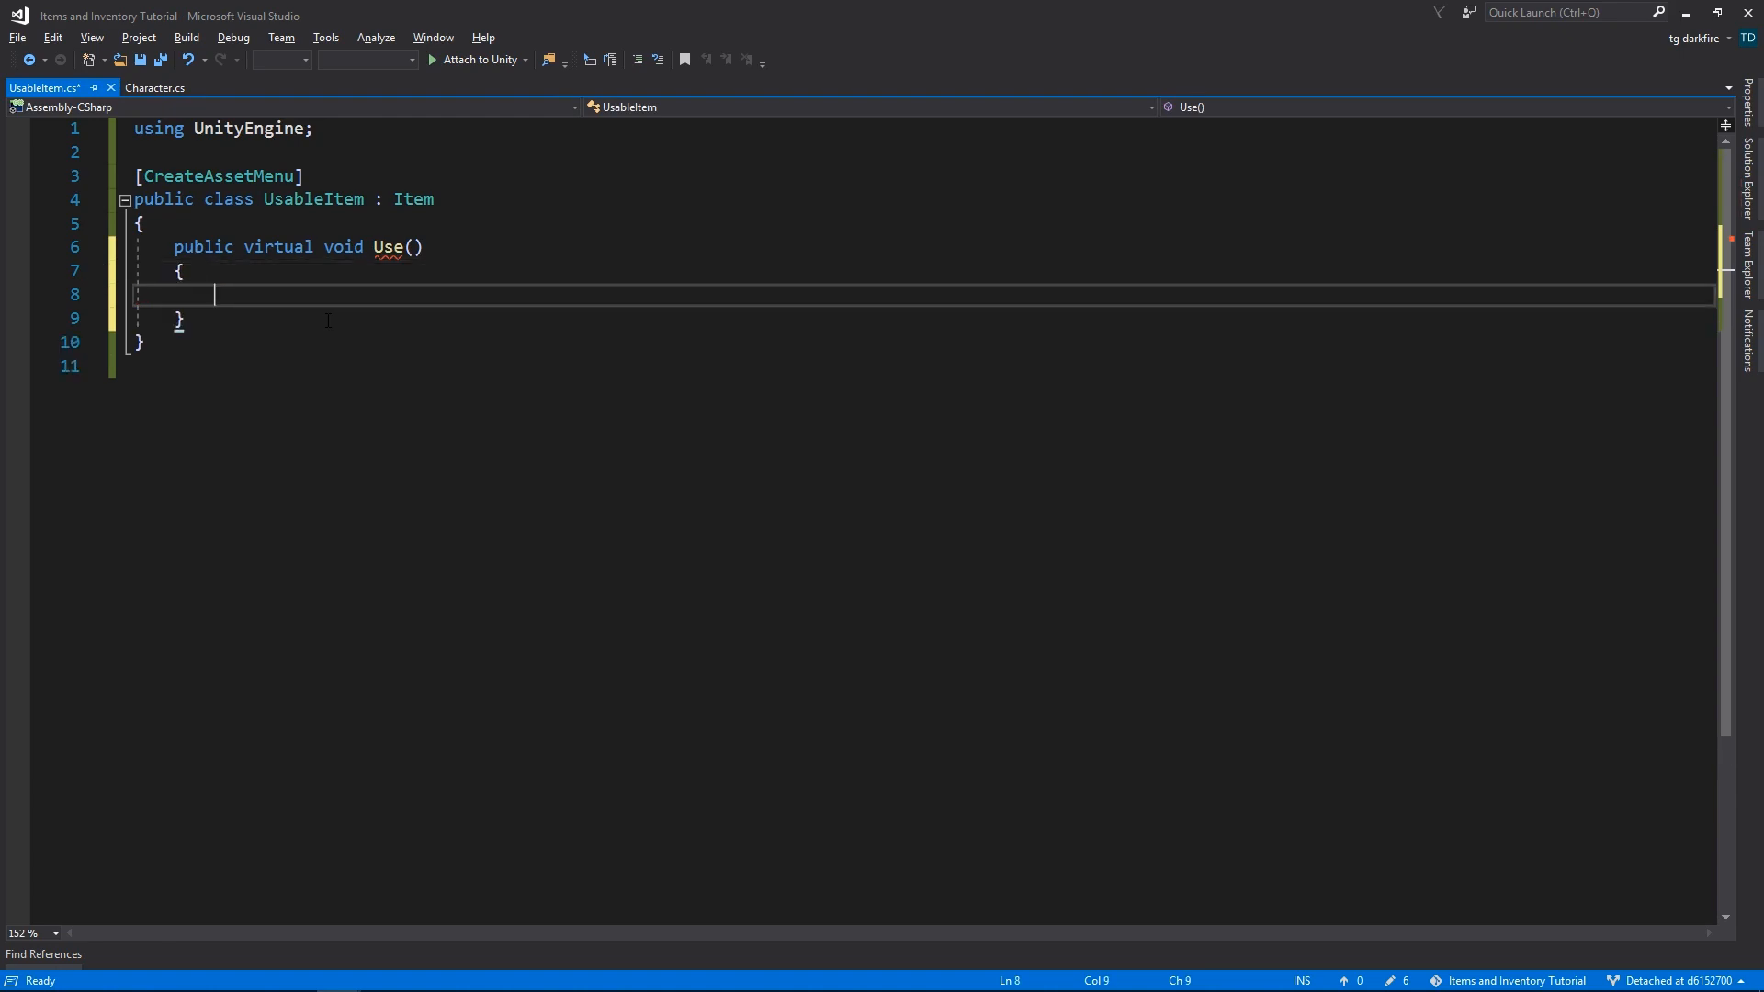
{"action": "left_click", "coordinate": [417, 246]}
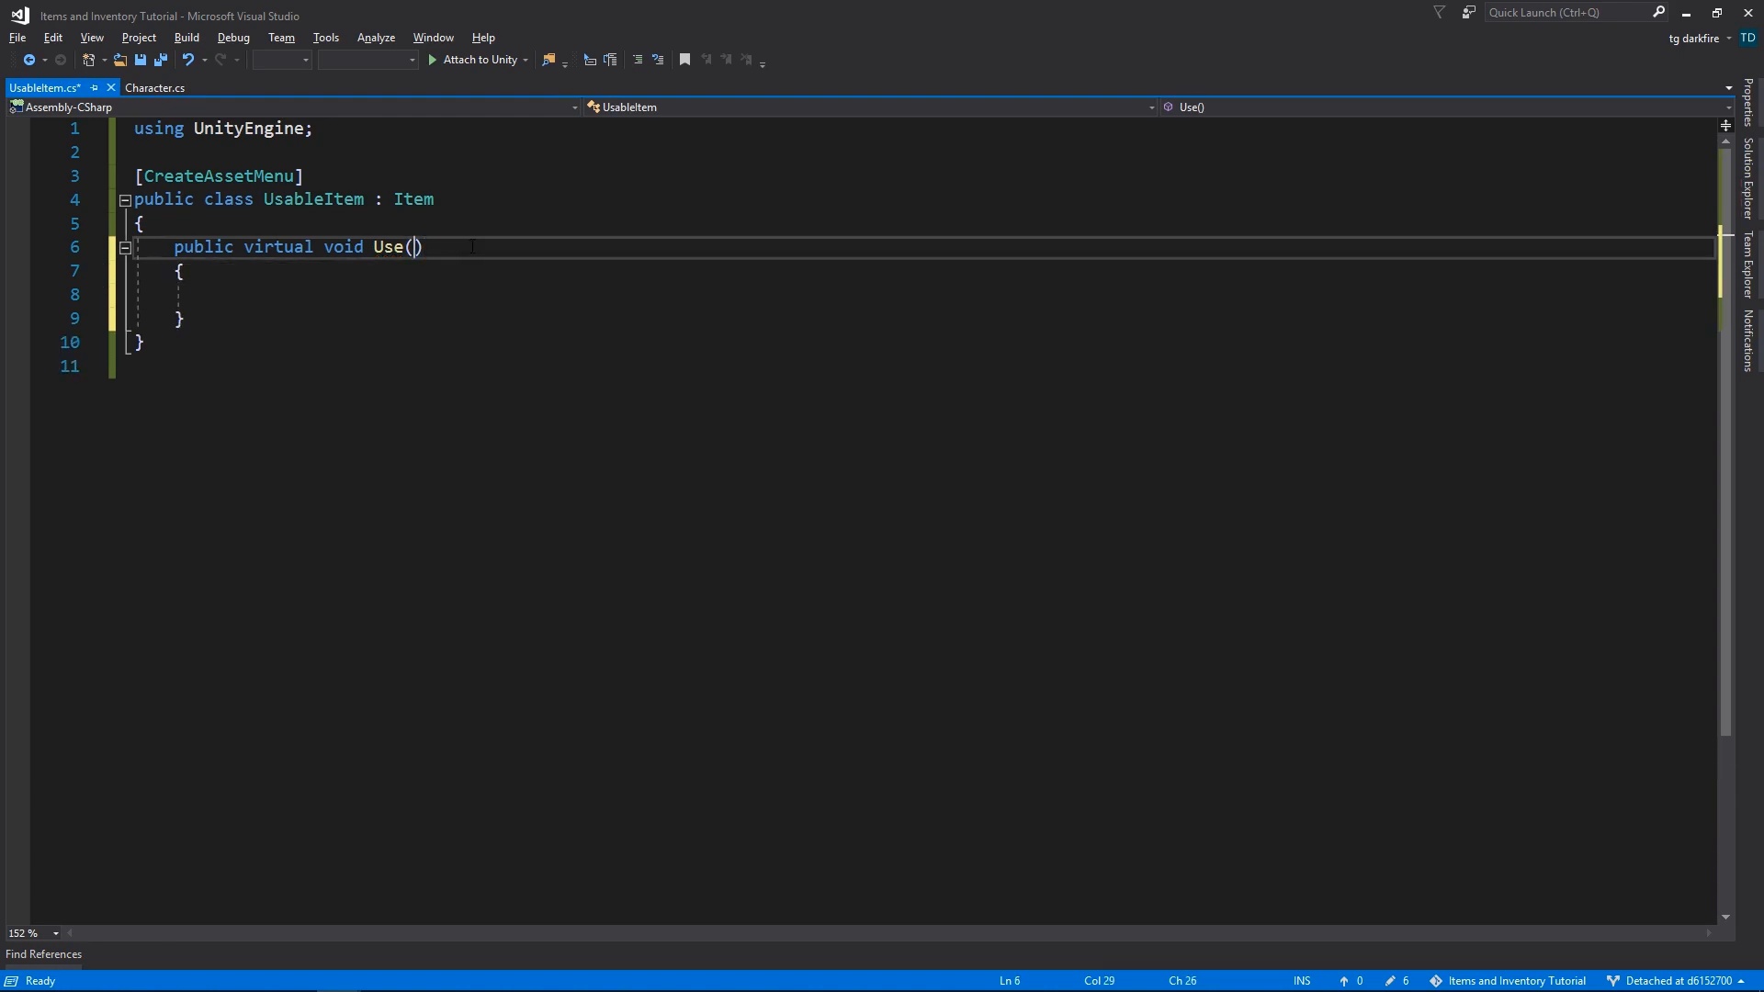
{"action": "type", "text": "Character character"}
{"action": "type", "text": "p"}
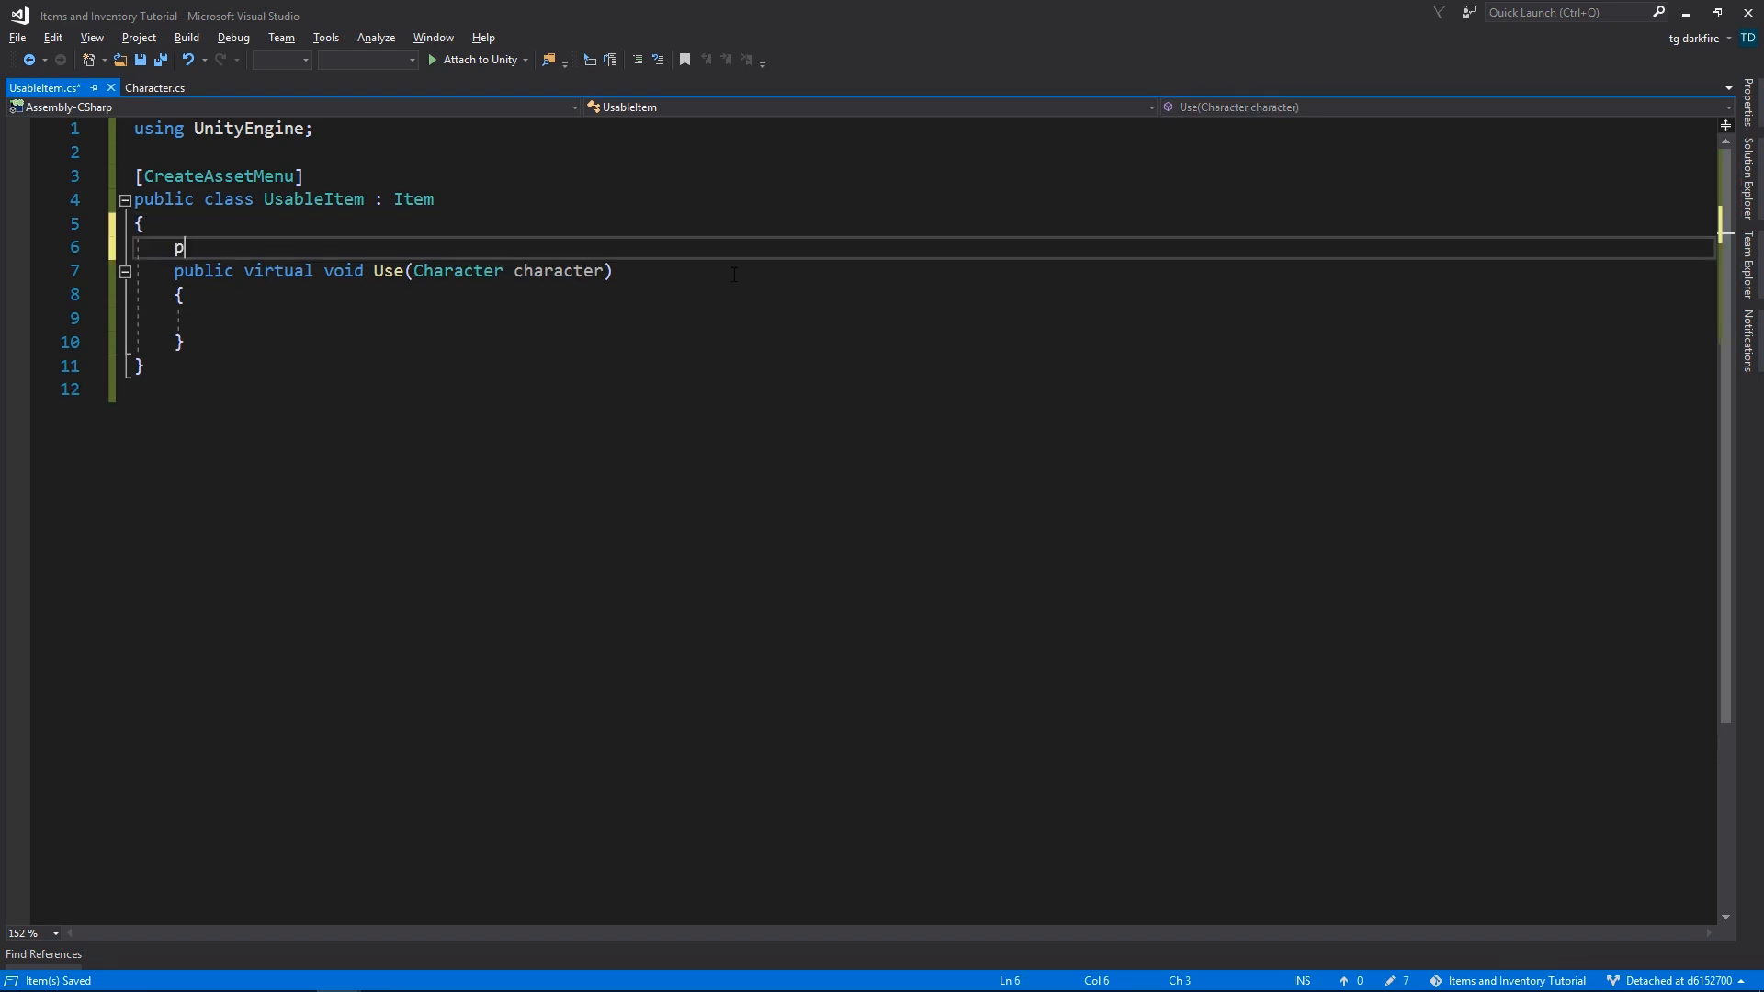
{"action": "type", "text": "ublic bool"}
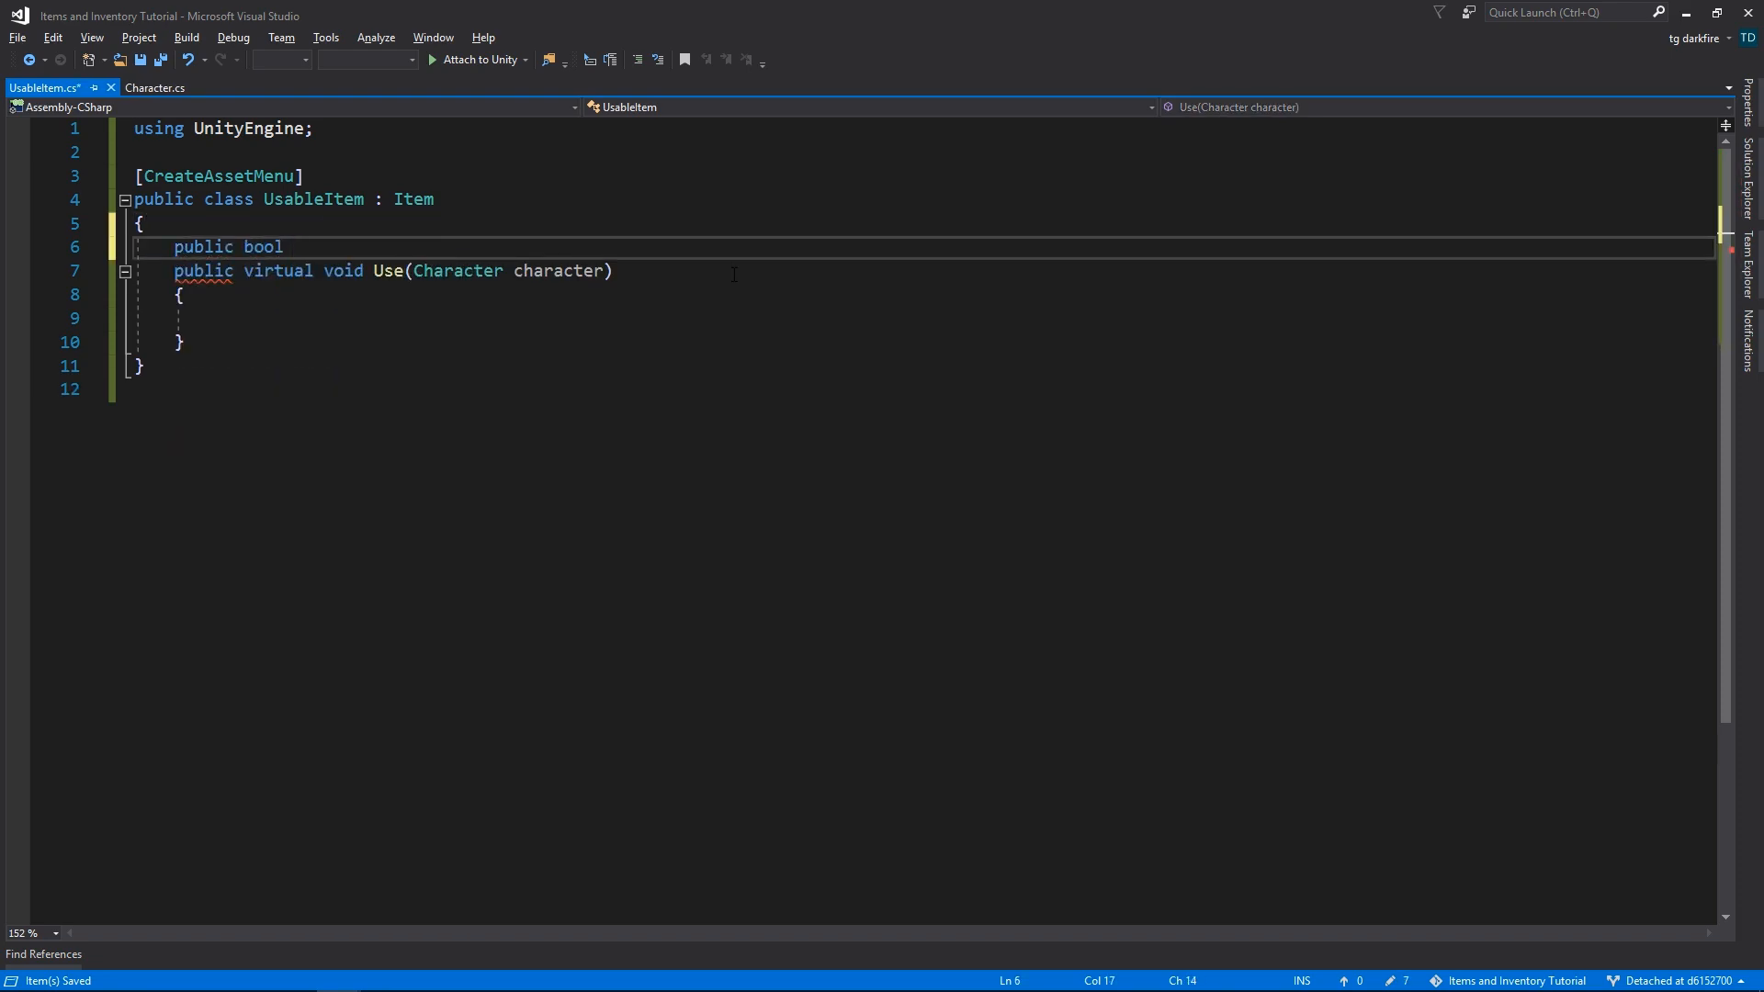
{"action": "type", "text": "IsConsumable"}
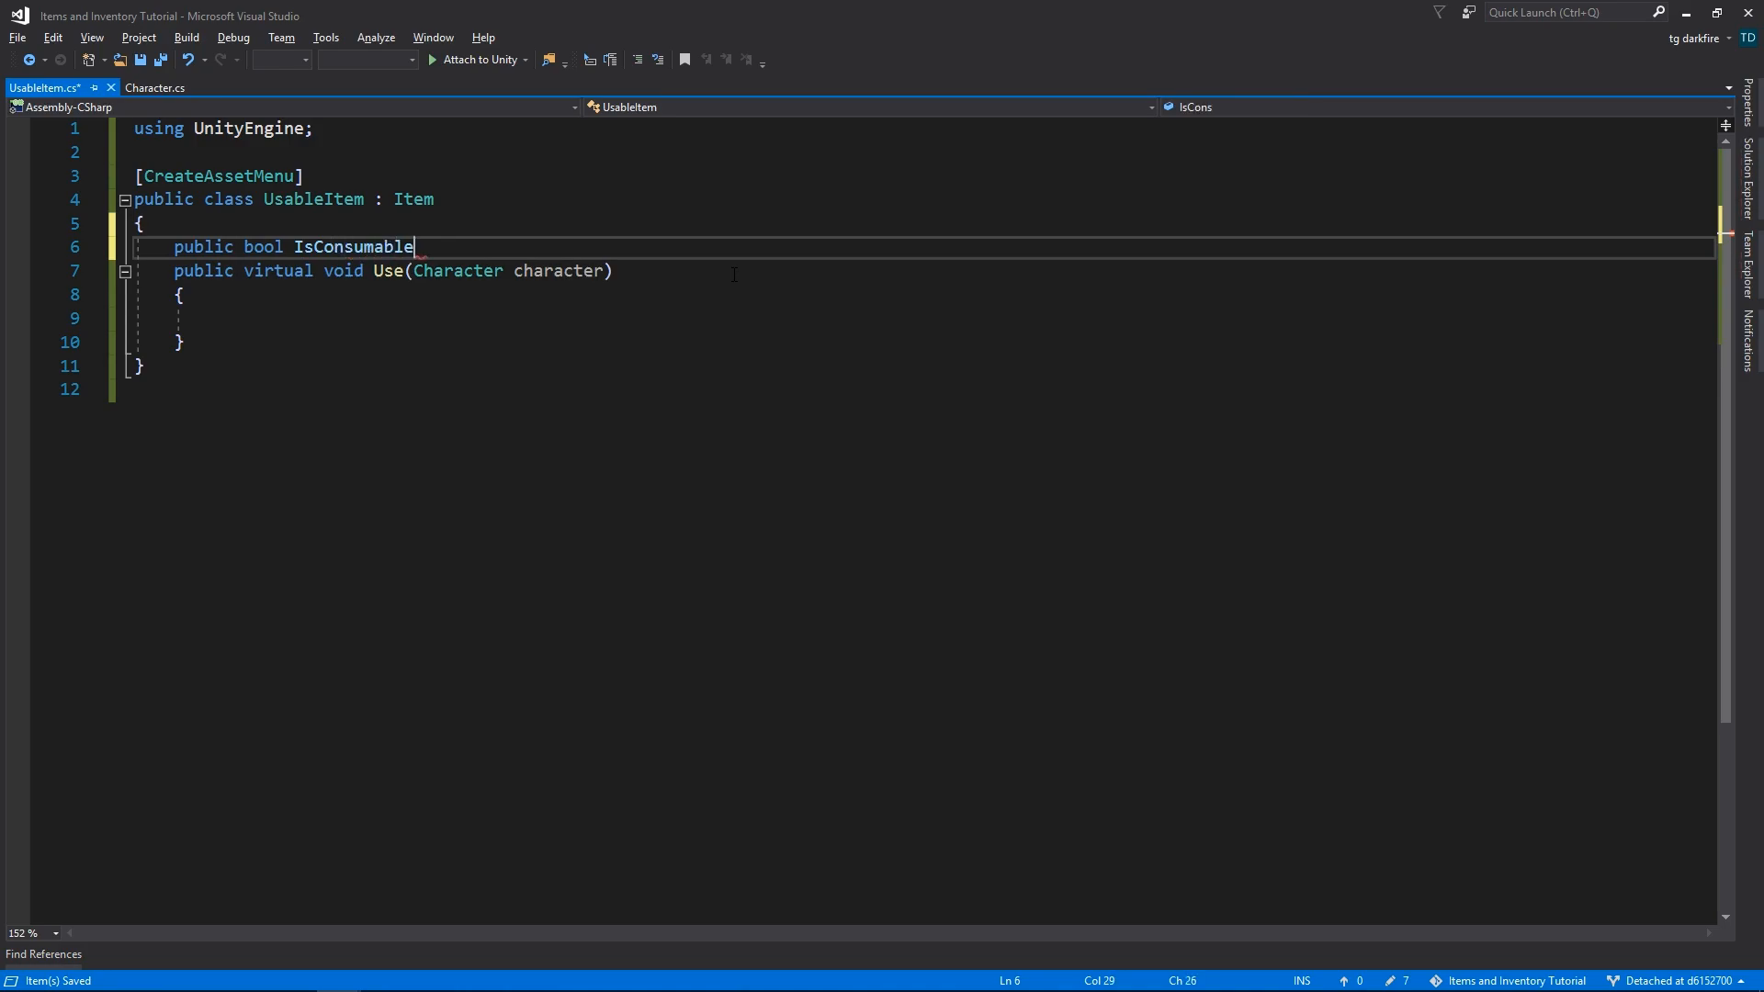
{"action": "left_click", "coordinate": [150, 88]}
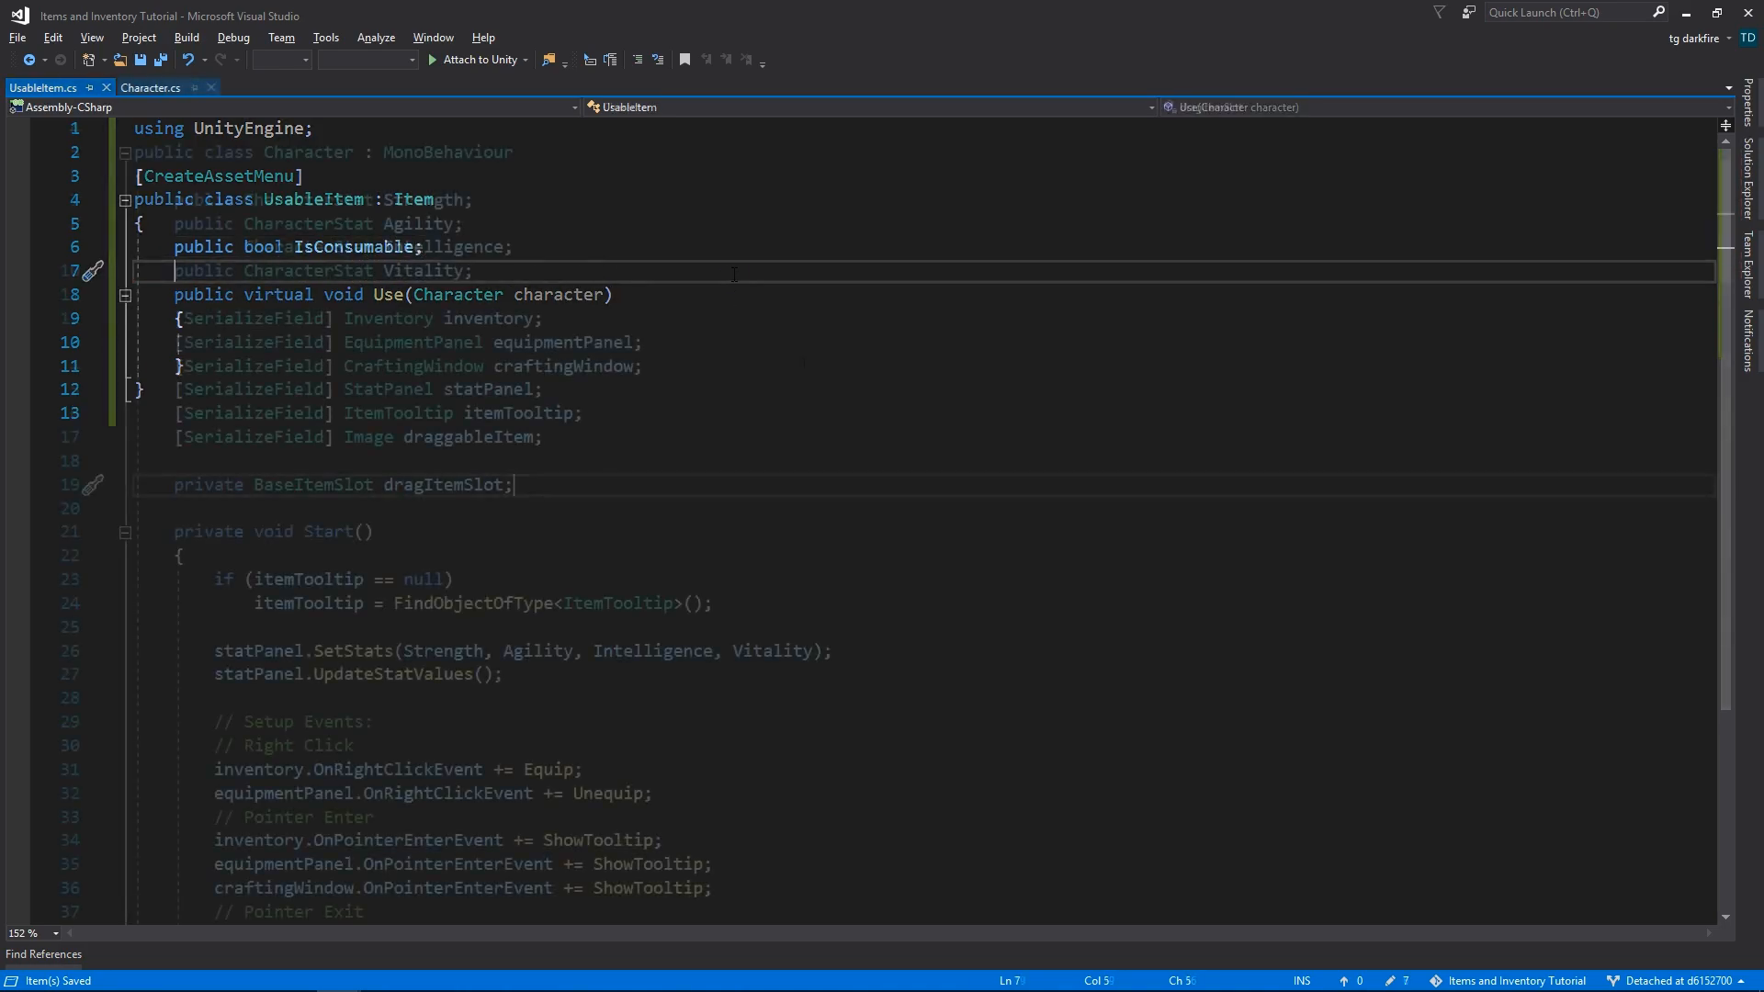
- Rename Character's Equip(BaseItemSlot) handler to InventoryRightClick
{"action": "left_click", "coordinate": [150, 89]}
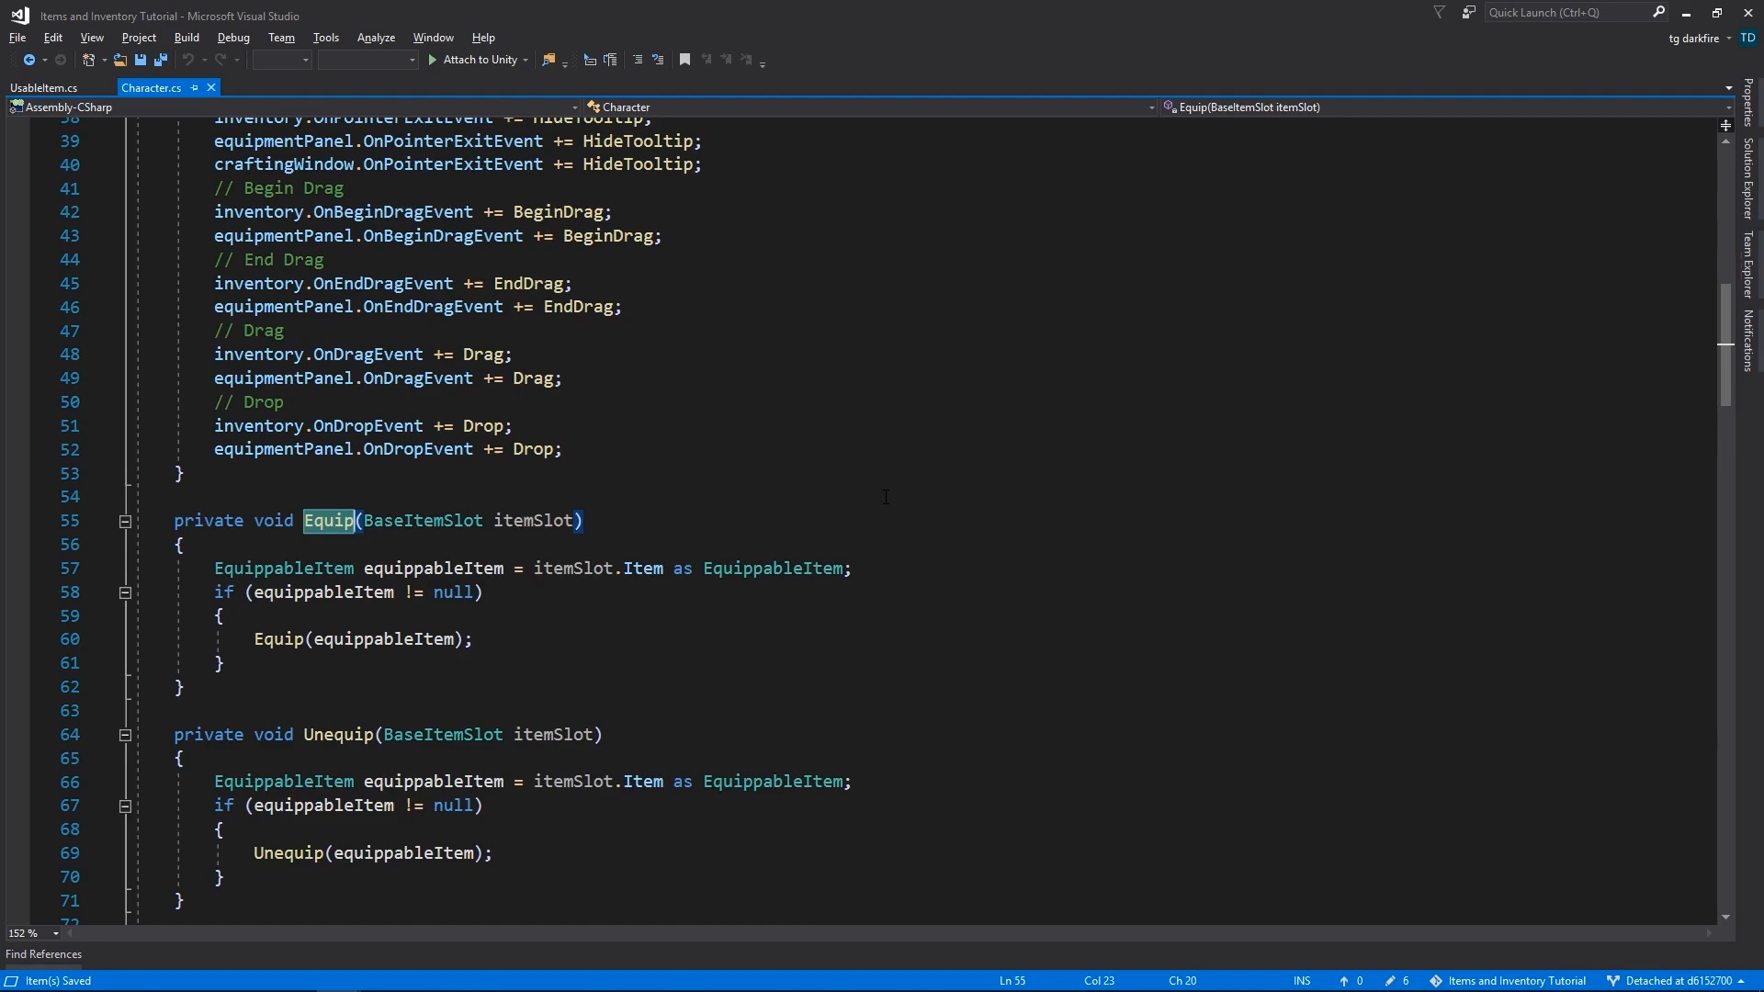
{"action": "mouse_move", "coordinate": [647, 647]}
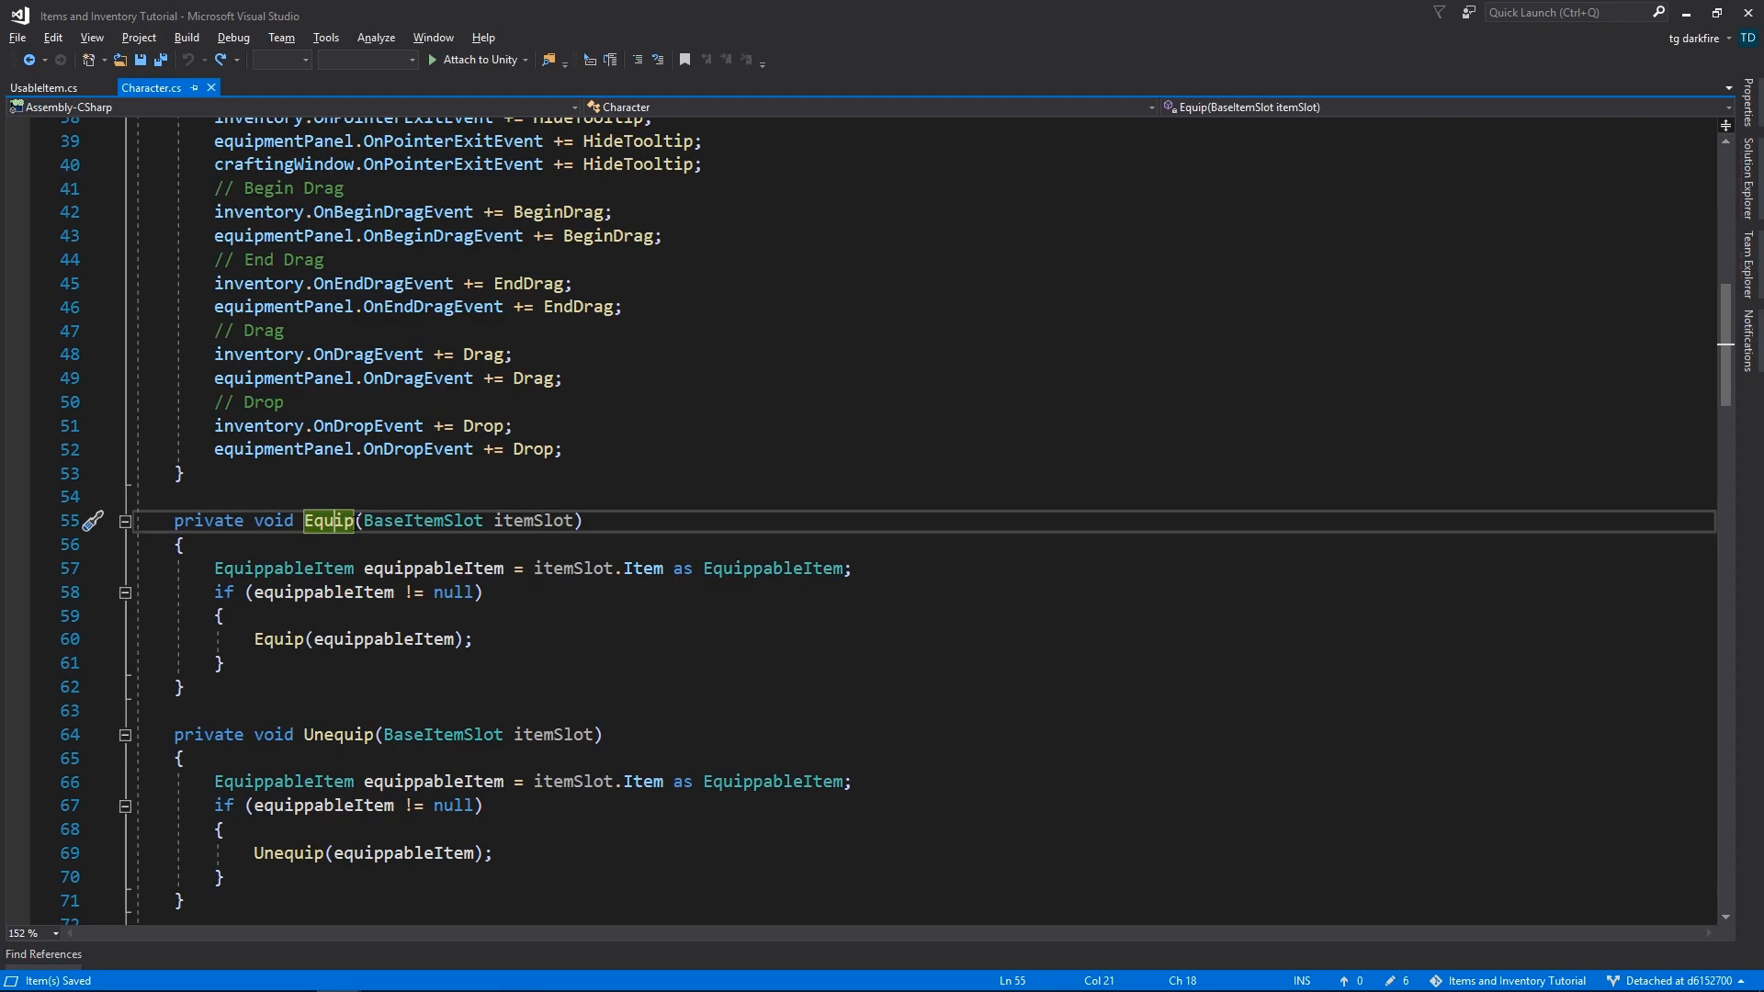
{"action": "type", "text": "InventoryRightClick"}
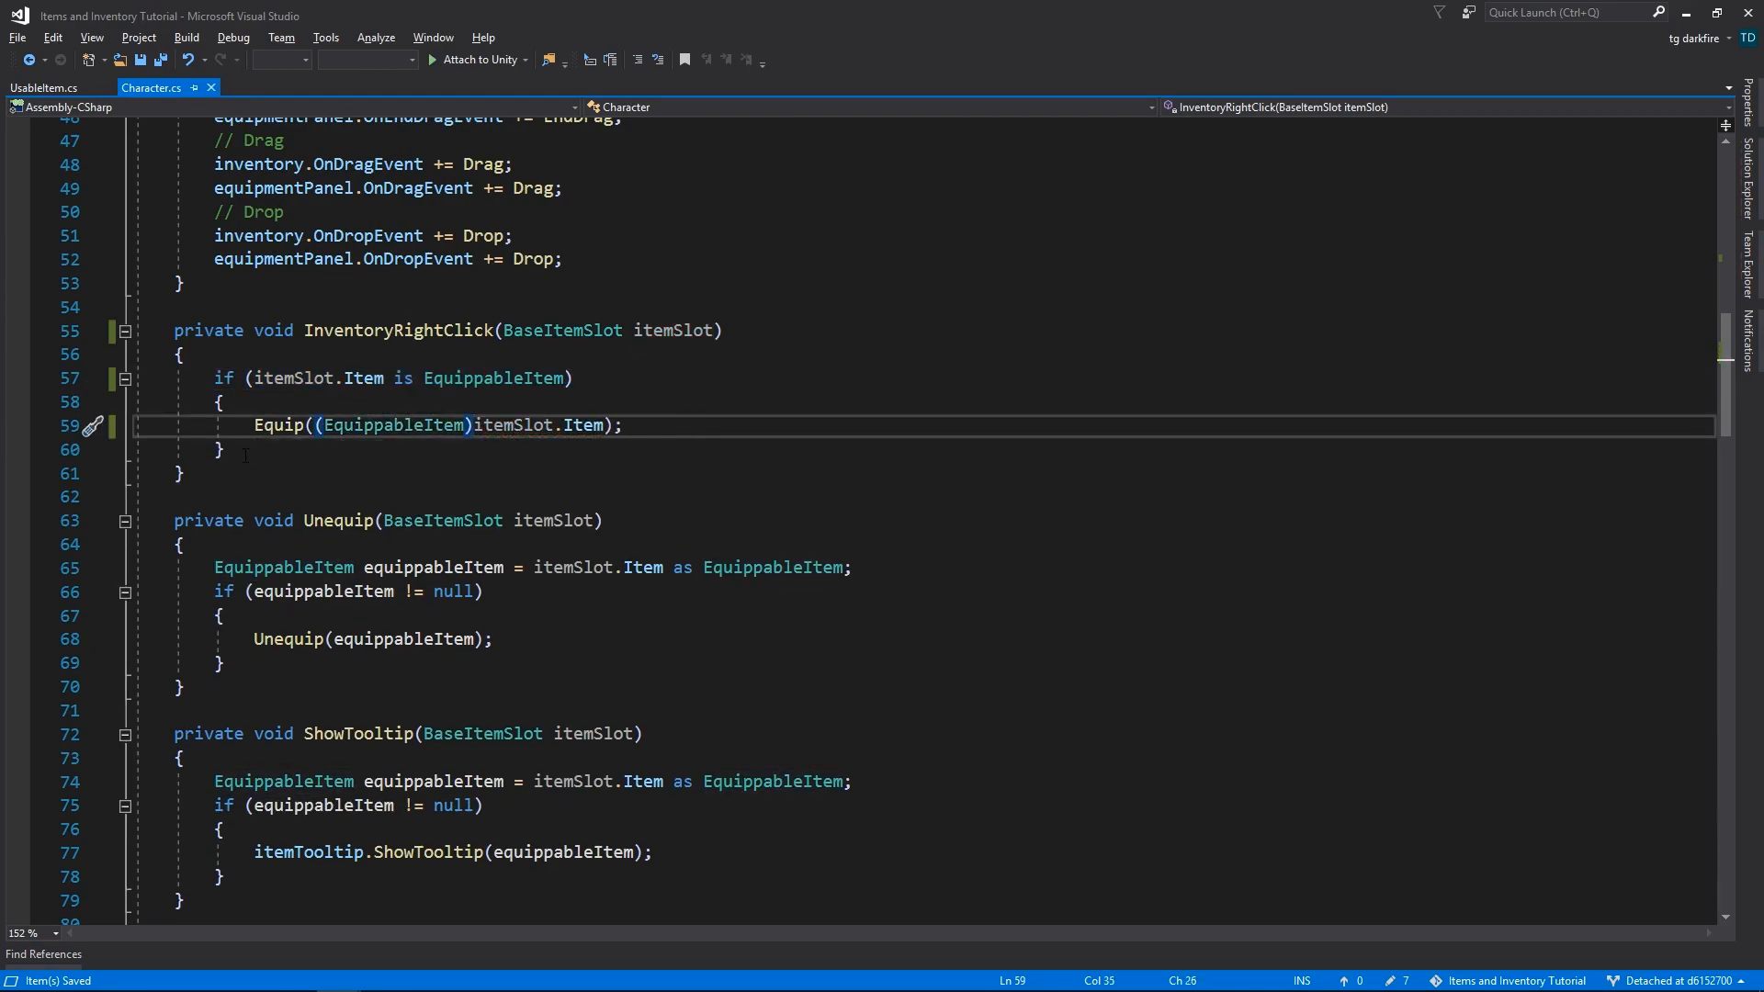
- Add an else-if branch casting UsableItem slots, calling Use(this) and removing consumables from the inventory
{"action": "type", "text": "else if ("}
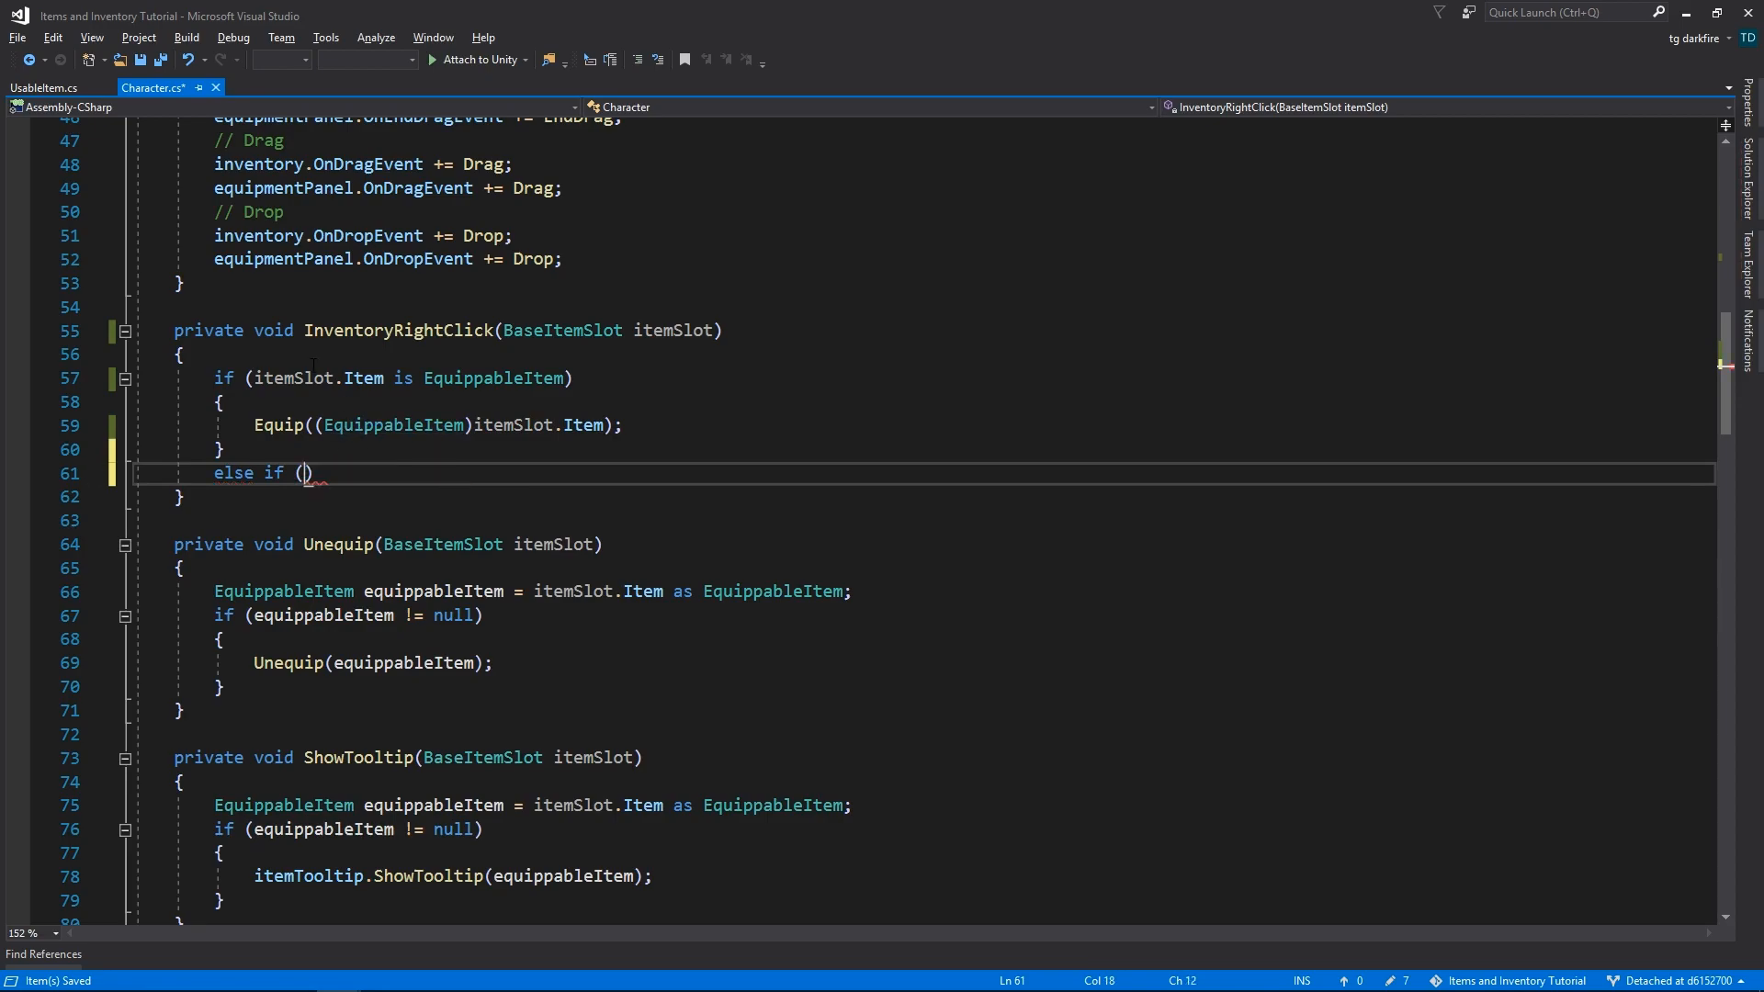
{"action": "type", "text": "itemSlot.Item is UsableItem"}
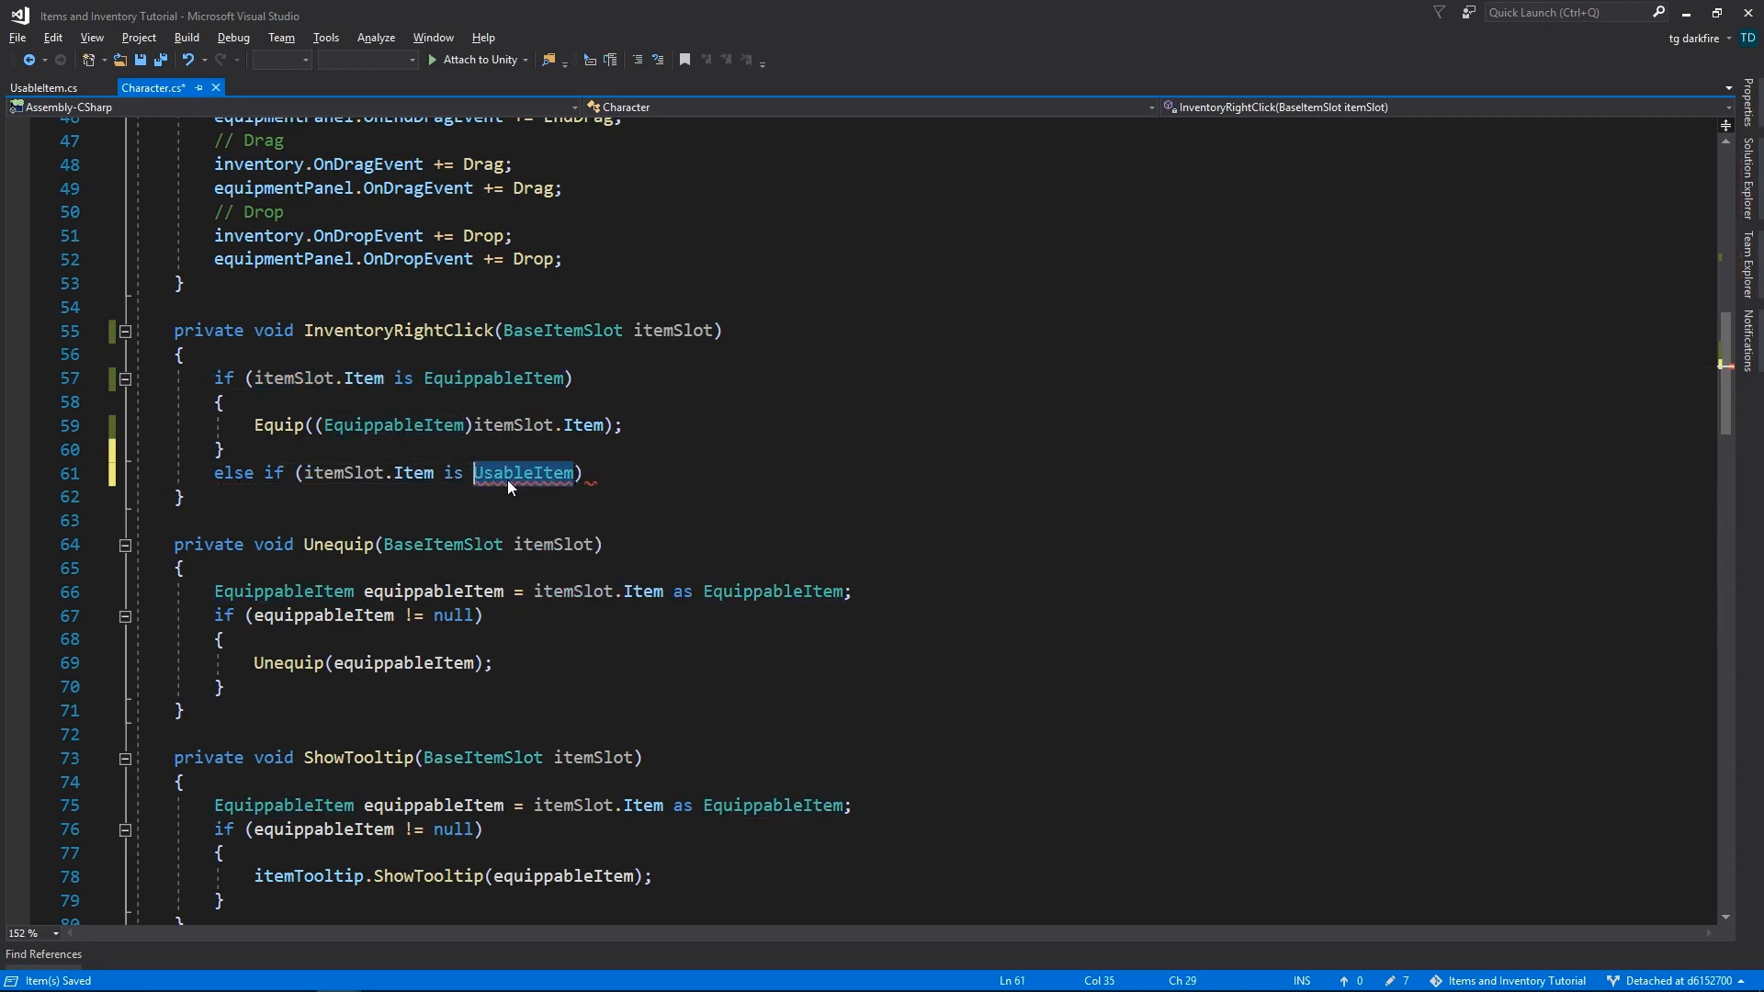
{"action": "type", "text": "UsableItem usableItem"}
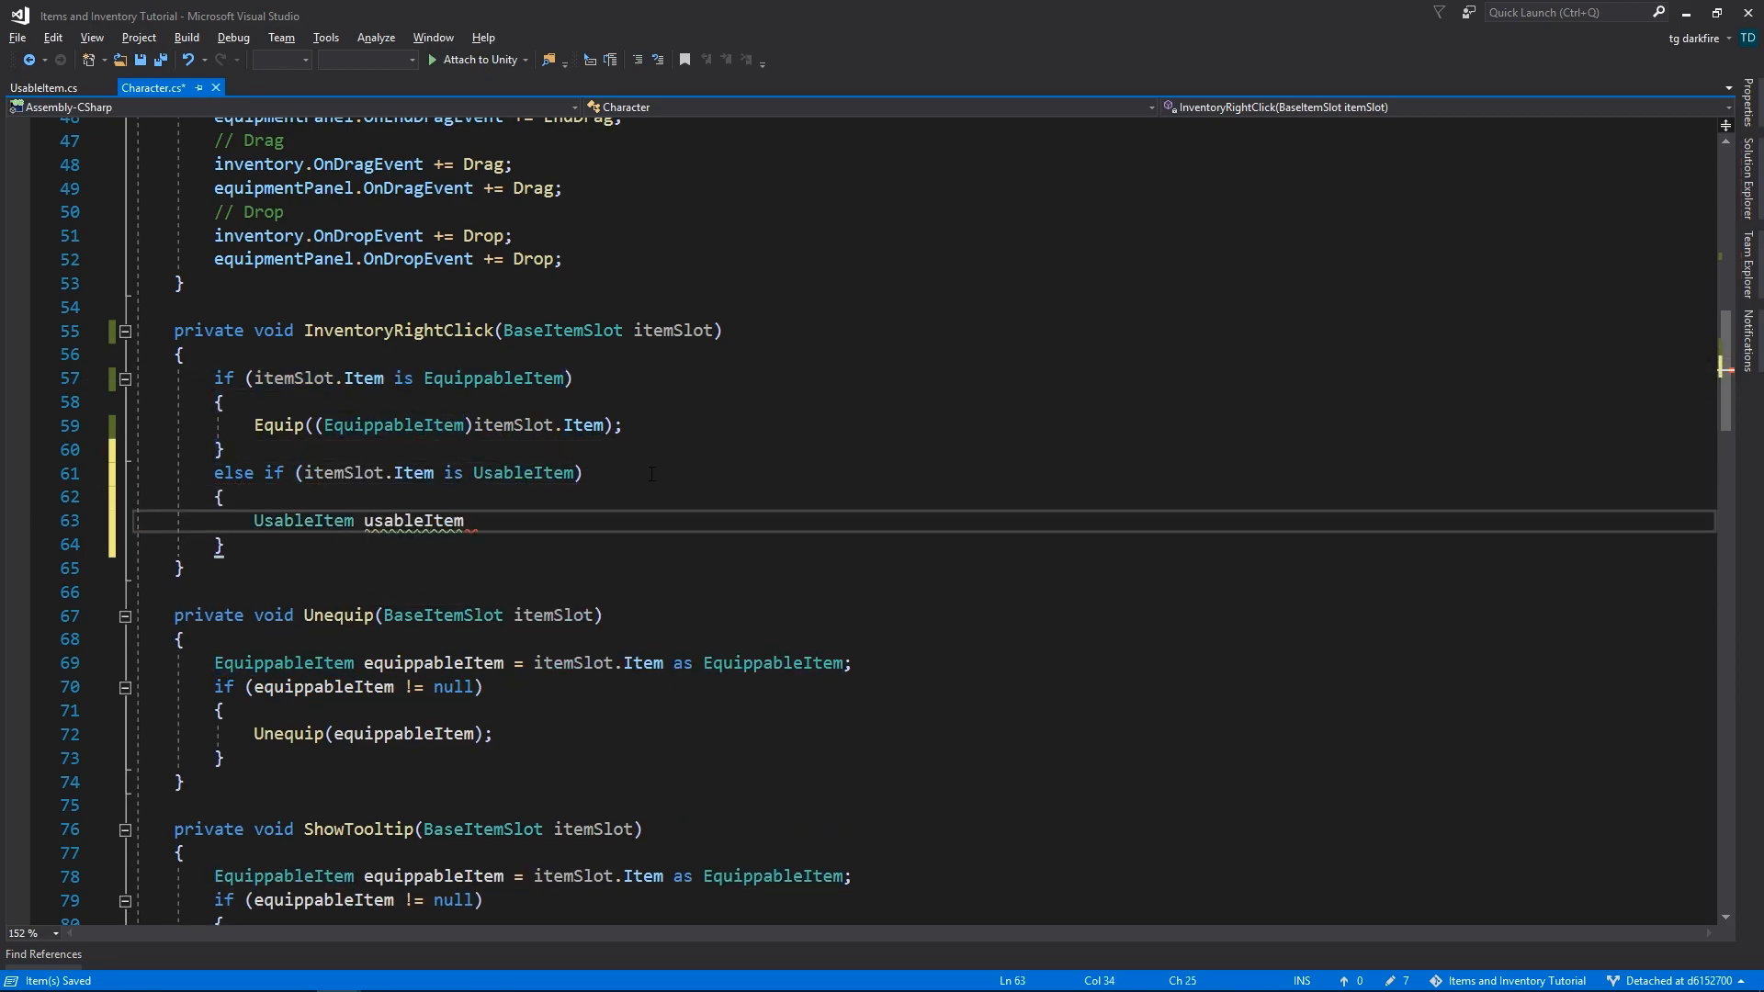
{"action": "type", "text": "= (UsableItem)"}
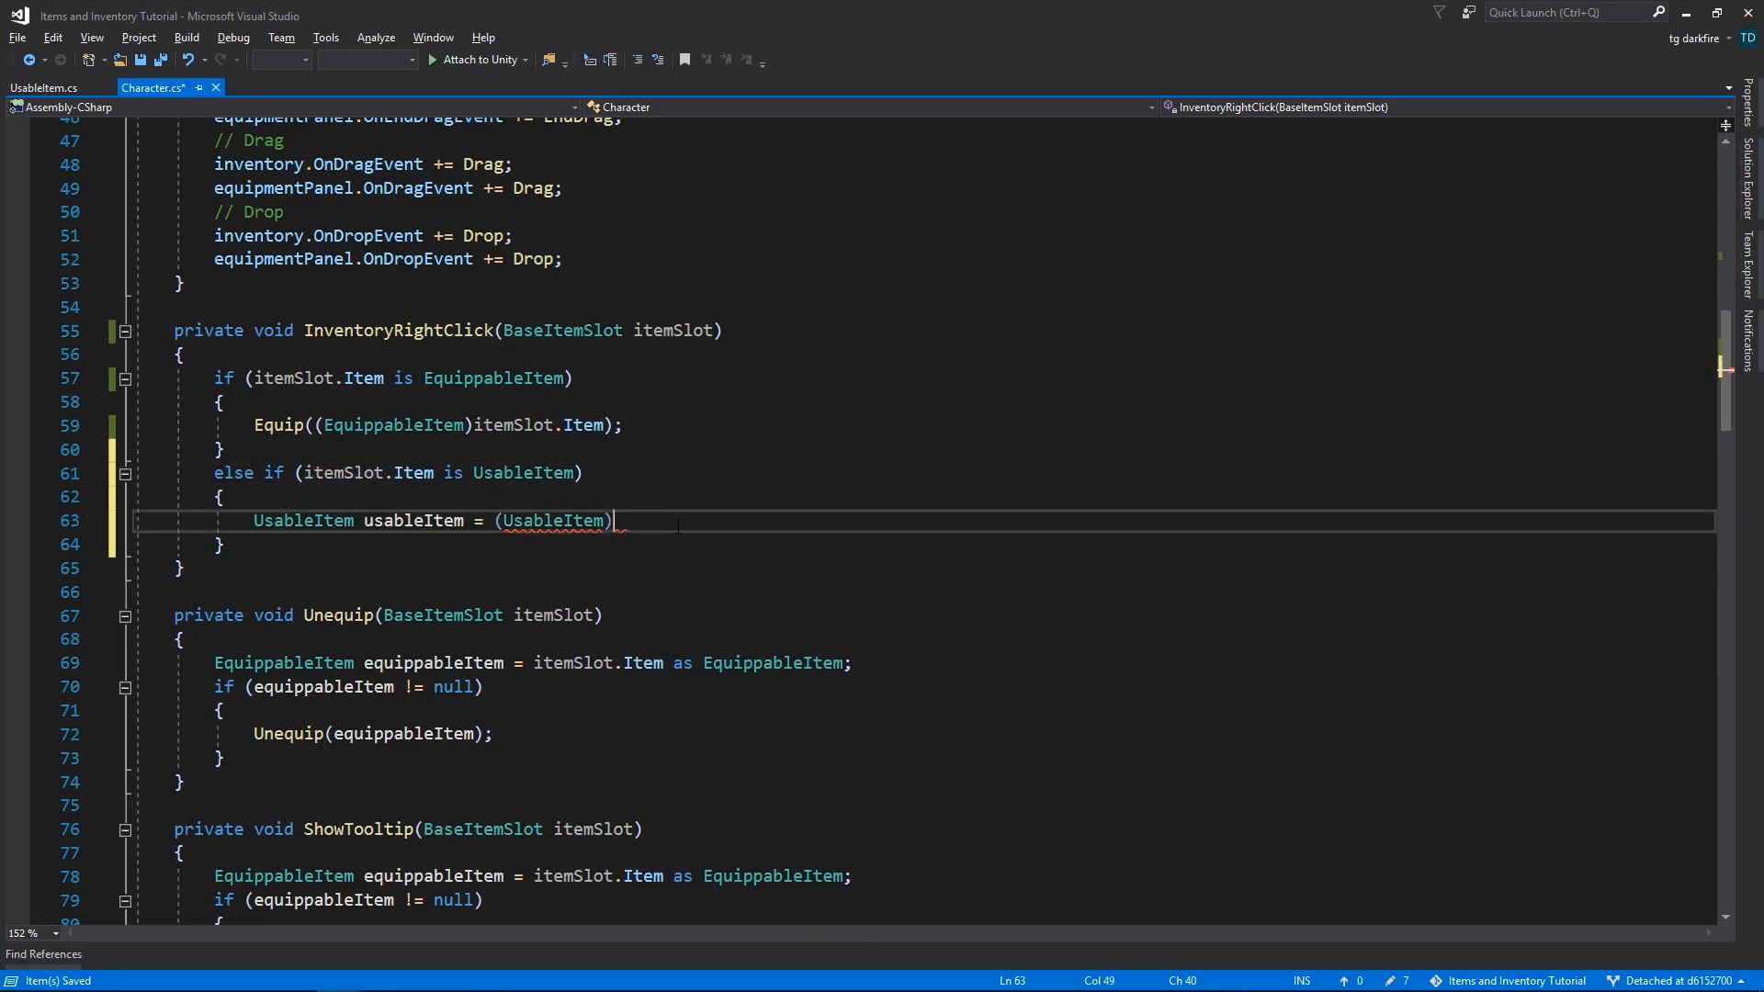
{"action": "type", "text": "itemSlot.Item;"}
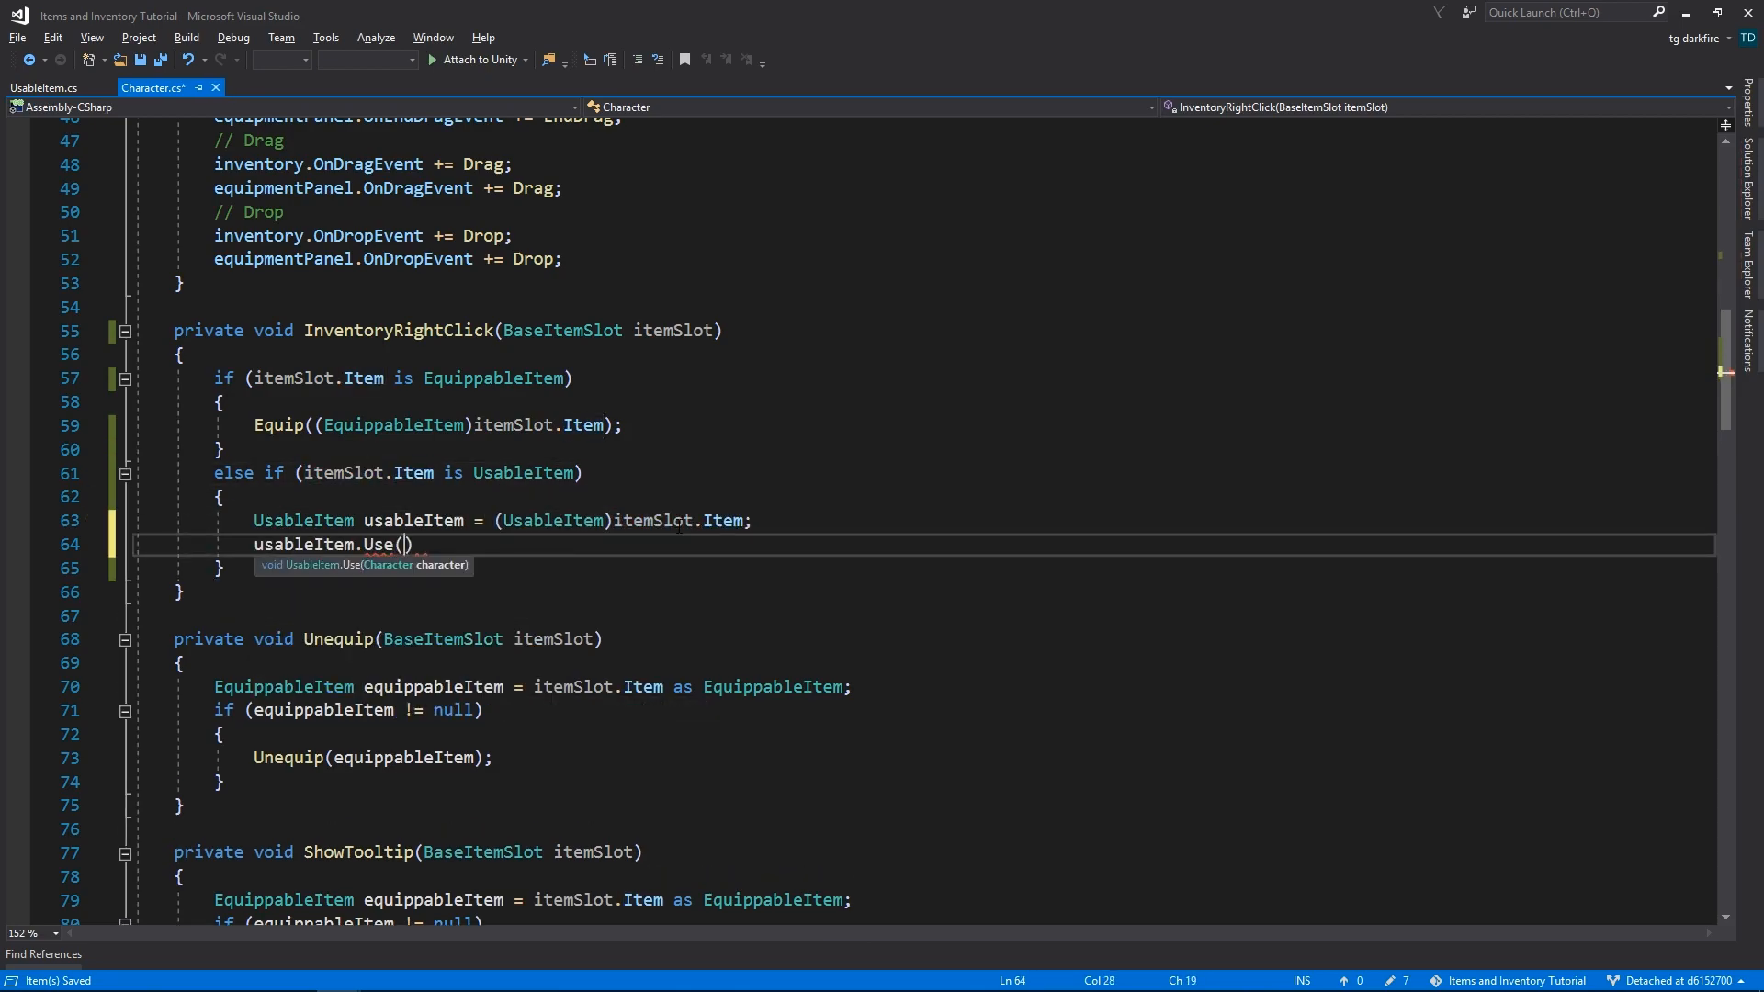
{"action": "type", "text": "this);"}
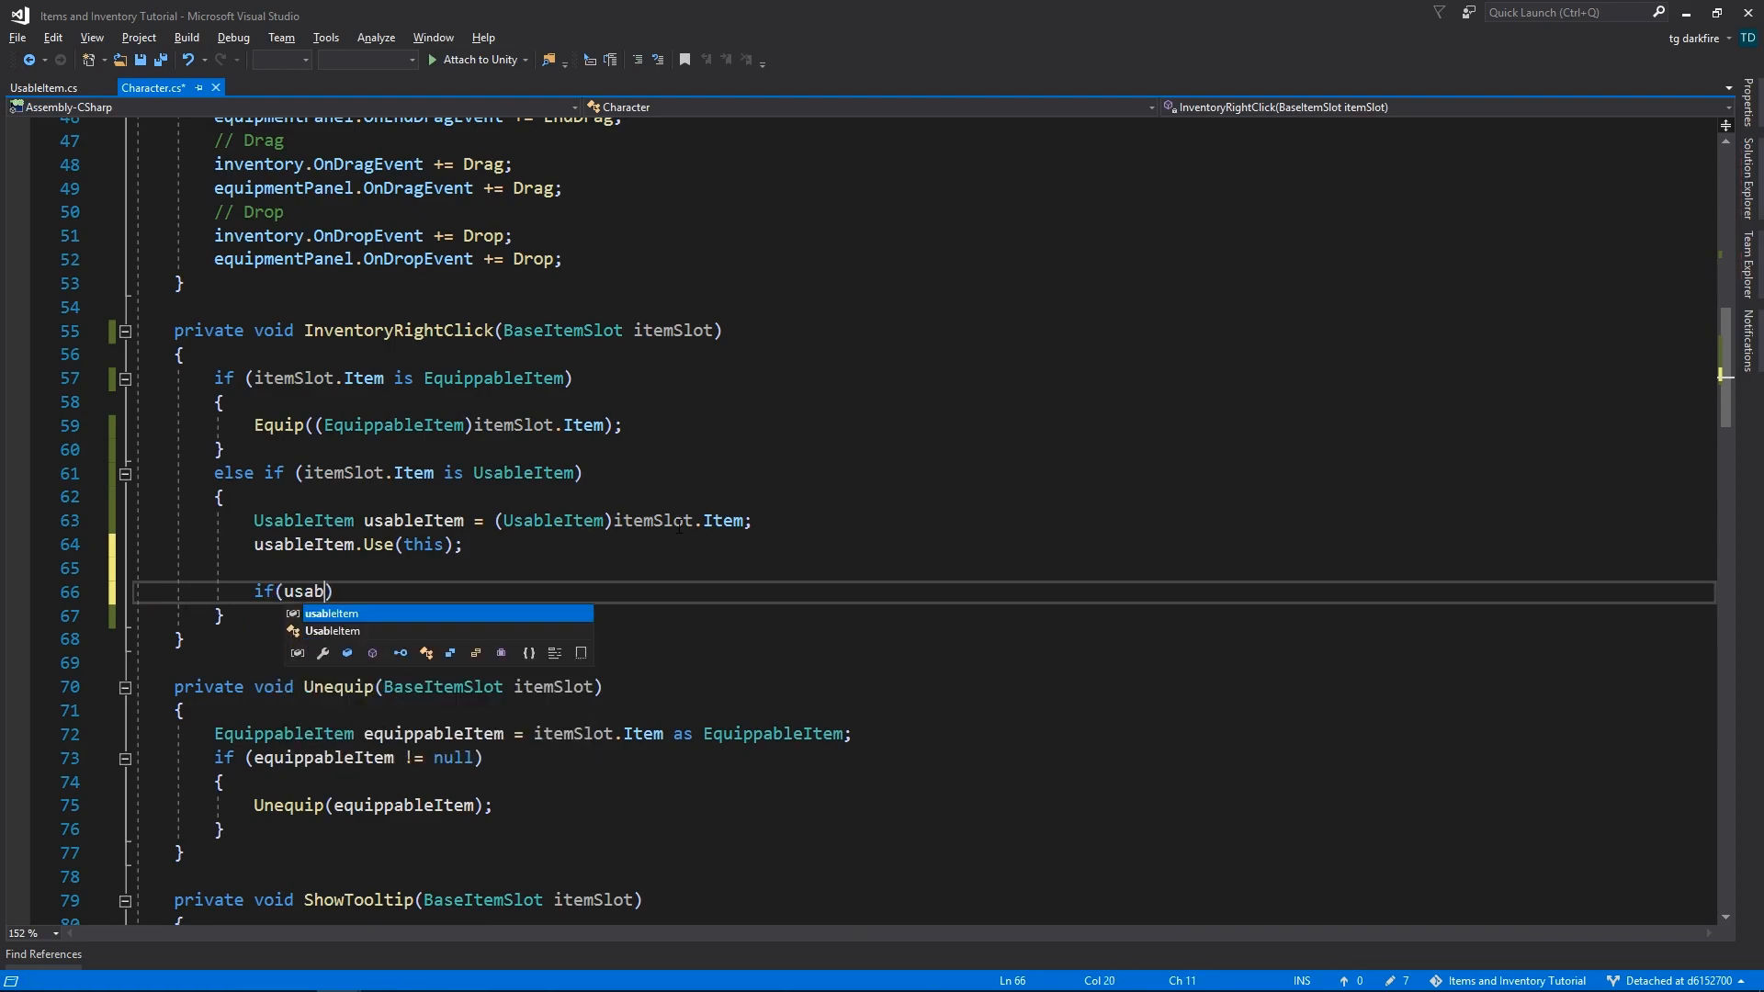
{"action": "type", "text": "inventory.RemoveItem(usableItem);"}
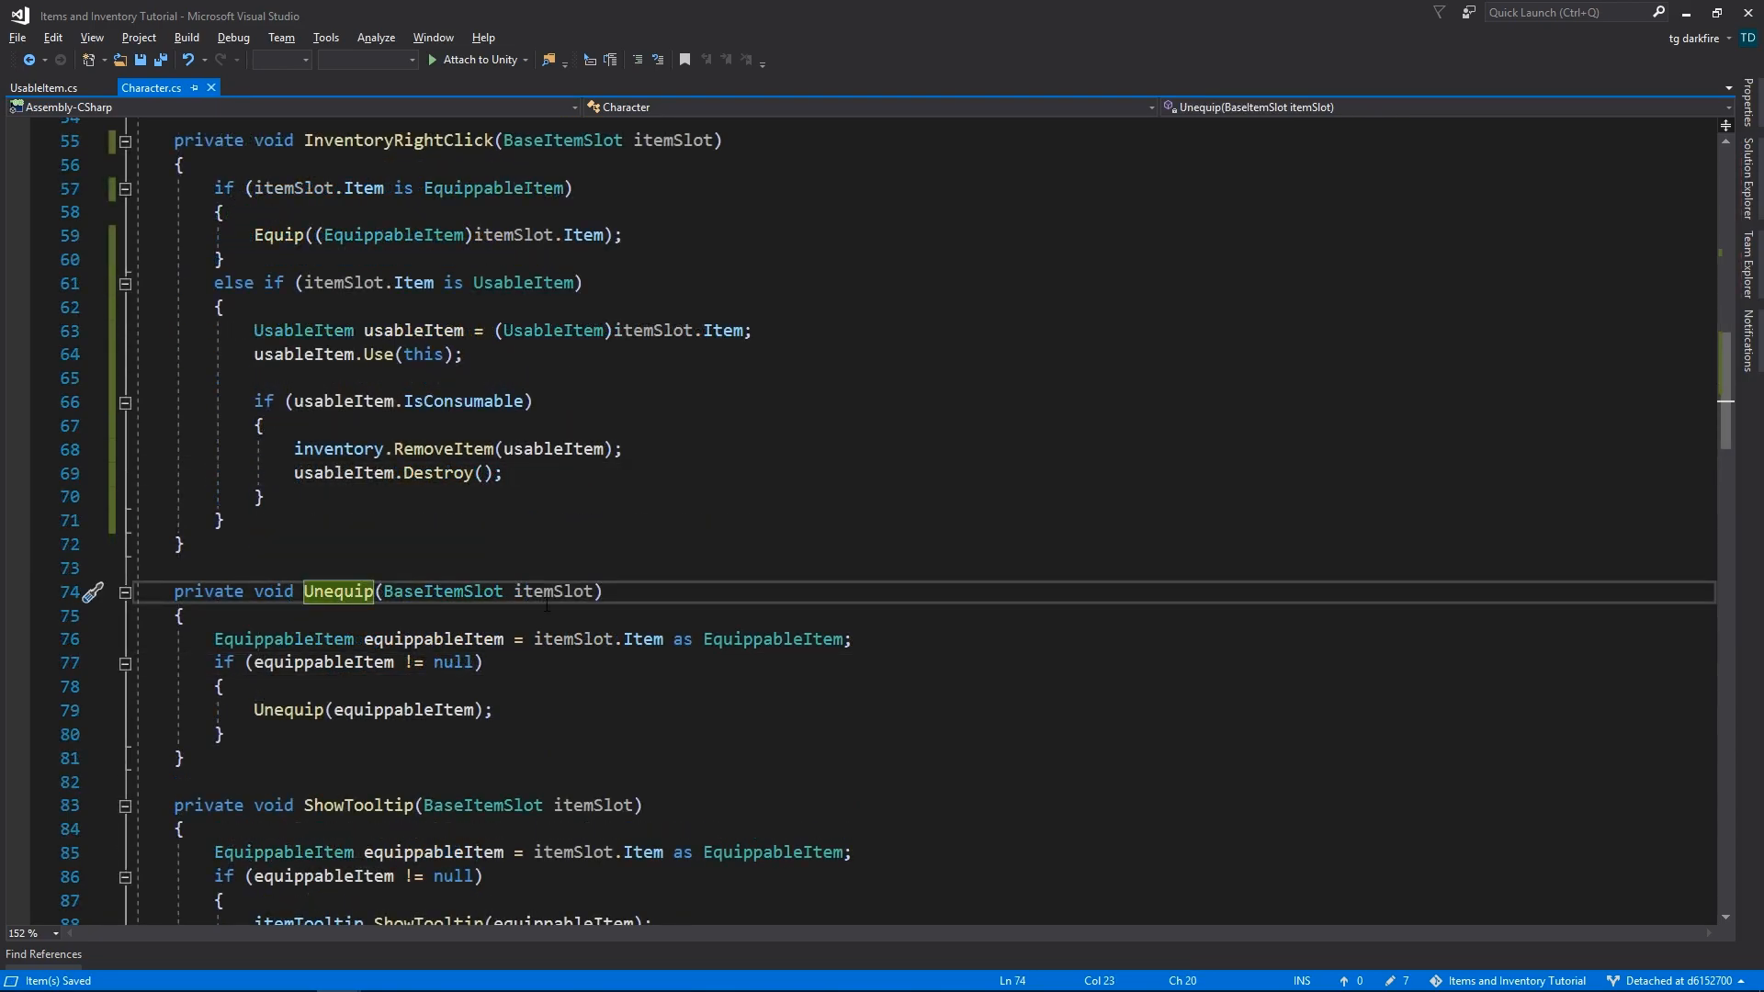
- Rename Unequip to EquipmentPanelRightClick and update the OnRightClickEvent subscriptions to the new handler names
{"action": "type", "text": "EquipmentPanelRightClick"}
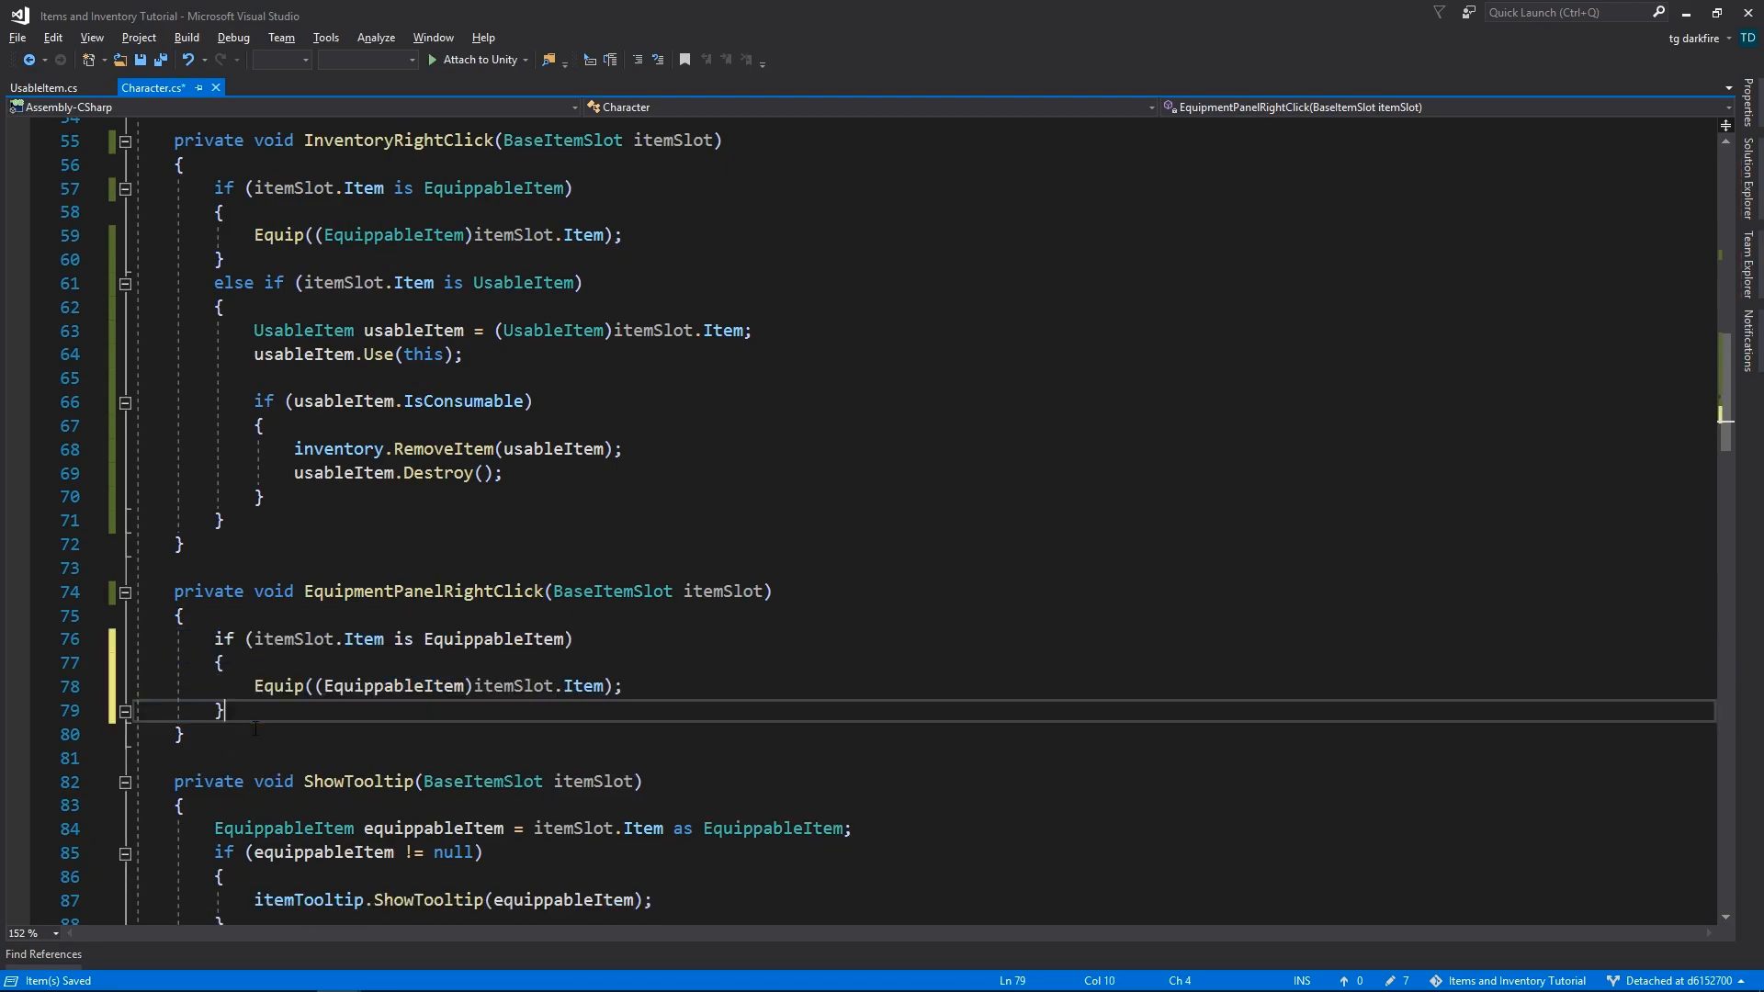
{"action": "type", "text": "Une"}
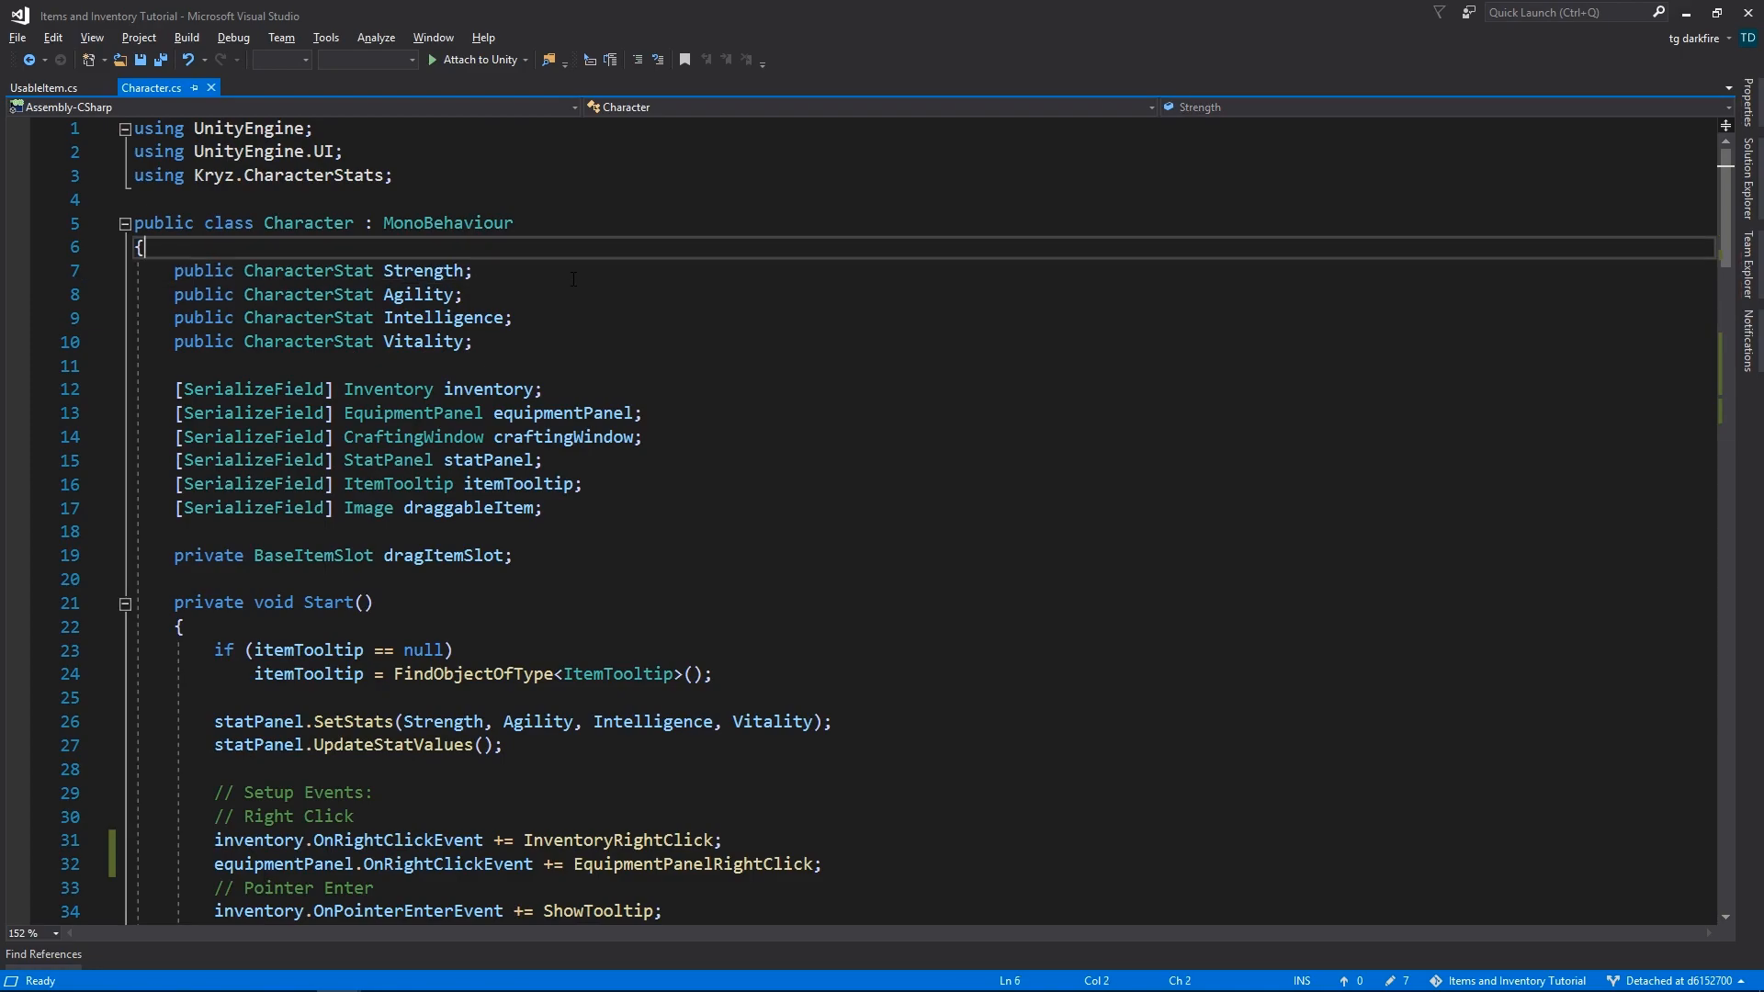
- Declare 'public int Health = 50;' at the top of the Character class and return to UsableItem.cs
{"action": "key", "text": "enter"}
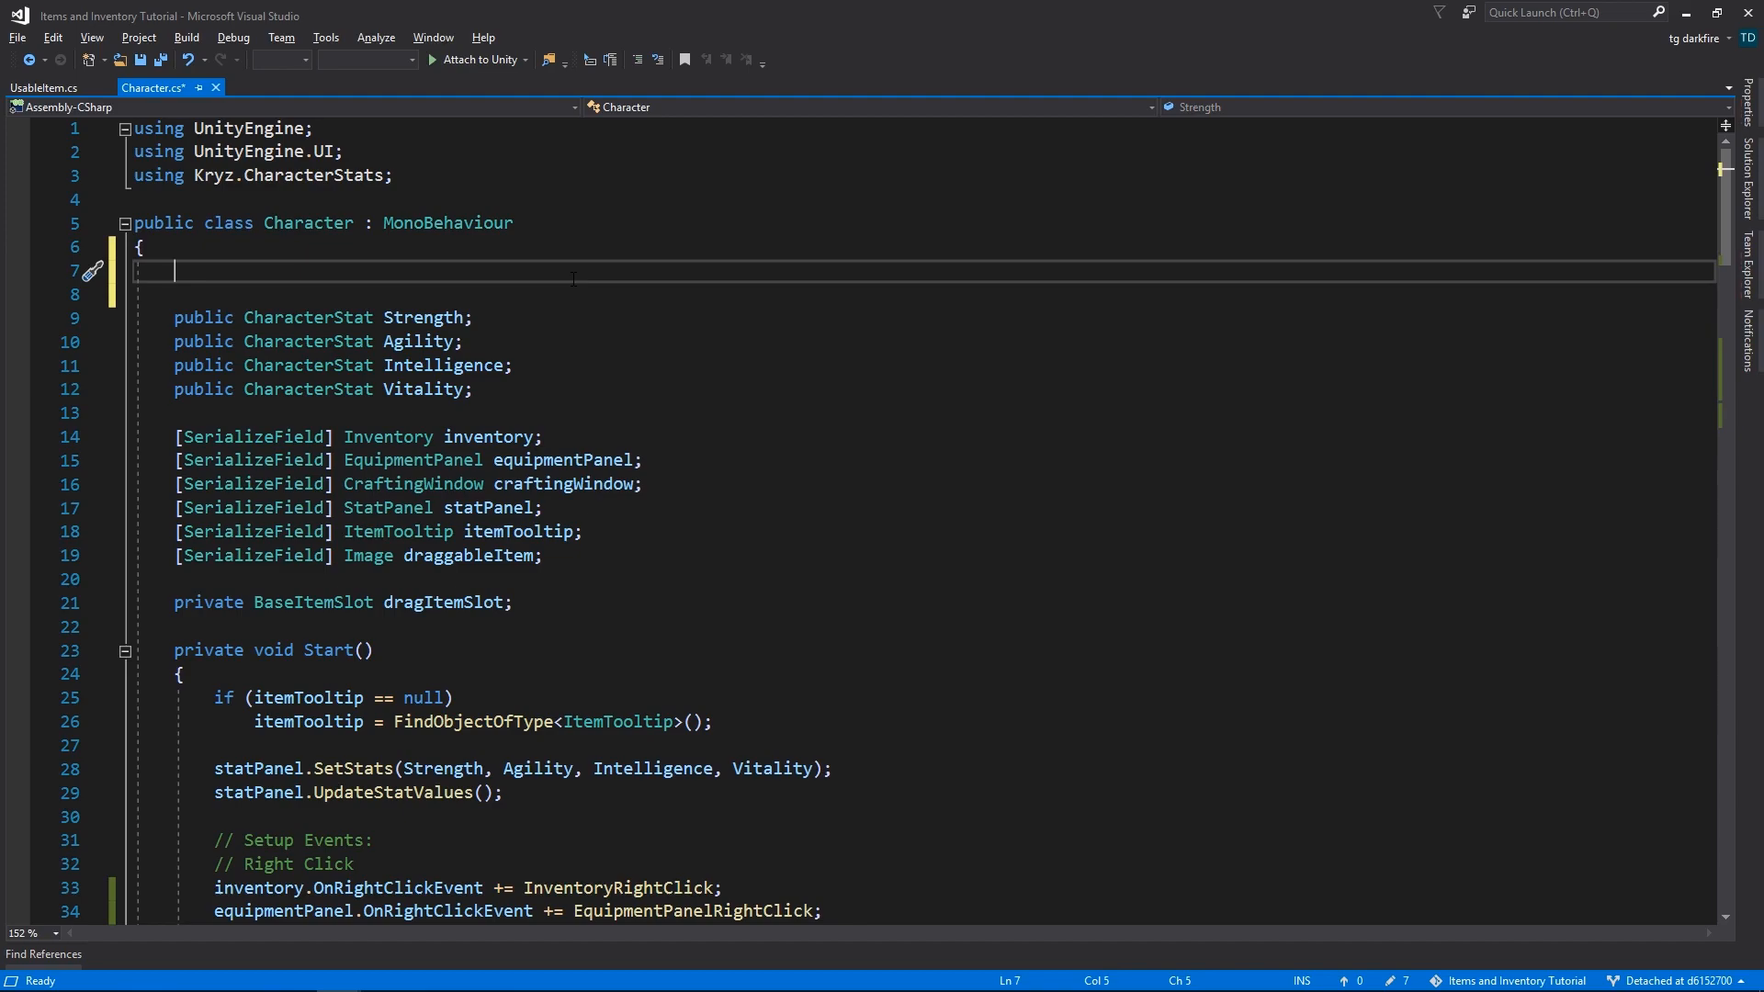
{"action": "type", "text": "public int"}
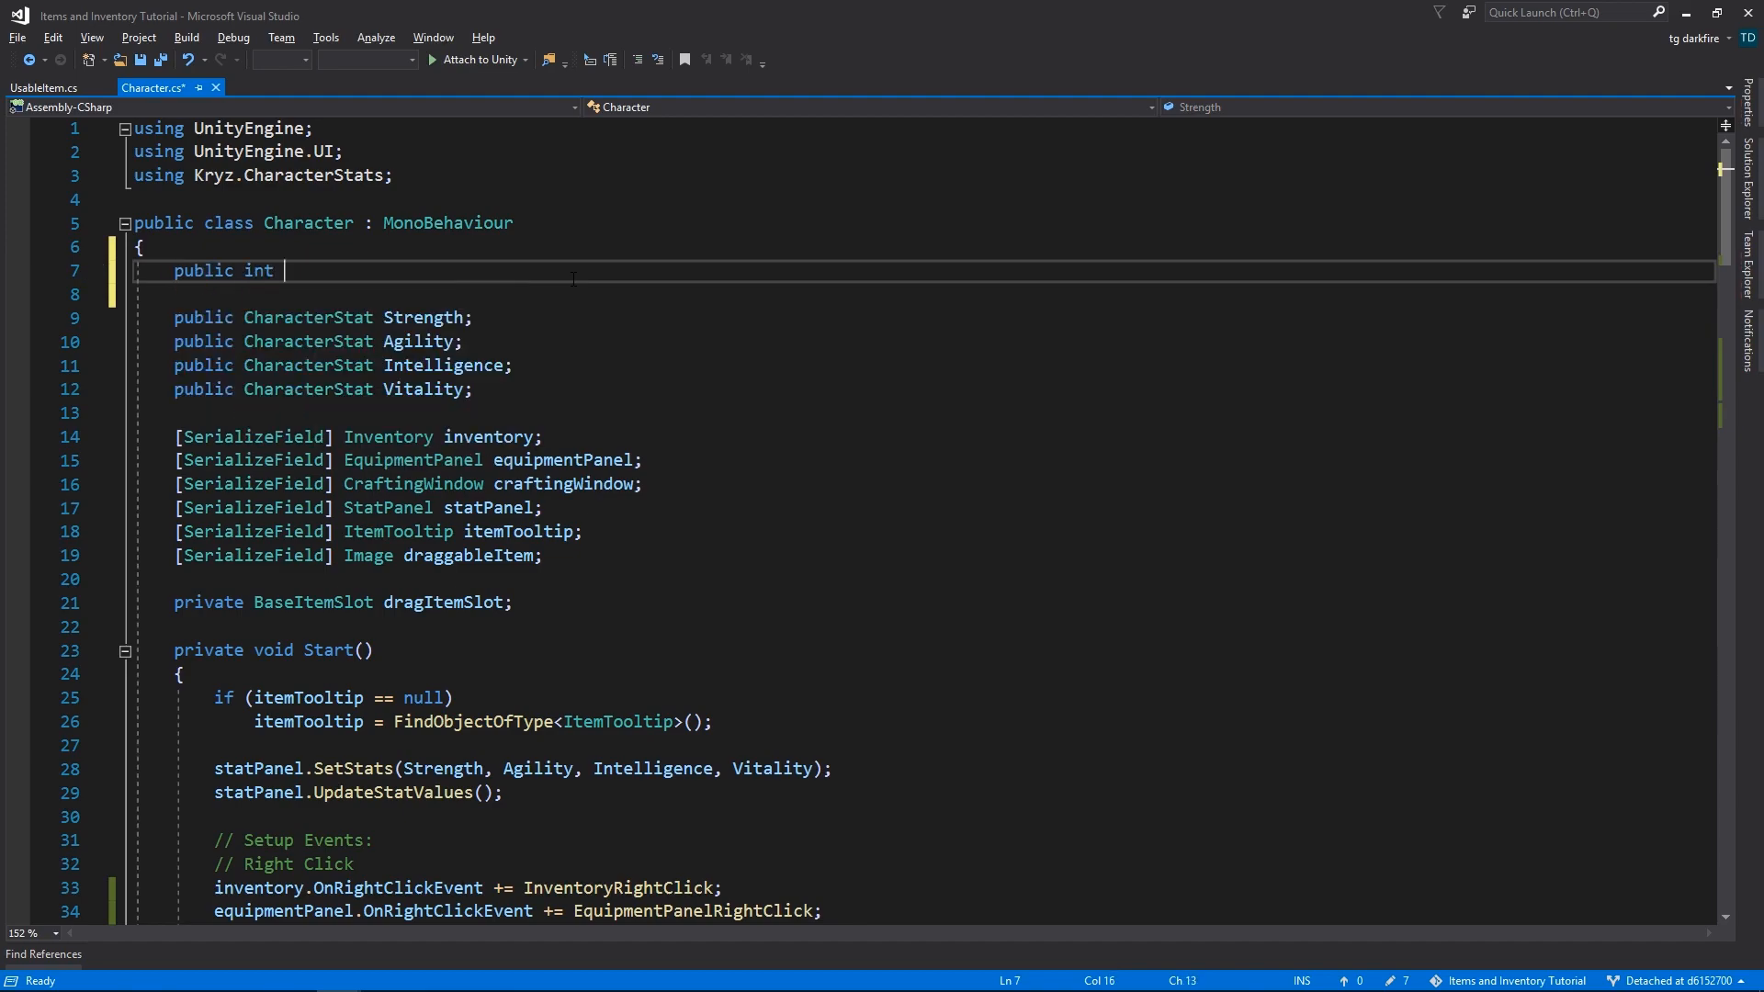
{"action": "type", "text": "Health = ;"}
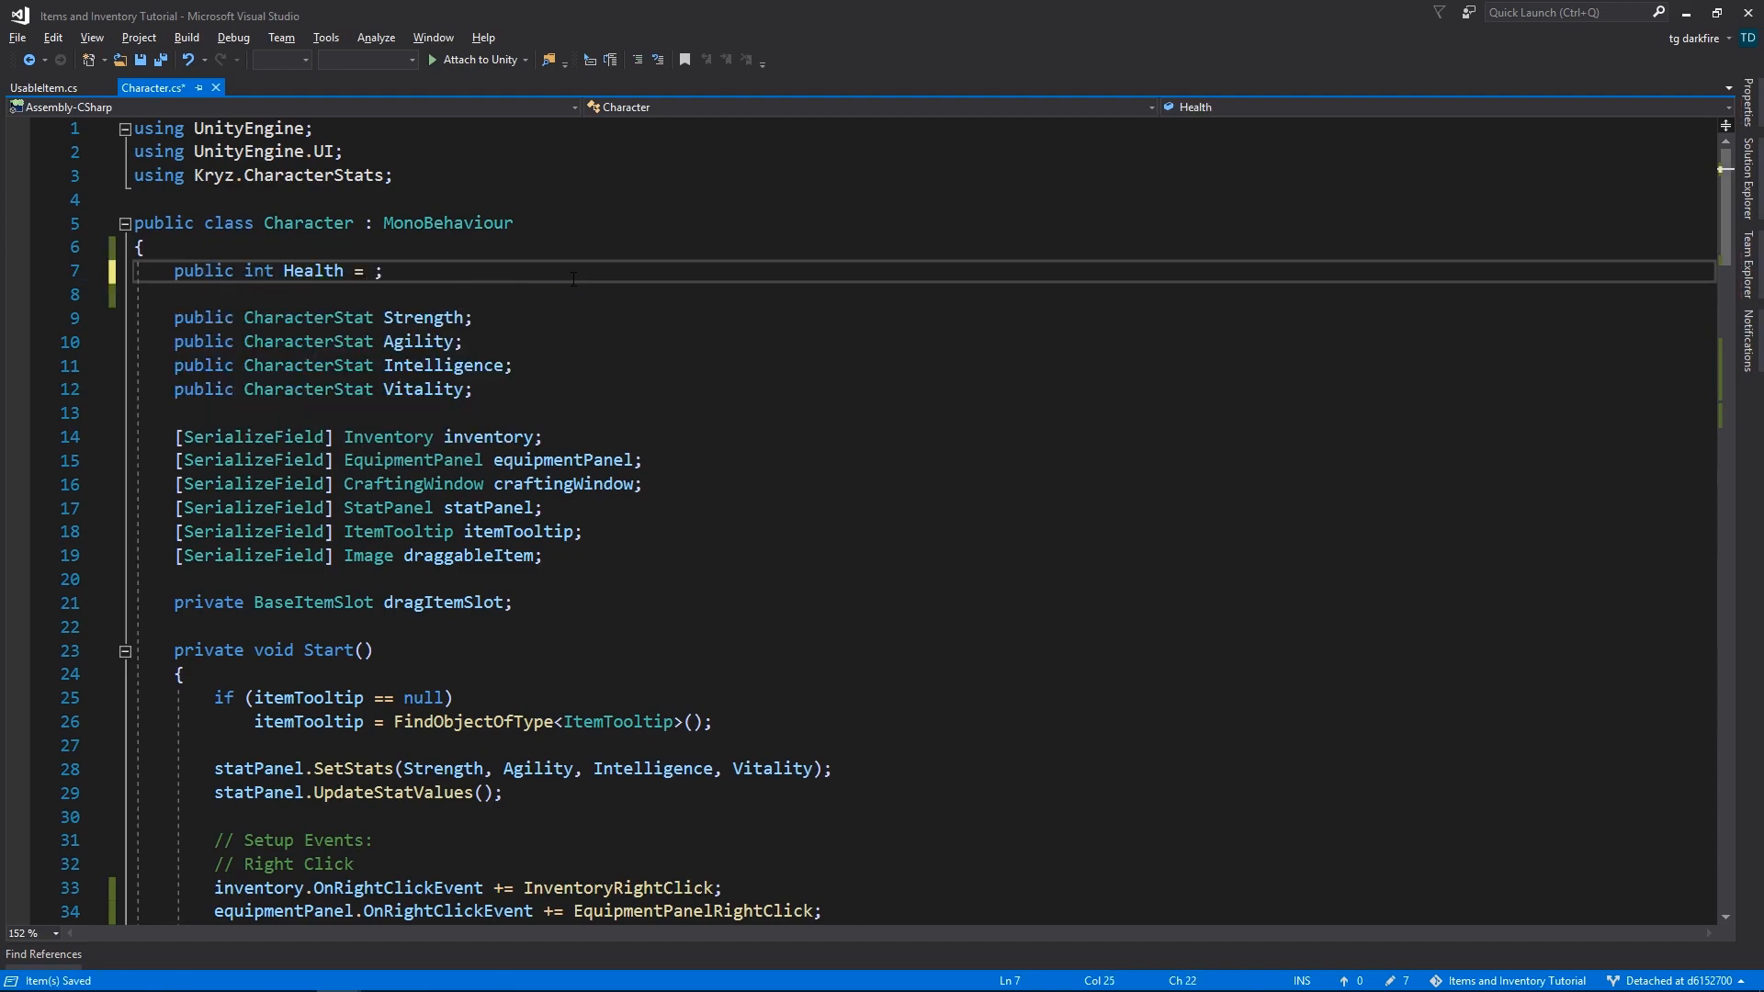
{"action": "type", "text": "50"}
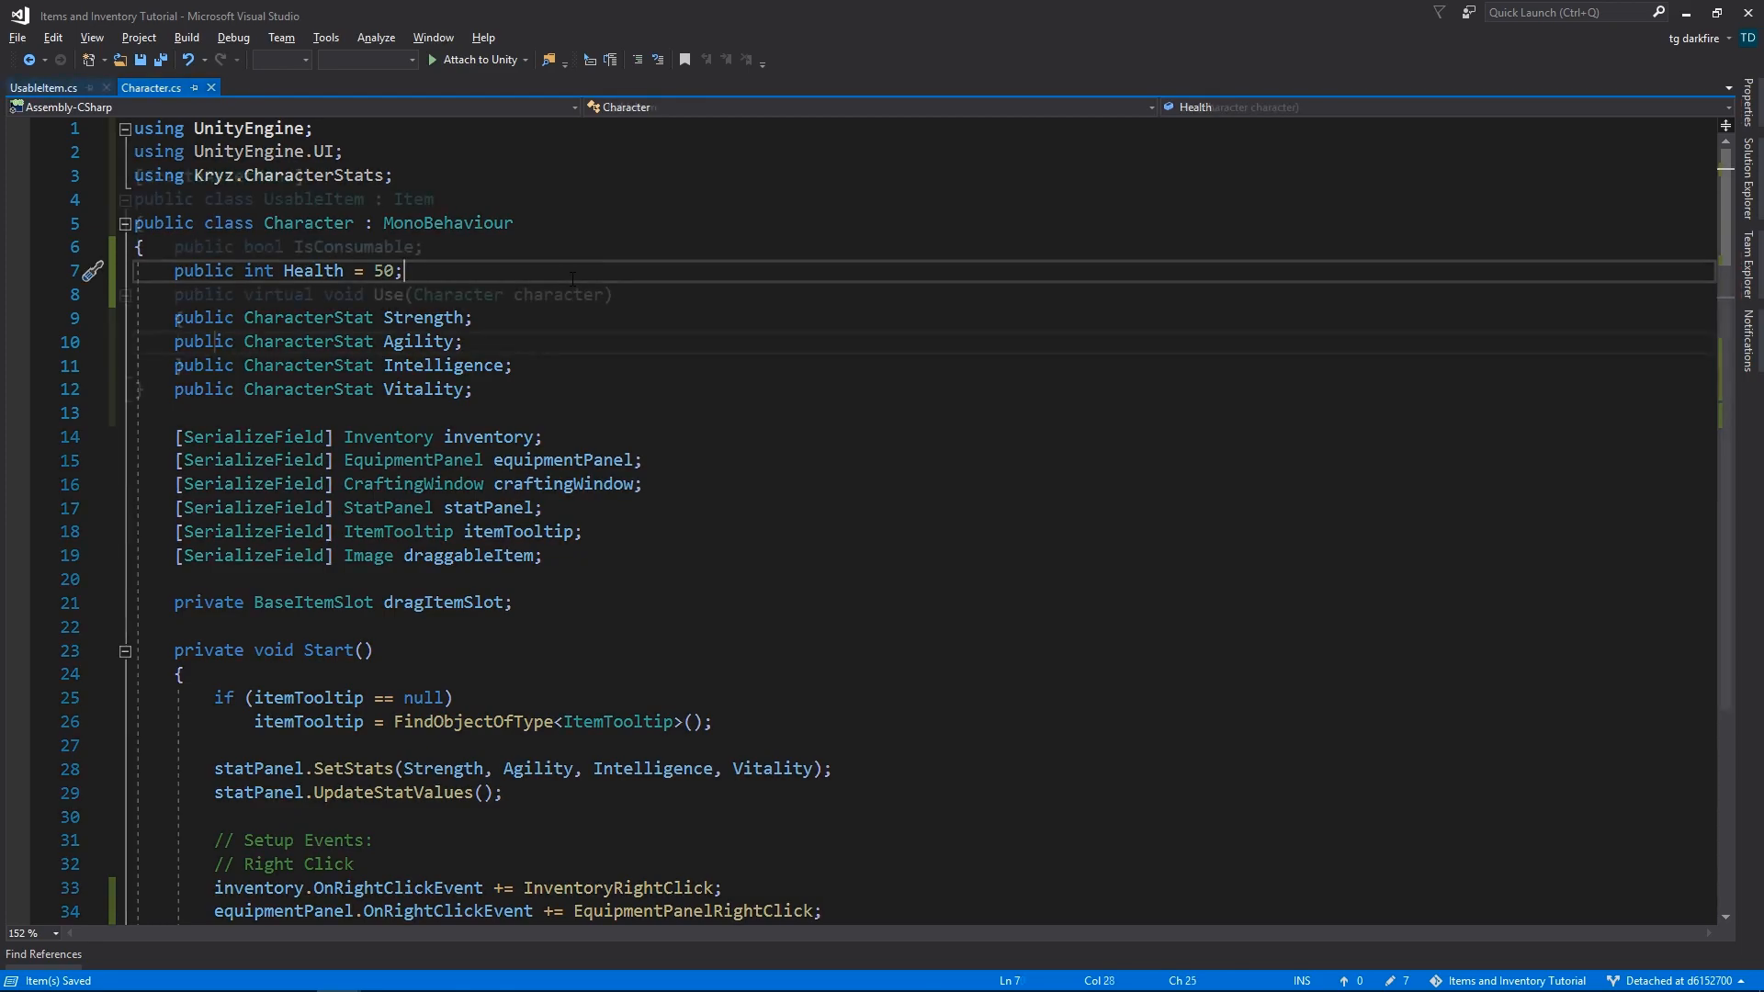
{"action": "left_click", "coordinate": [42, 88]}
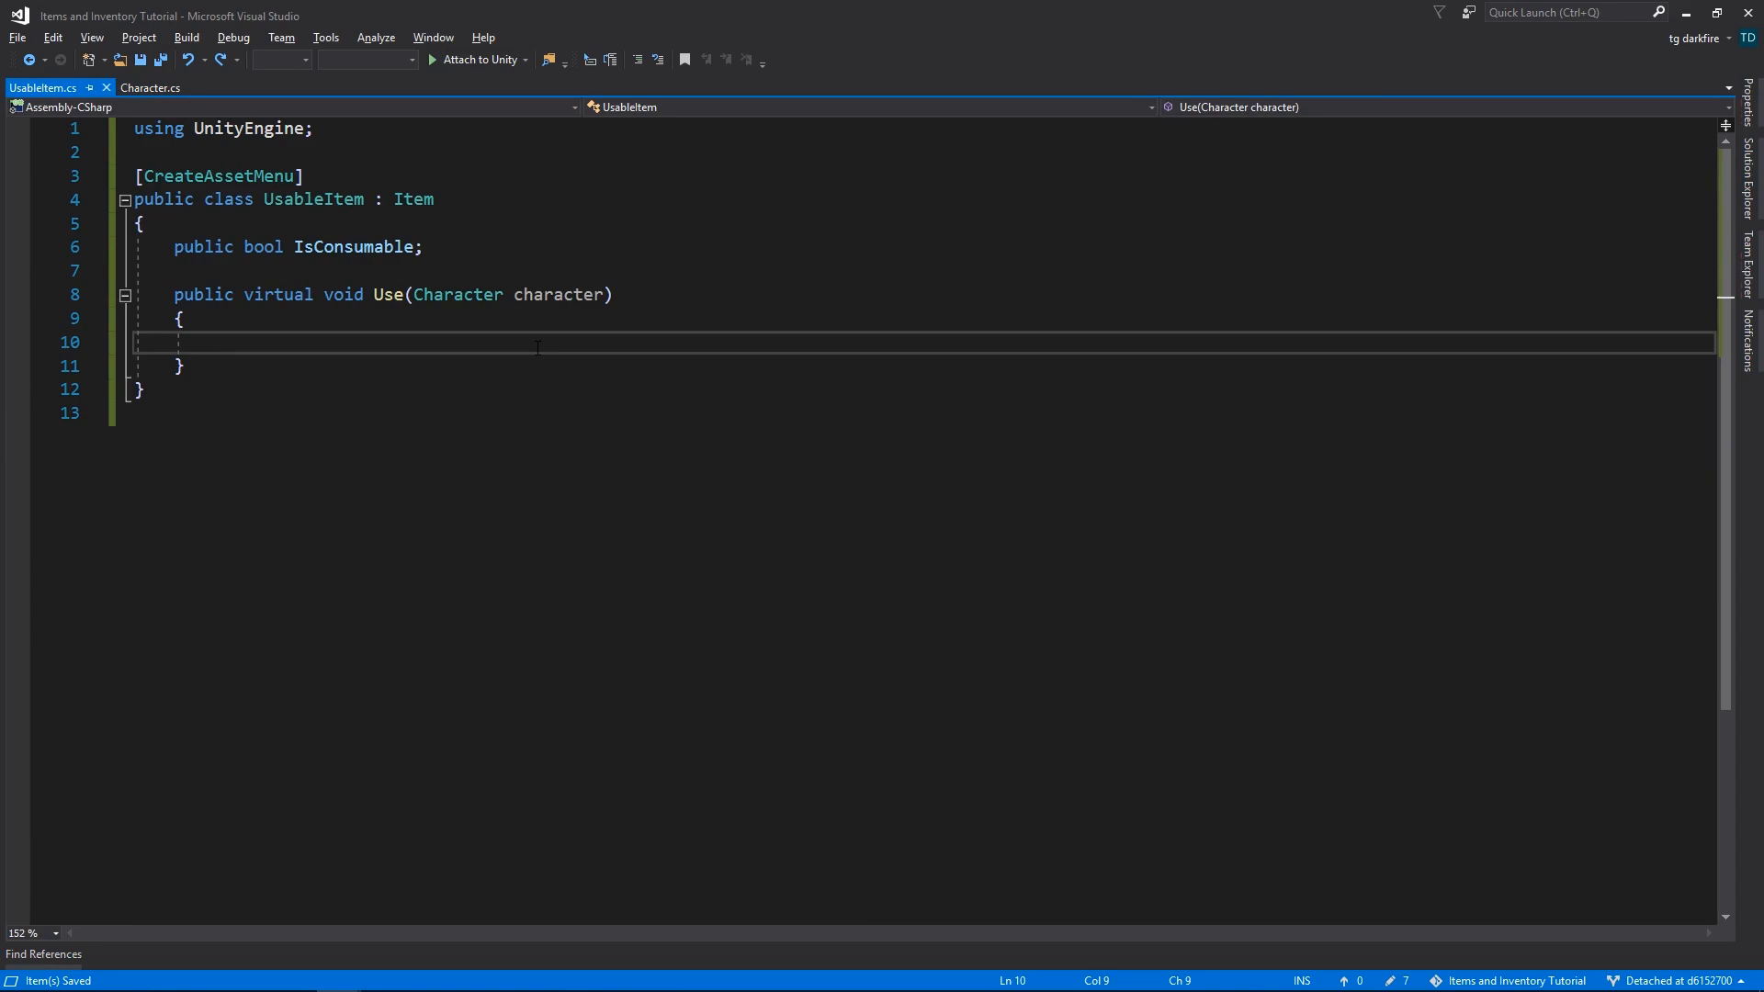
- Sketch a temporary character.Health += someAmount line in Use, then declare a public List<UsableItemEffect> Effects field
{"action": "type", "text": "character"}
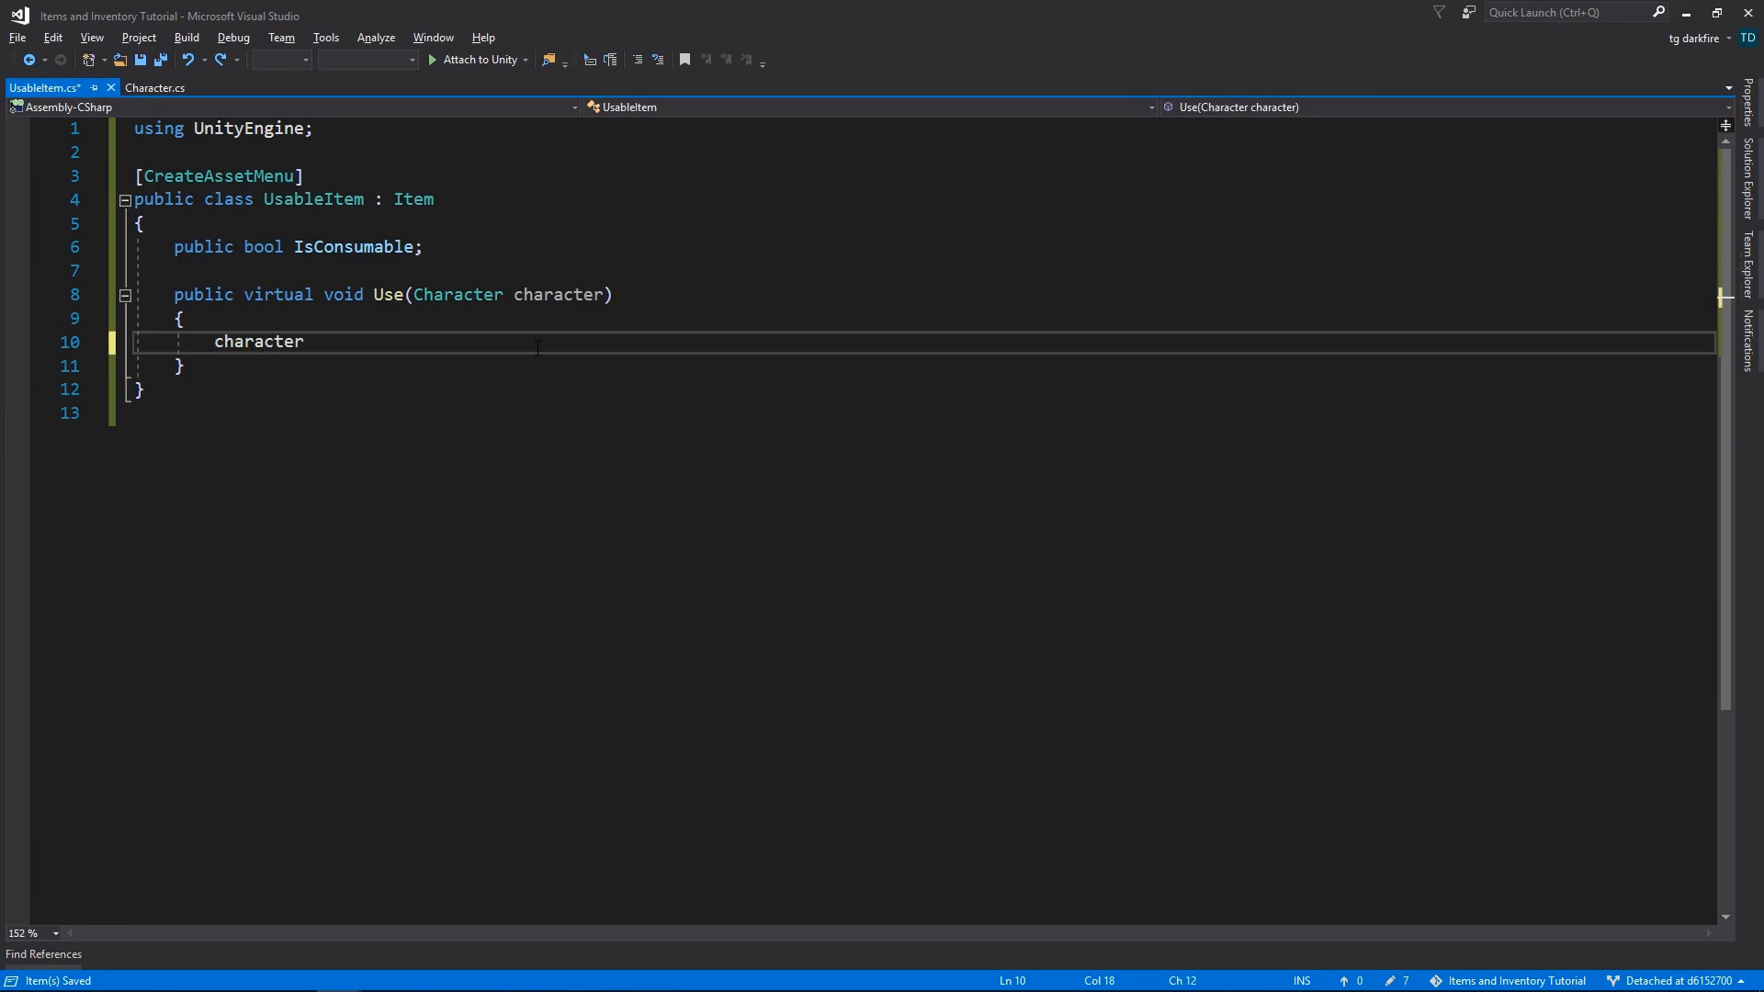
{"action": "type", "text": ".Health +"}
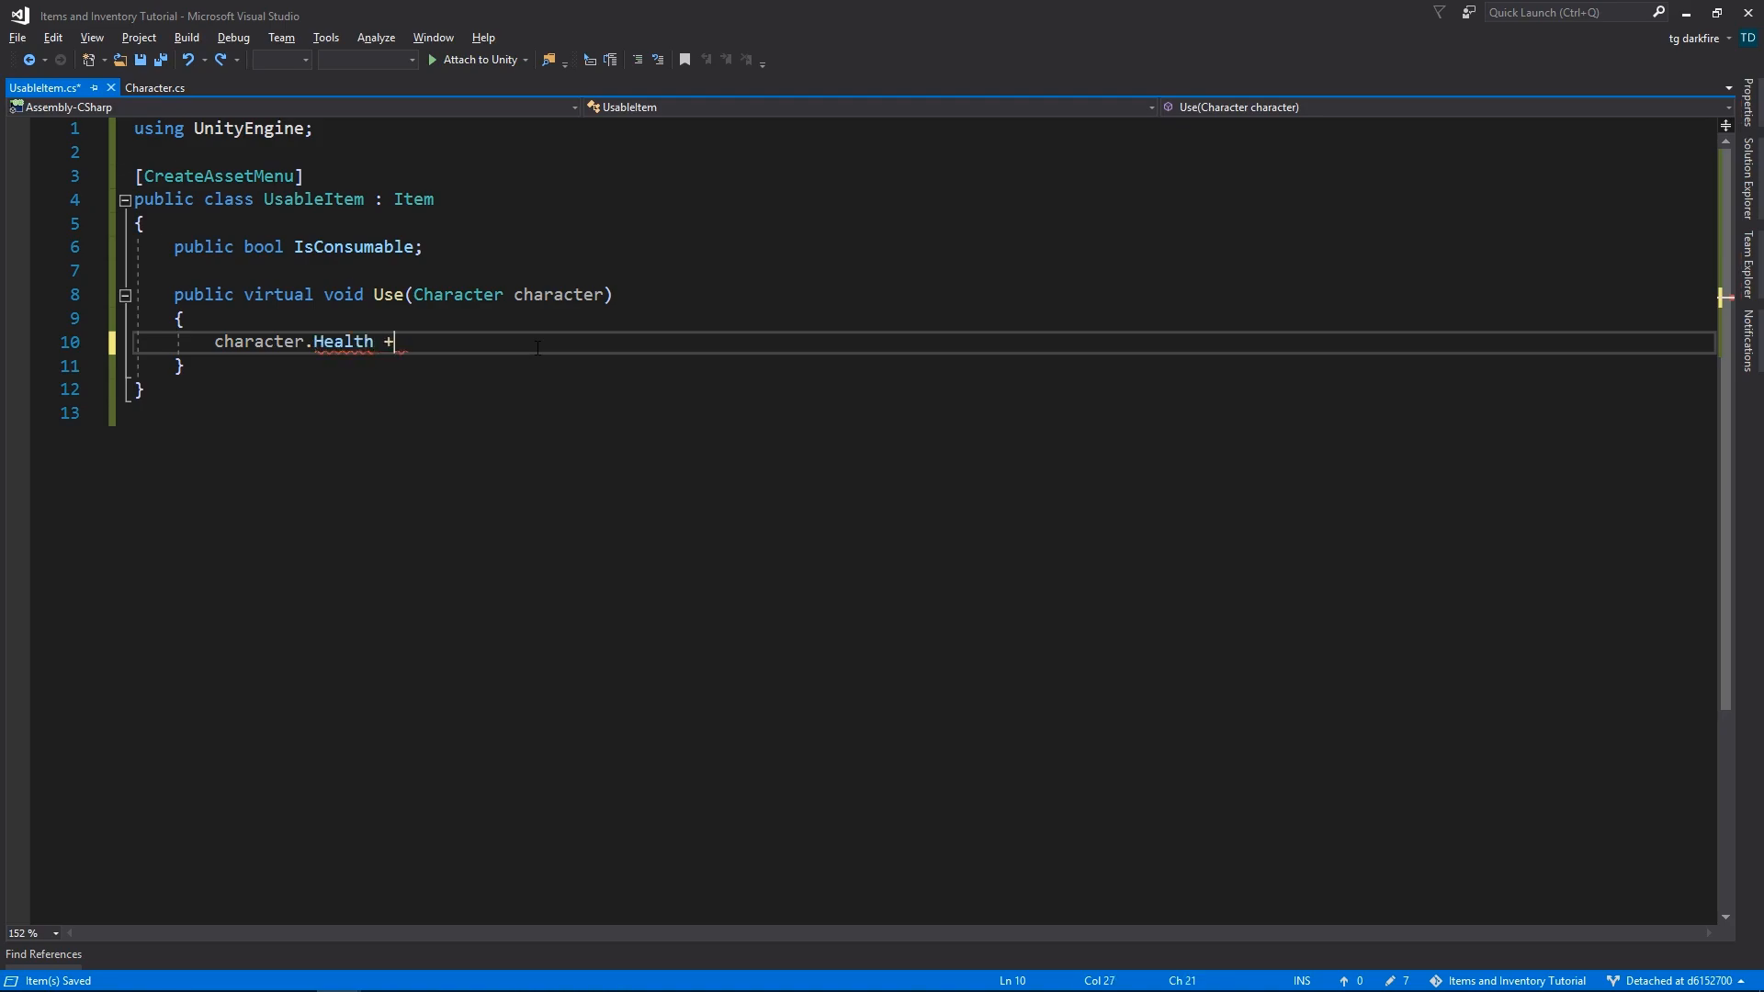
{"action": "type", "text": "= someAMout"}
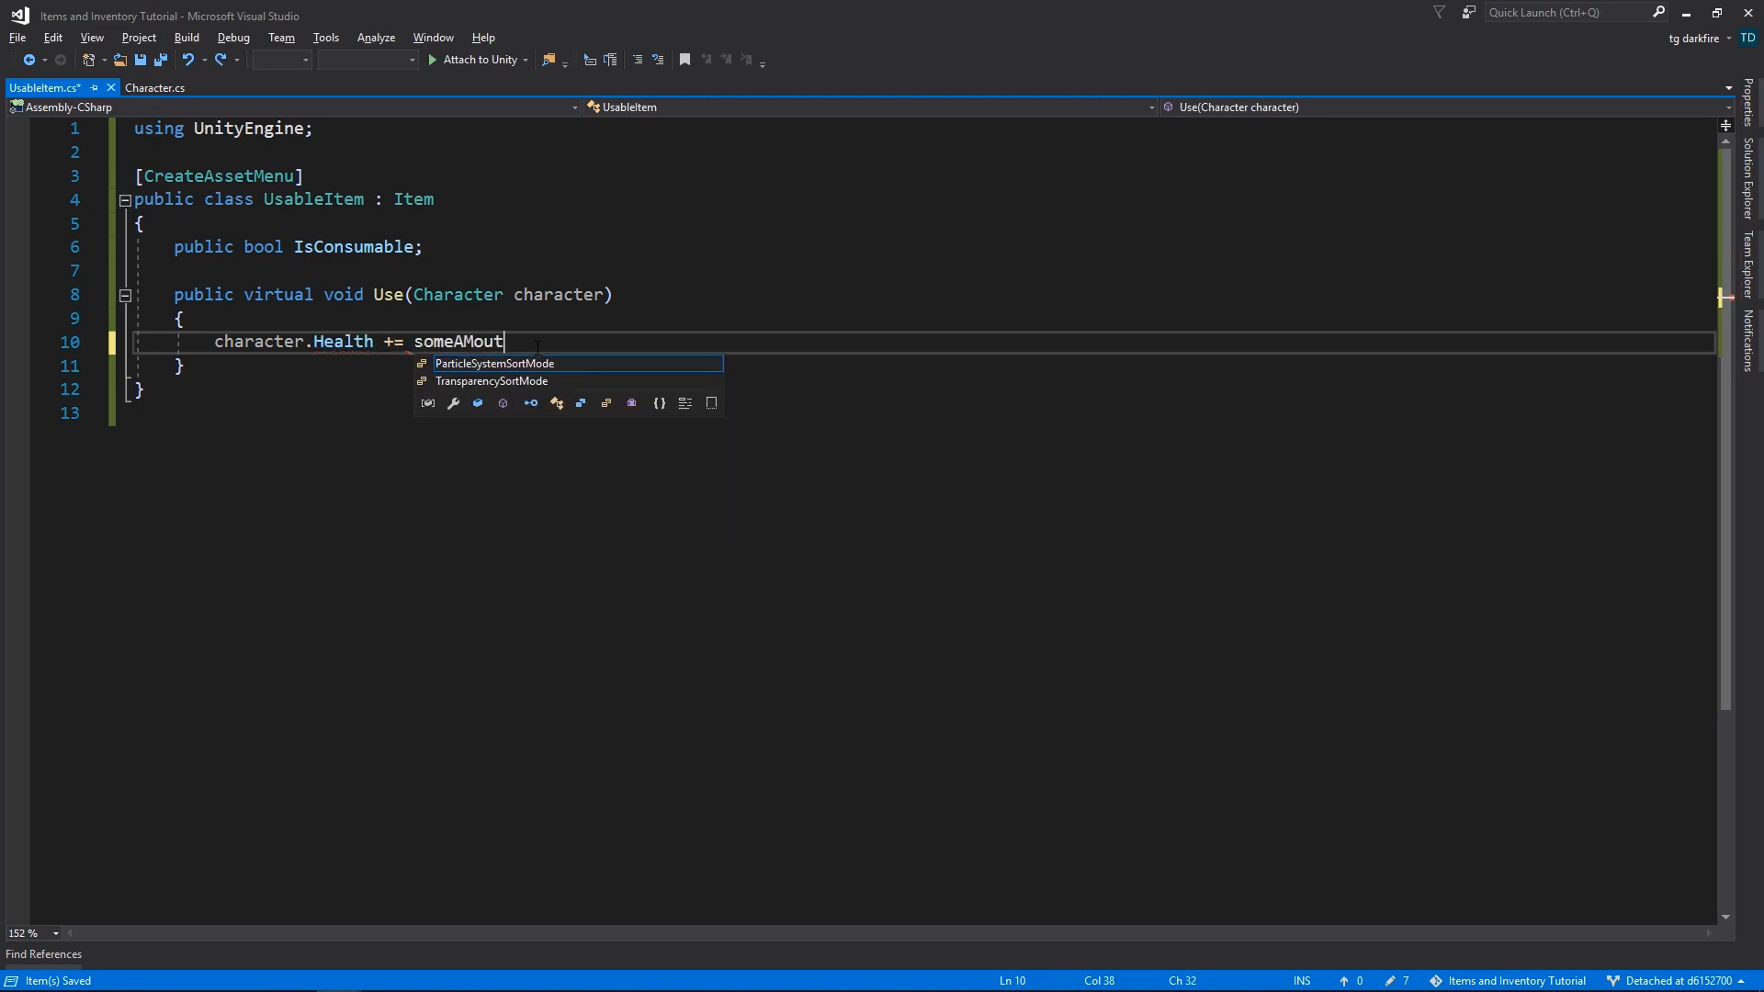
{"action": "type", "text": "someAmount;"}
{"action": "type", "text": "public List"}
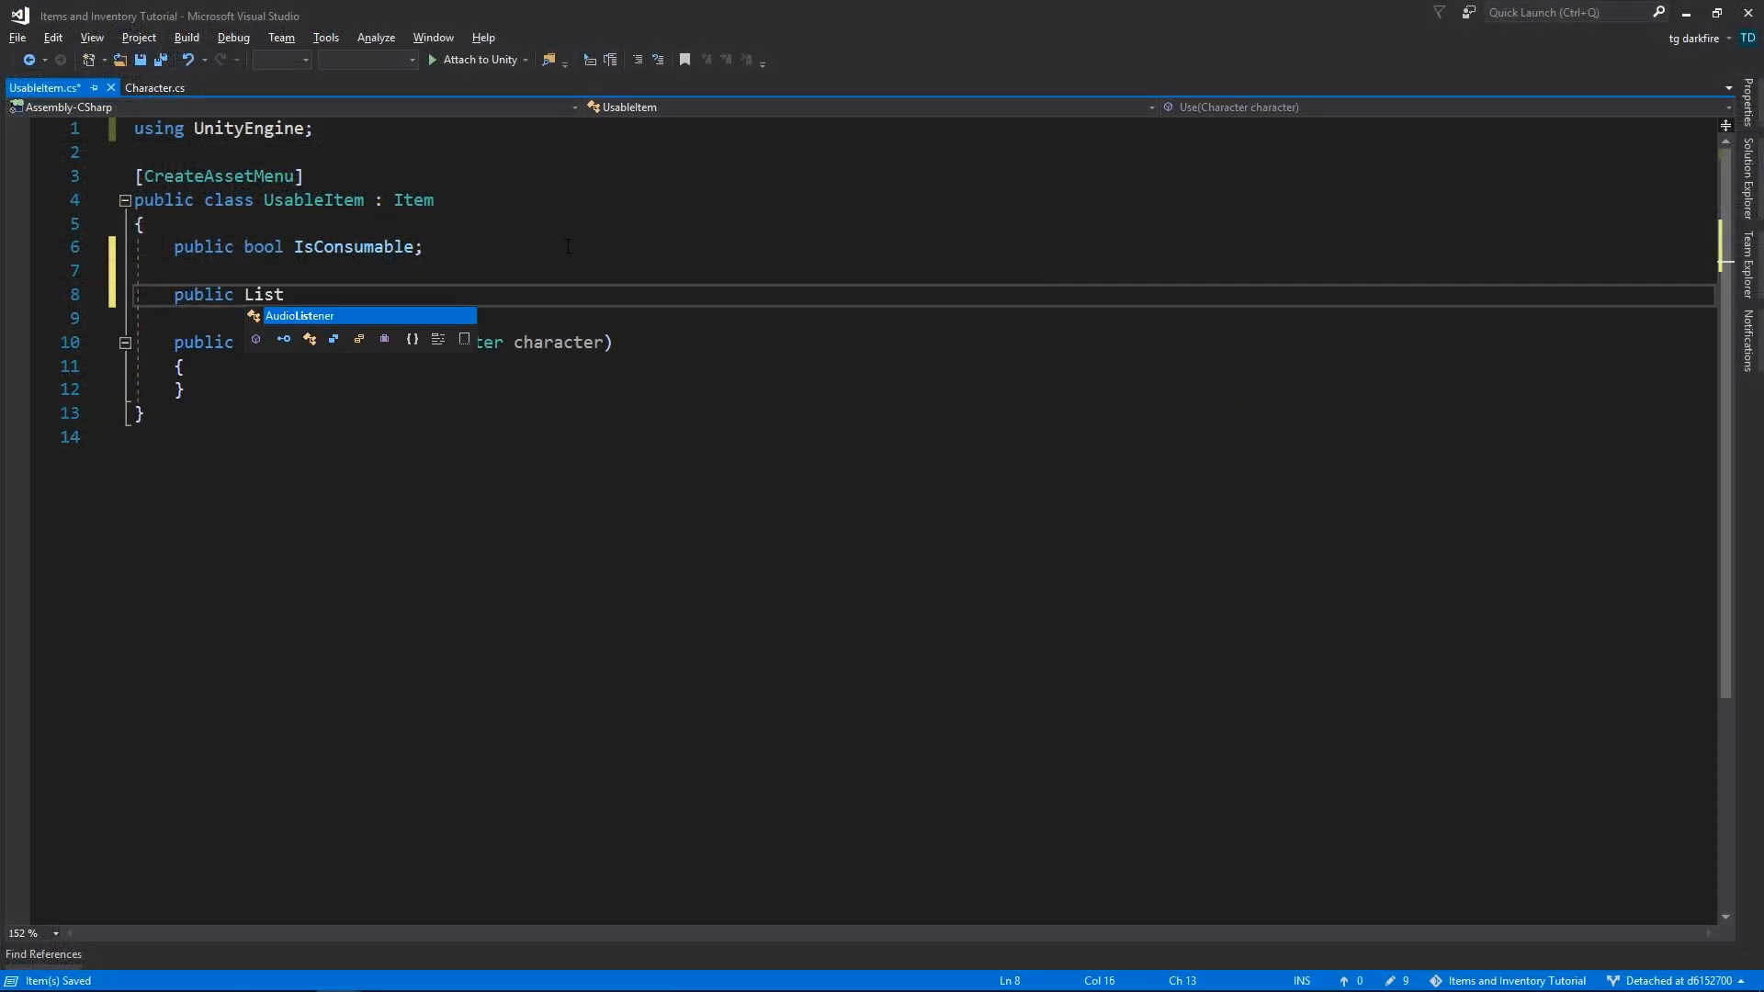
{"action": "type", "text": "<UsableItemEffect> Effects;"}
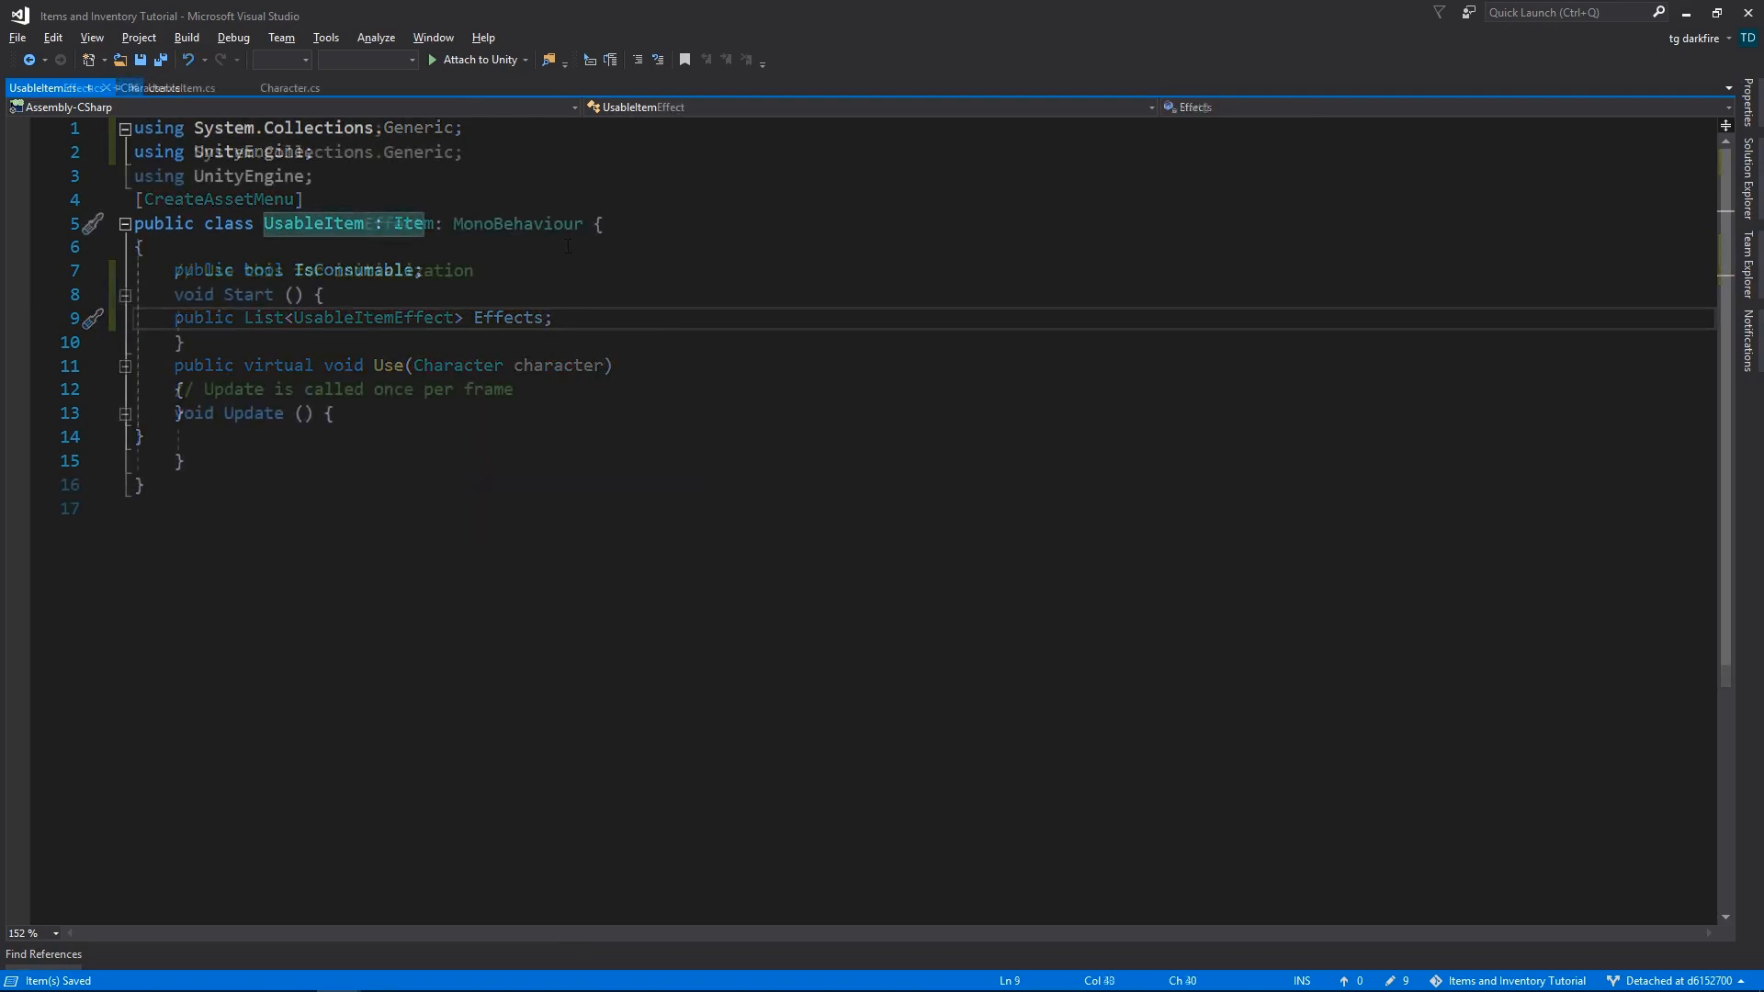
- Make UsableItemEffect an abstract ScriptableObject with abstract ExecuteEffect(UsableItem parentItem, Character character)
{"action": "left_click", "coordinate": [57, 89]}
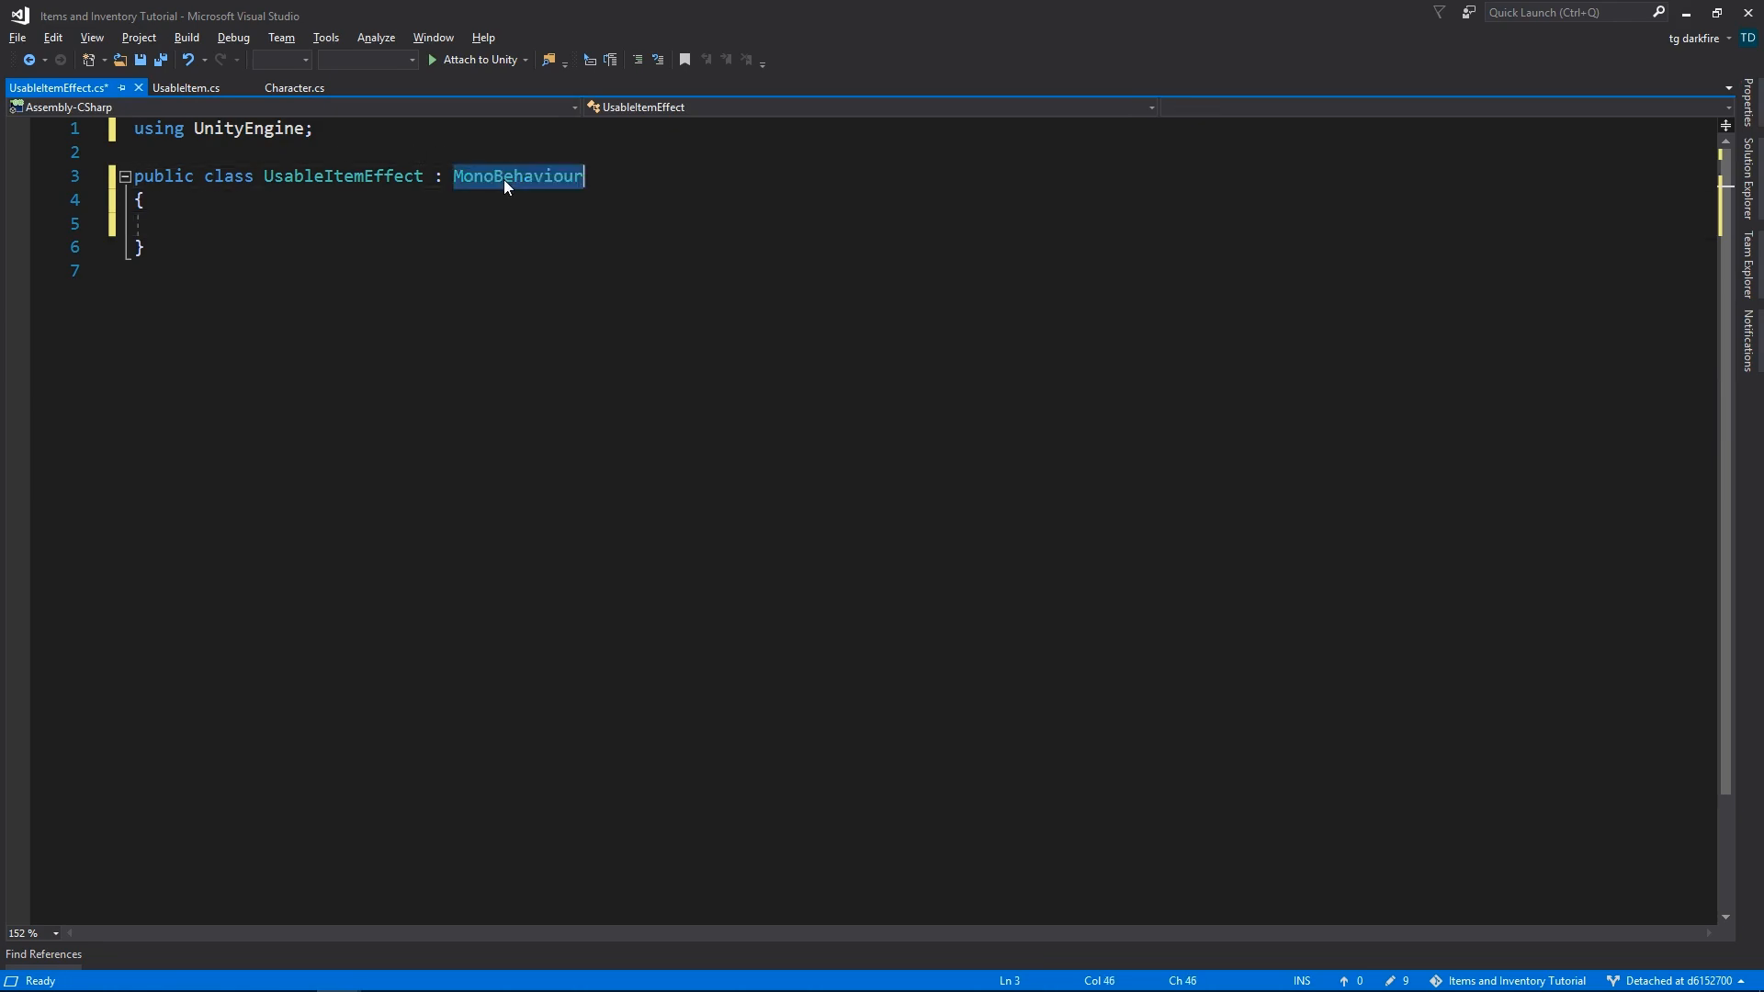
{"action": "type", "text": "ScriptableObject"}
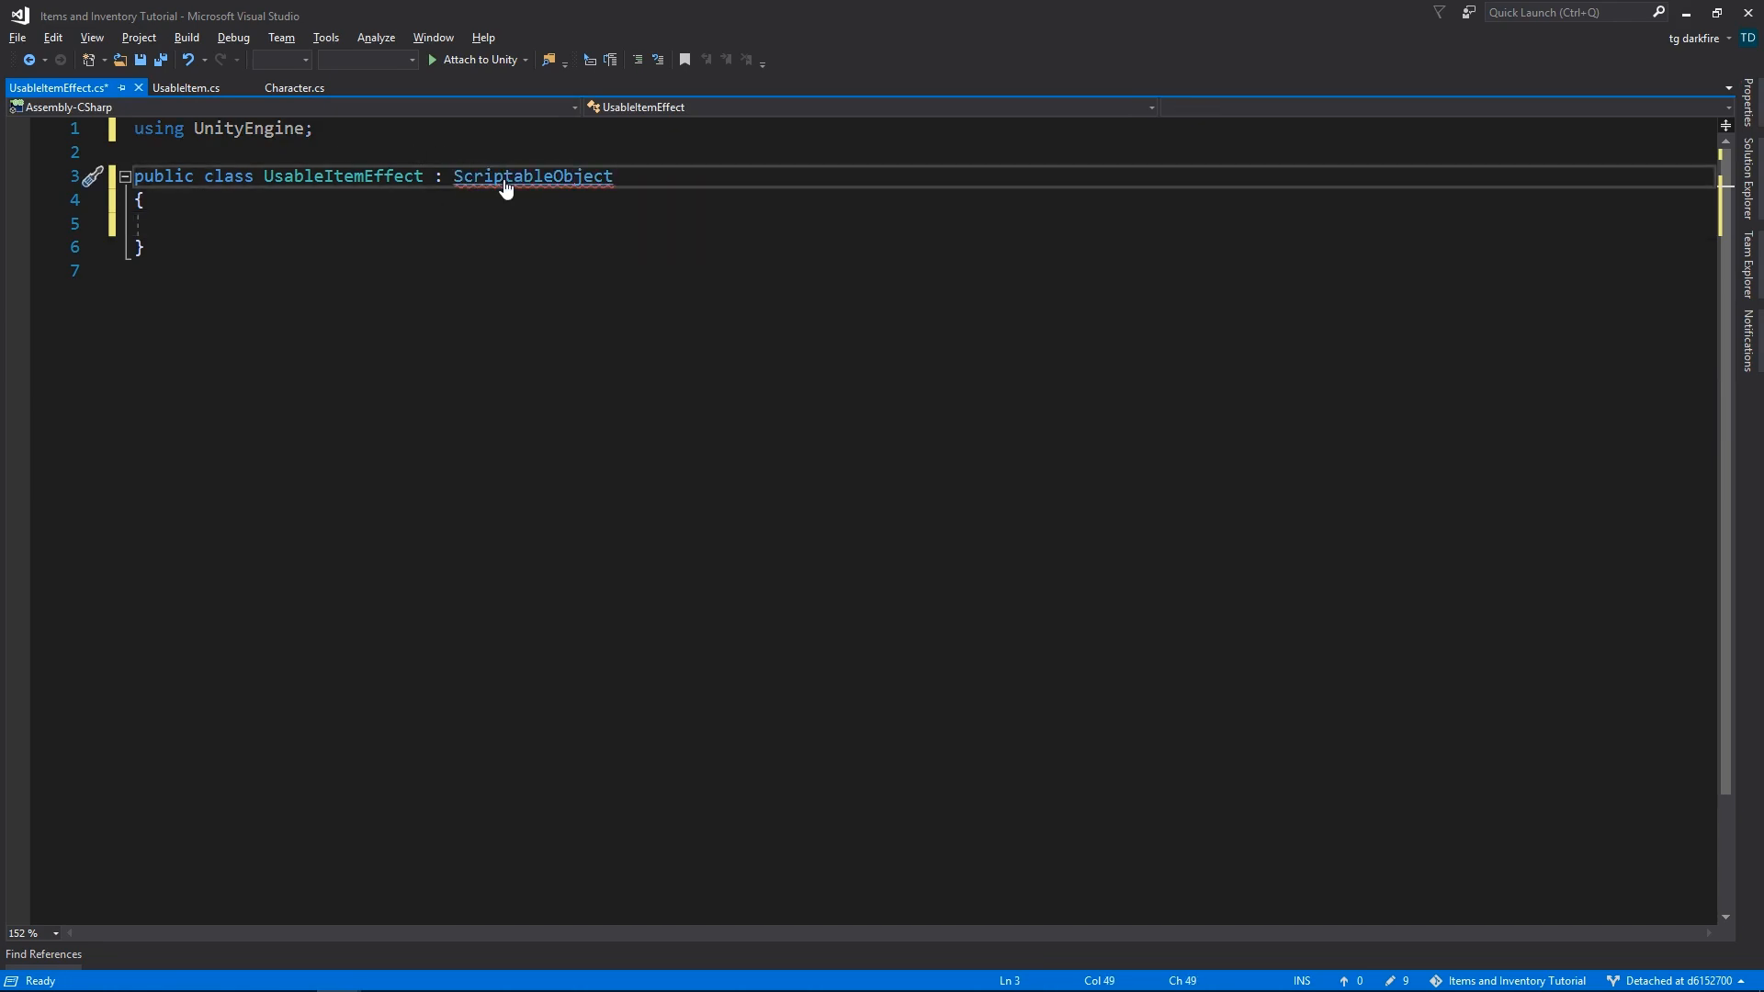
{"action": "type", "text": "abstract"}
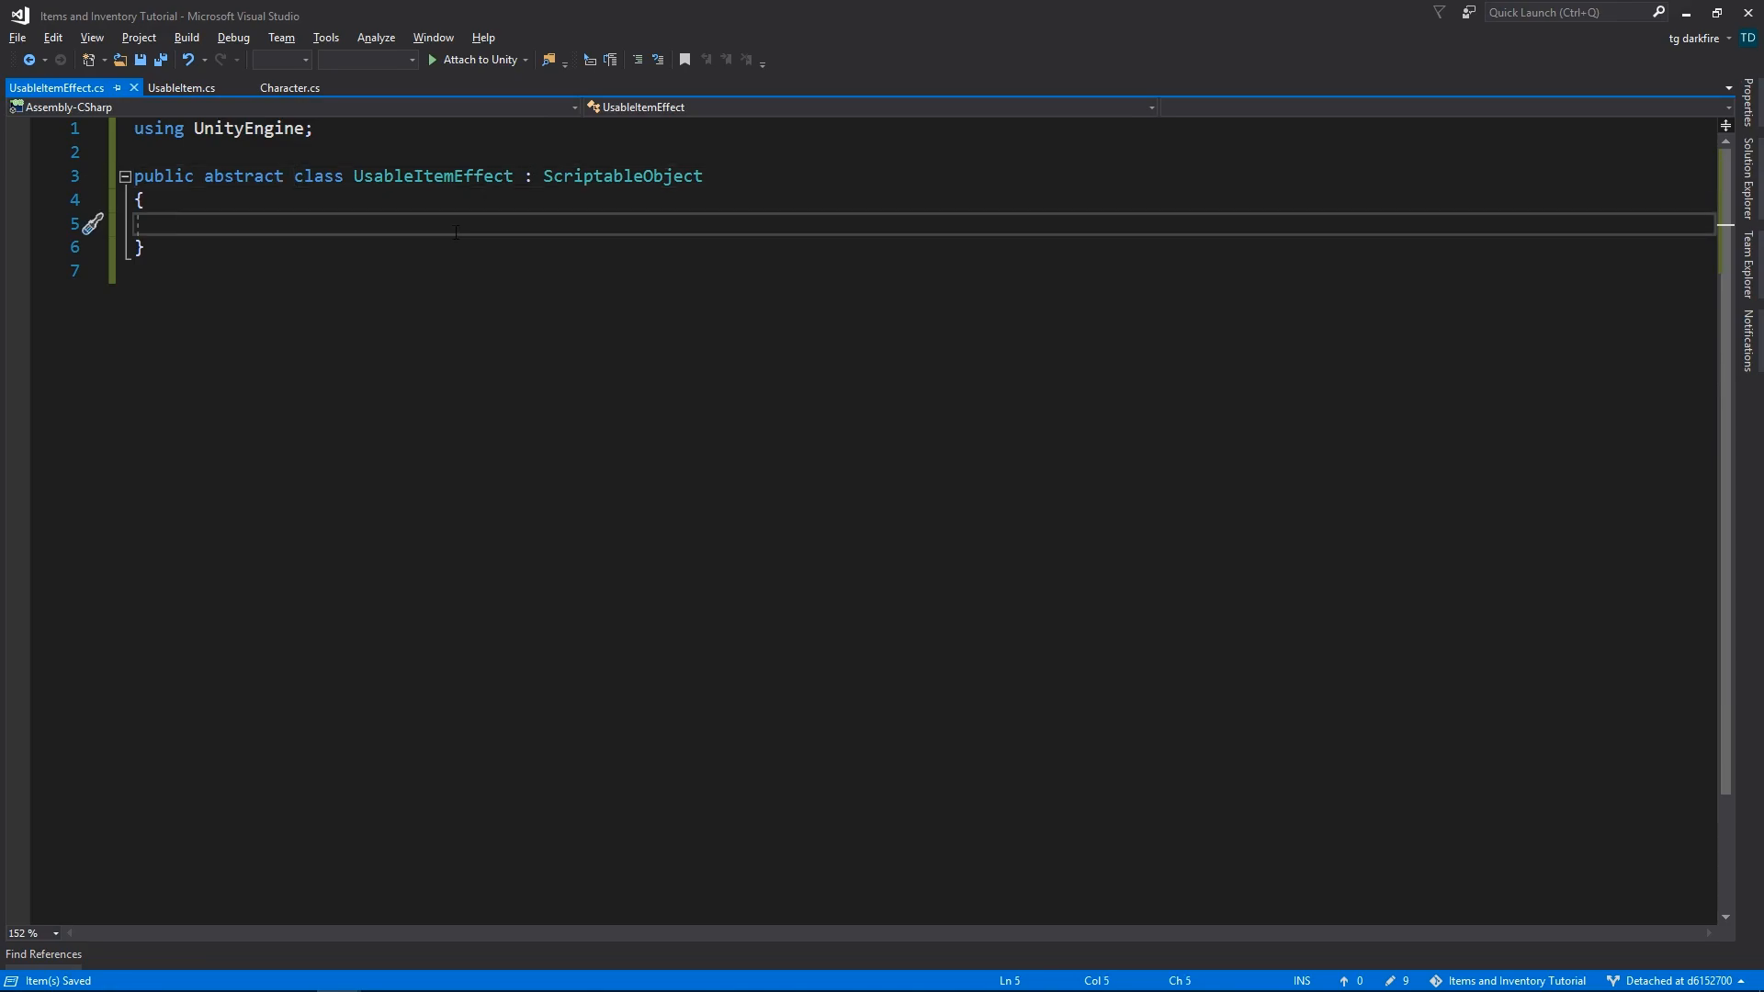
{"action": "type", "text": "public abstract void E"}
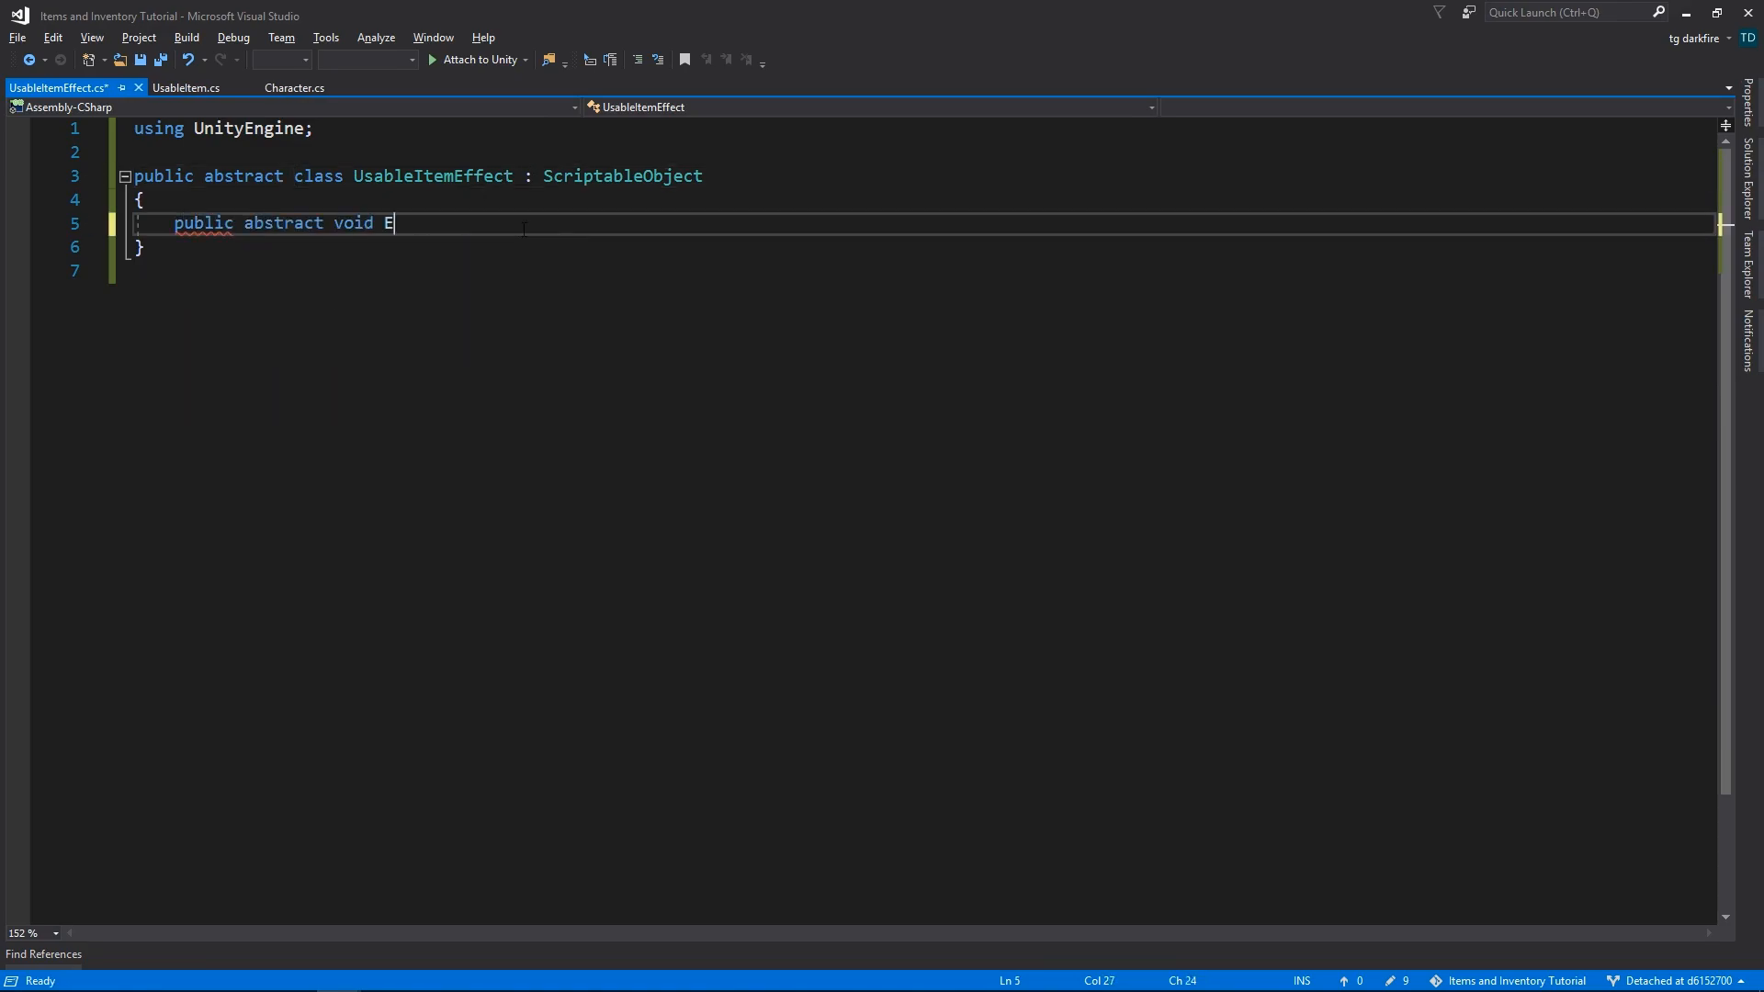
{"action": "type", "text": "xecuteEffect()"}
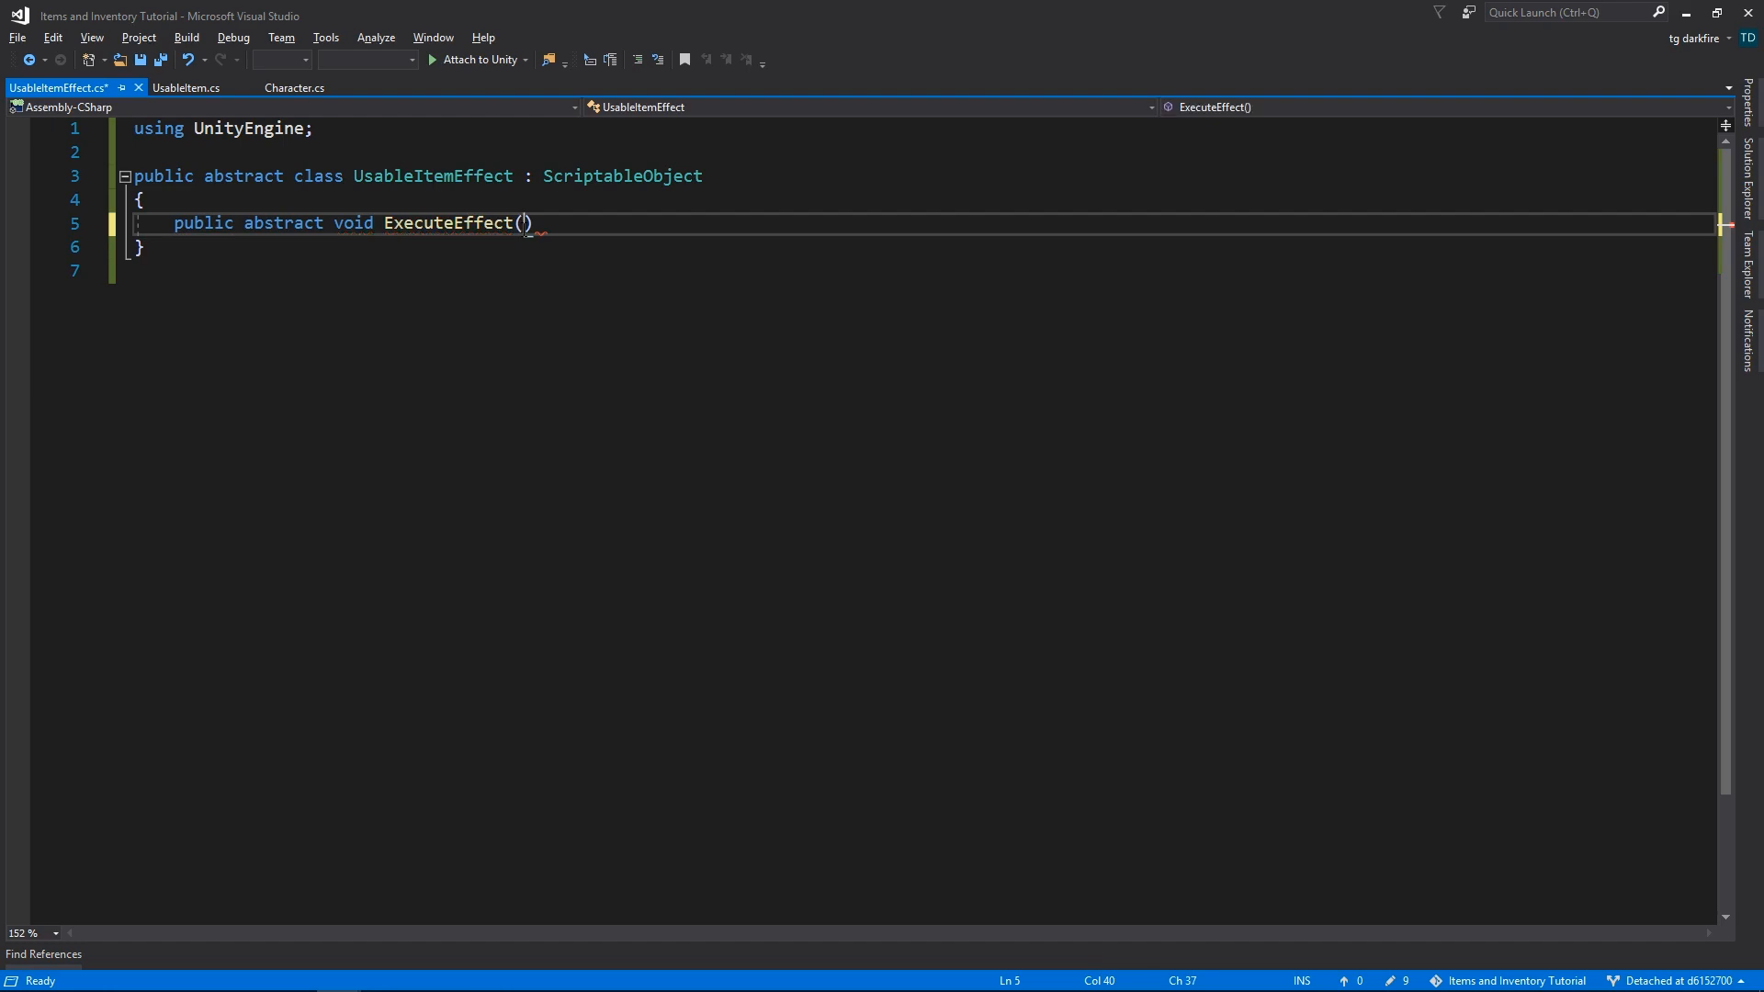
{"action": "type", "text": "UsableItem"}
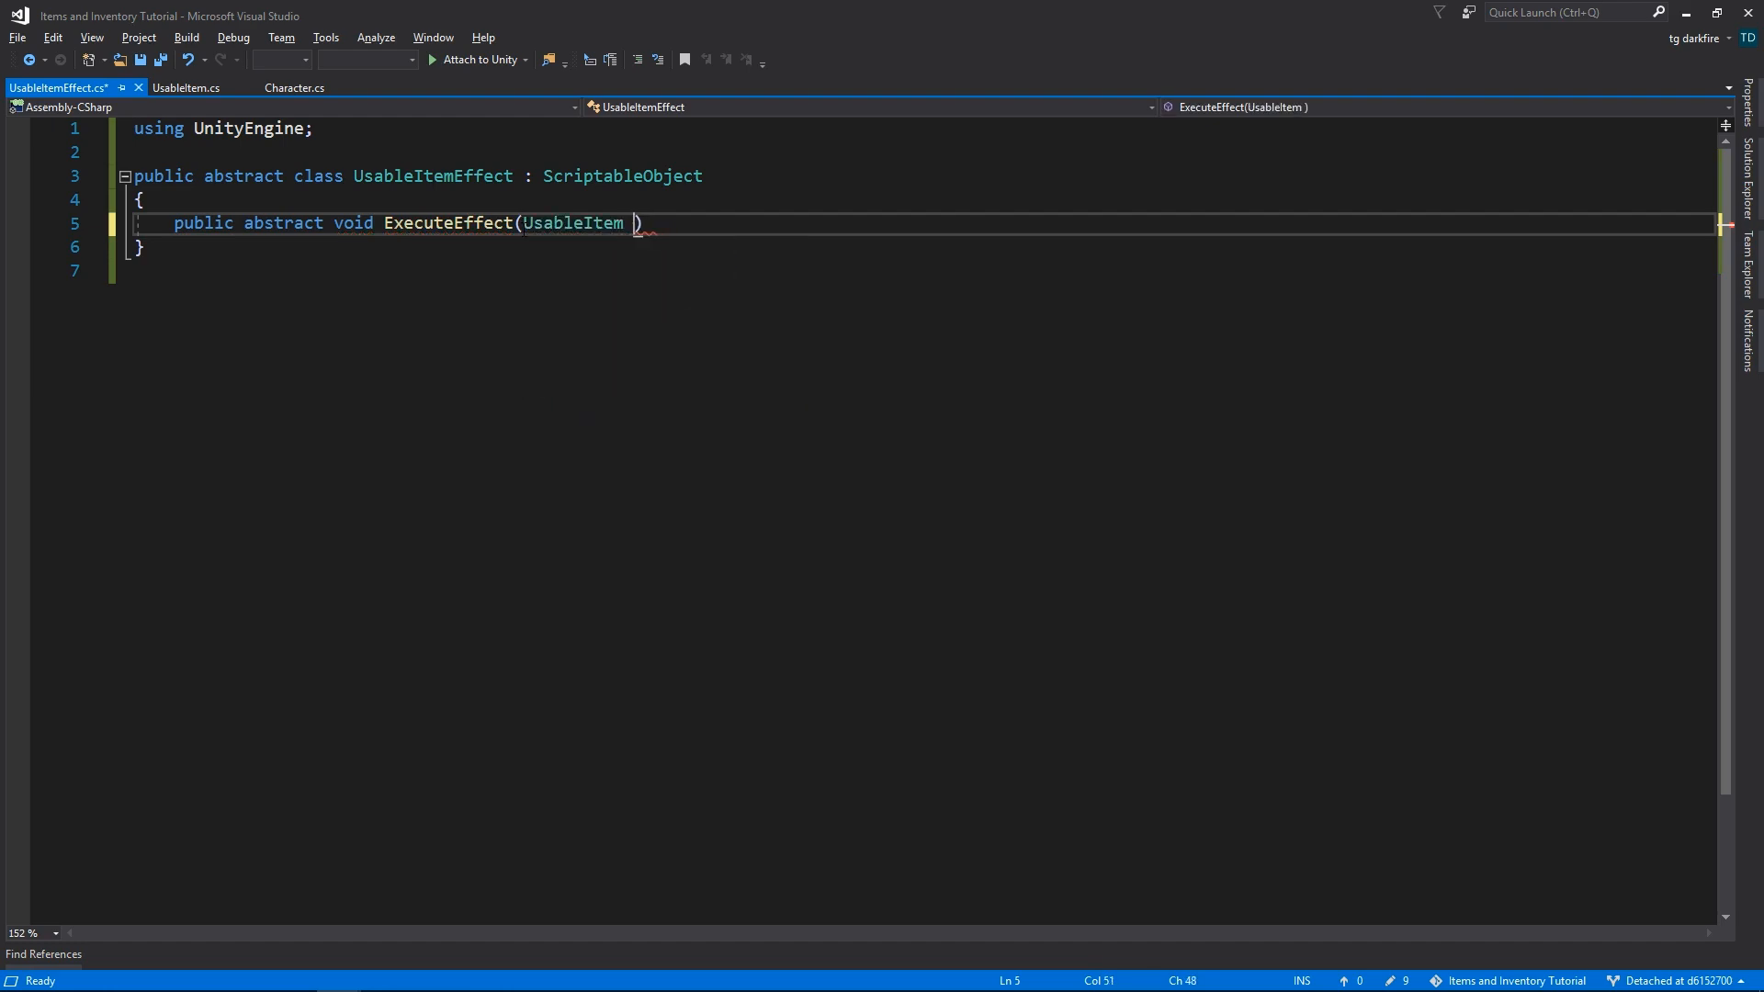
{"action": "type", "text": "parentItem, Character character"}
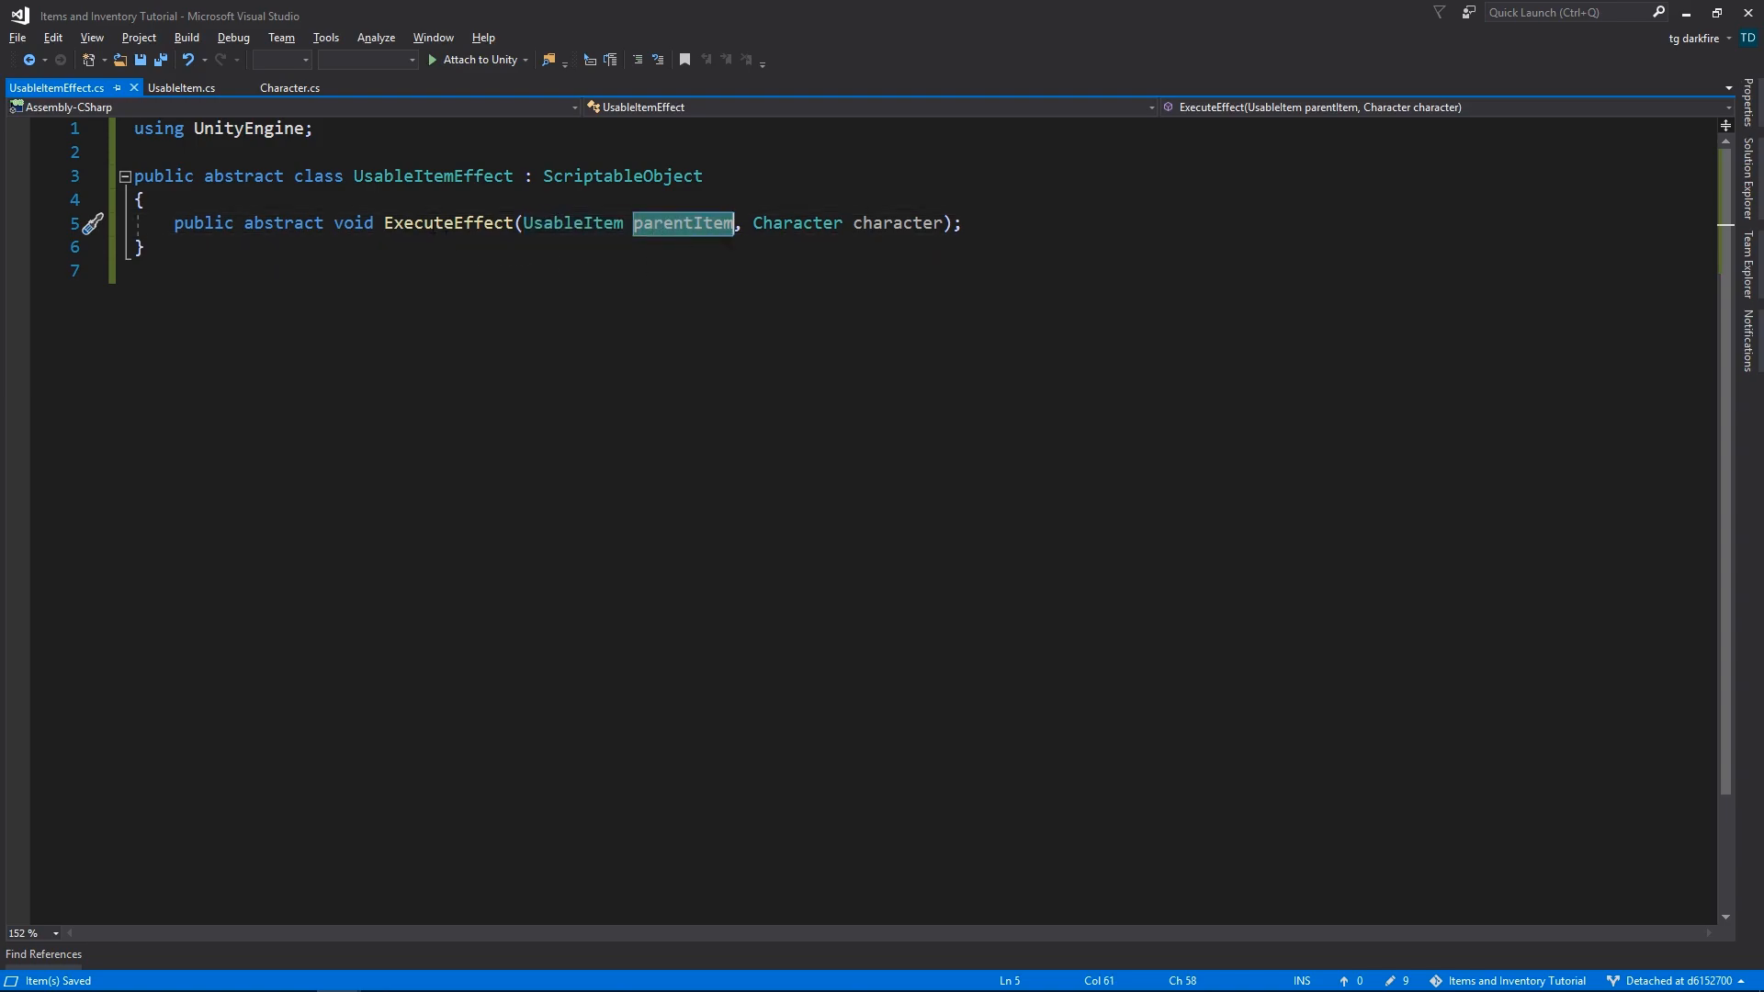
- In UsableItem.Use, call effect.ExecuteEffect(this, character) for each effect
{"action": "left_click", "coordinate": [448, 222]}
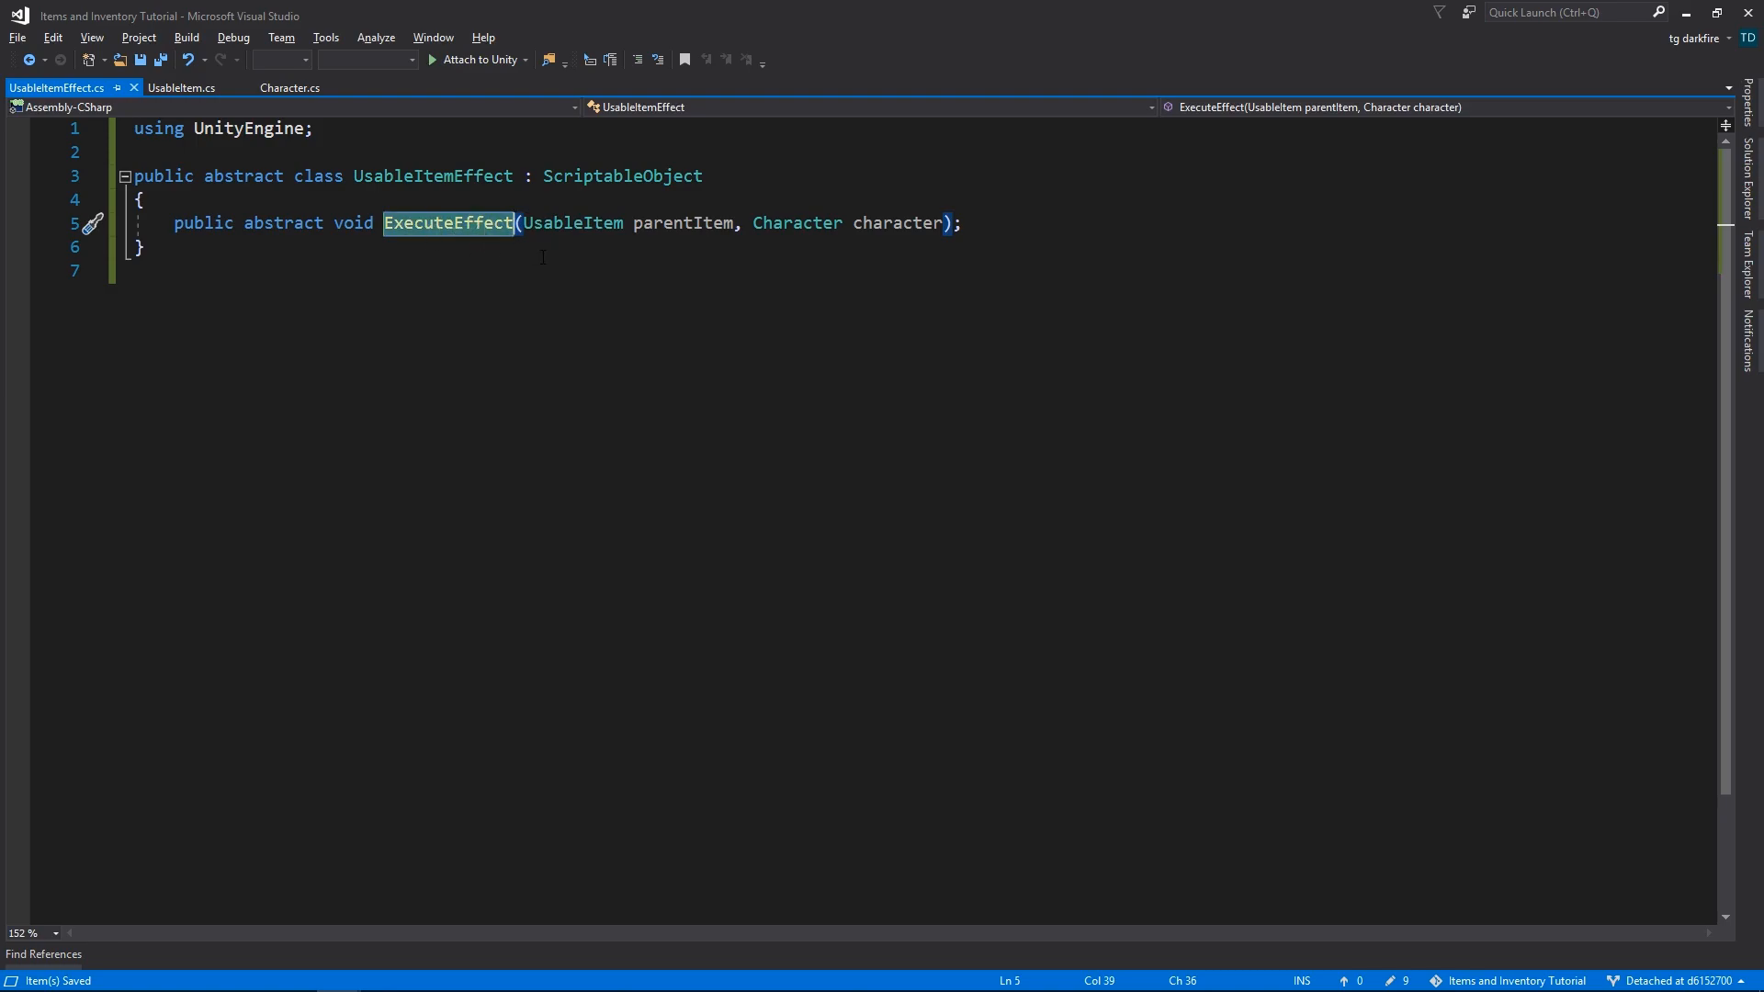
{"action": "left_click", "coordinate": [182, 88]}
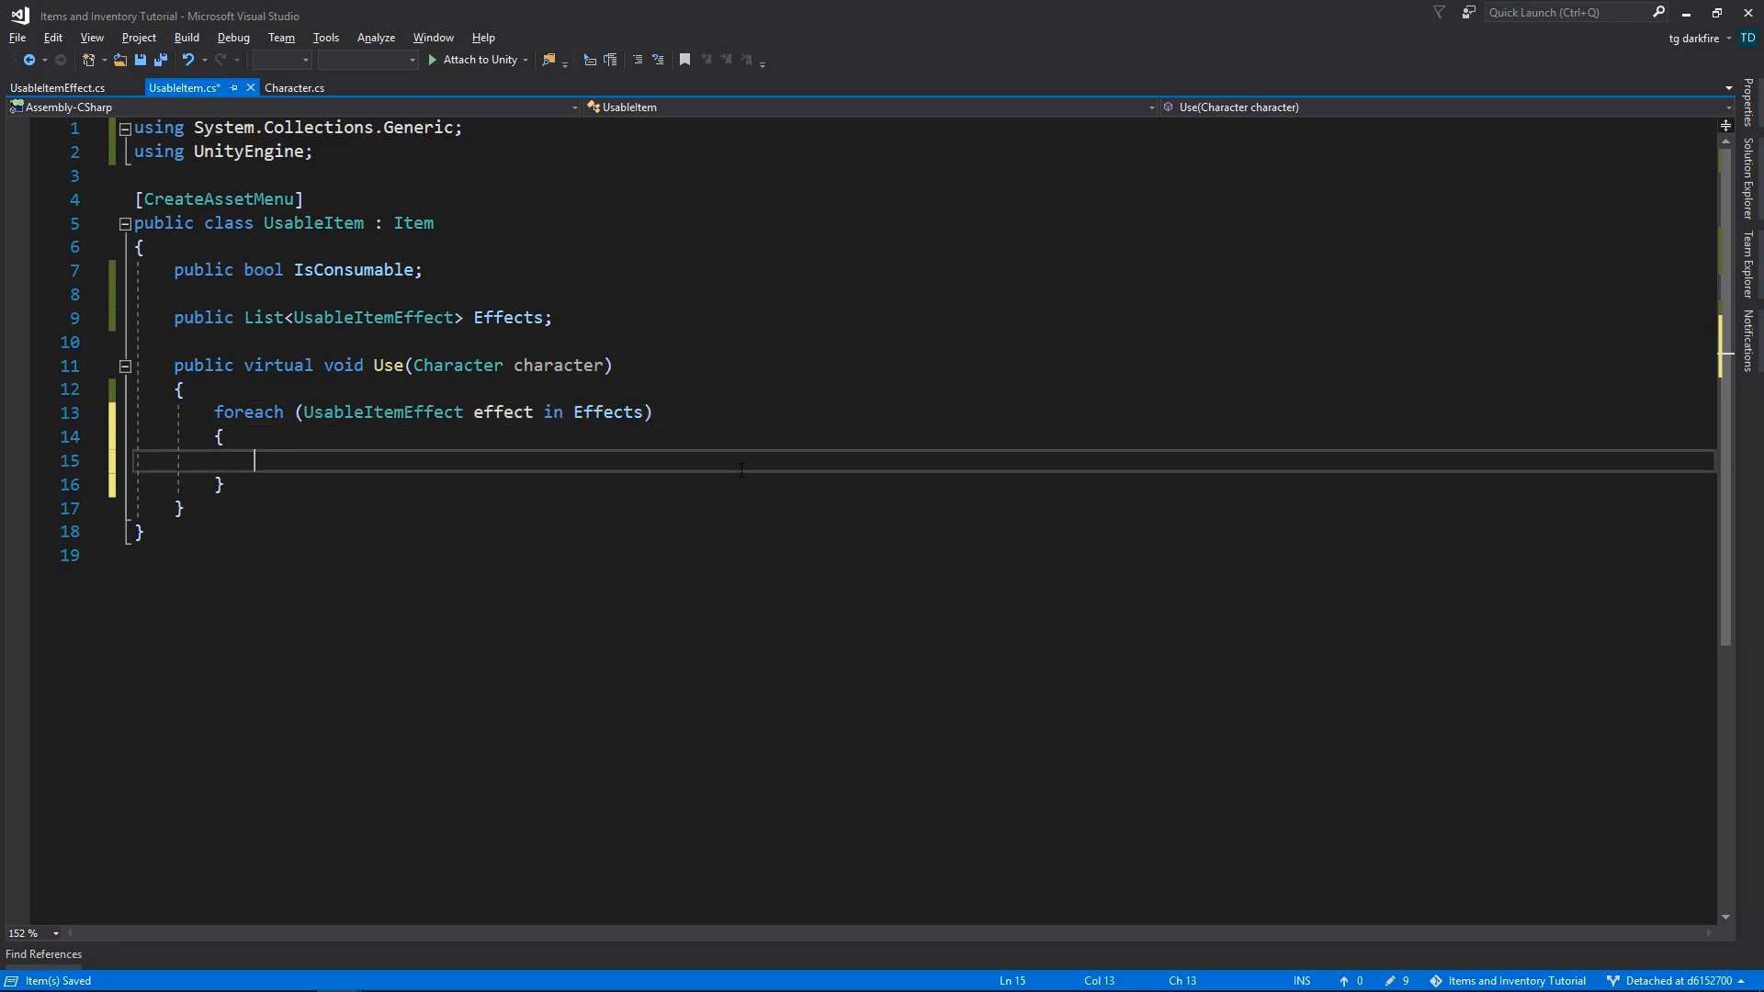
{"action": "type", "text": "effect.ExecuteEffect()"}
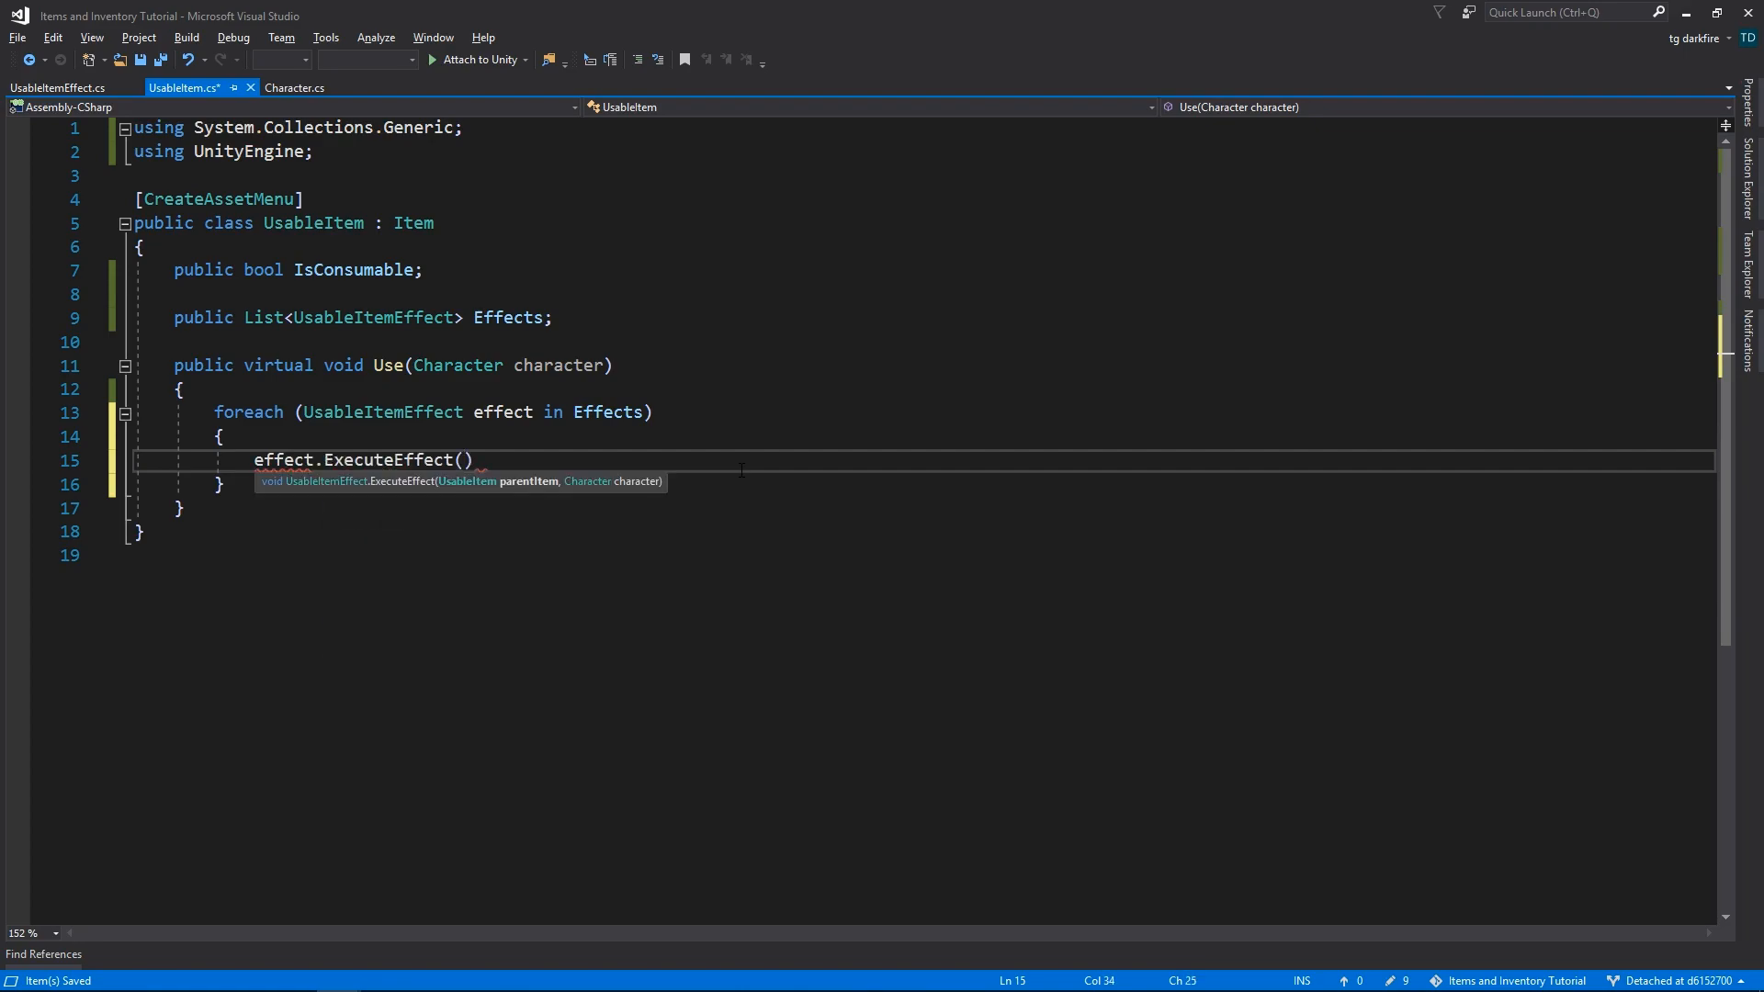
{"action": "type", "text": "this, character"}
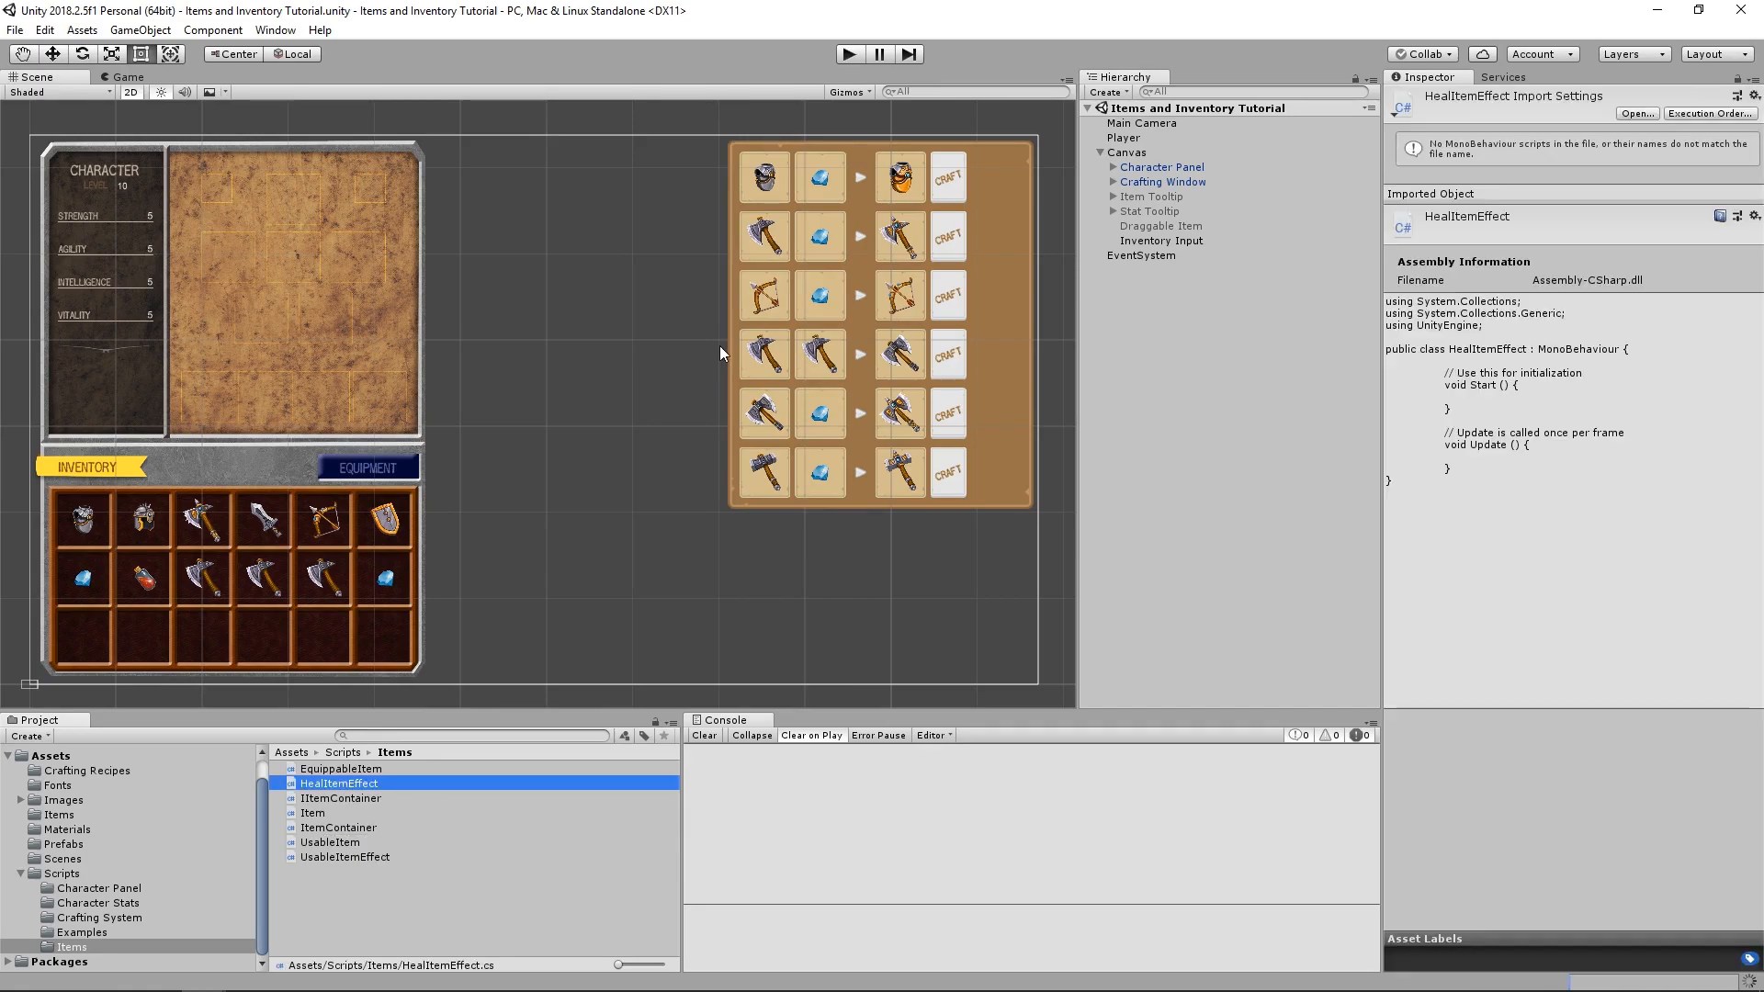
- Derive HealItemEffect from UsableItemEffect and start overriding ExecuteEffect on the character's health
{"action": "double_click", "coordinate": [338, 783]}
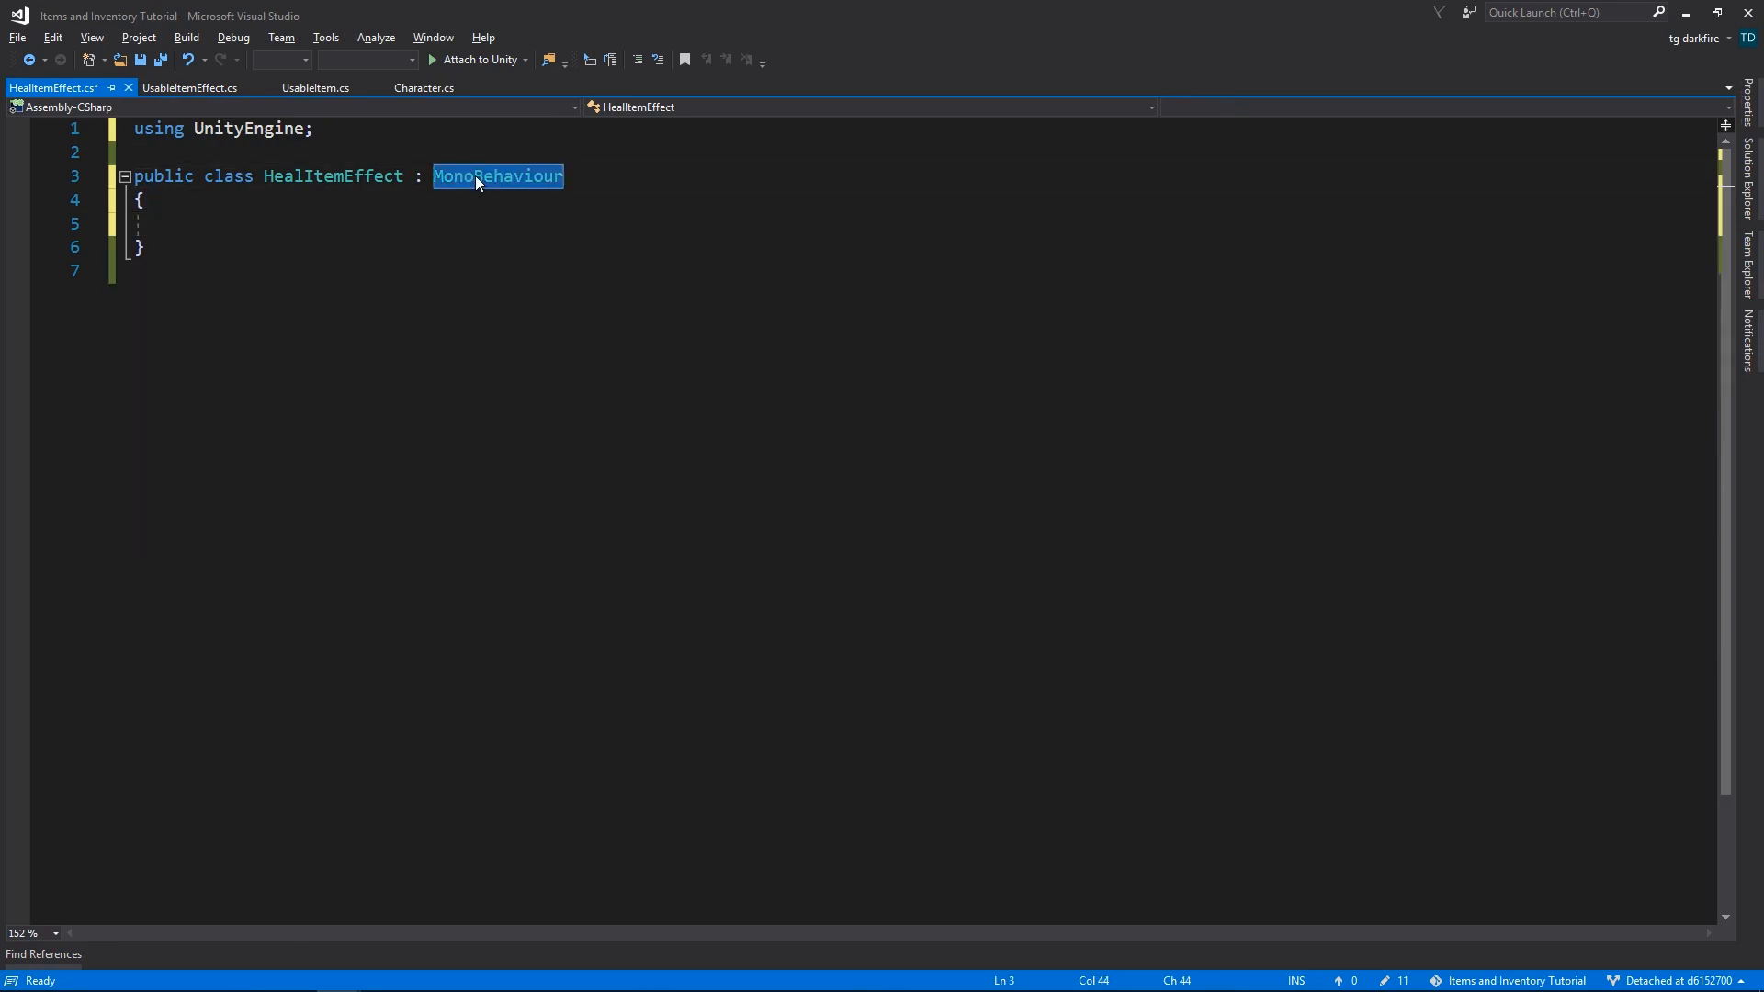
{"action": "type", "text": "UsableItemEffect"}
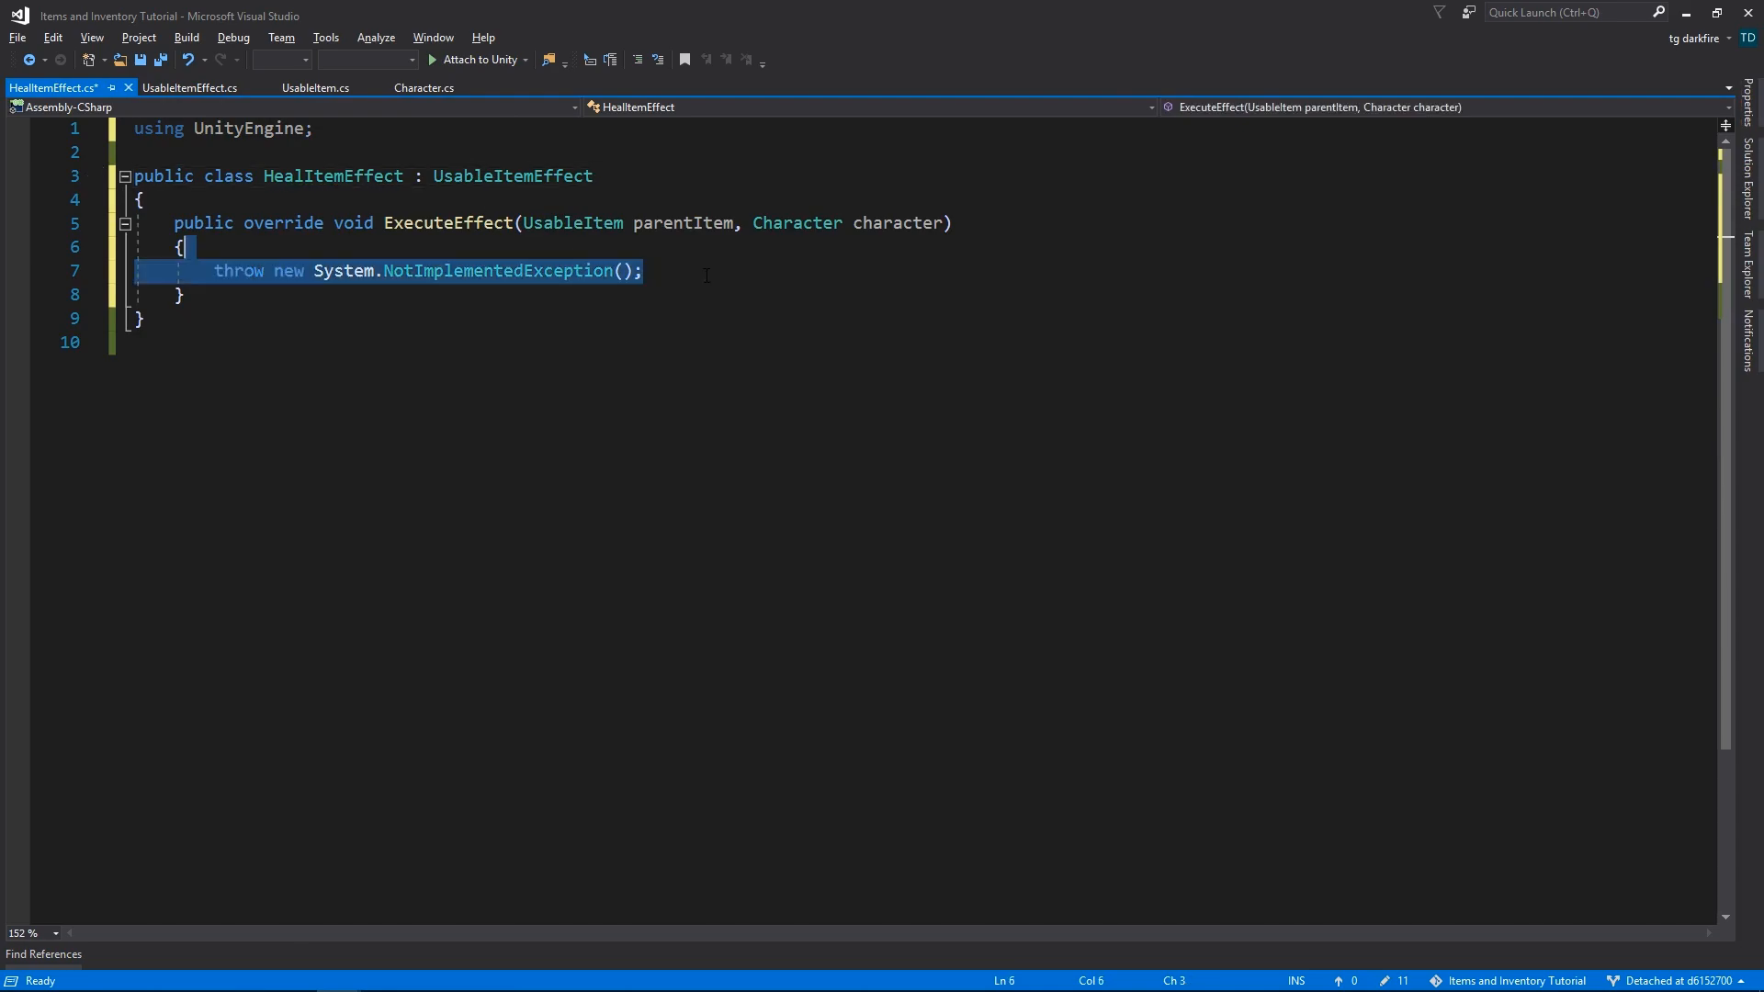
{"action": "type", "text": "character.he"}
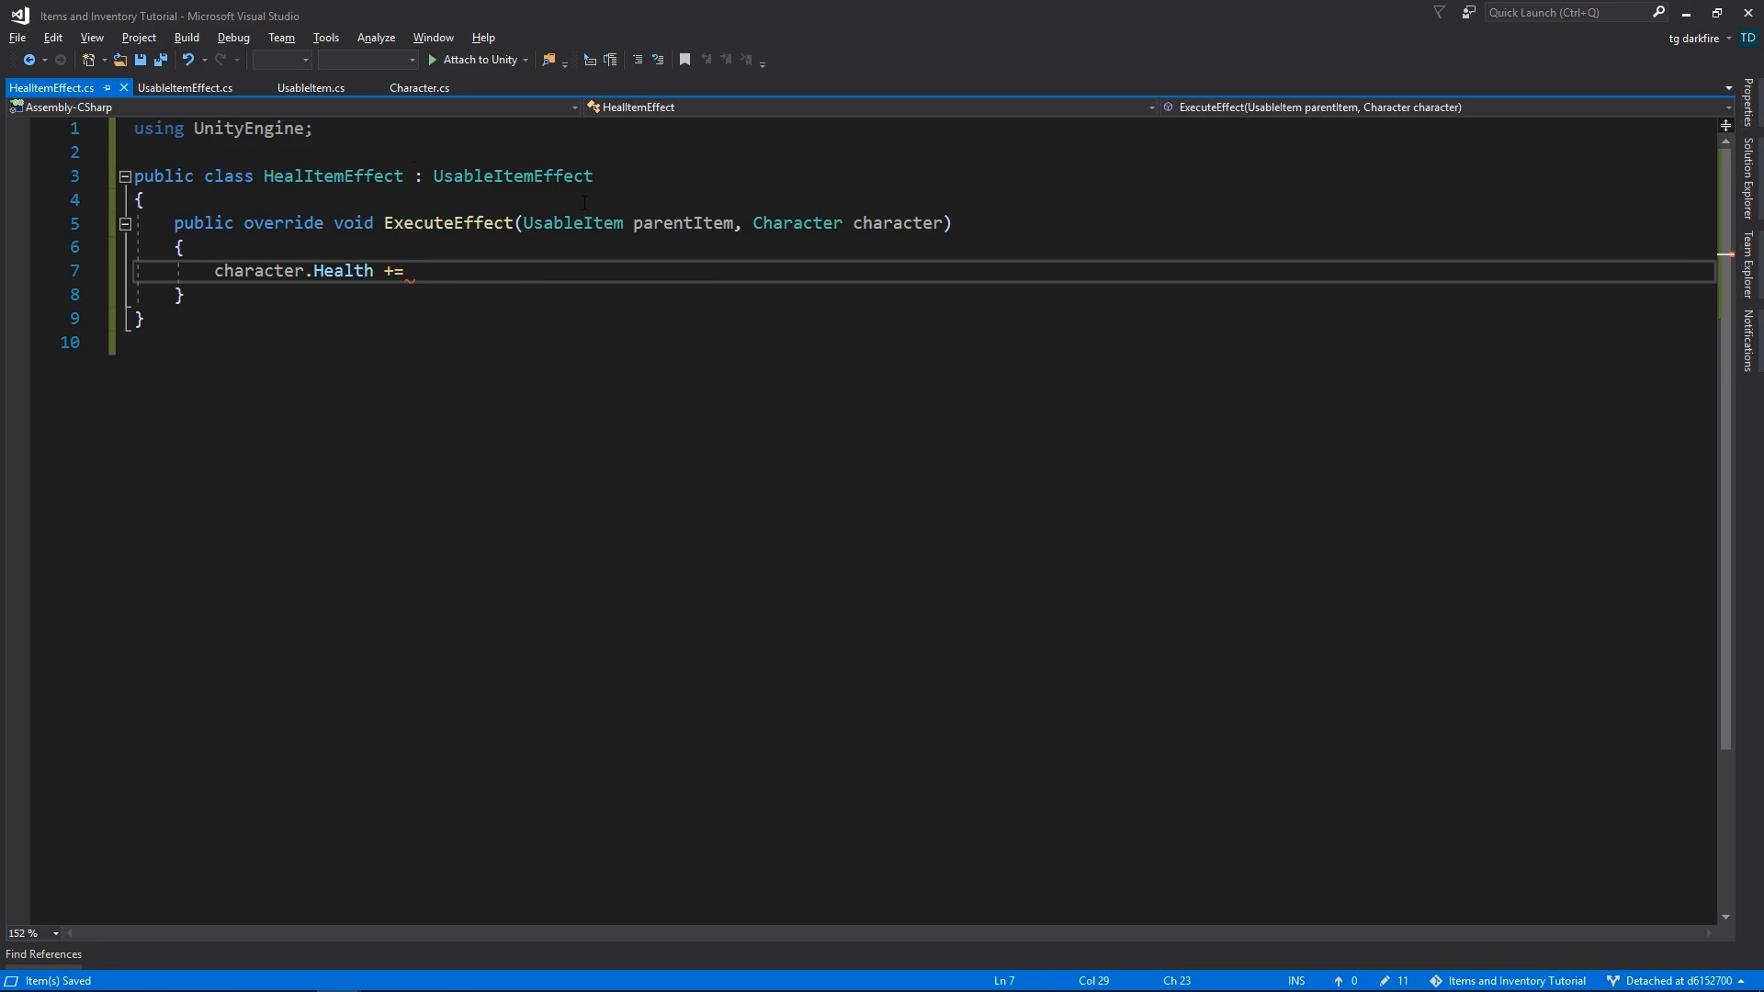
- Add a public int HealthAmount, add it to character Health in ExecuteEffect, and tag the class [CreateAssetMenu]
{"action": "type", "text": "public int H"}
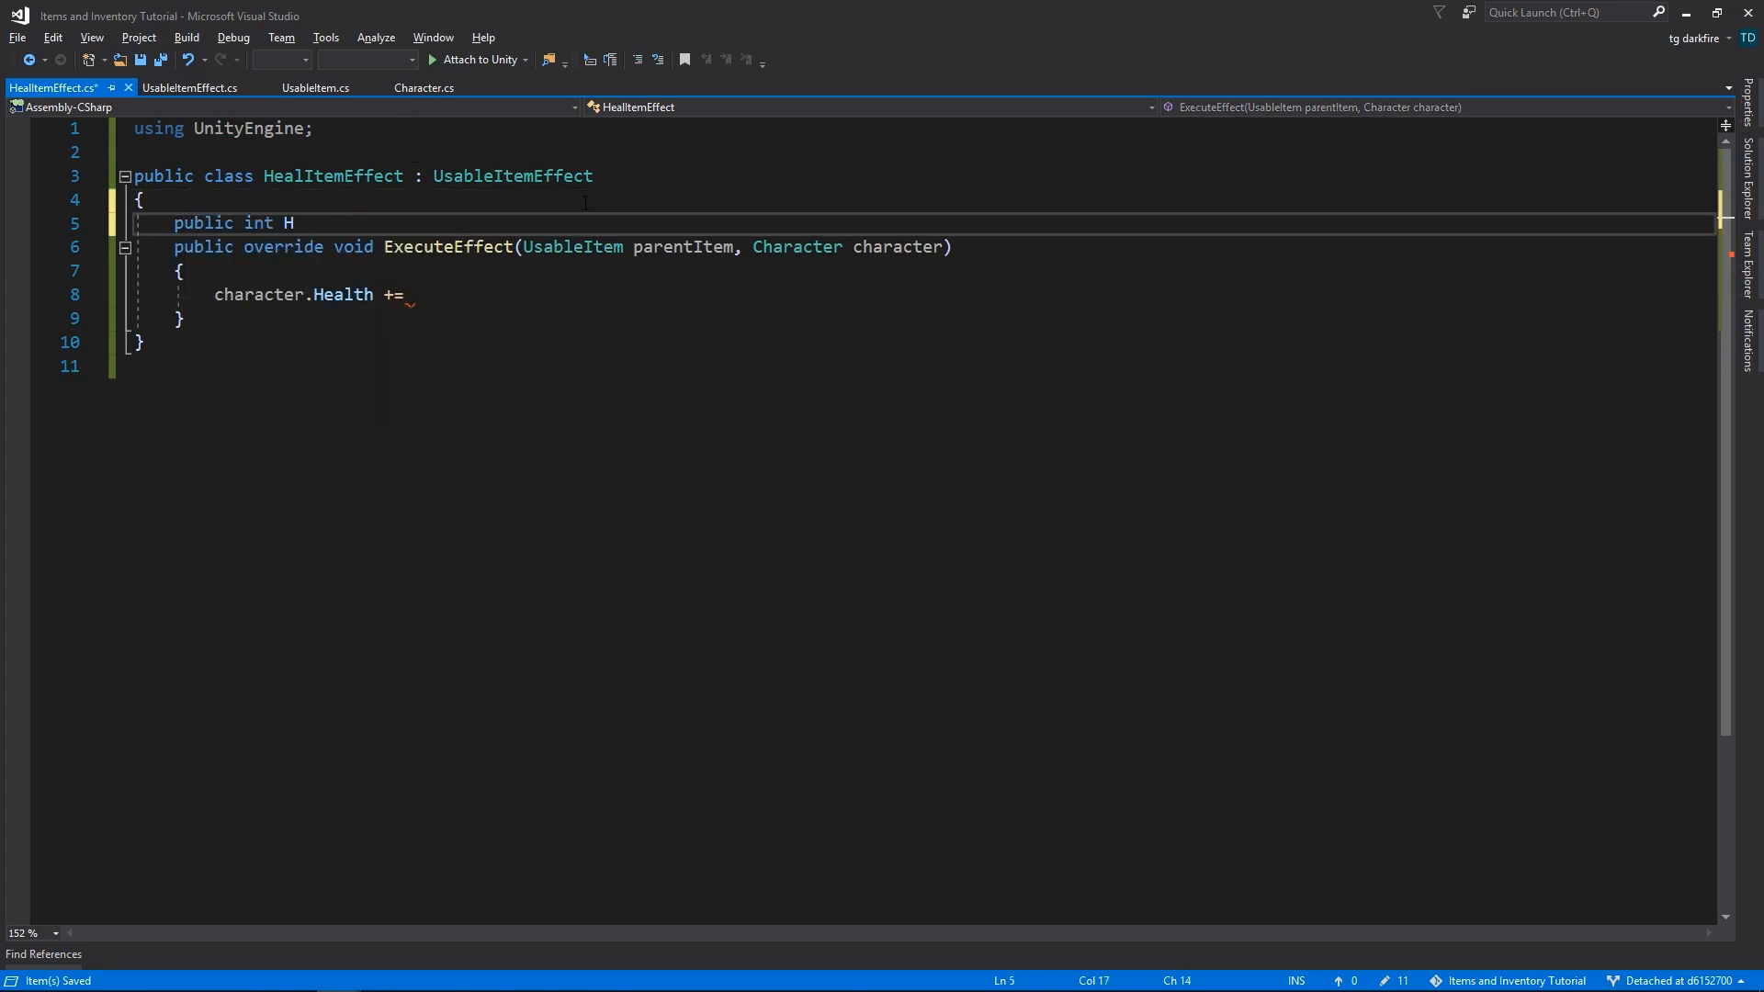
{"action": "type", "text": "ealthAmount;"}
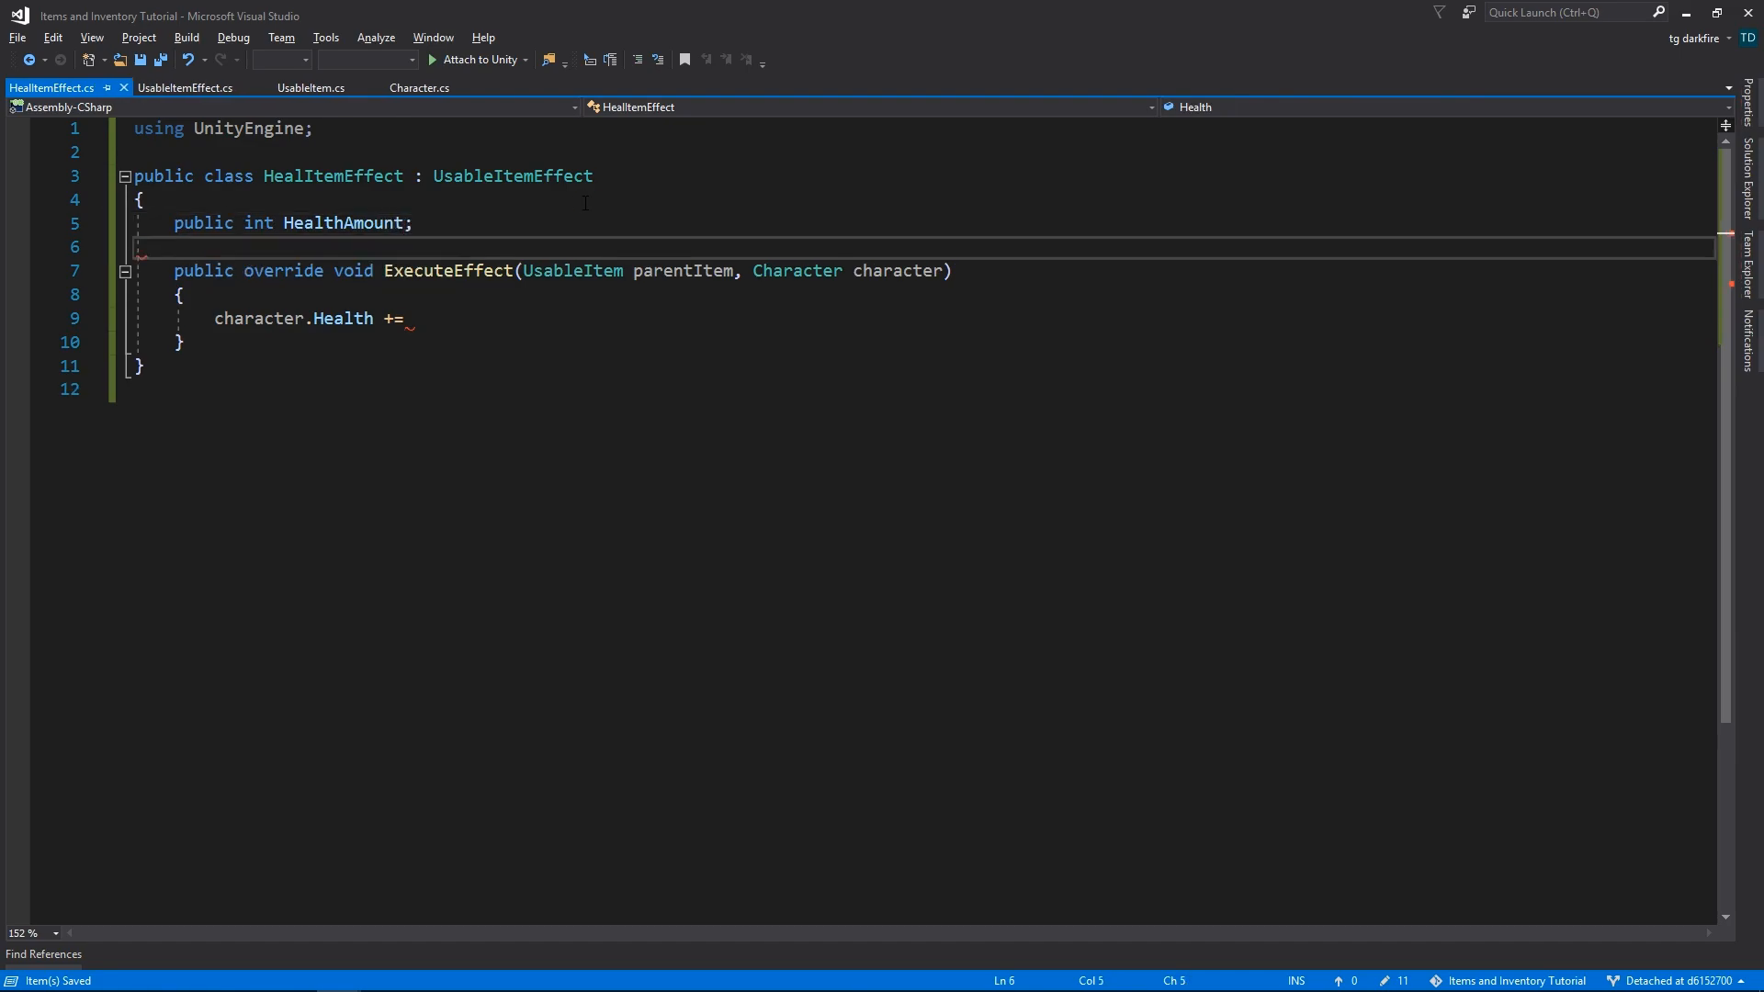
{"action": "type", "text": "HealthAmount;"}
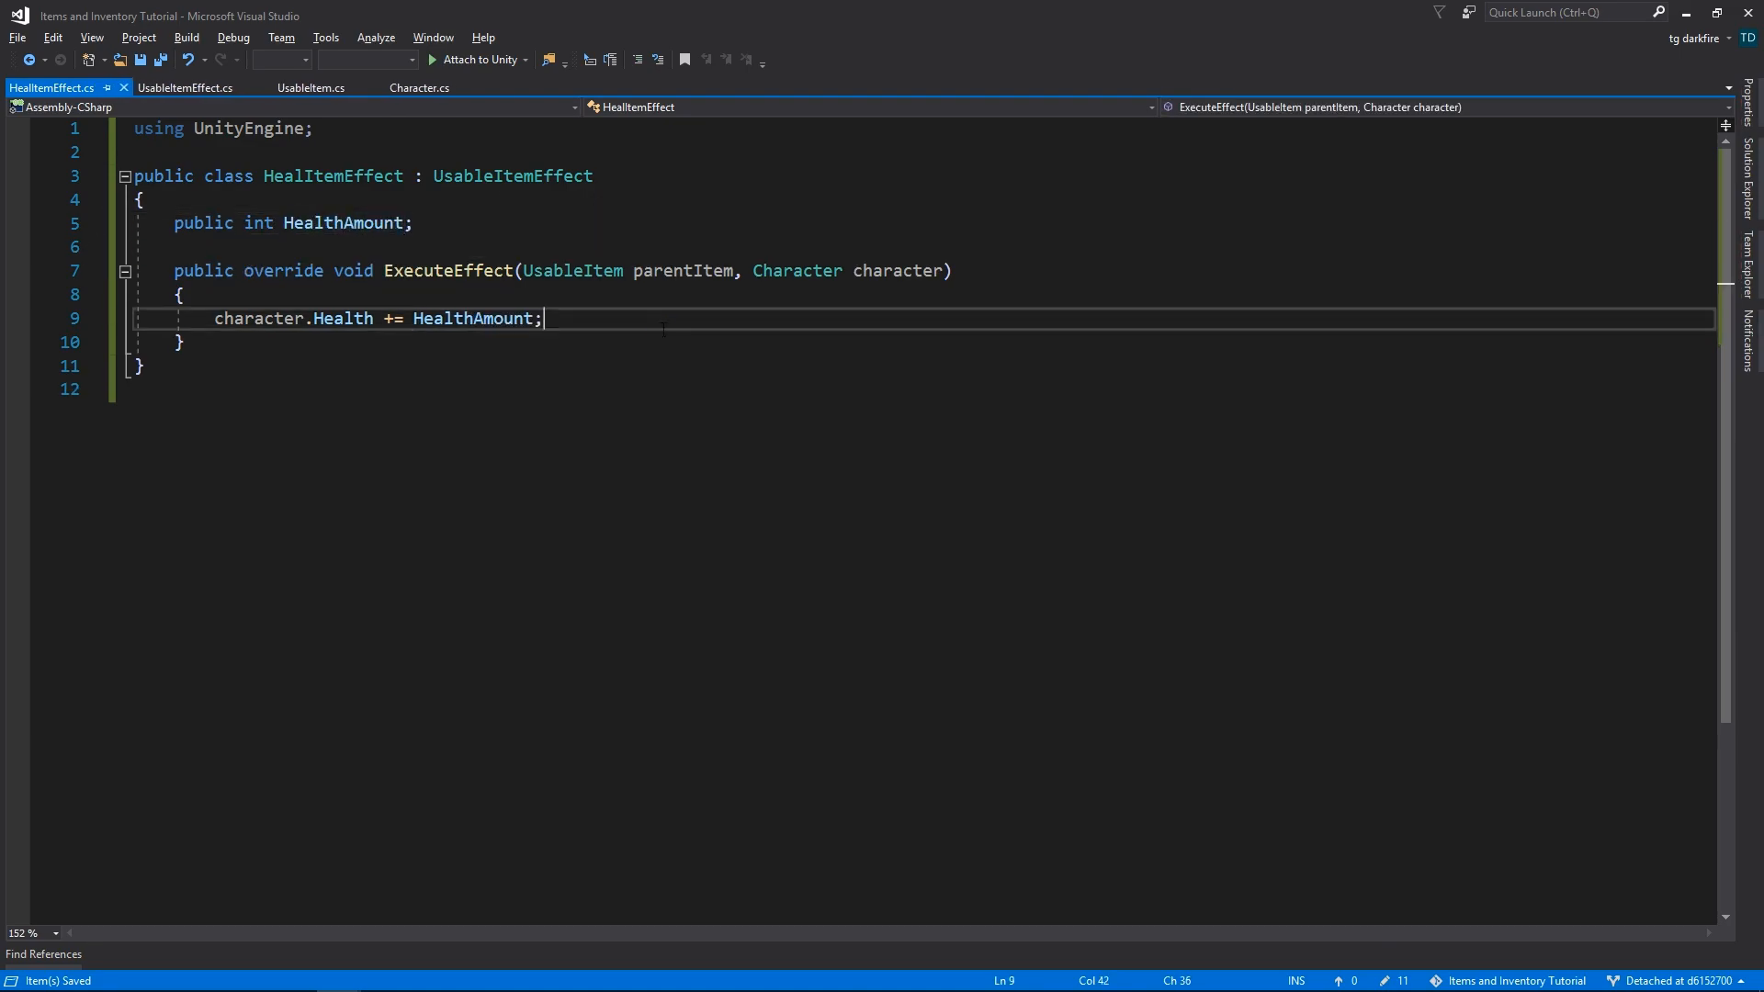
{"action": "key", "text": "enter"}
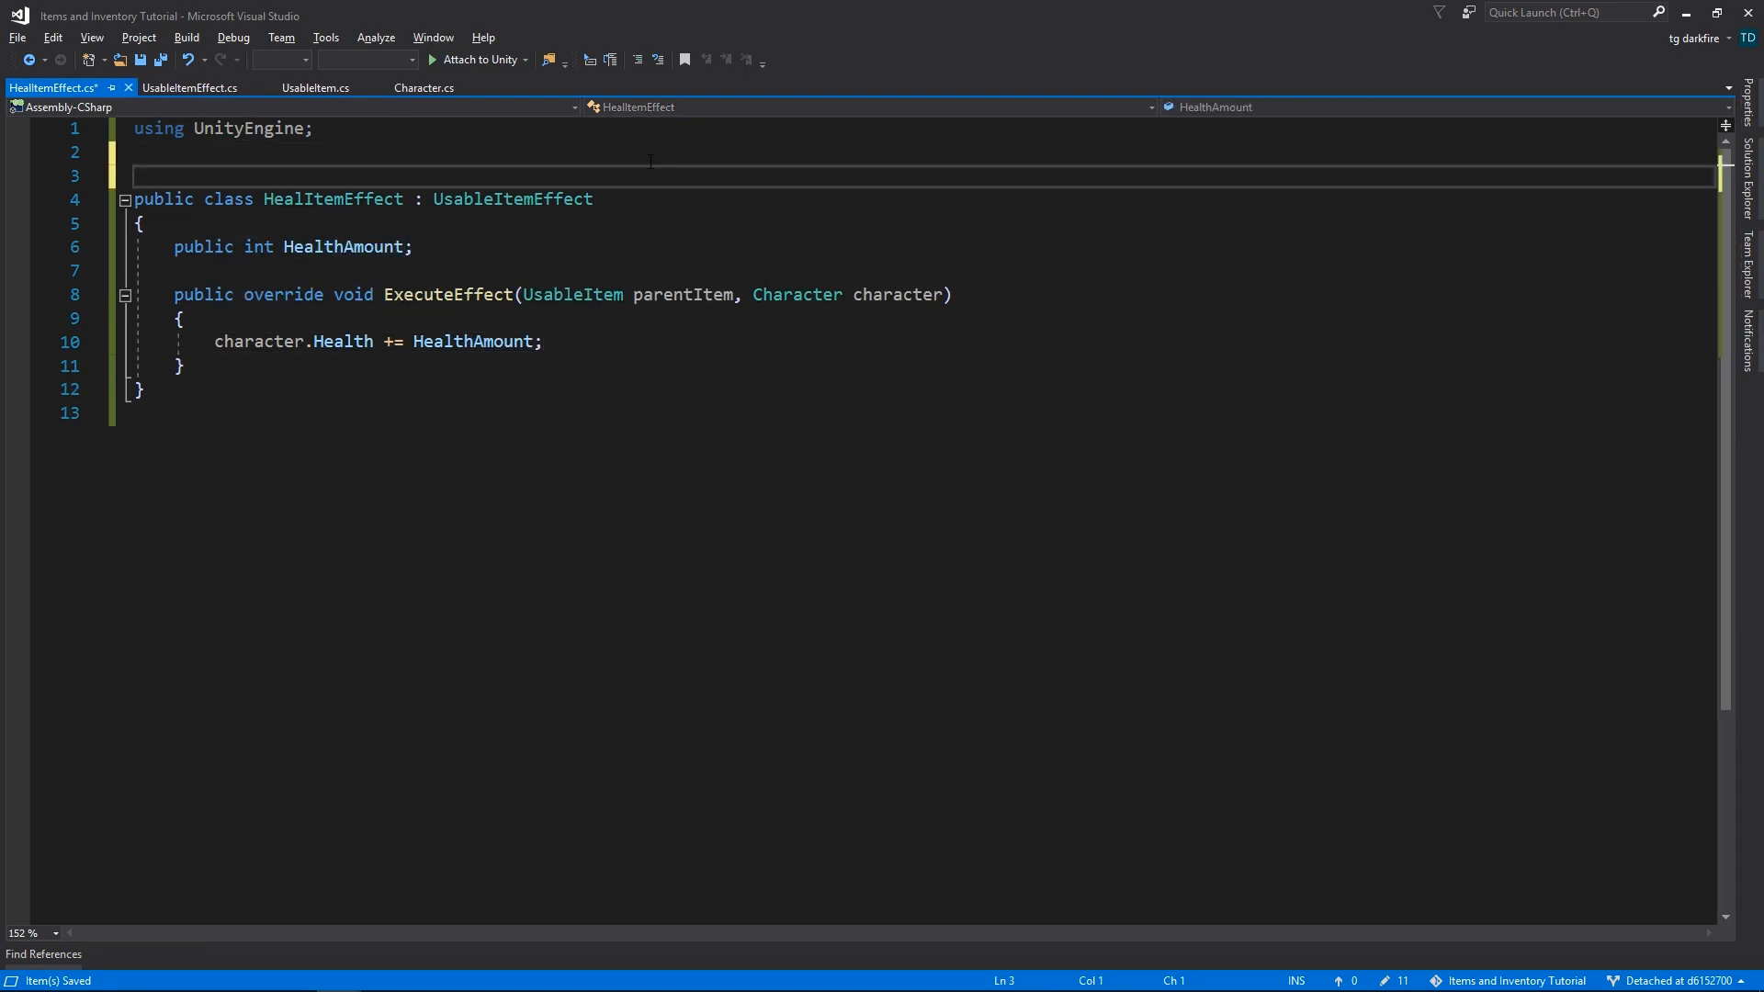
{"action": "type", "text": "[CreateAssetMenu]"}
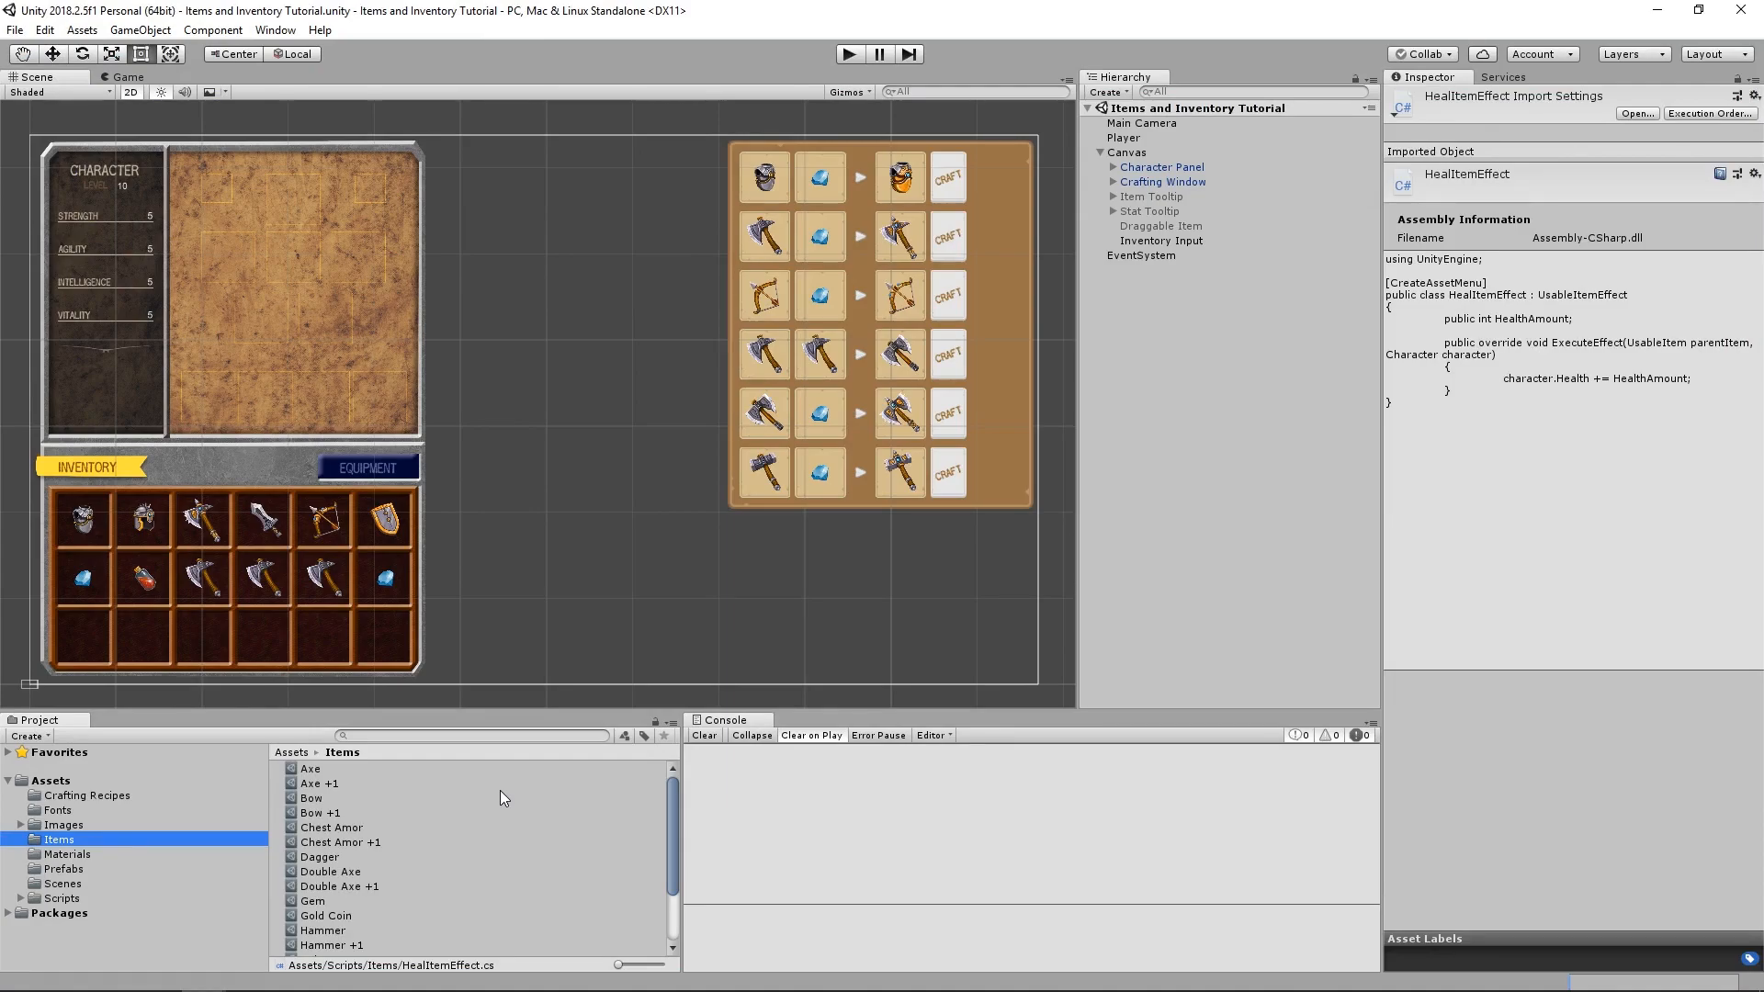
{"action": "mouse_move", "coordinate": [496, 827]}
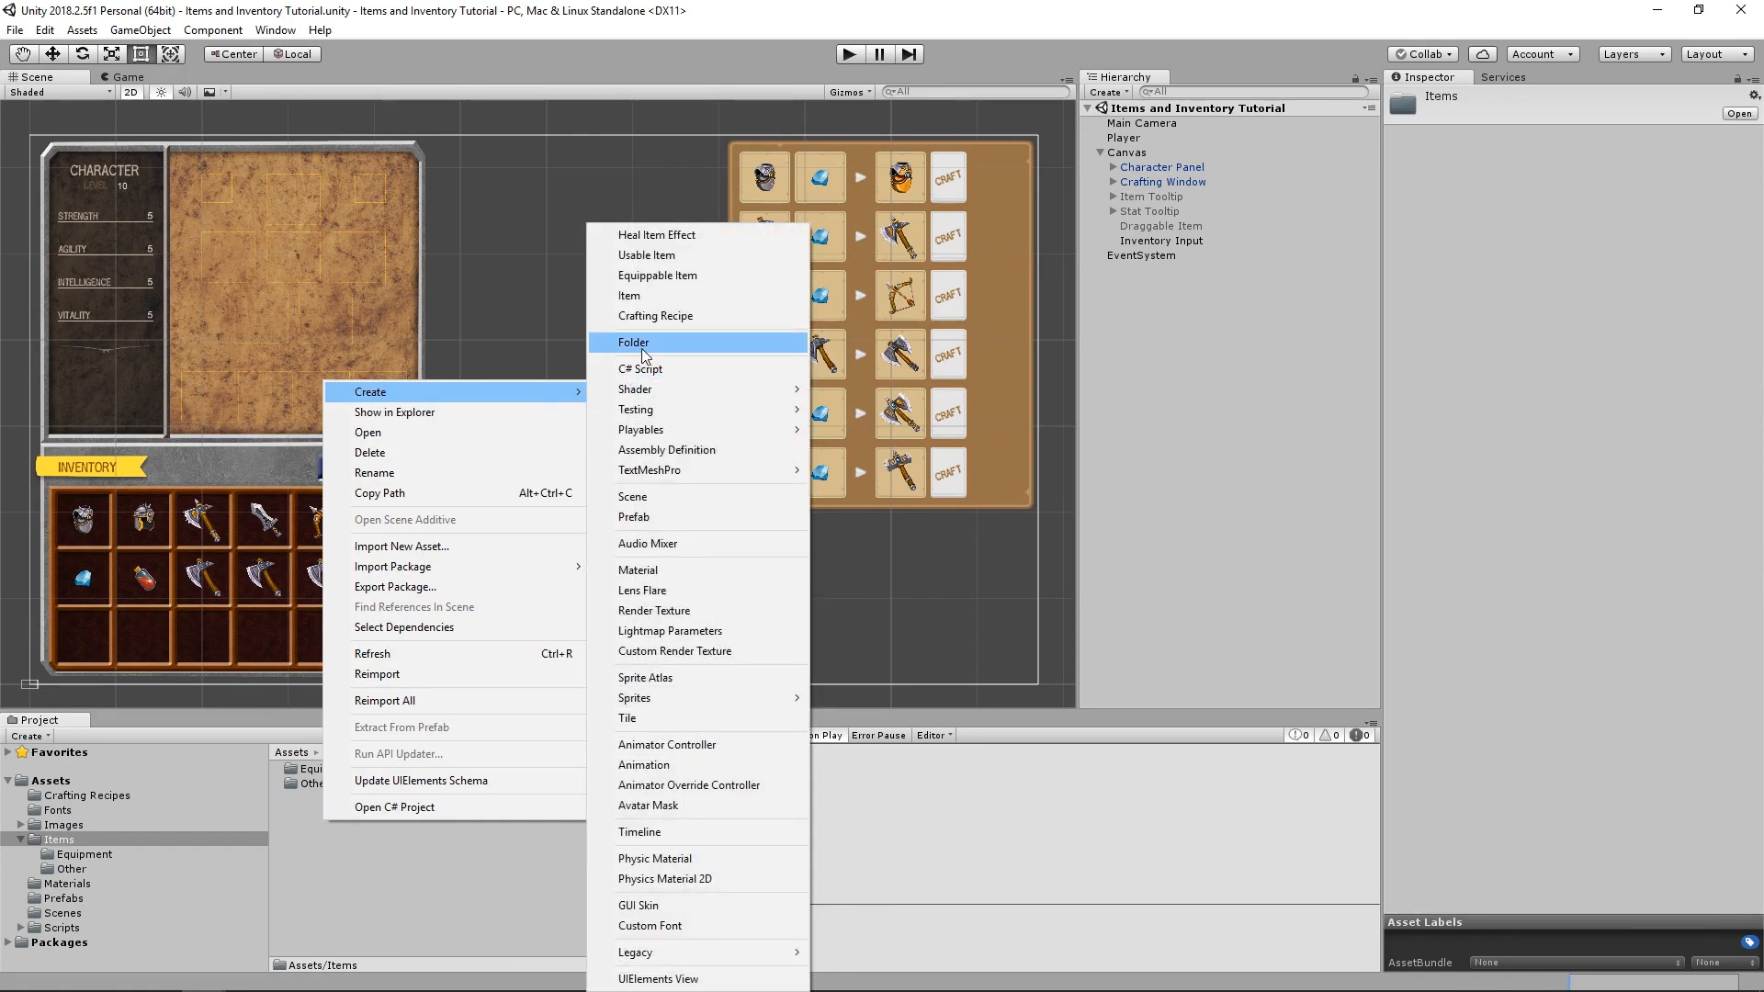
- Create a new Usable folder inside Assets/Items and bring up its context actions
{"action": "left_click", "coordinate": [634, 342]}
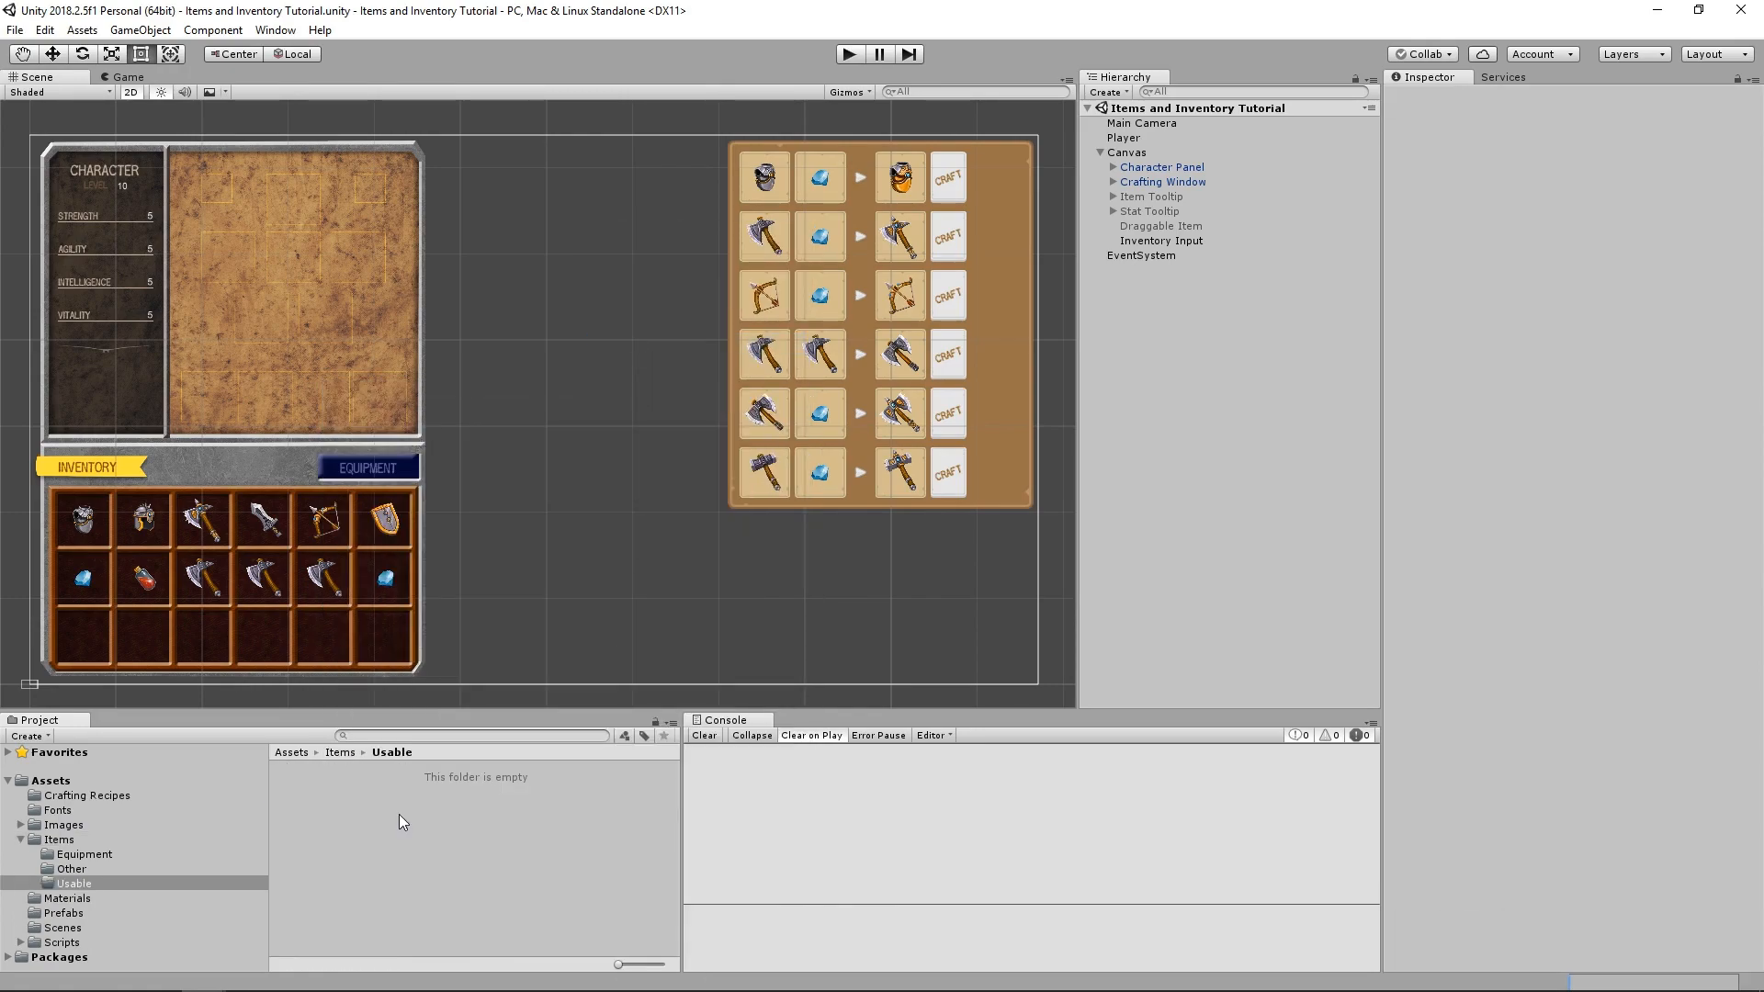
{"action": "right_click", "coordinate": [403, 822]}
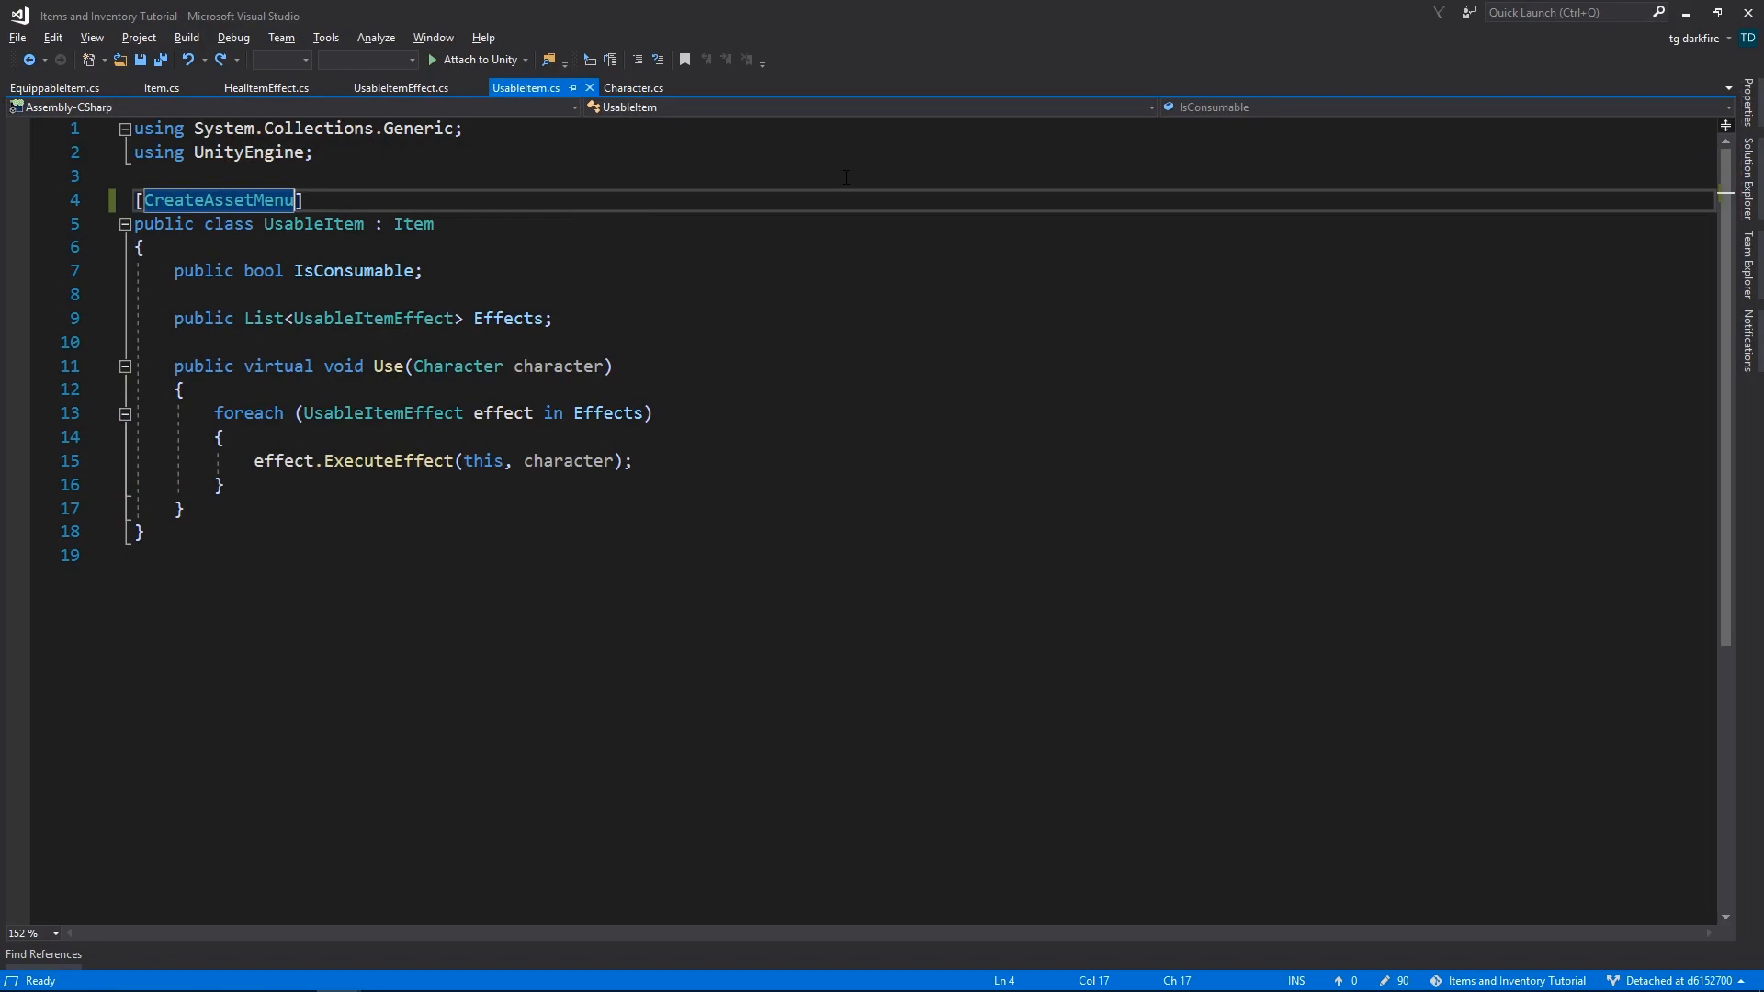
- Set UsableItem's attribute to [CreateAssetMenu(menuName = "Items/Usable Item")] and switch to Item.cs
{"action": "type", "text": "(menuName ="}
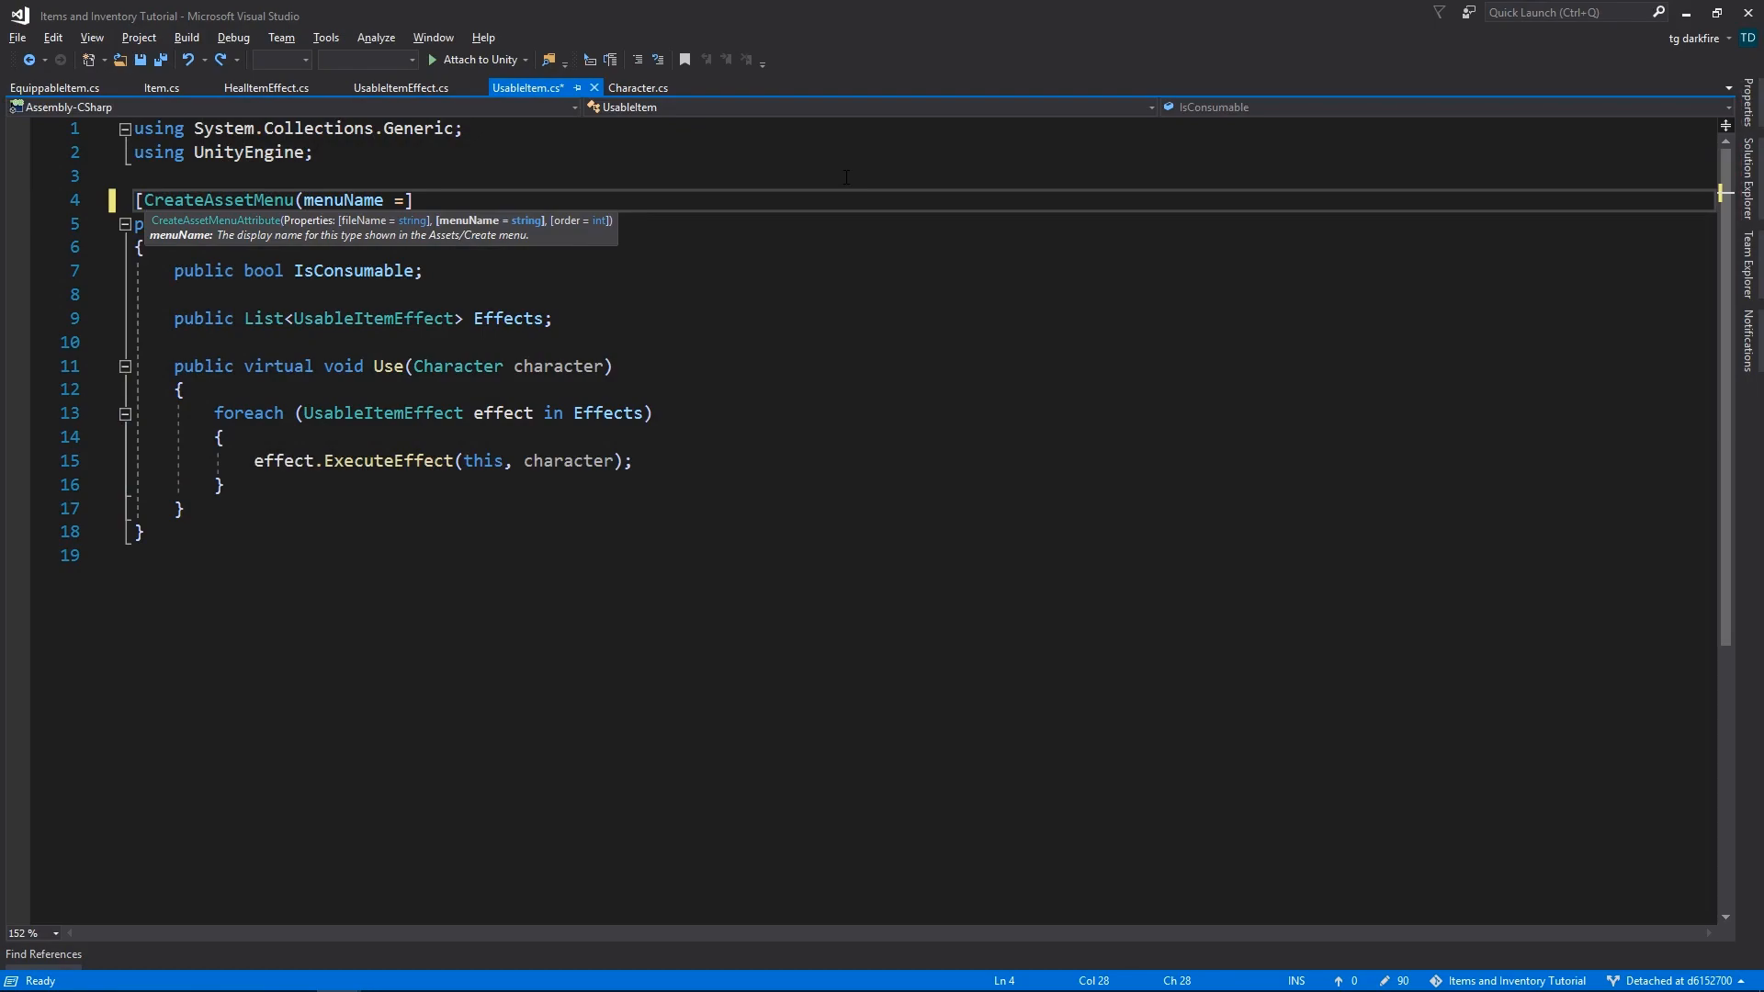
{"action": "type", "text": "\"Items /"}
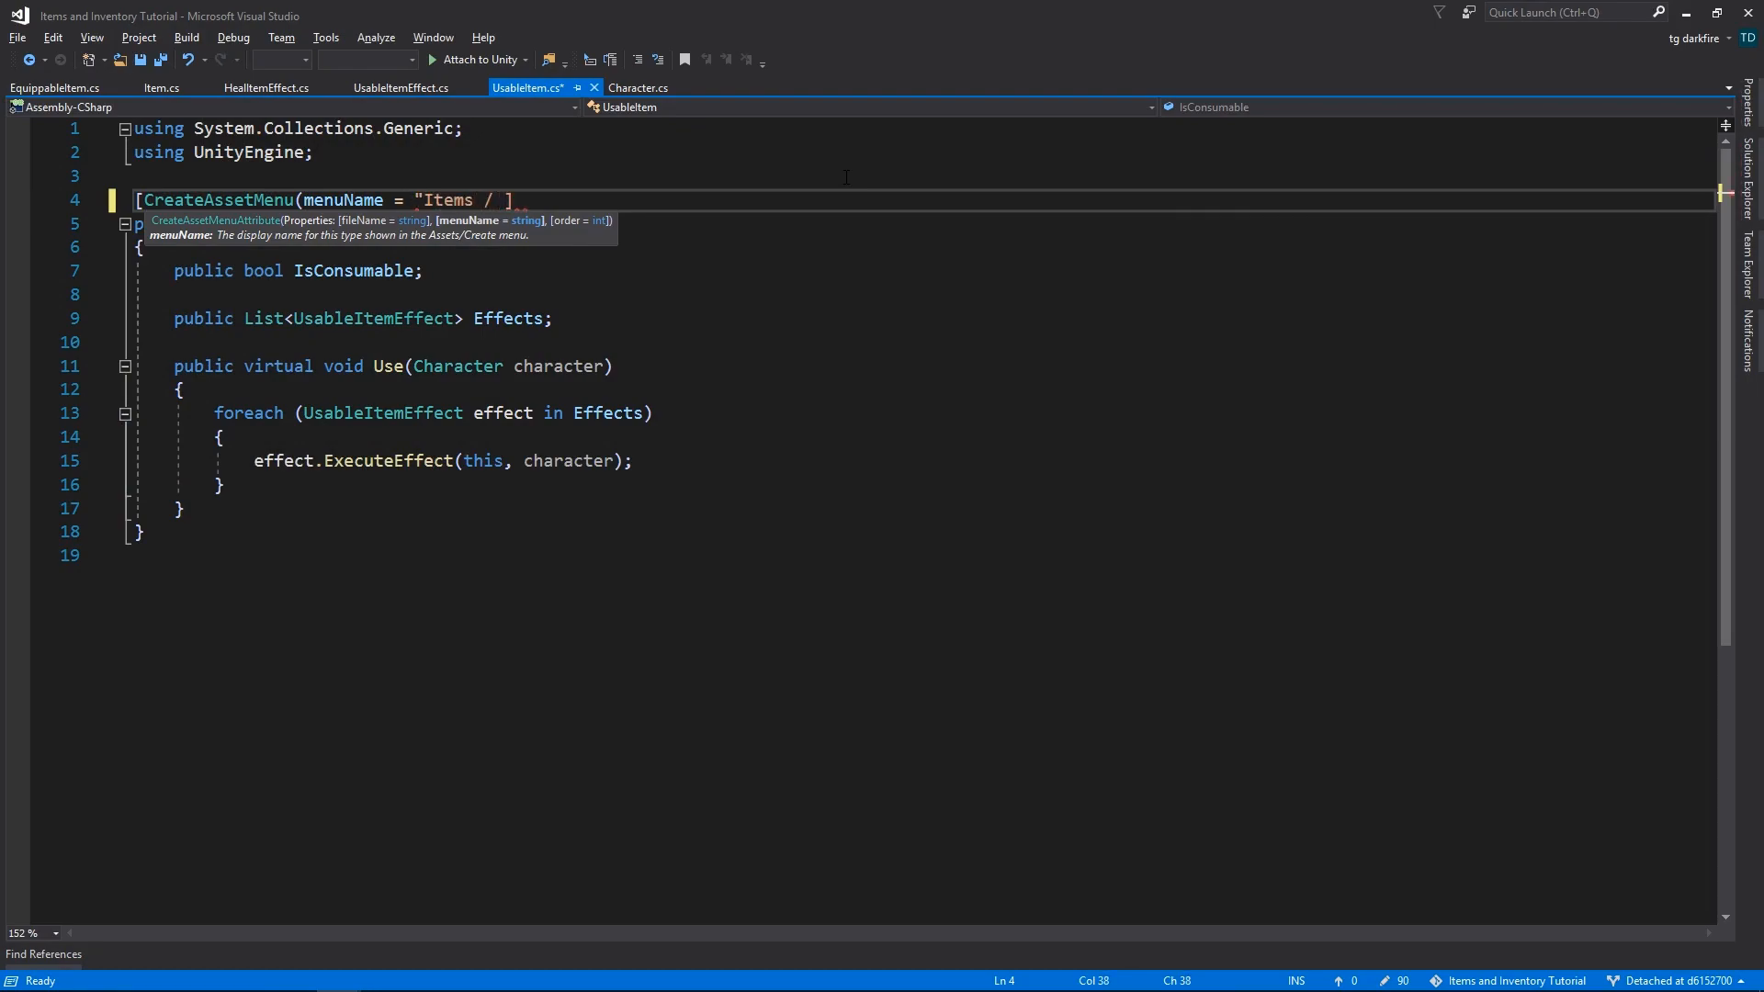
{"action": "type", "text": "Usable I"}
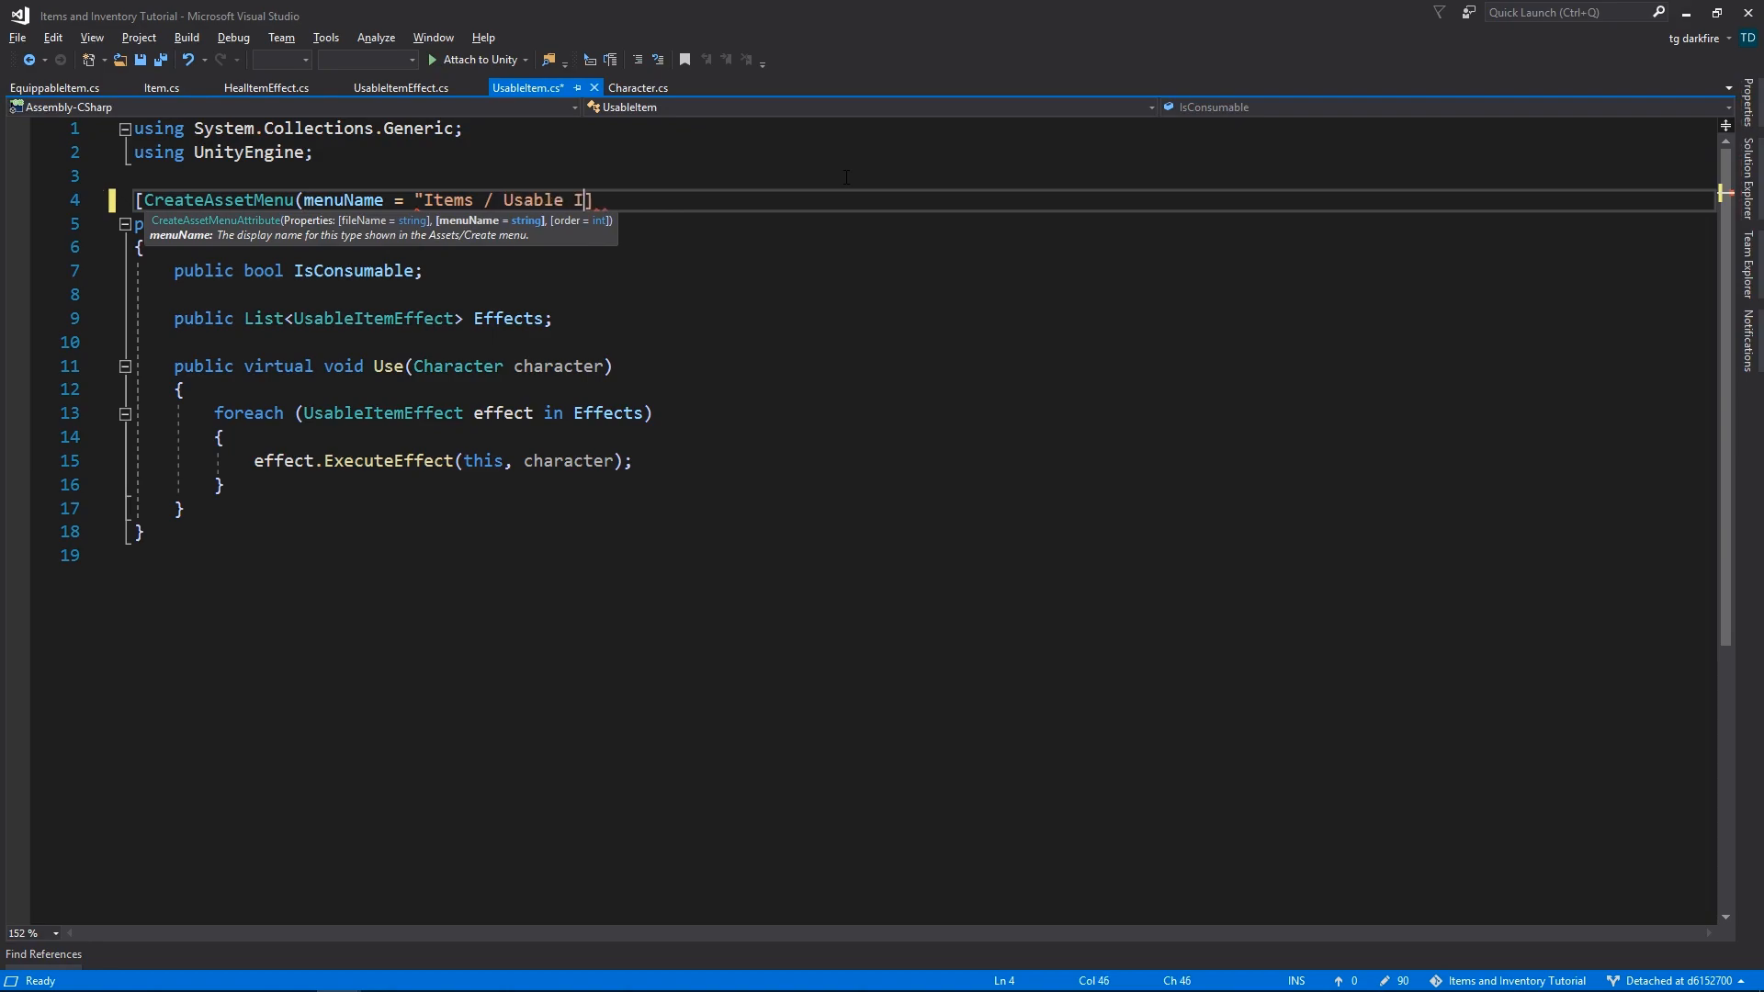
{"action": "type", "text": "tem\")"}
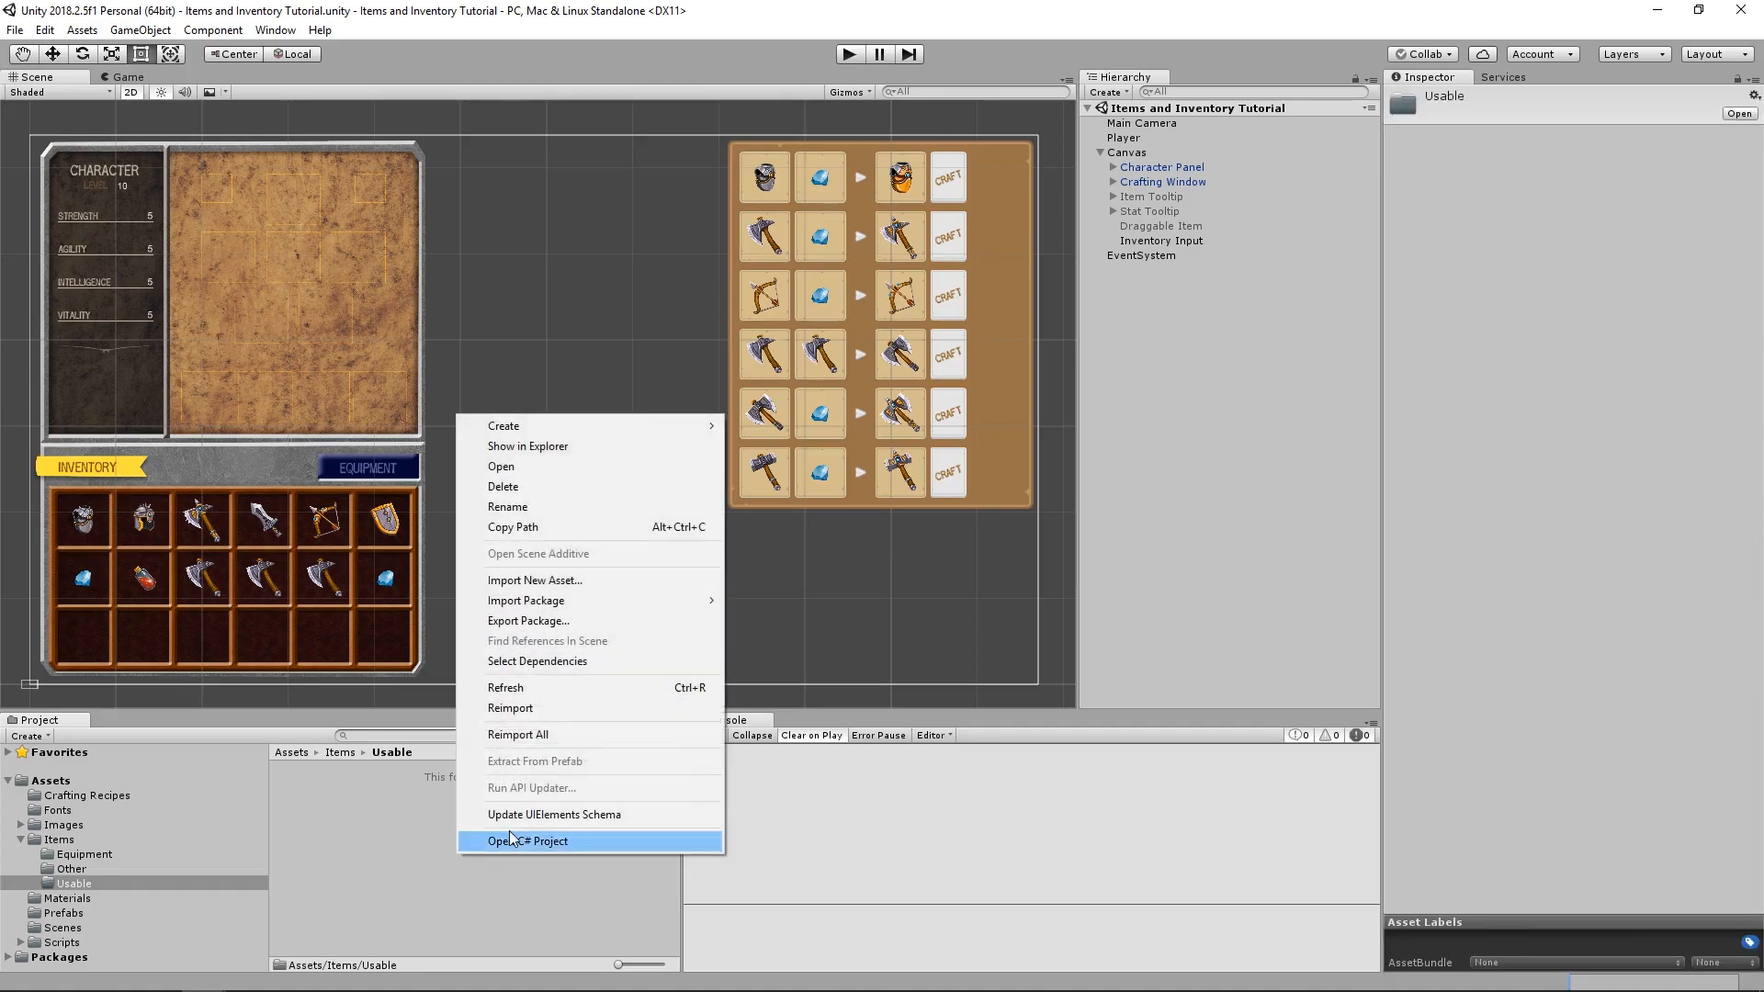
{"action": "mouse_move", "coordinate": [504, 425]}
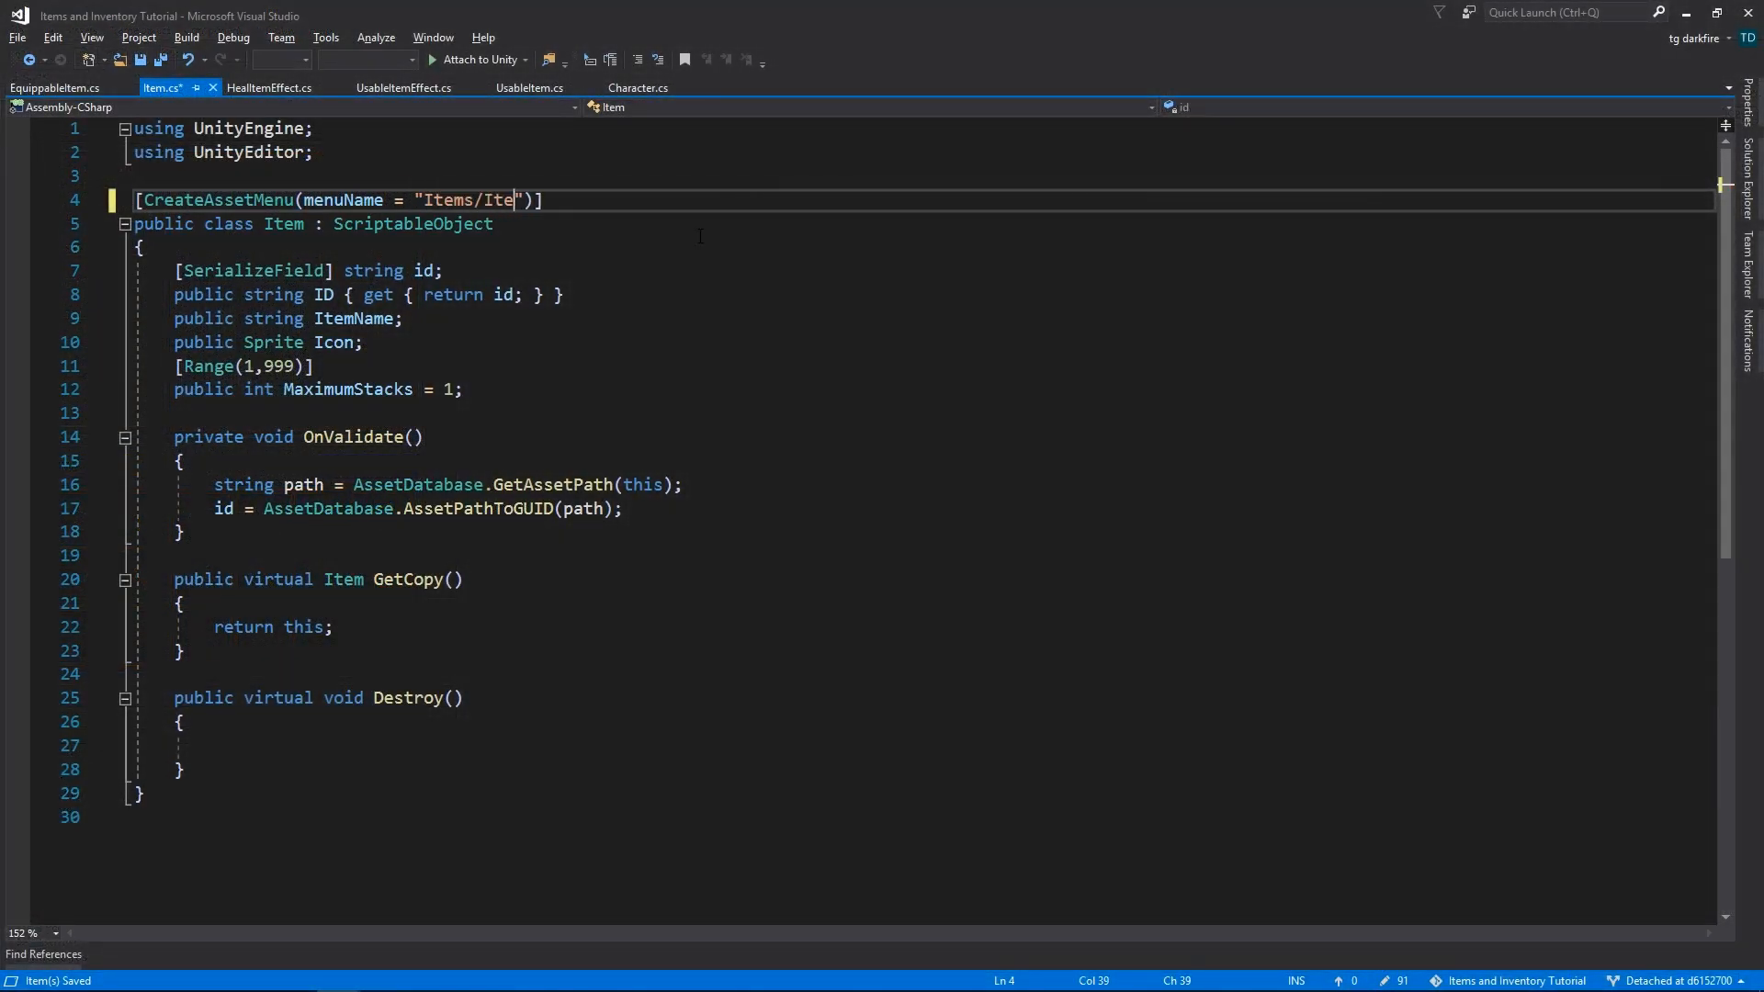
{"action": "left_click", "coordinate": [56, 89]}
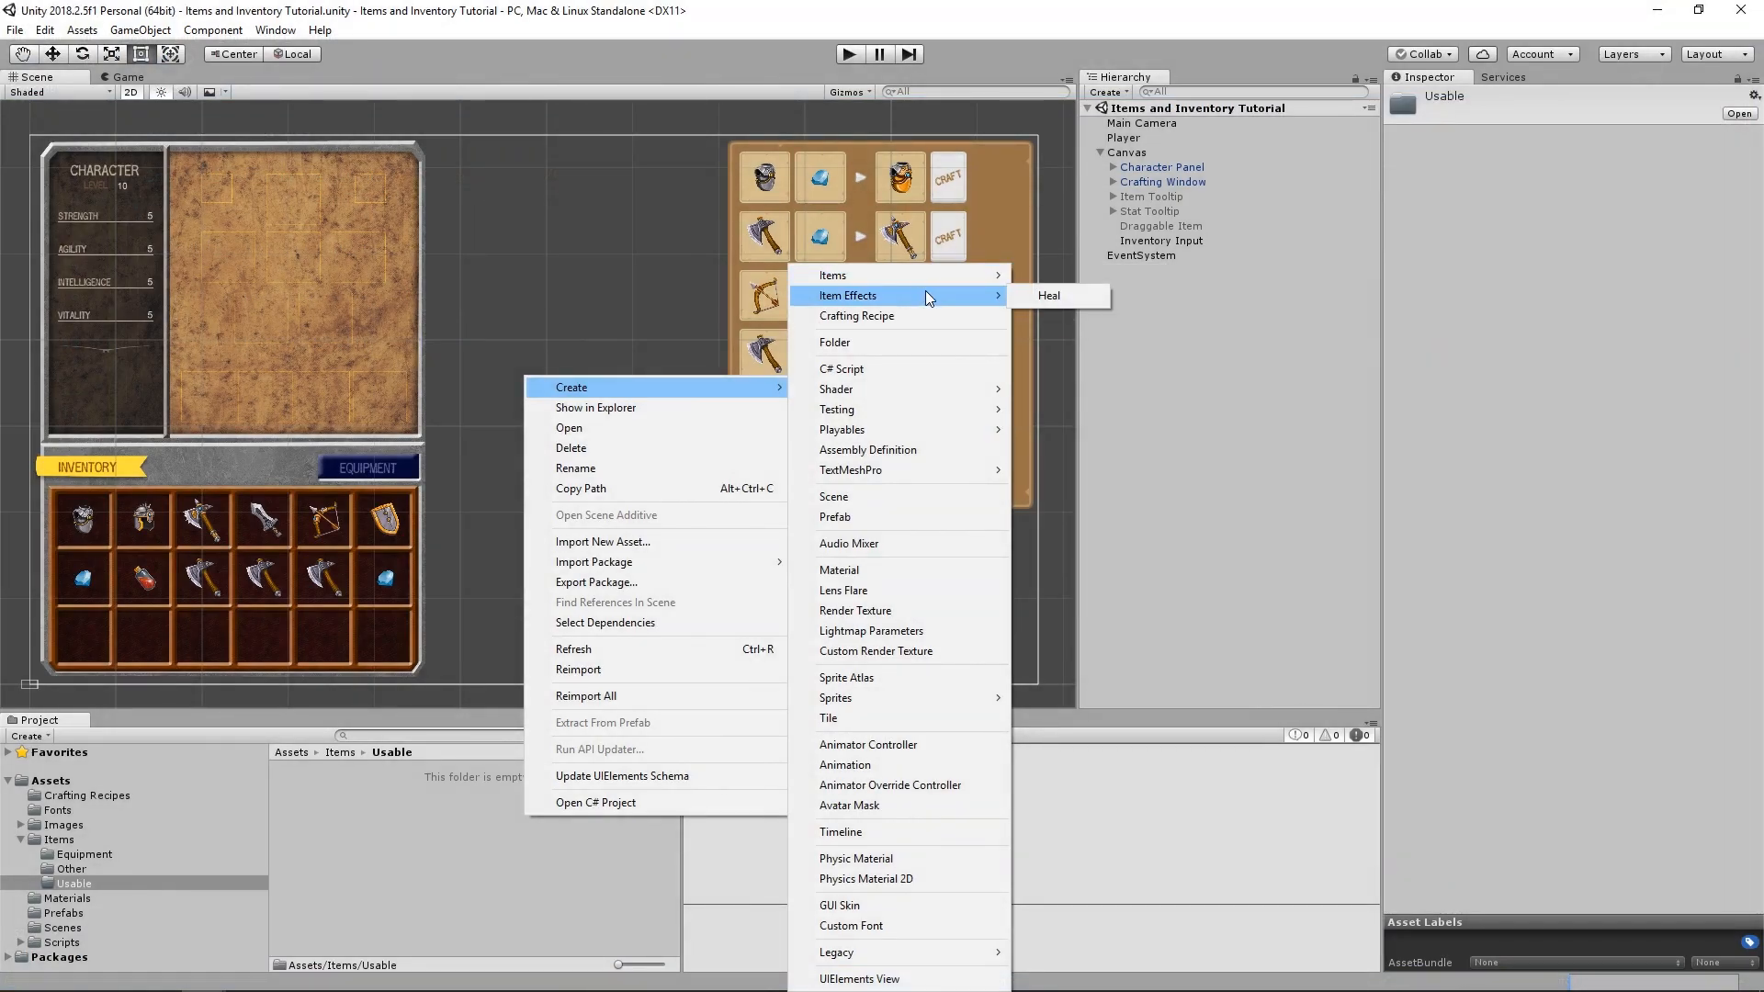
{"action": "mouse_move", "coordinate": [889, 316]}
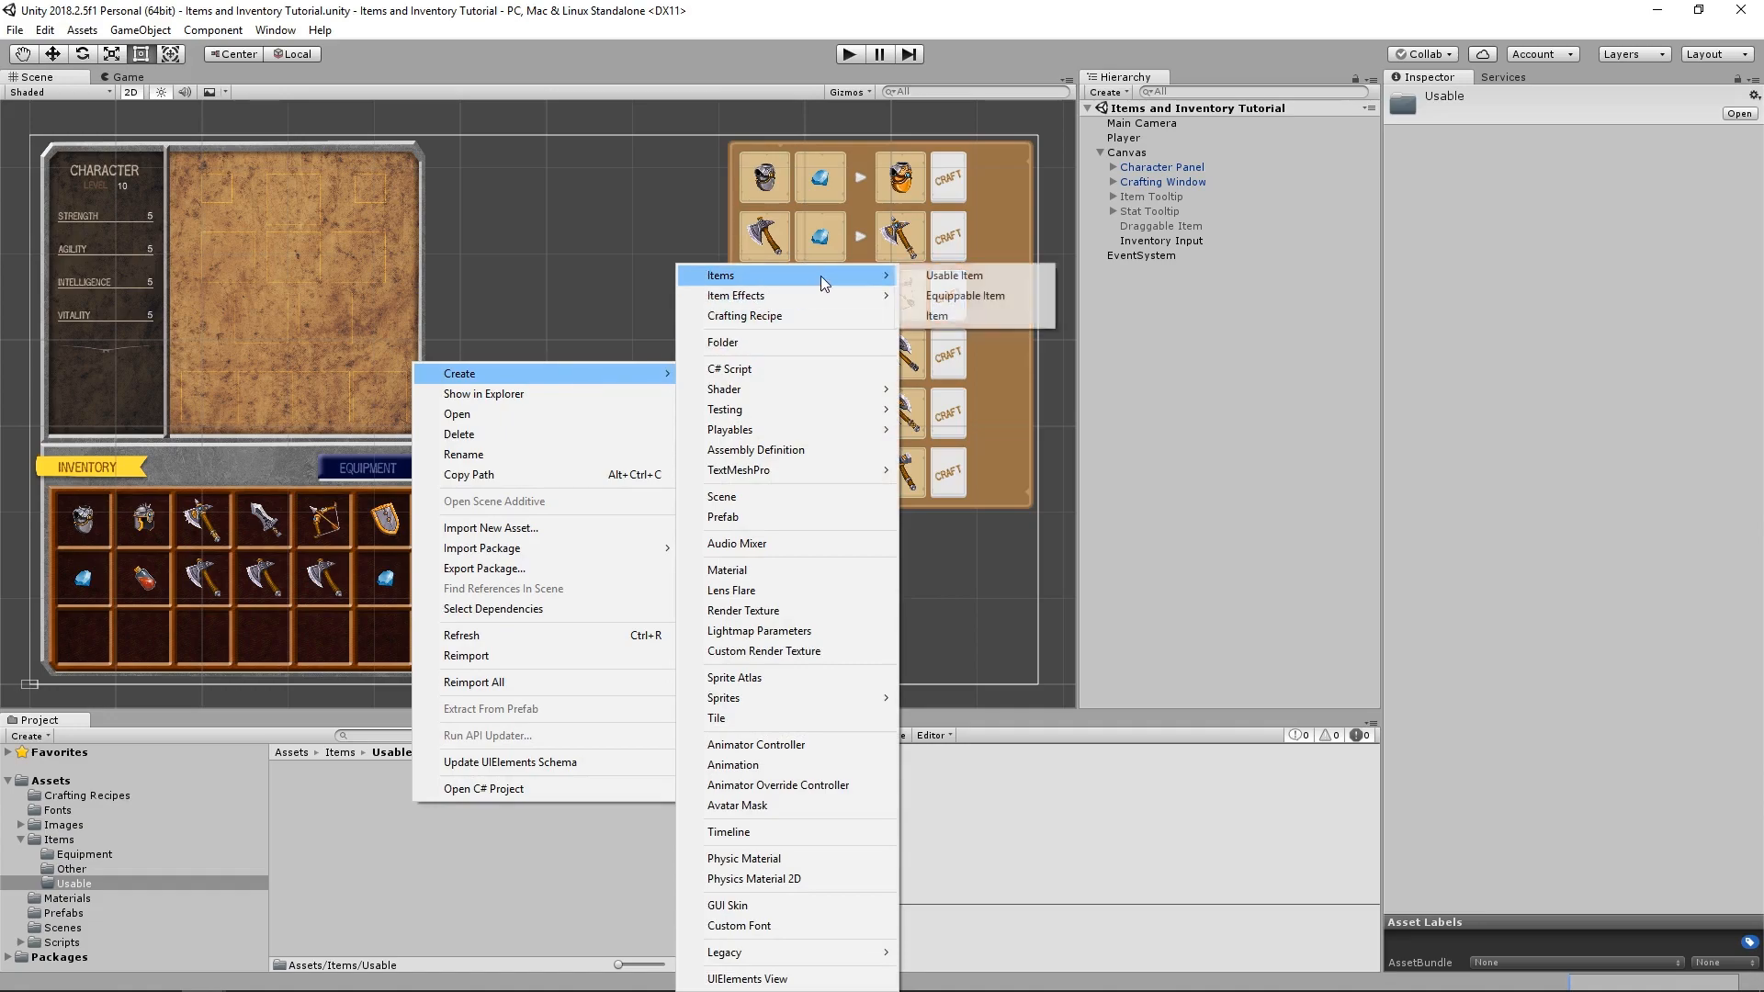
- Create a Green Potion usable item asset and edit its Item Name in the Inspector
{"action": "left_click", "coordinate": [952, 275]}
{"action": "type", "text": "Green Potion"}
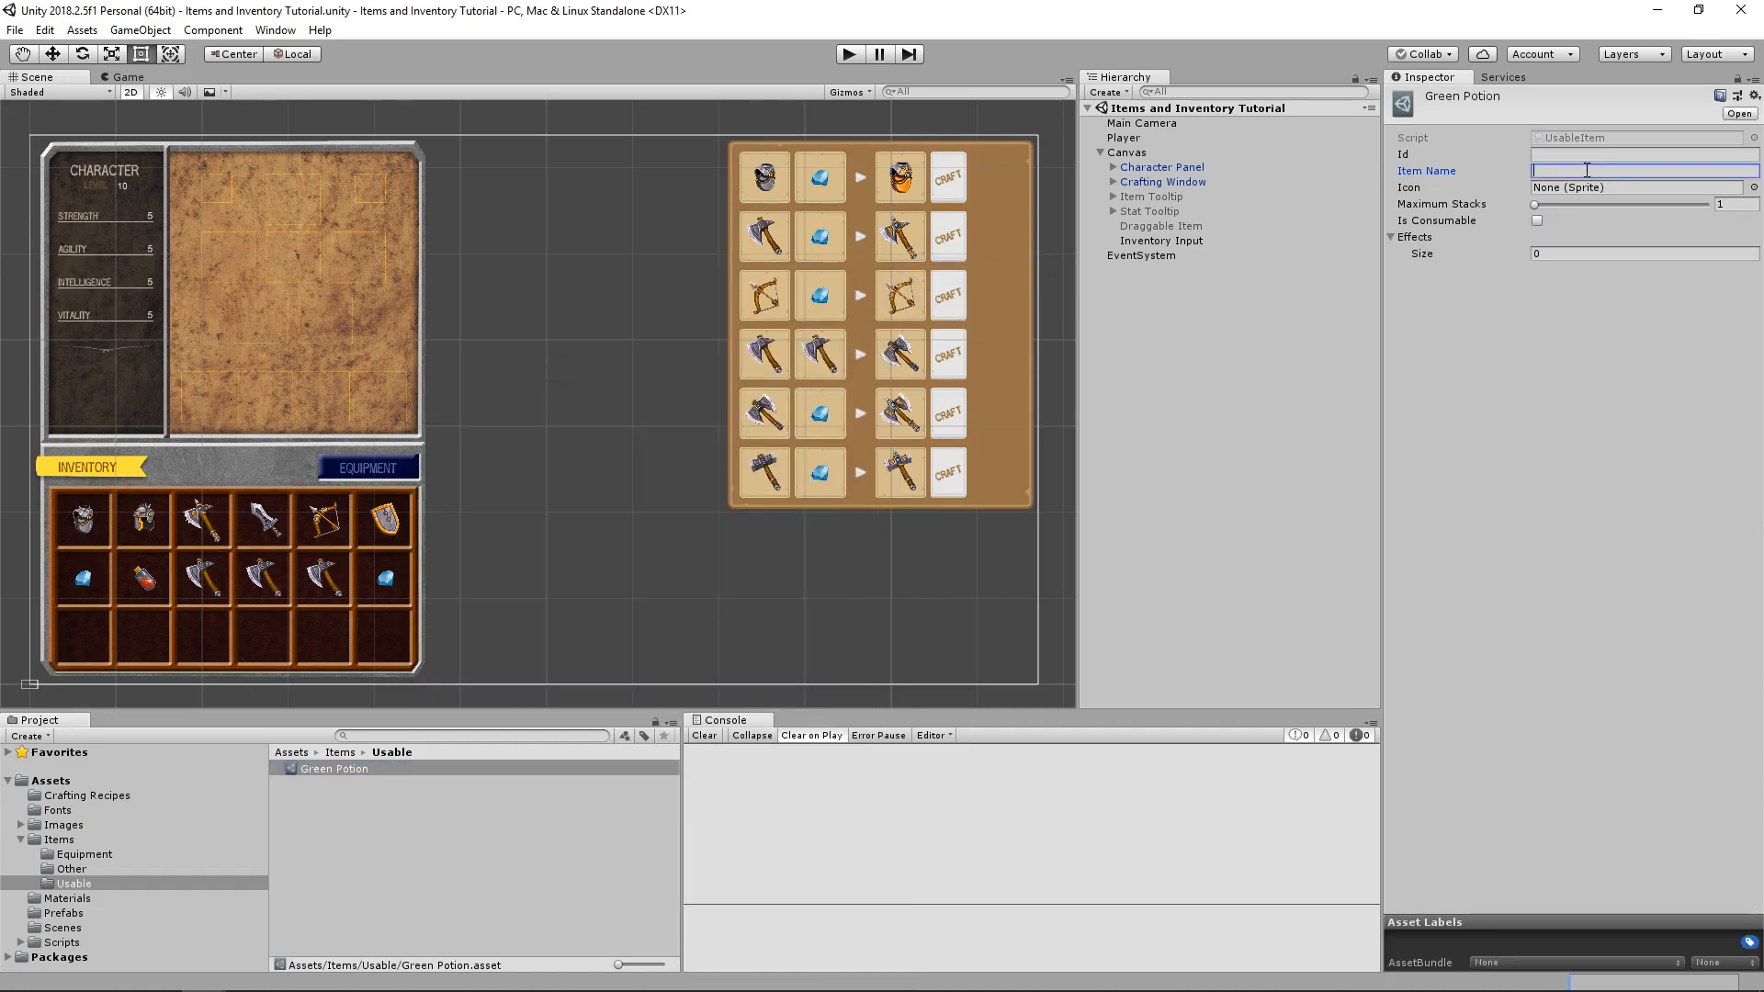
{"action": "left_click", "coordinate": [1641, 188]}
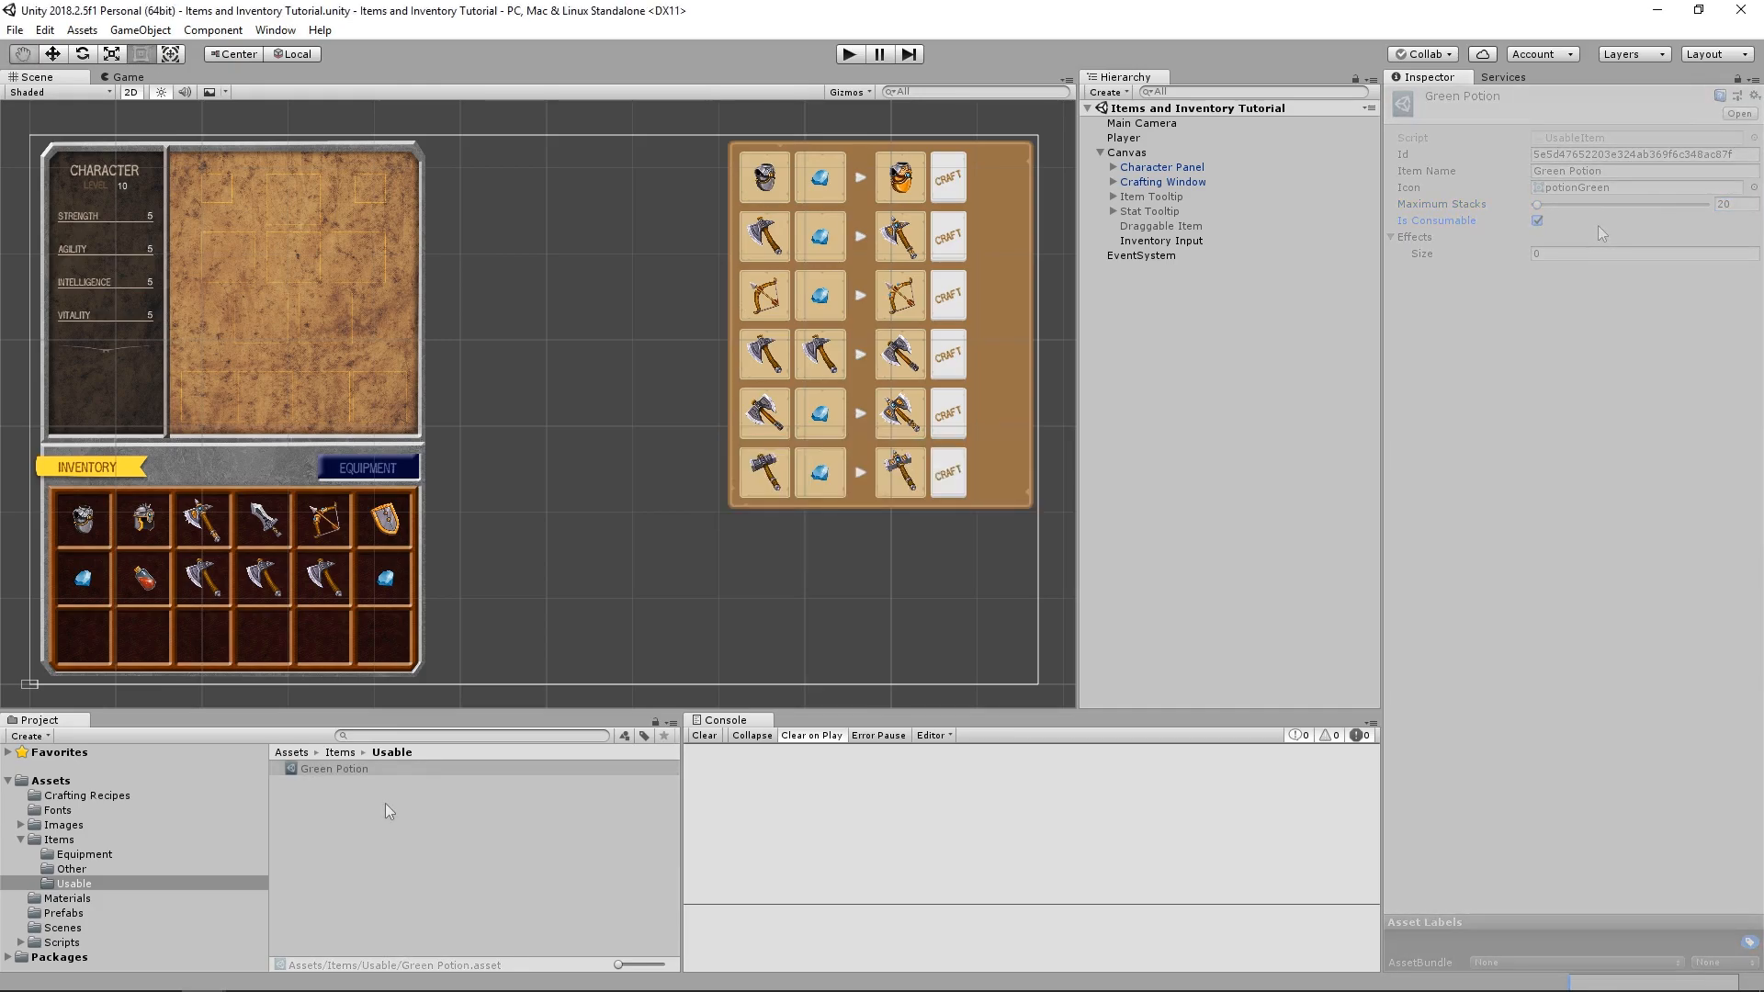
- Create a Green Potion heal effect with Health Amount 10 and return to the Green Potion item
{"action": "right_click", "coordinate": [388, 811]}
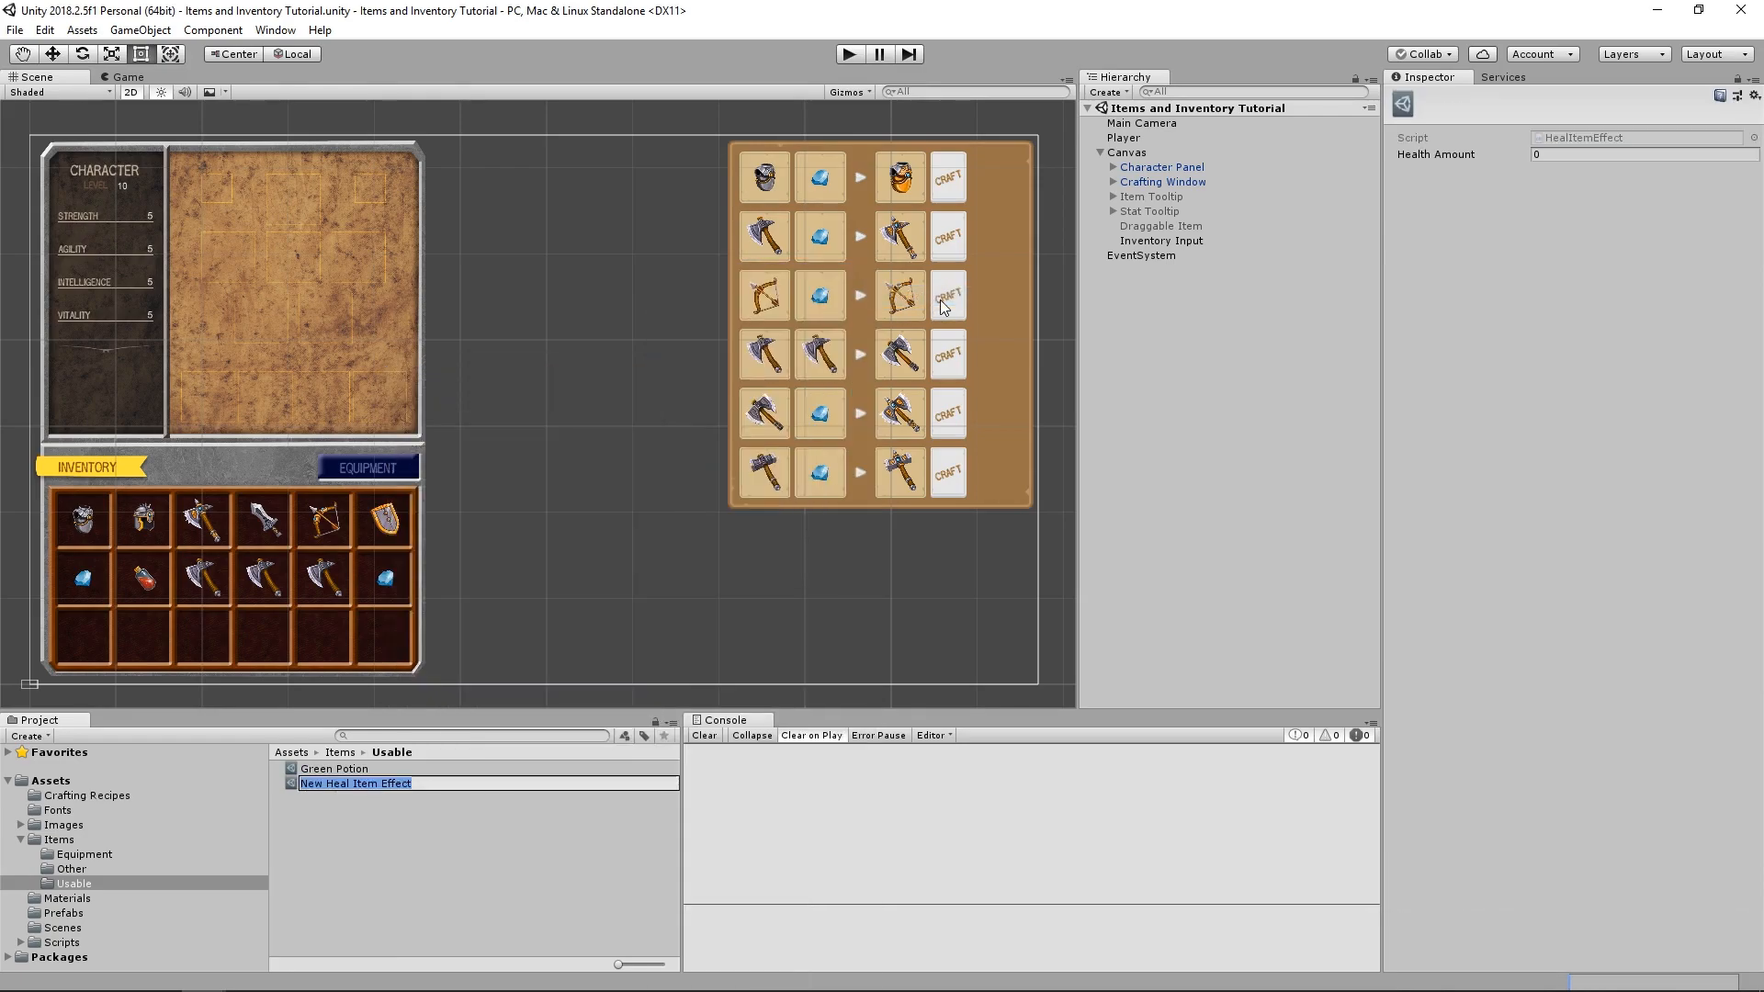
{"action": "type", "text": "Green Potion -"}
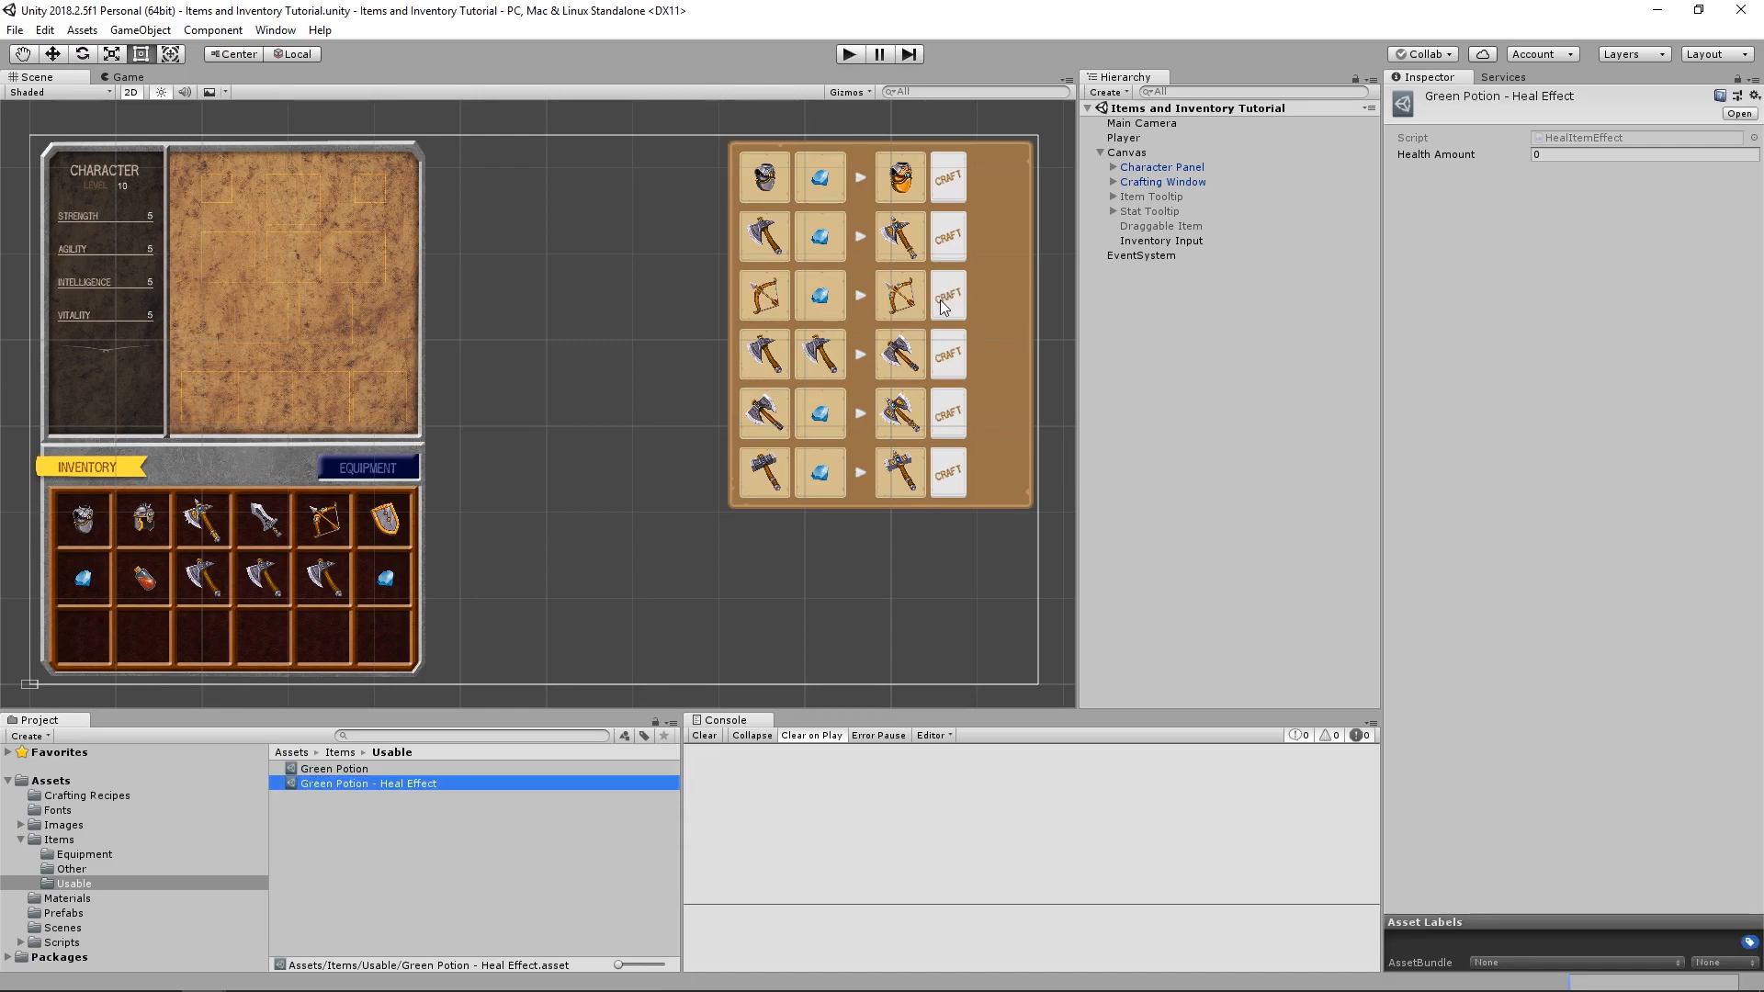
{"action": "left_click", "coordinate": [1643, 154]}
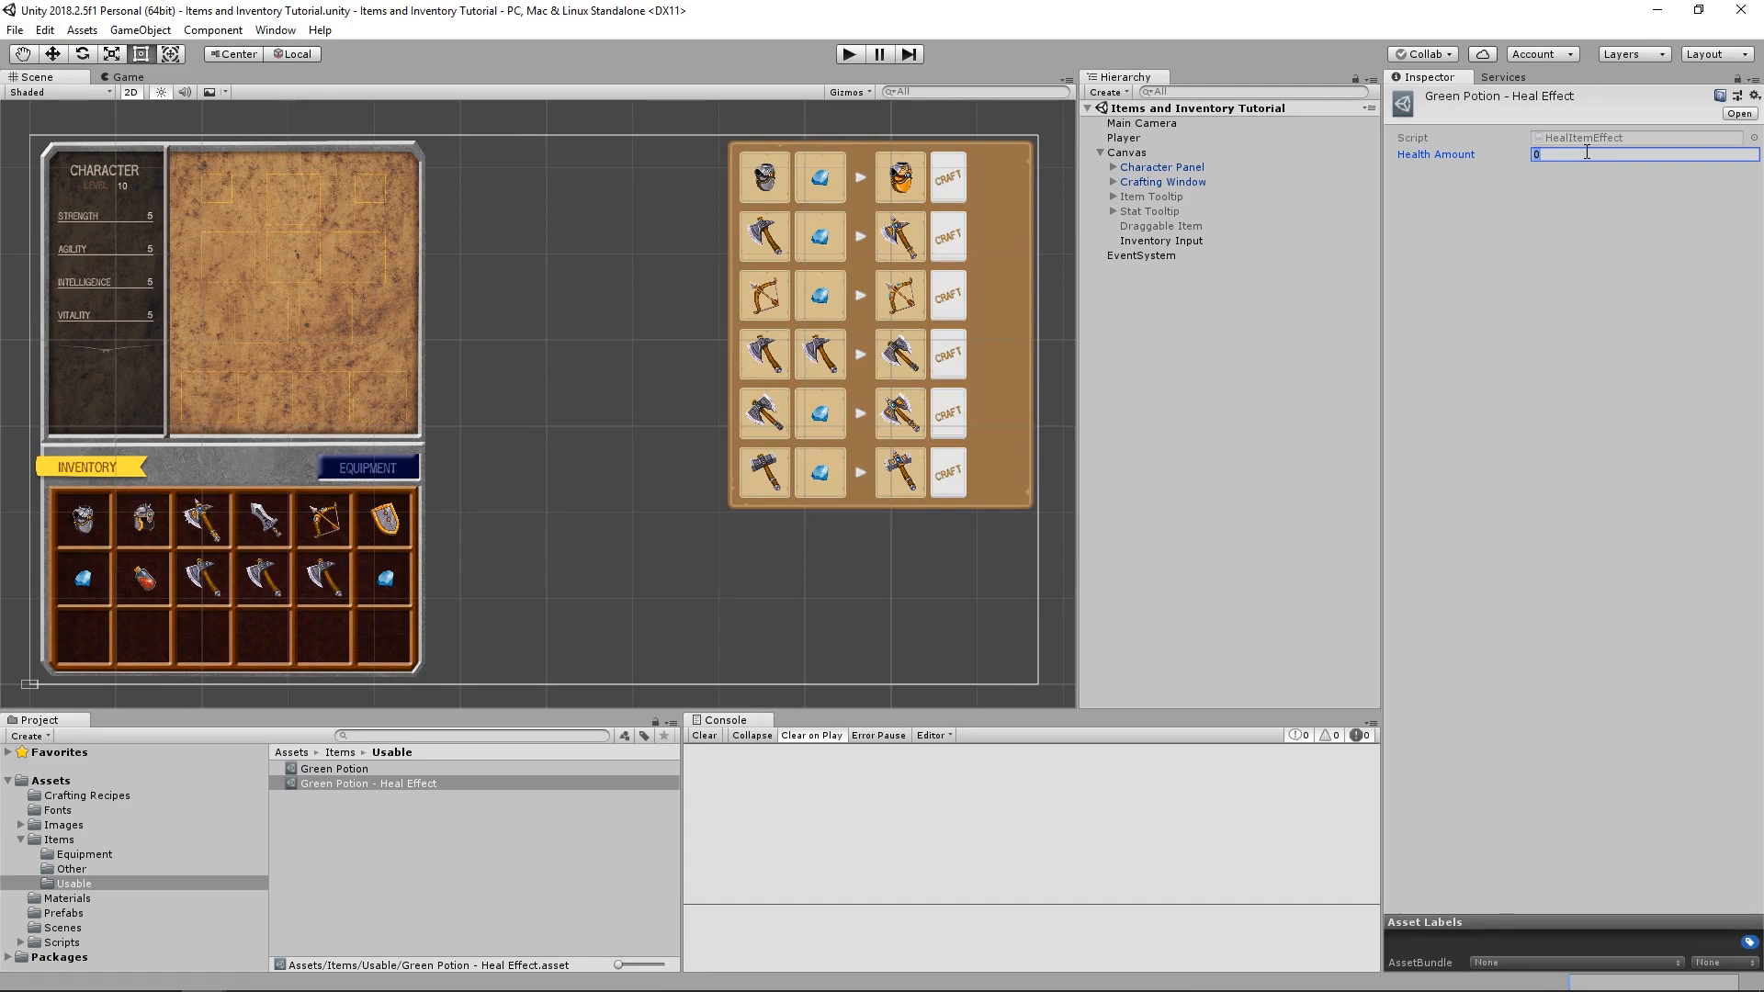
{"action": "type", "text": "10"}
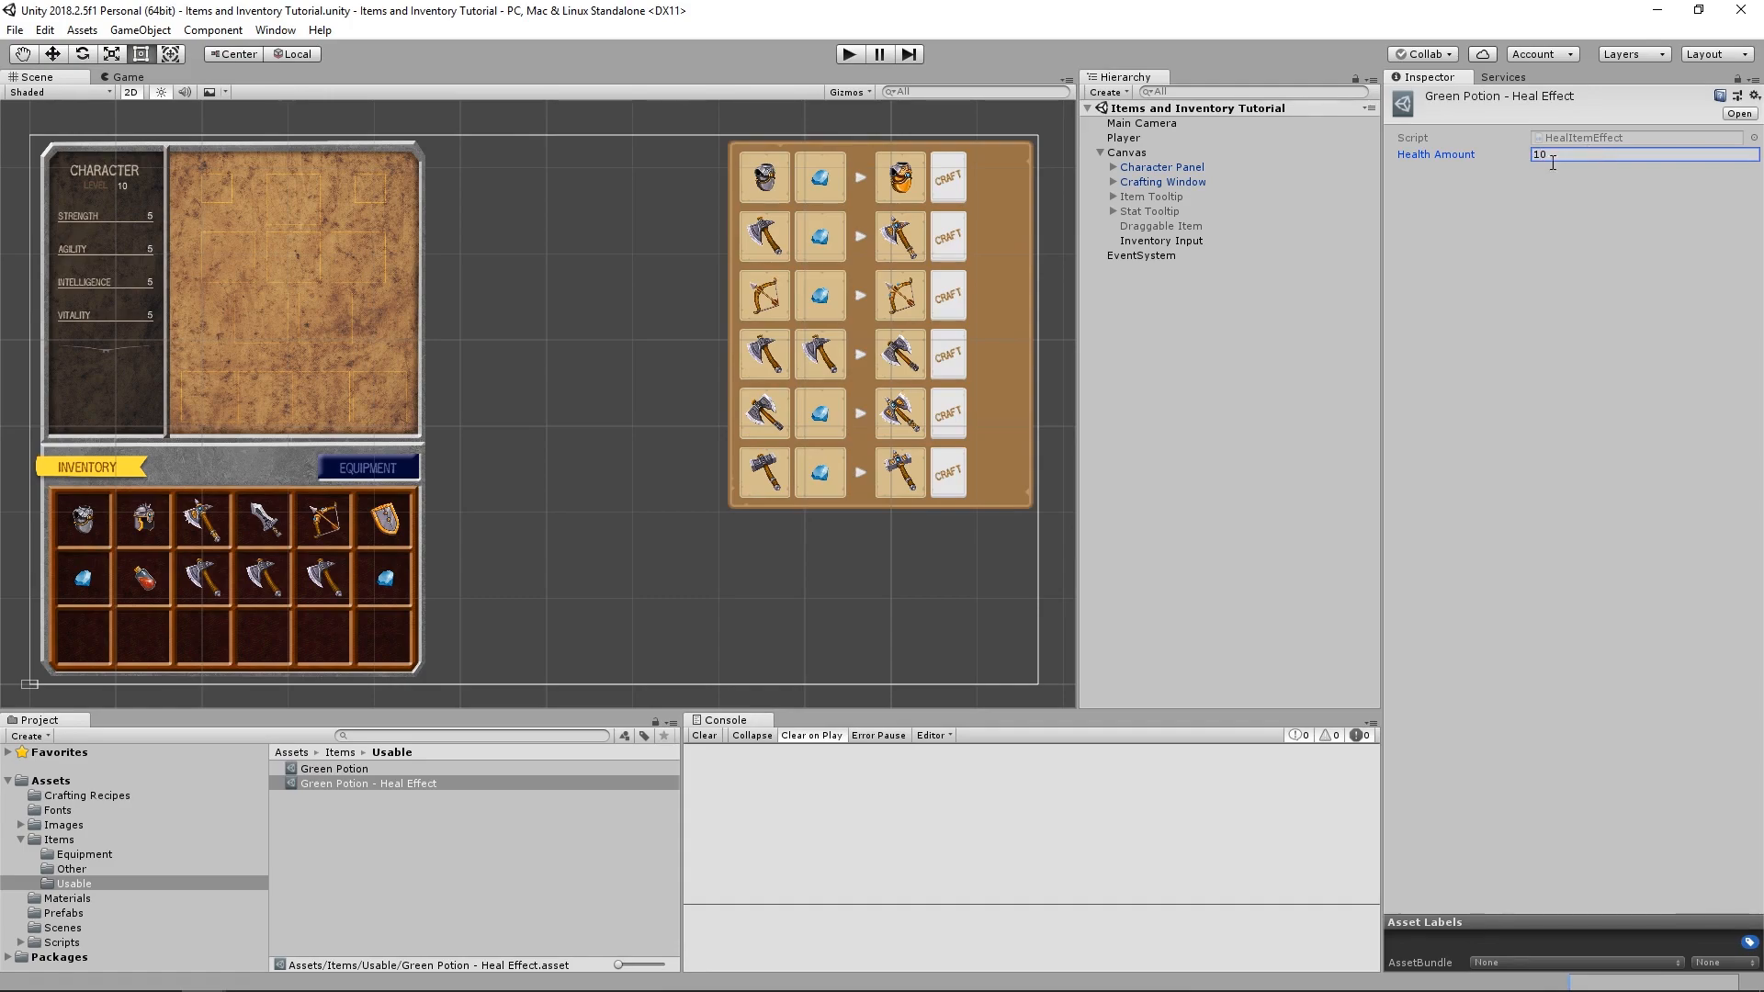
{"action": "left_click", "coordinate": [334, 768]}
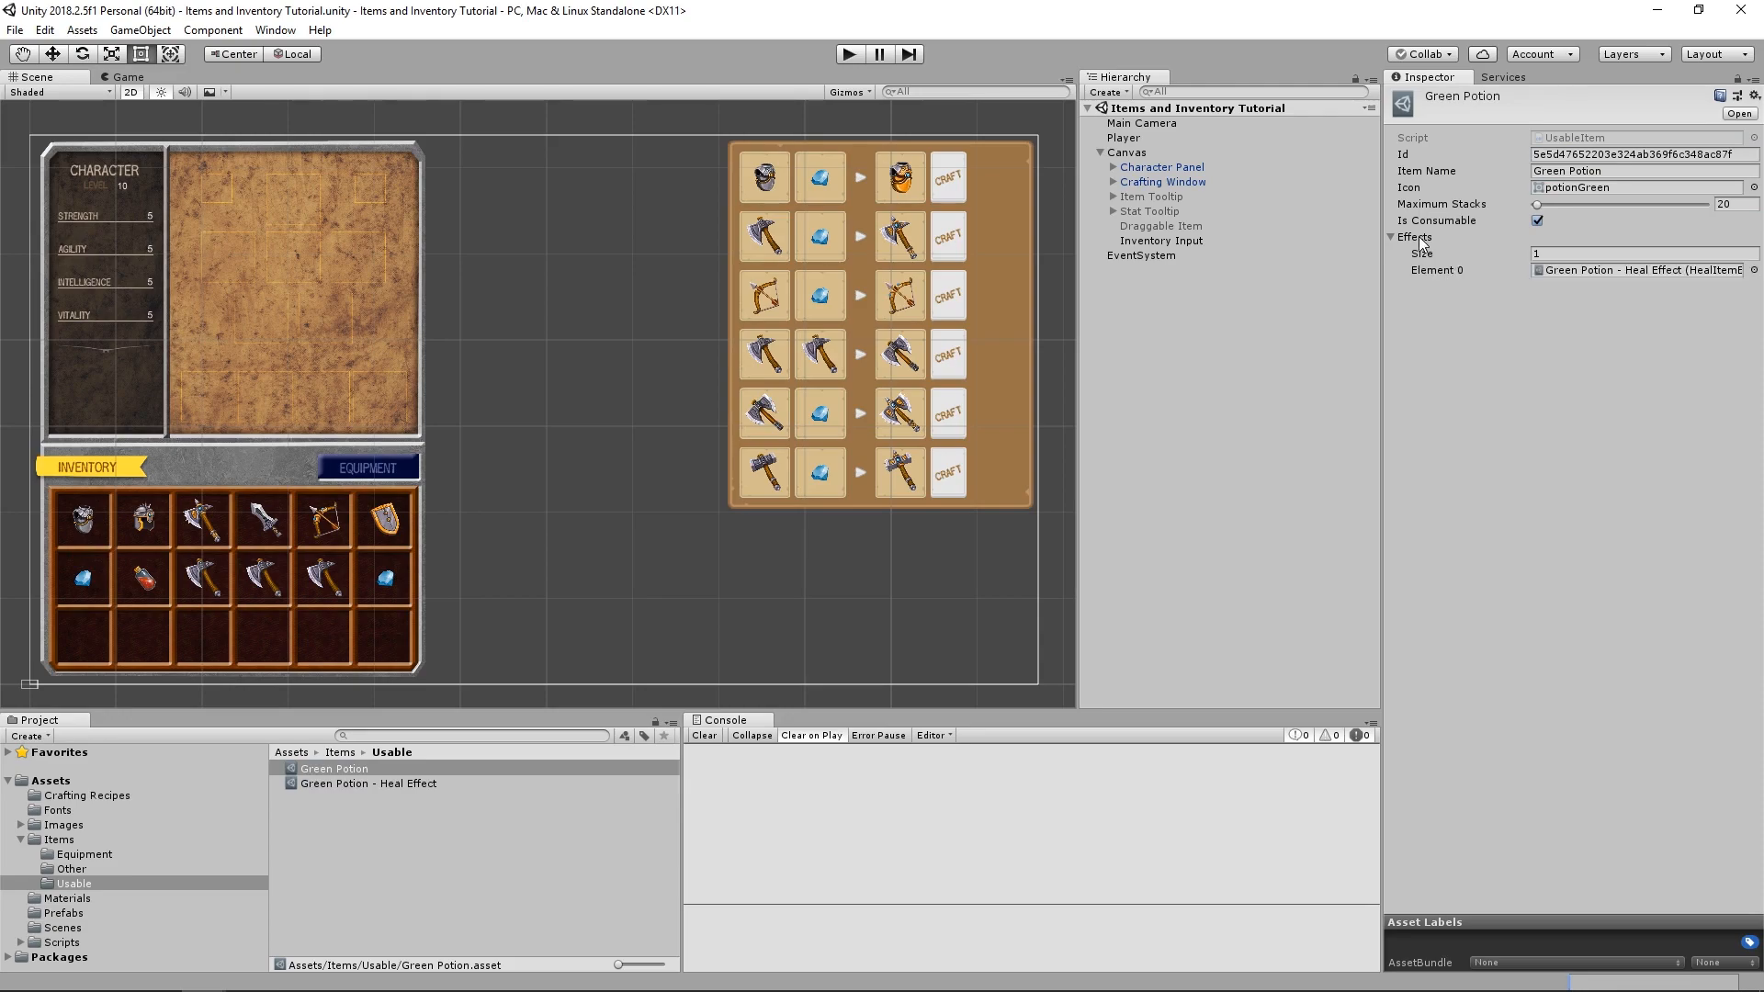
{"action": "mouse_move", "coordinate": [1463, 347]}
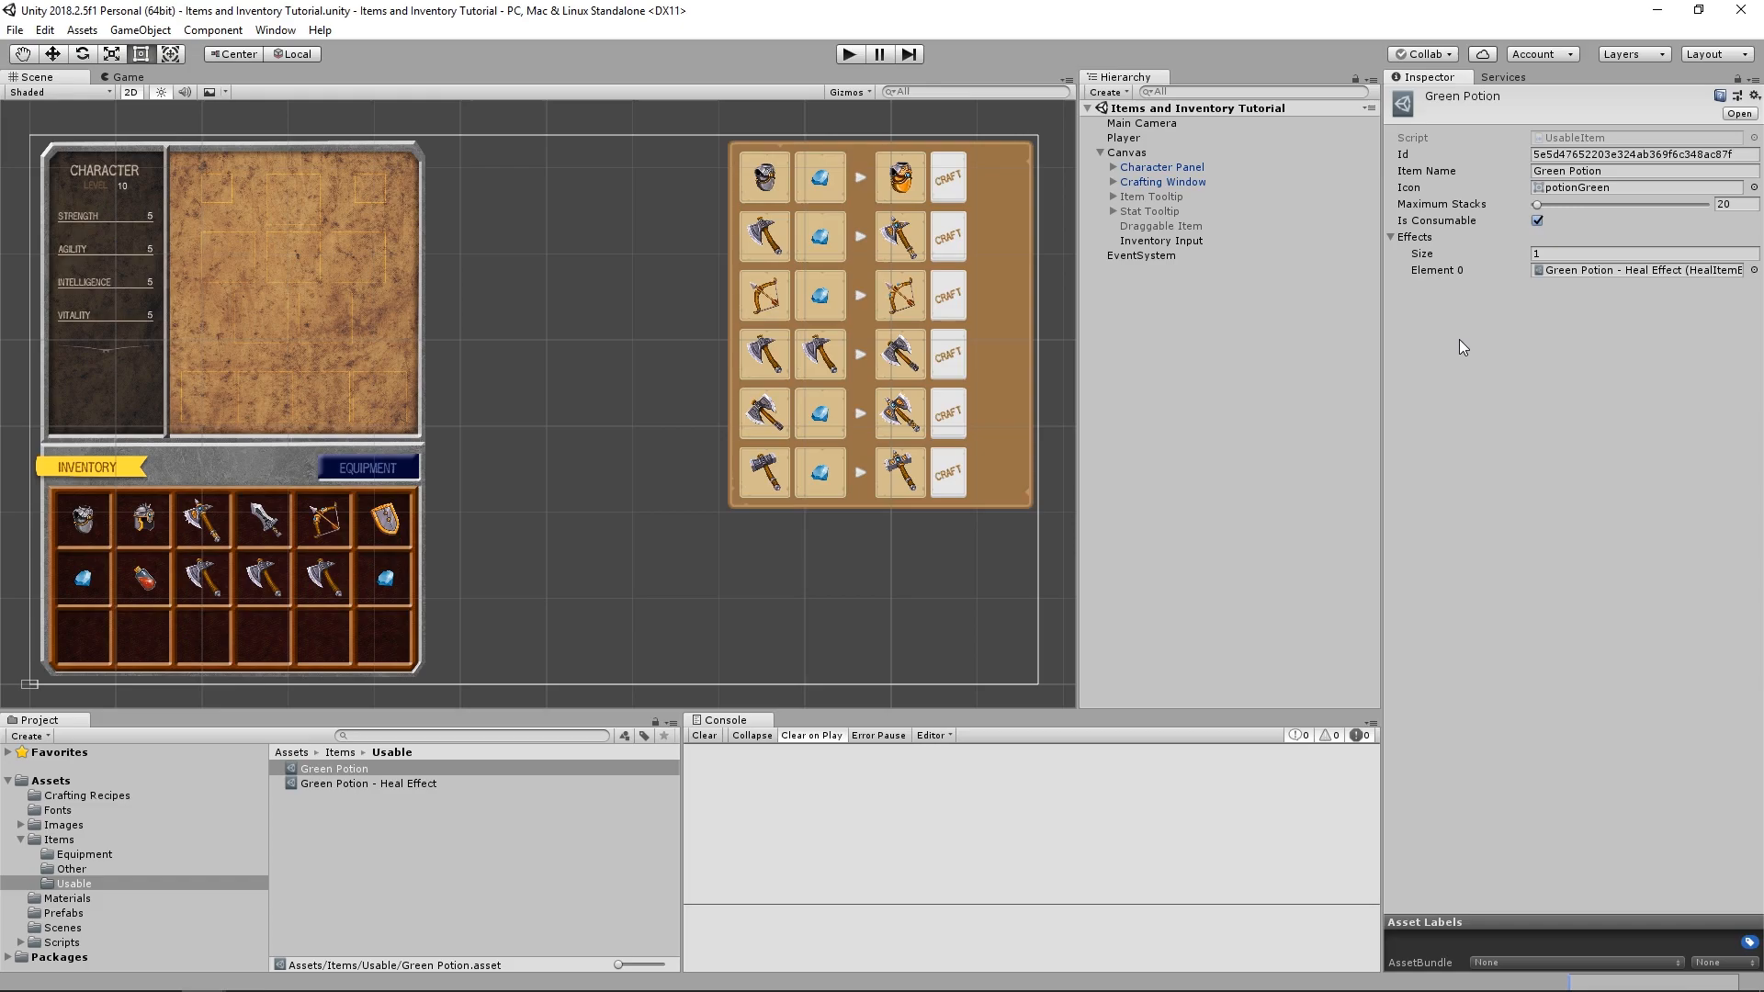
- Enter Play mode to test the Green Potion in the inventory
{"action": "left_click", "coordinate": [334, 769]}
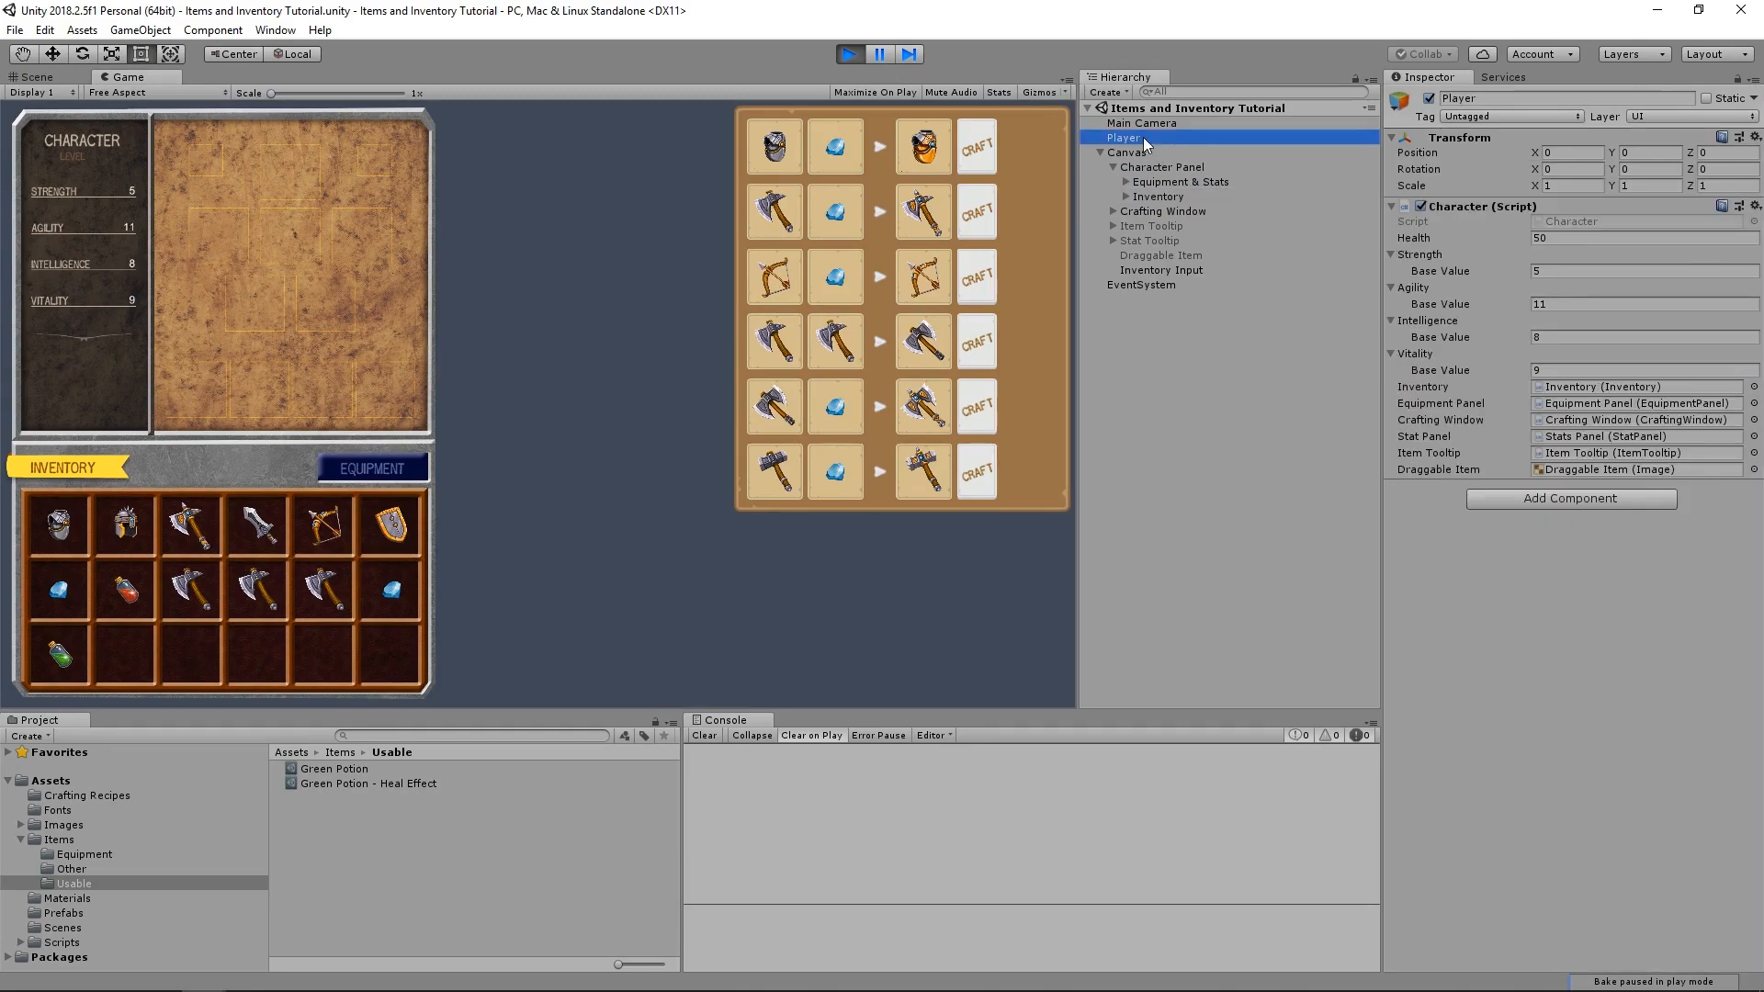
- Inspect the Player's health value before and after consuming the Green Potion (50 to 60)
{"action": "left_click", "coordinate": [1643, 237]}
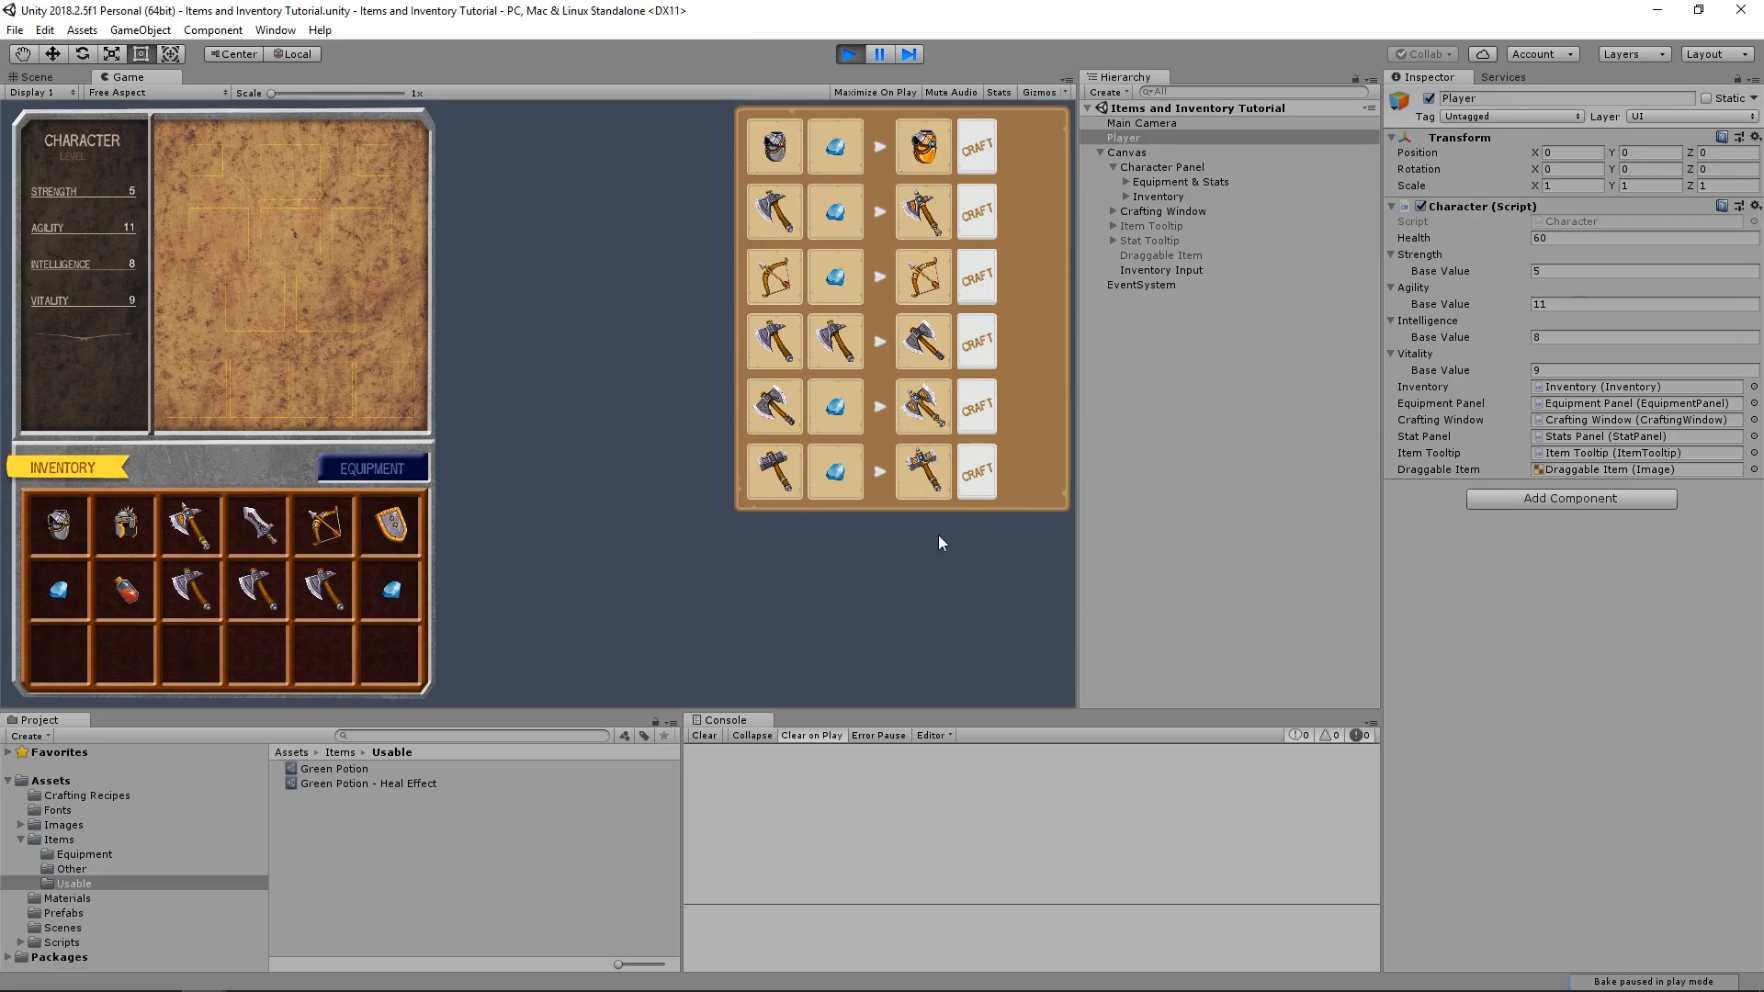
{"action": "mouse_move", "coordinate": [1516, 234]}
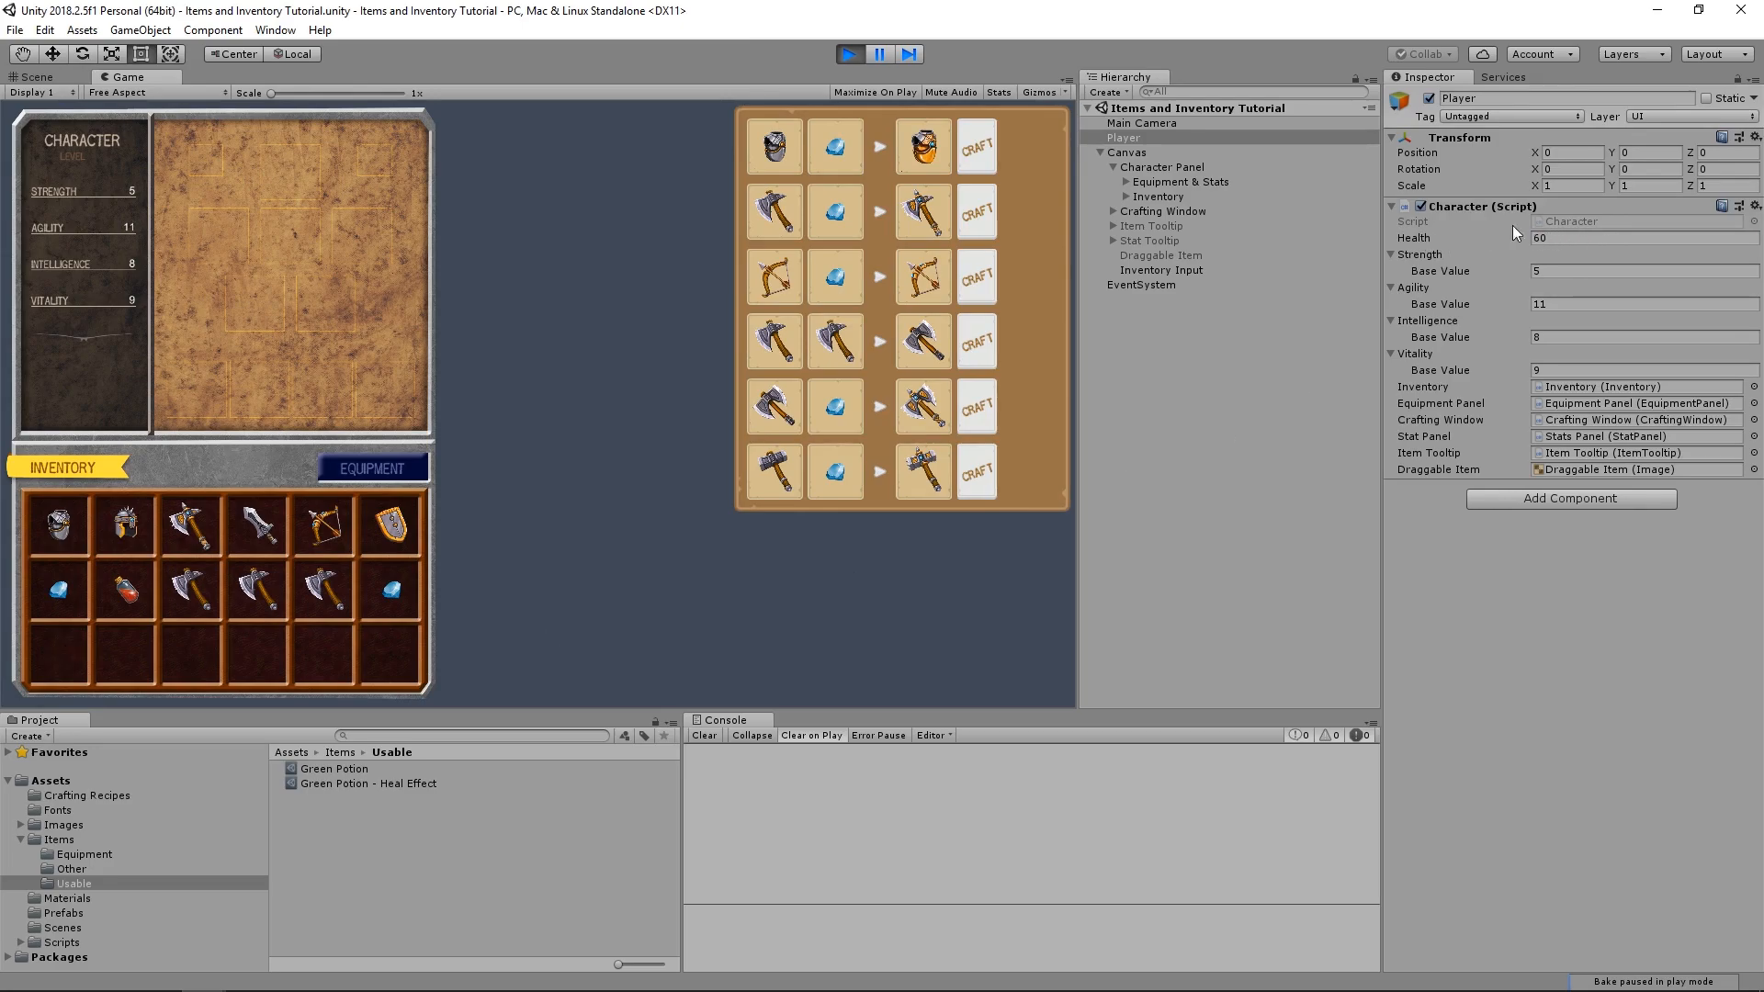
{"action": "left_click", "coordinate": [1643, 237]}
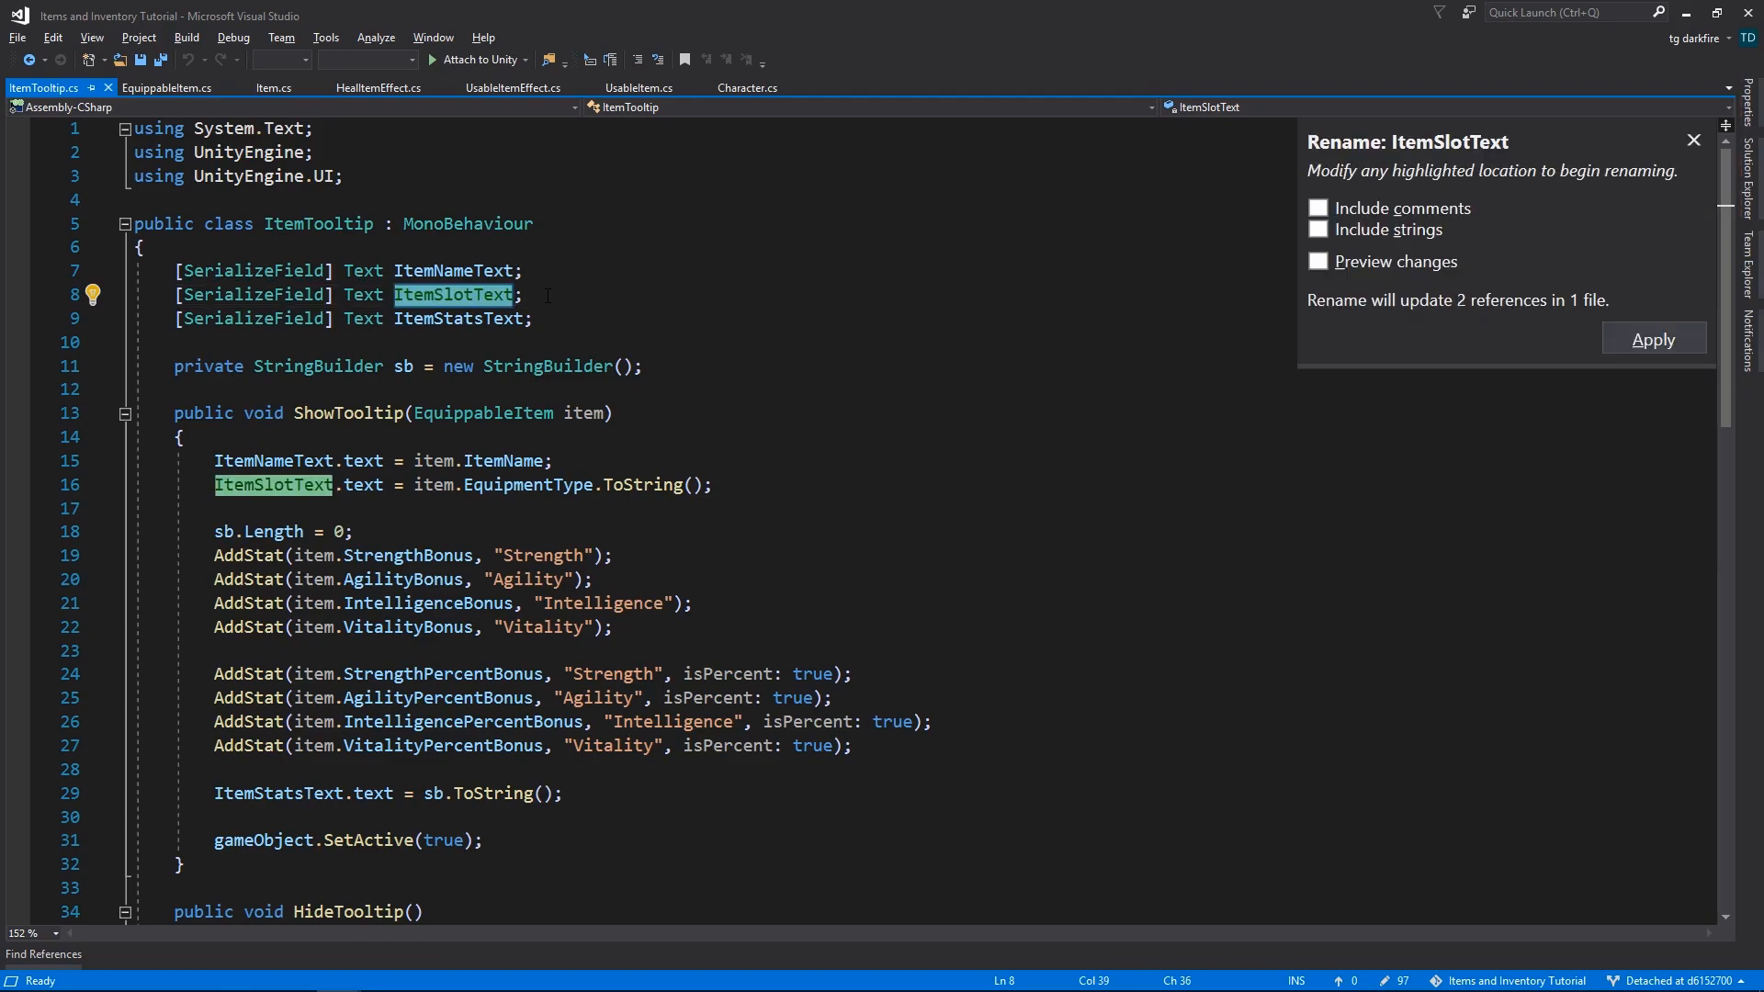
- Rename ItemSlotText to ItemTypeText and ItemStatsText to ItemDescriptionText
{"action": "type", "text": "ItemTypeText"}
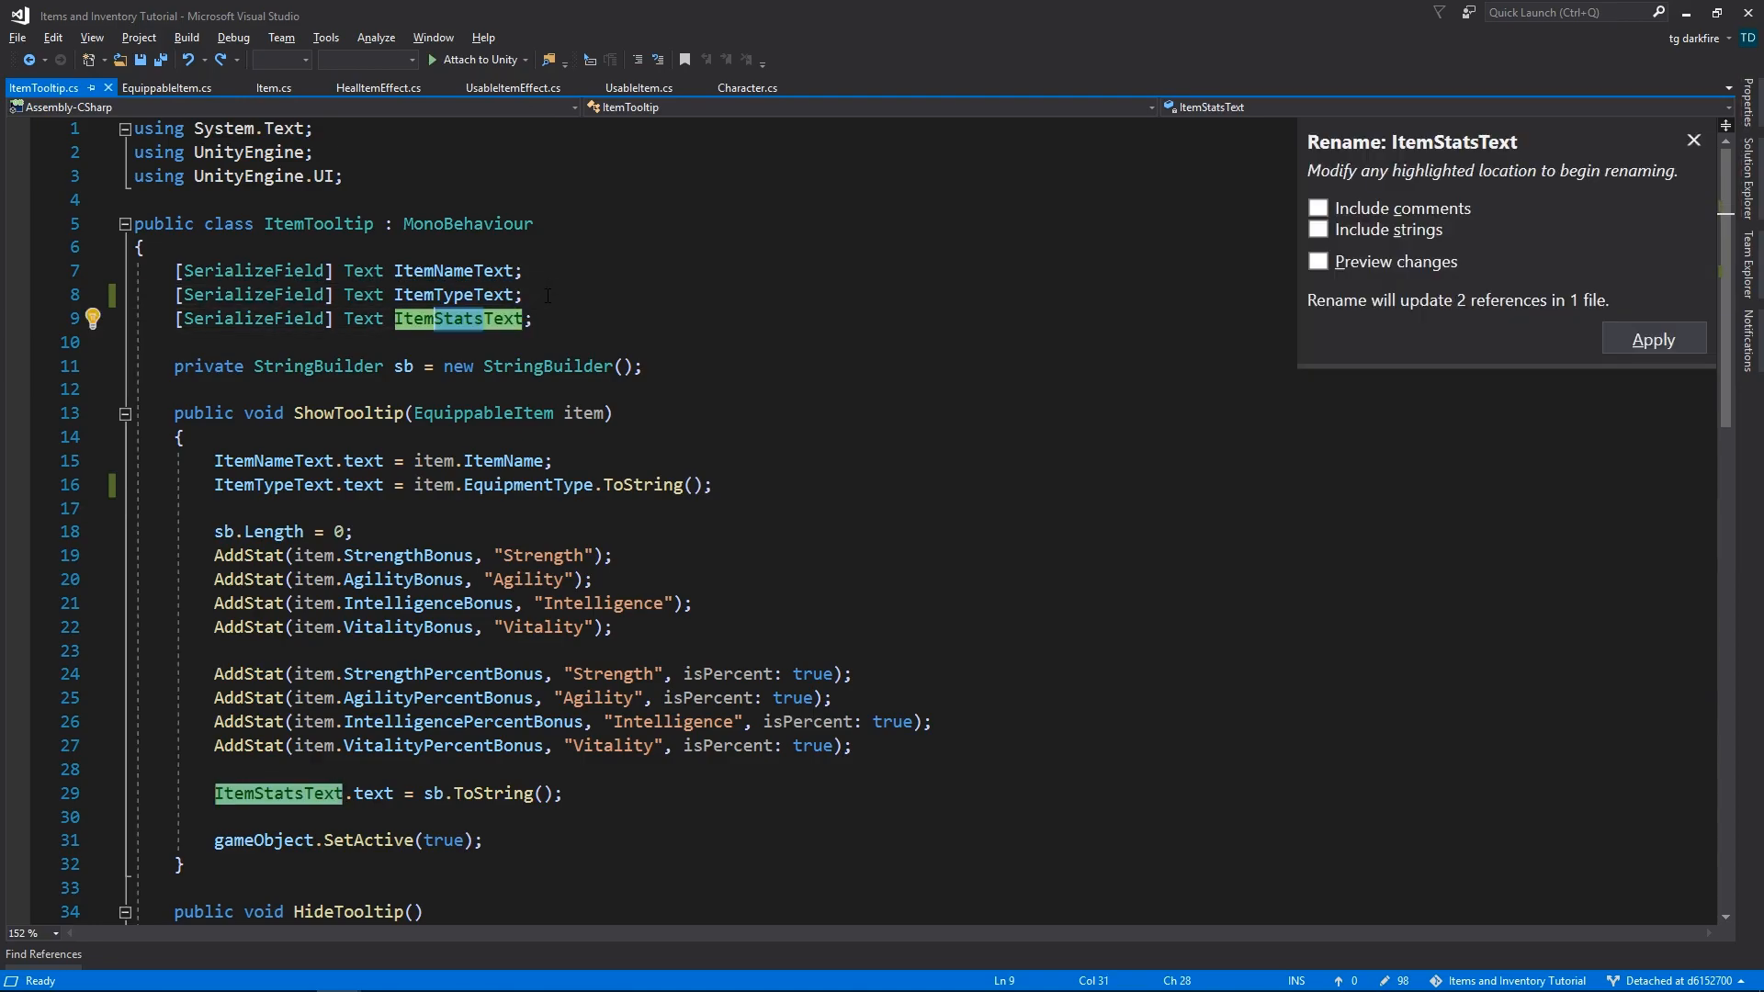
{"action": "type", "text": "ItemDescriptionText"}
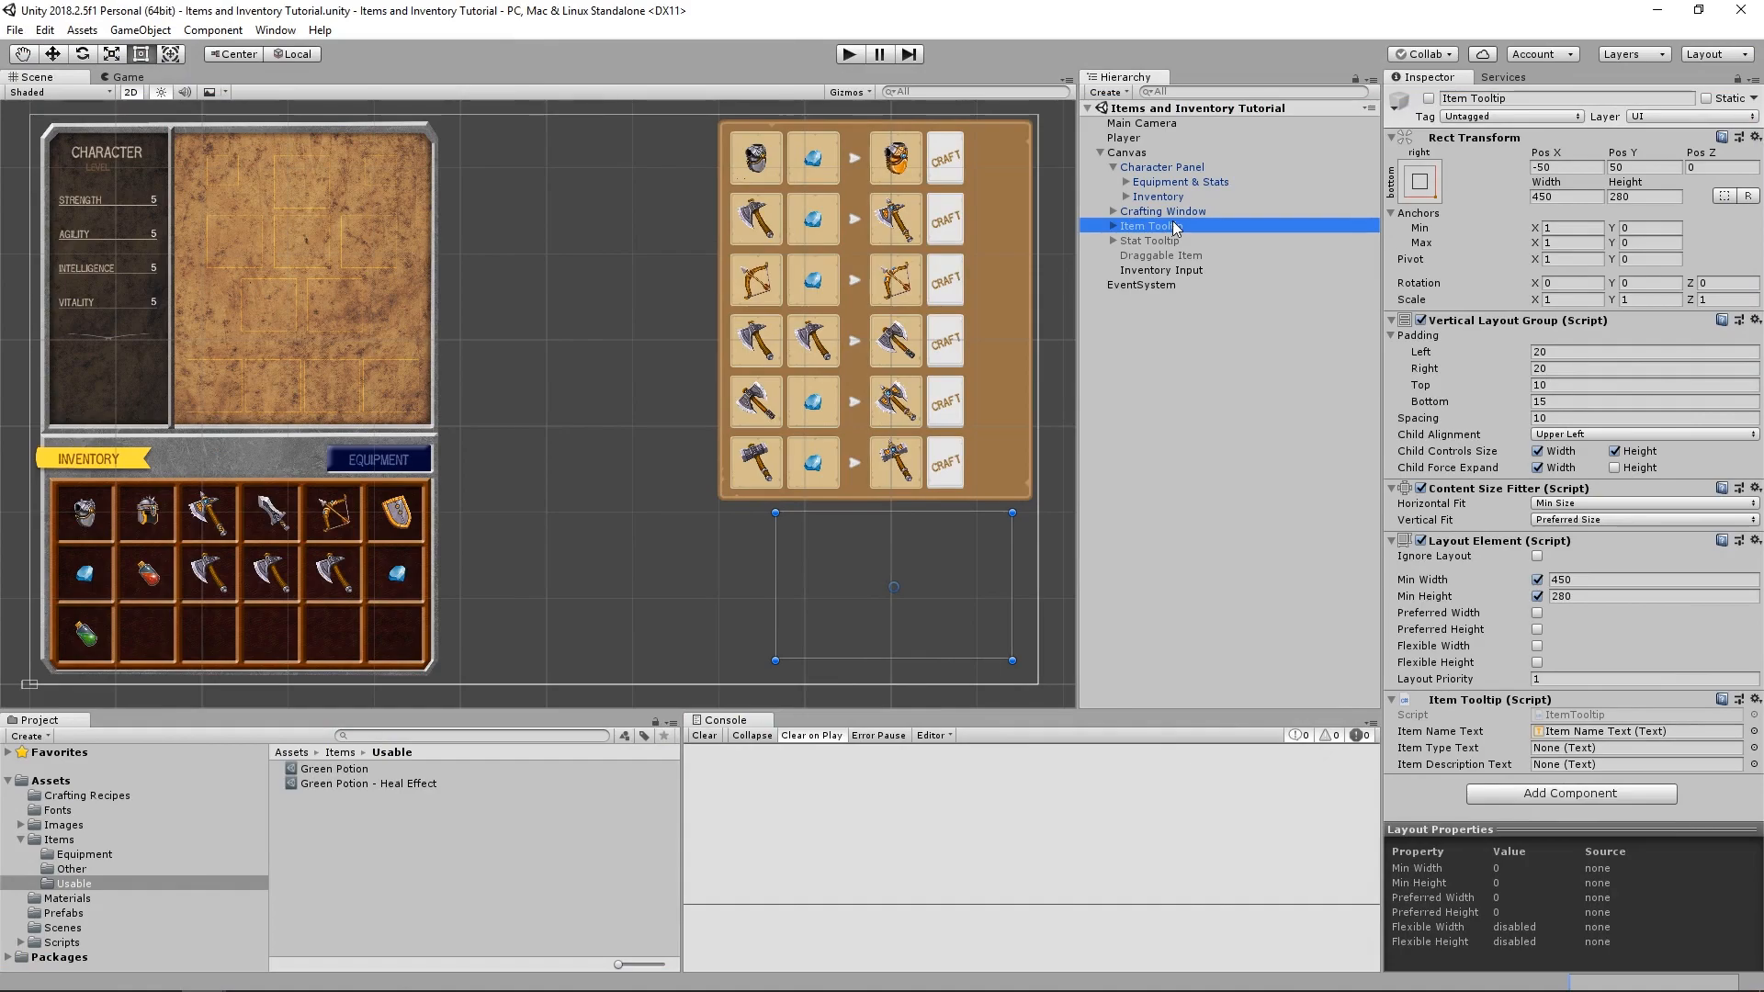
- Rename the tooltip's Item Slot Text child to Item Type Text and start renaming Item Stats Text
{"action": "left_click", "coordinate": [1114, 224]}
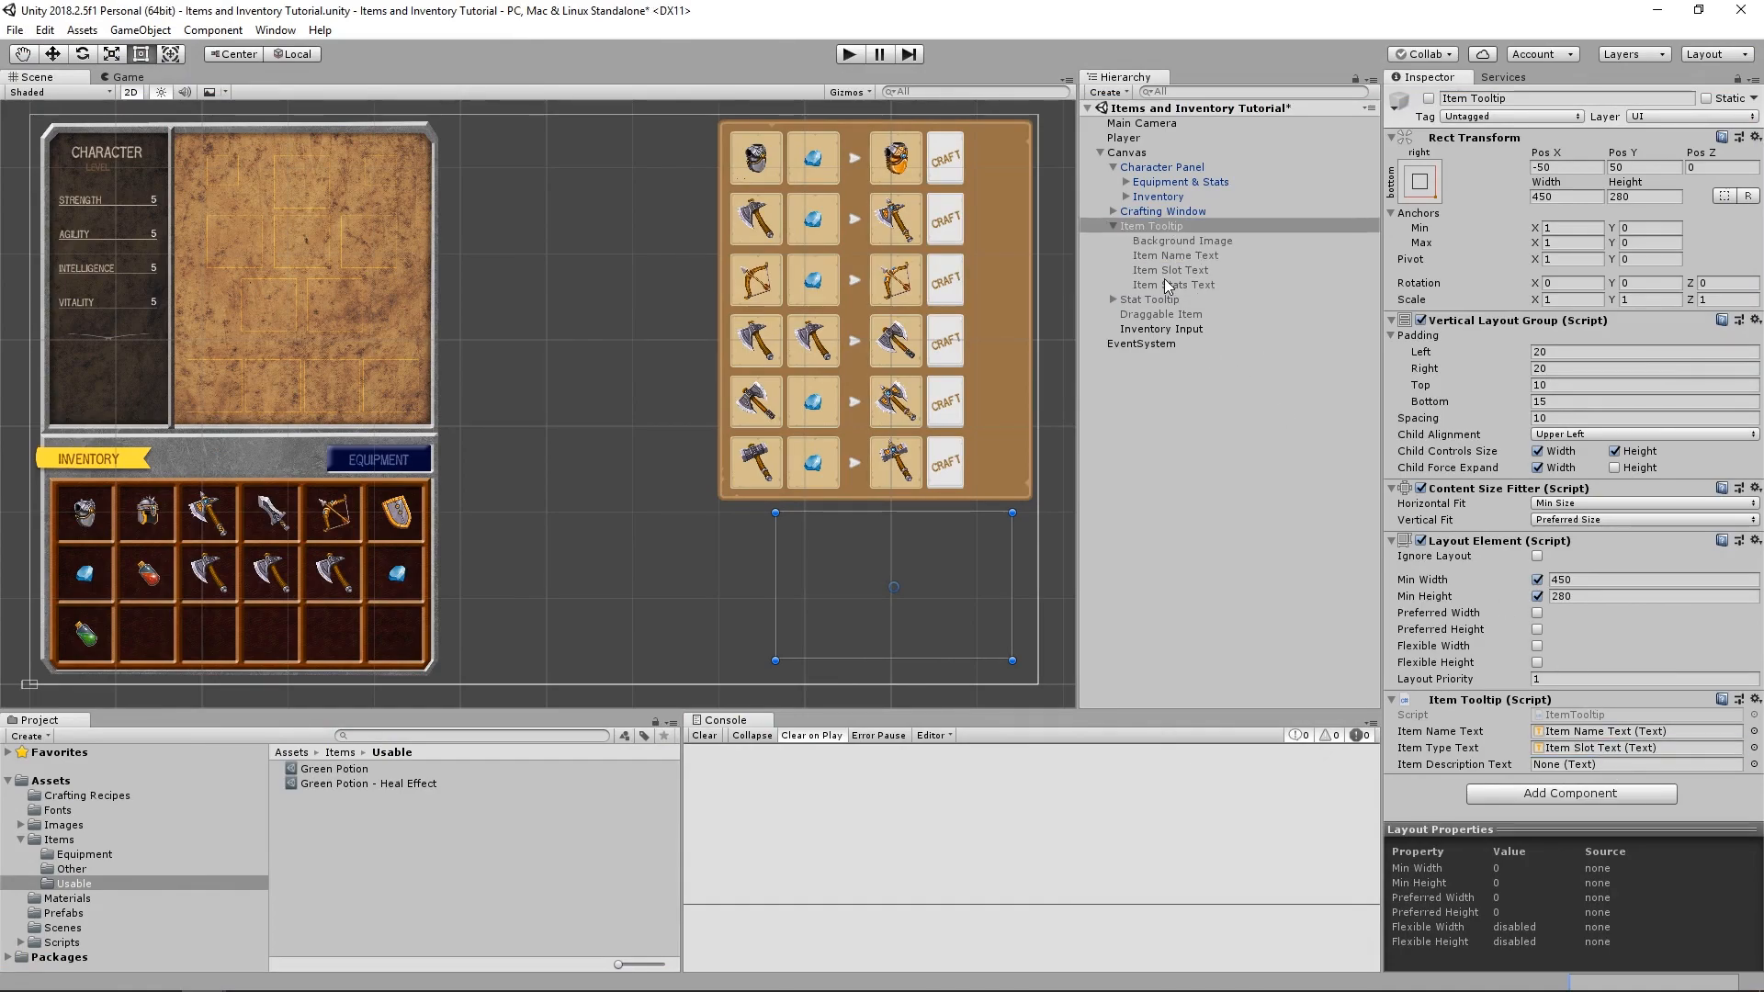
{"action": "left_click", "coordinate": [1171, 270]}
{"action": "type", "text": "Type"}
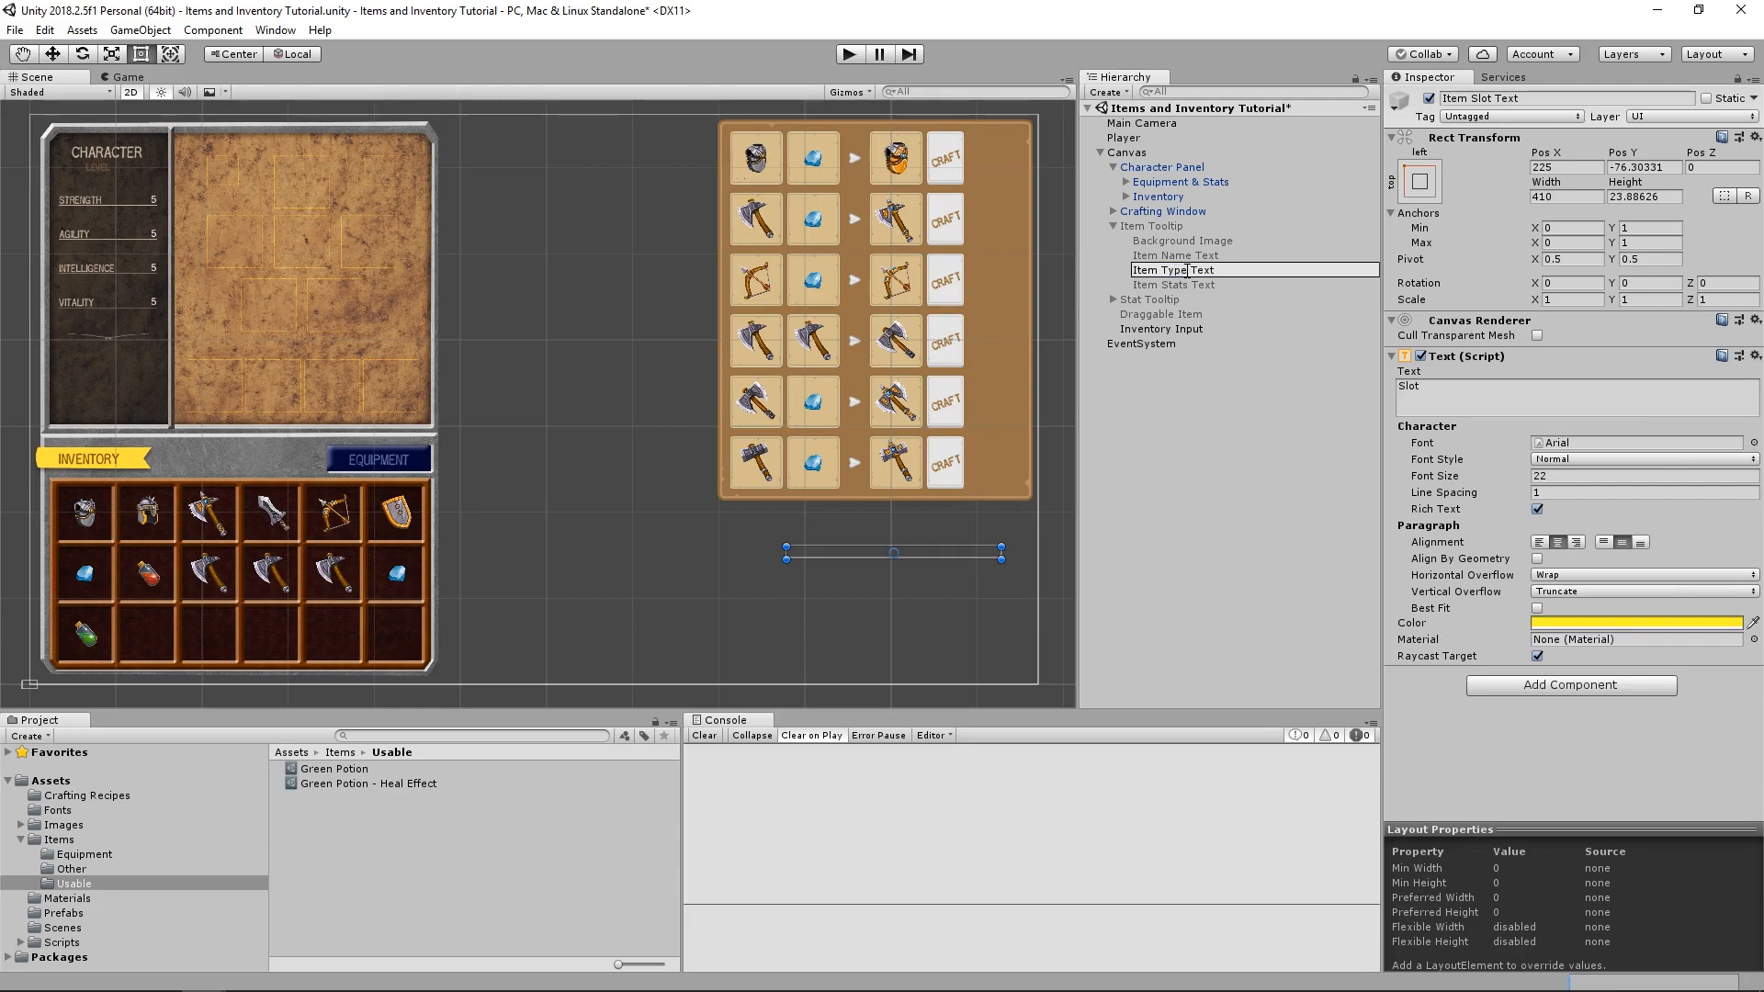
{"action": "left_click", "coordinate": [1170, 285]}
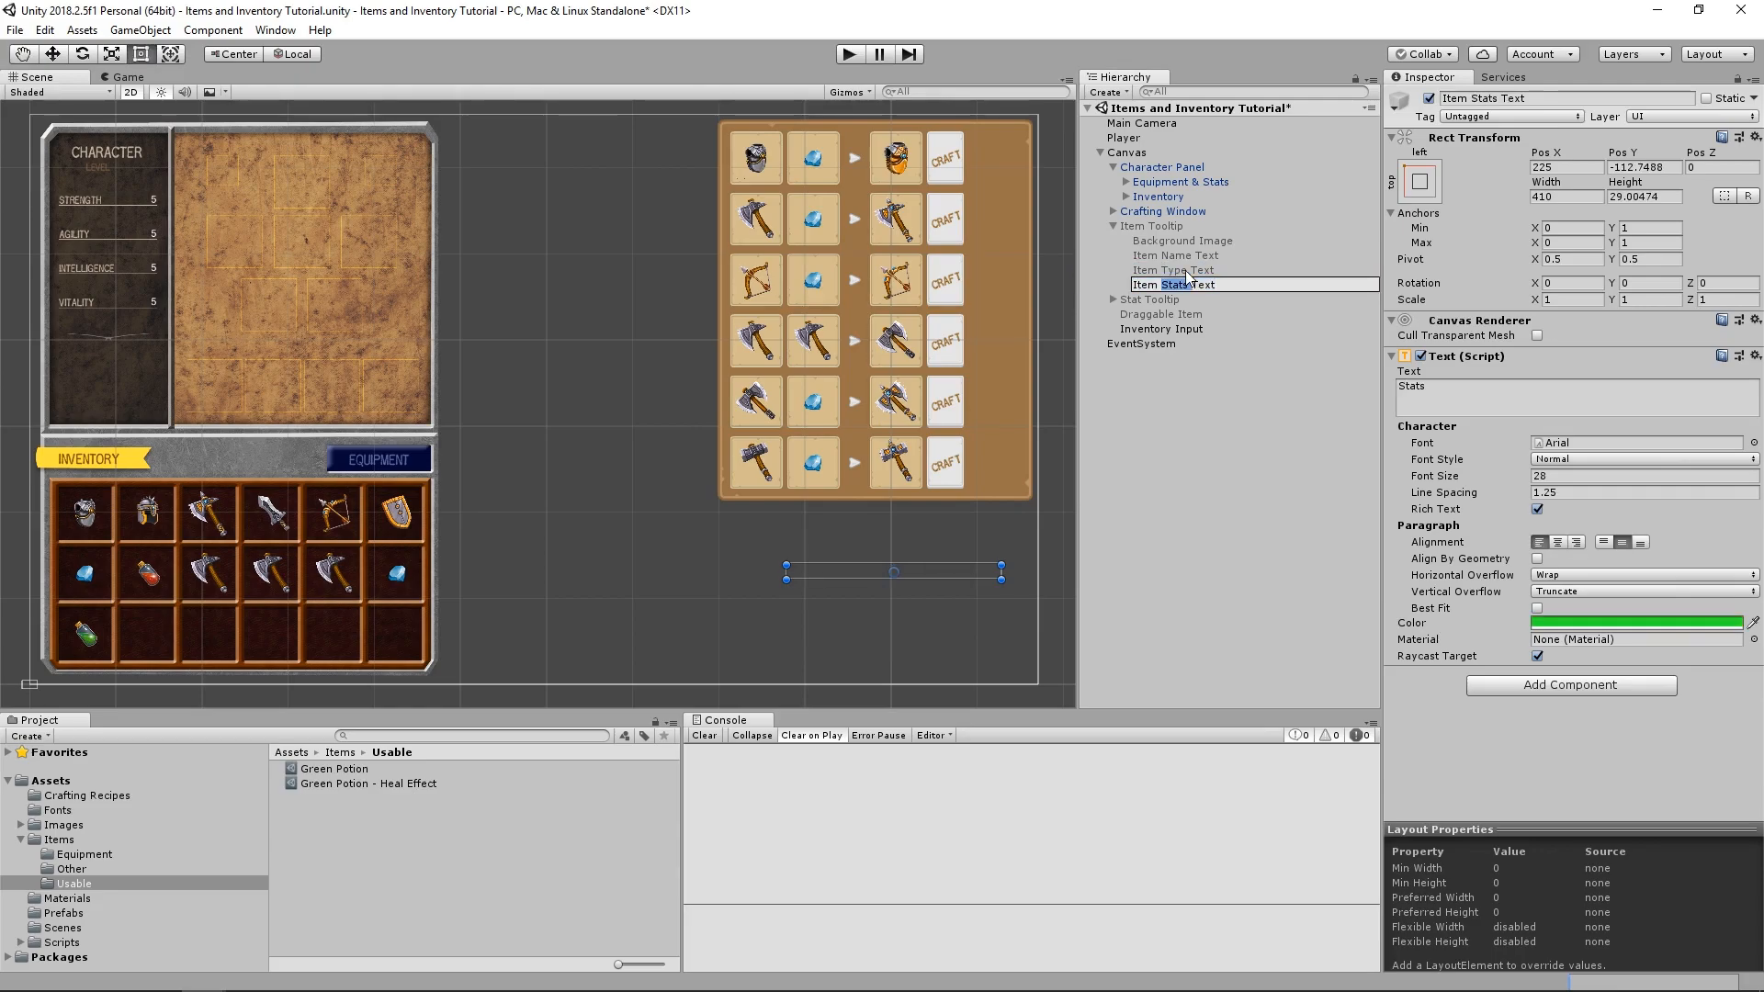
{"action": "left_click", "coordinate": [1151, 224]}
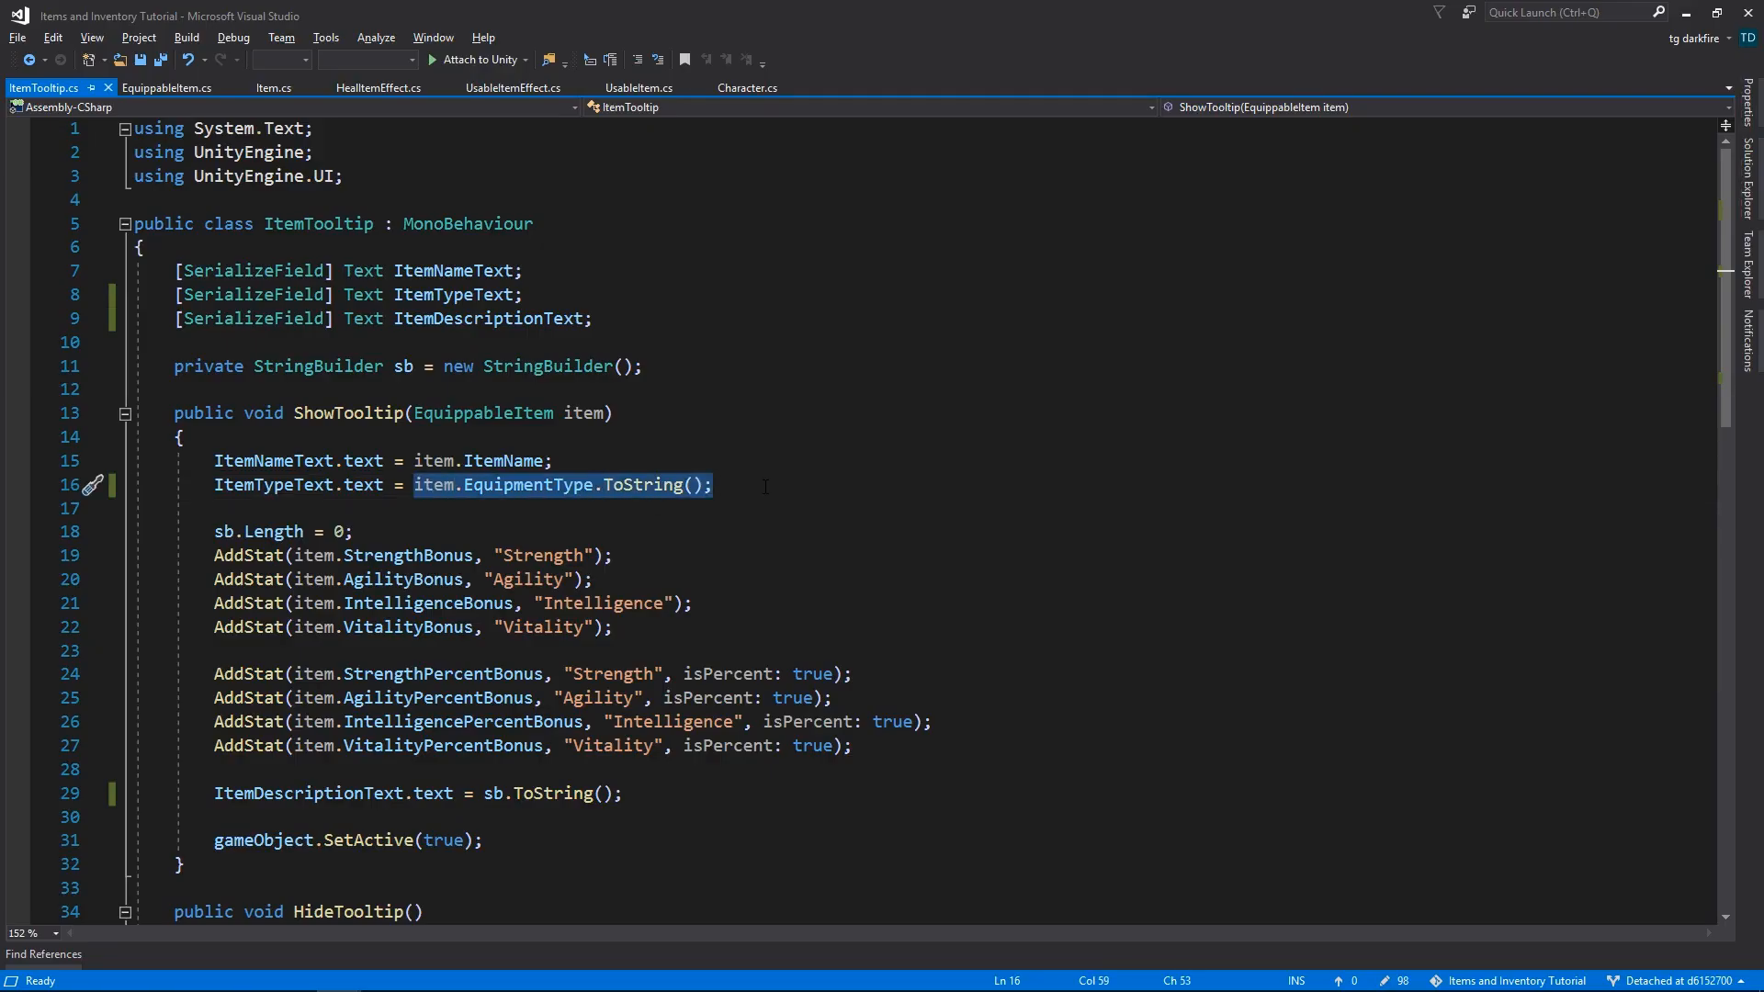
{"action": "mouse_move", "coordinate": [322, 485]}
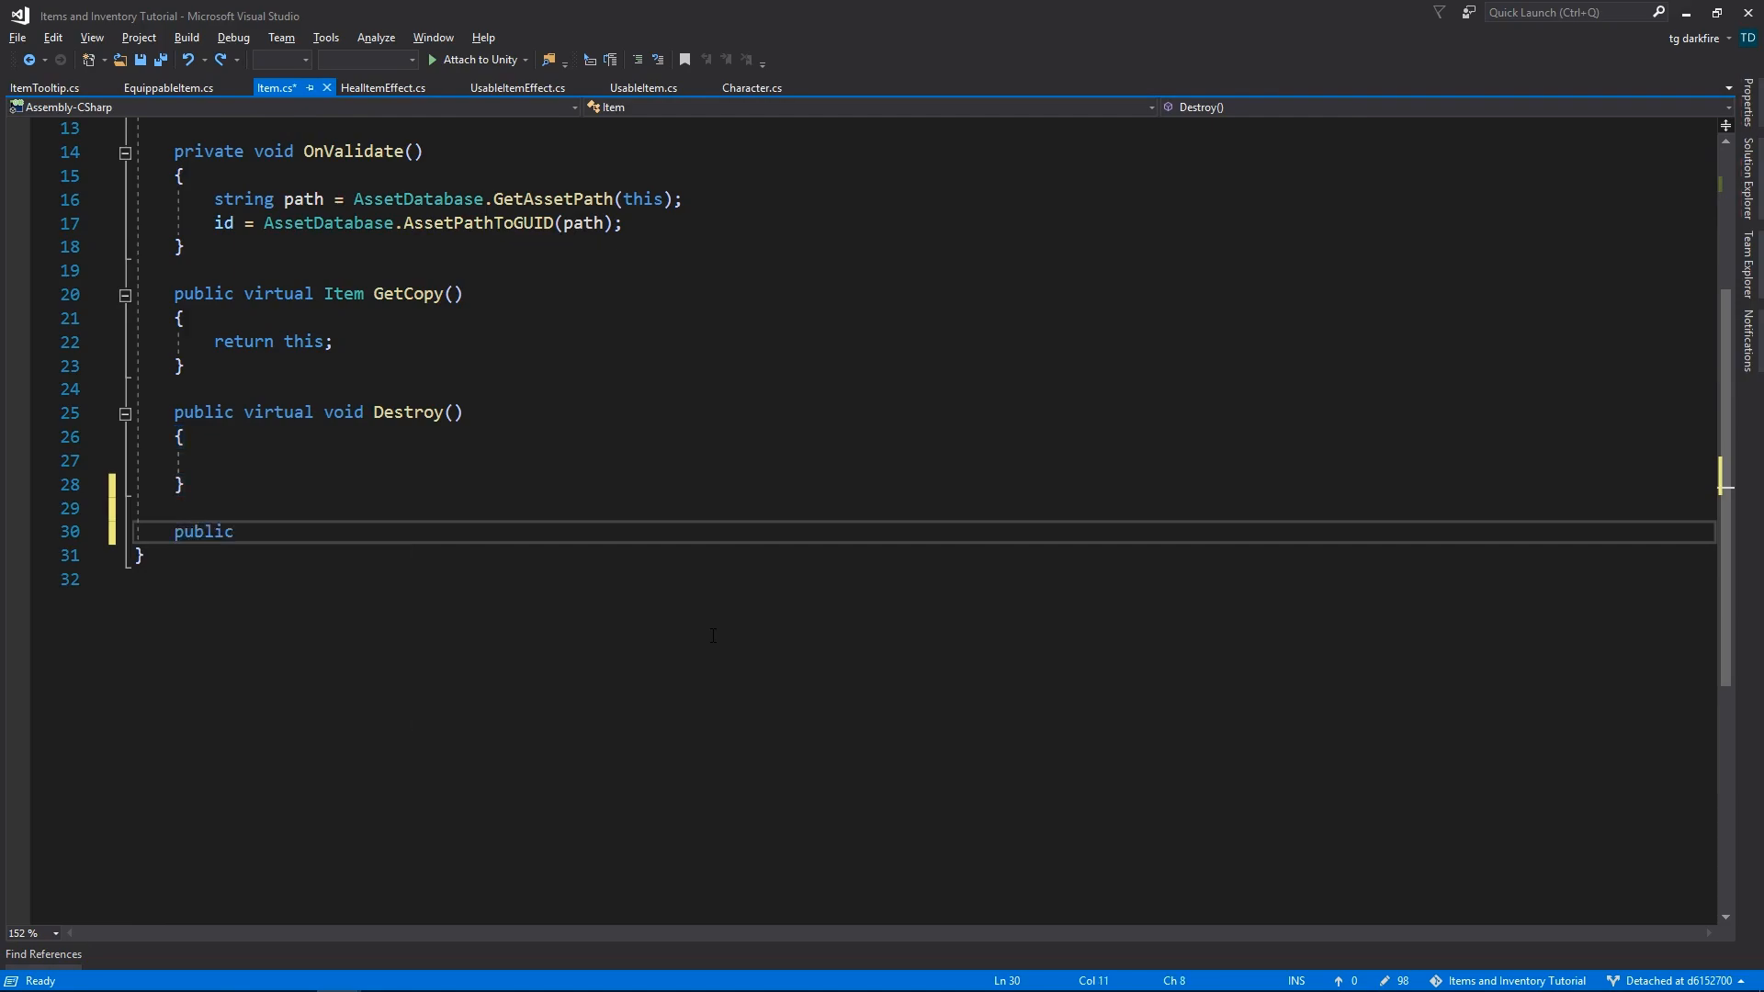
- Add virtual string GetItemType and start GetDescription in Item.cs
{"action": "type", "text": "virtual string GetItemType("}
{"action": "type", "text": "return \""}
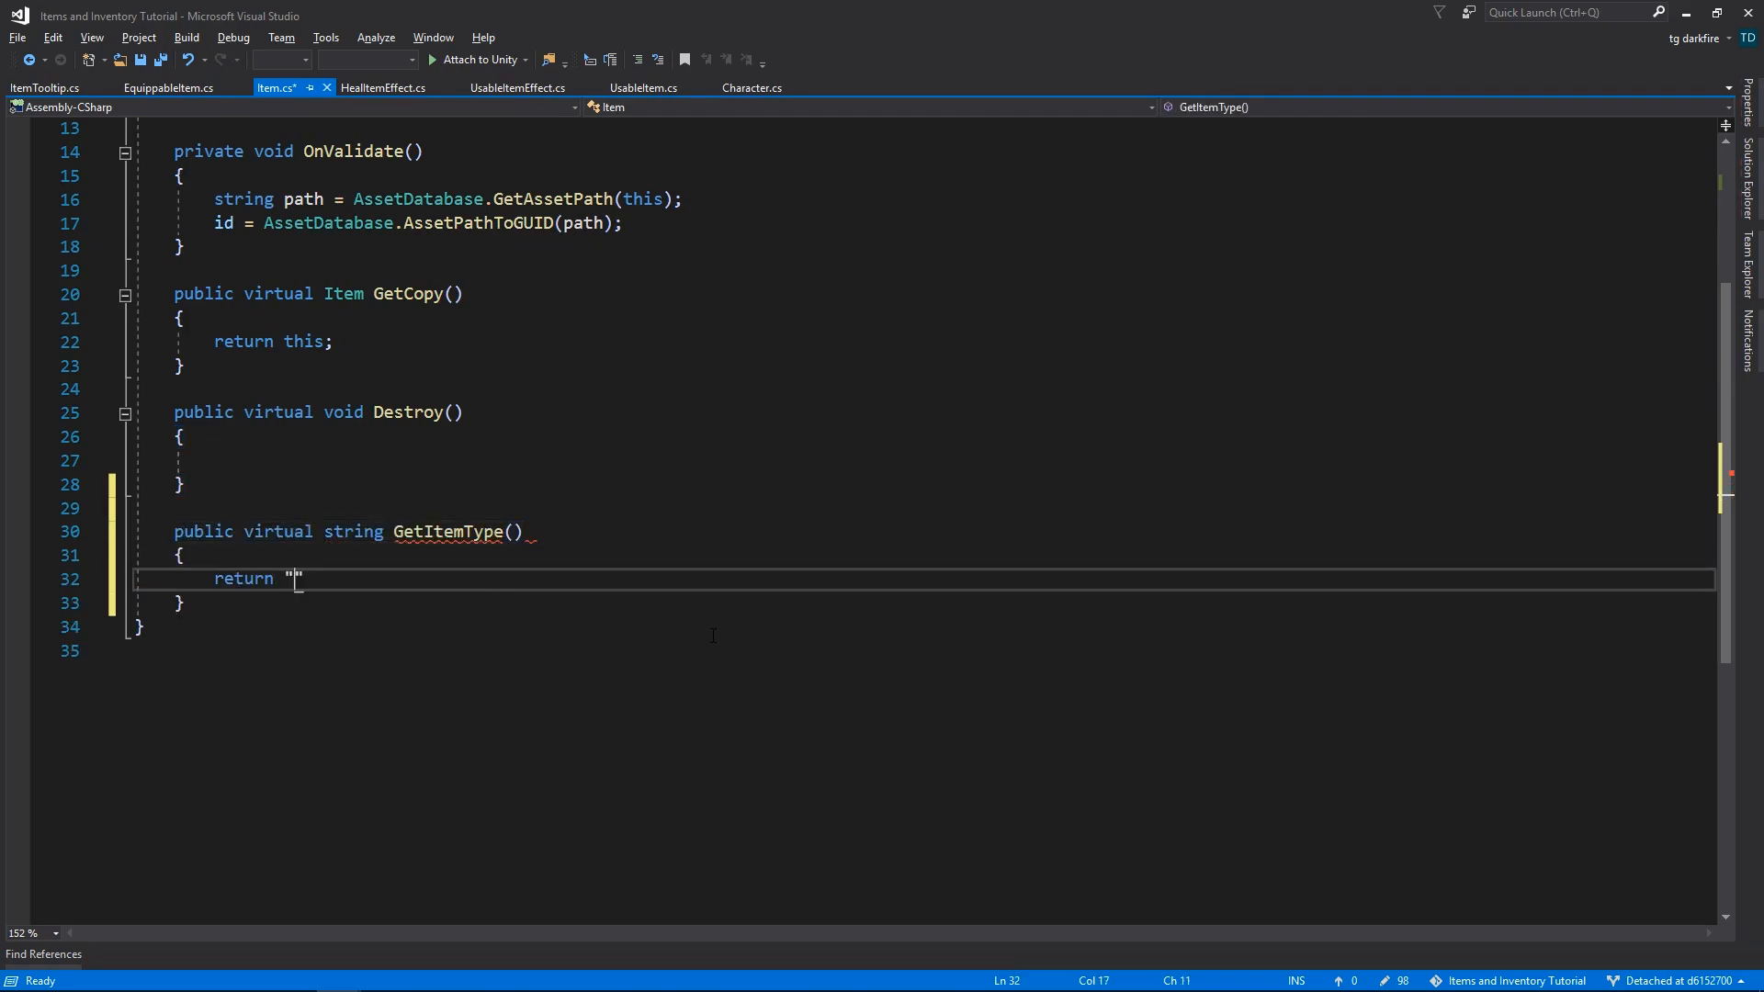
{"action": "type", "text": "public virtual string GetDescription("}
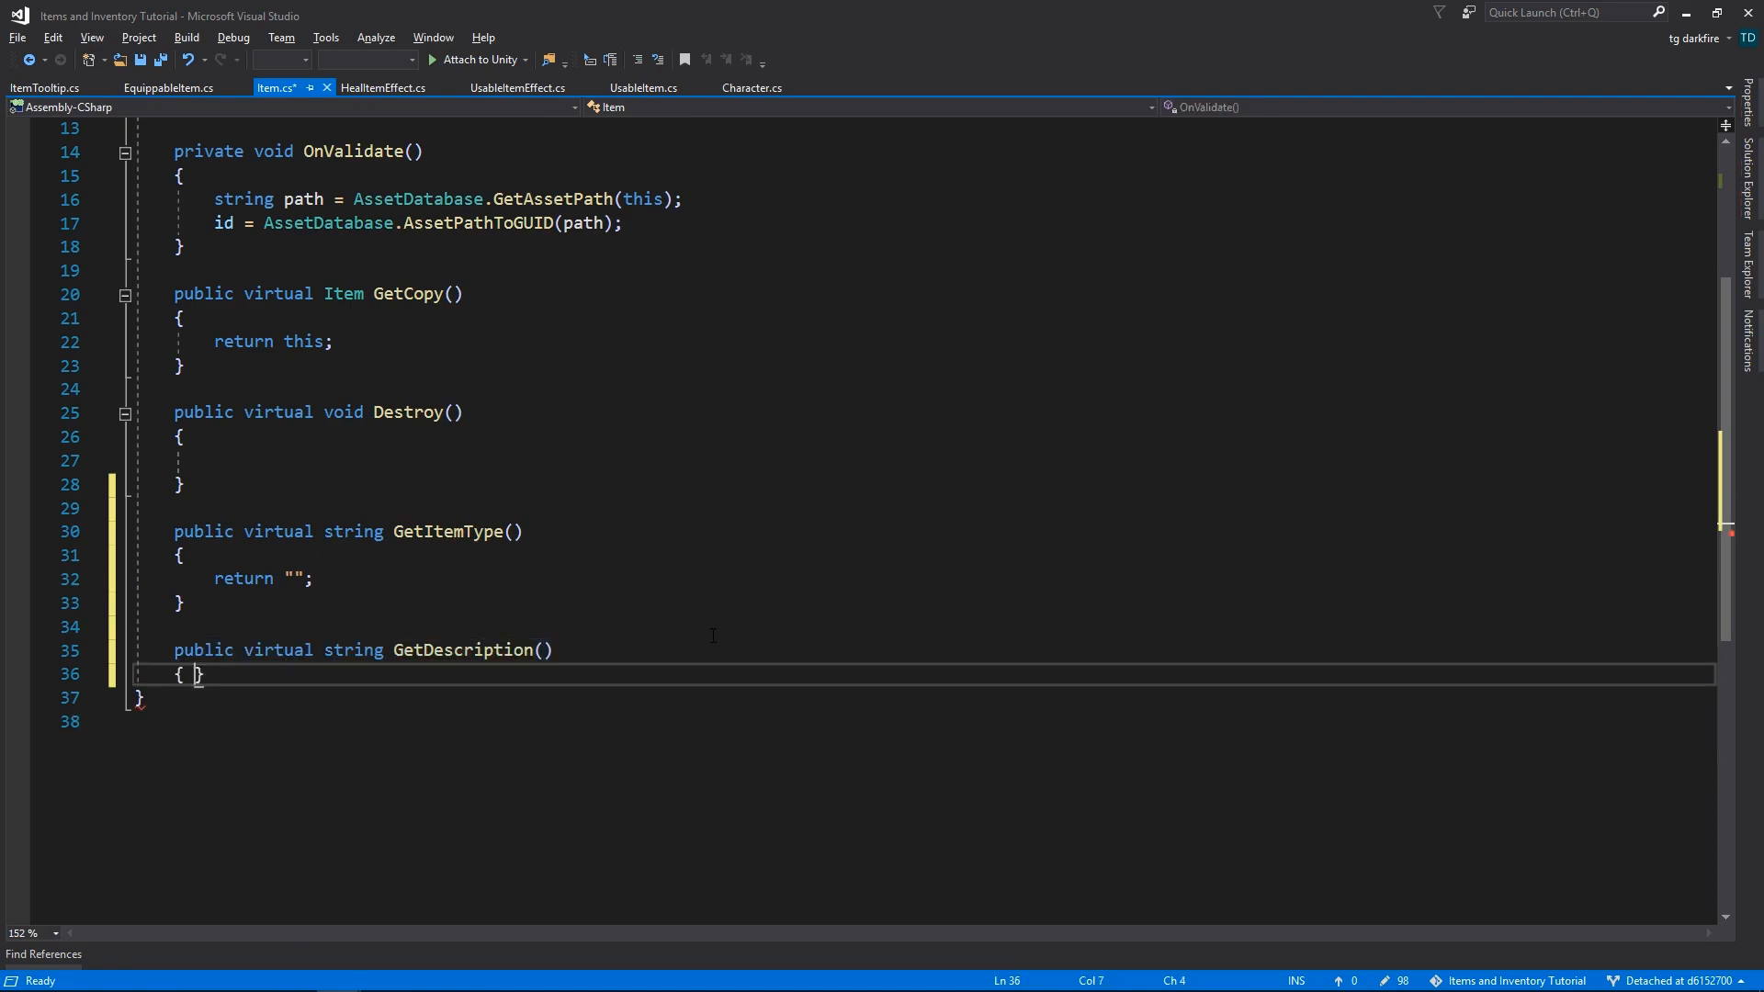
{"action": "left_click", "coordinate": [43, 89]}
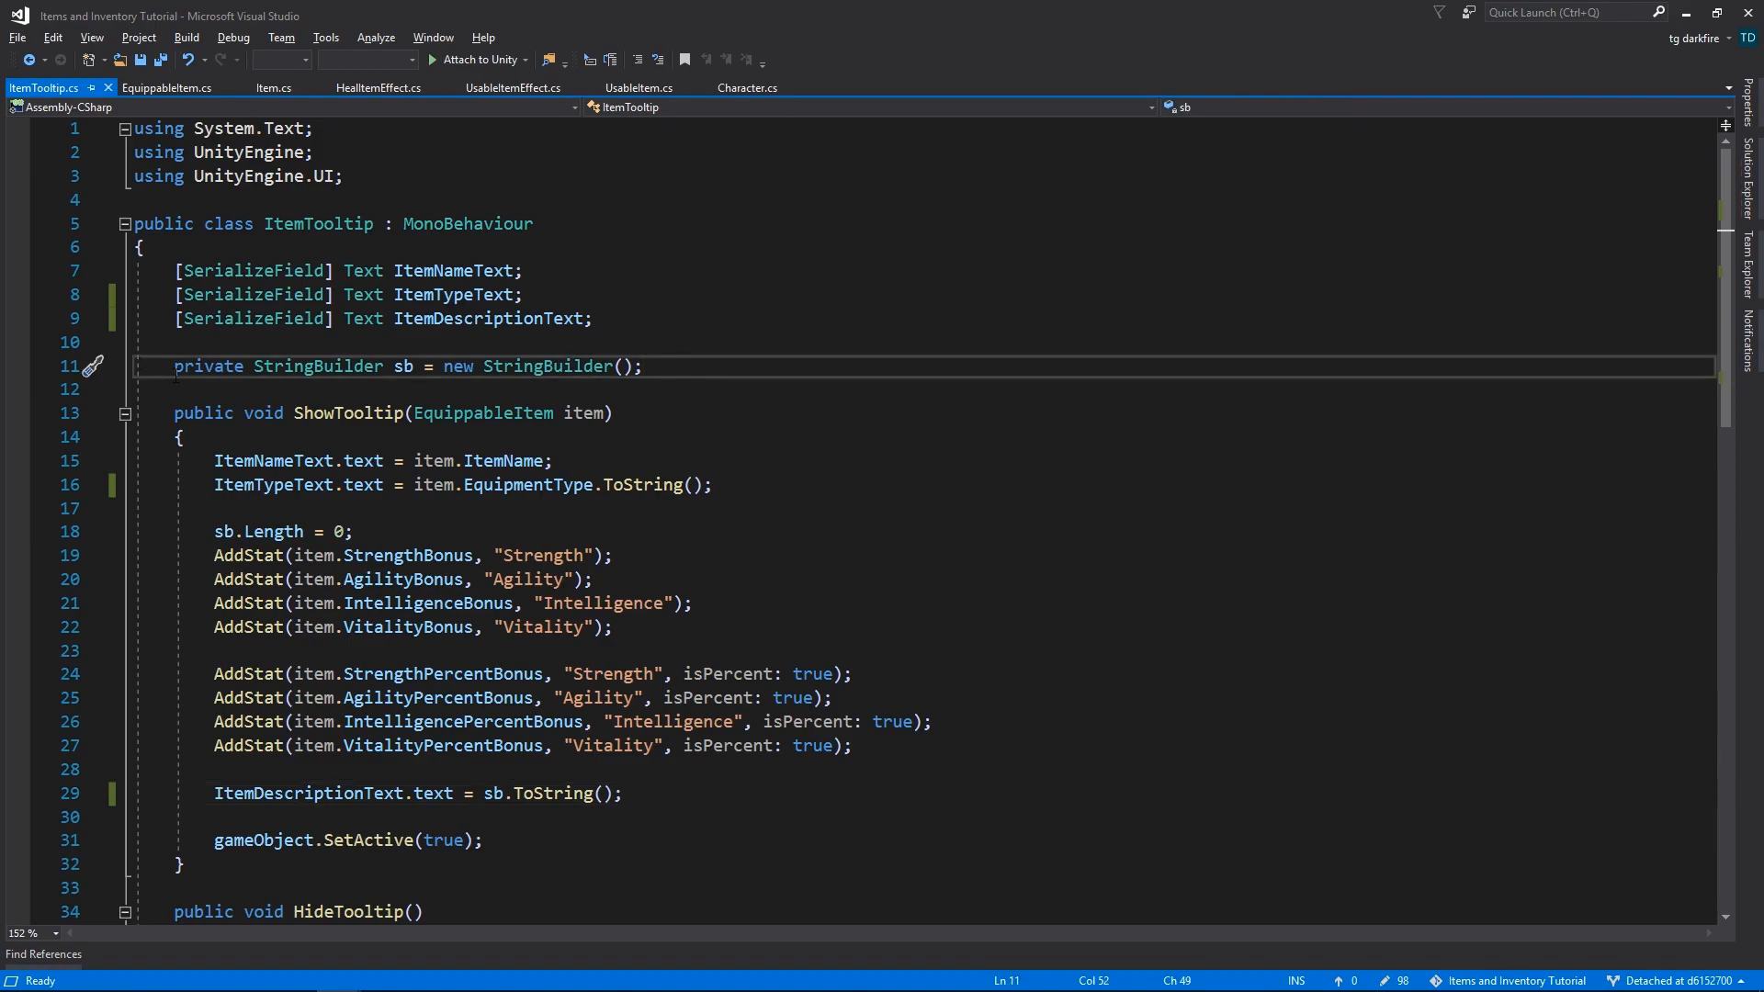
- Move the StringBuilder sb field into Item.cs as protected static readonly
{"action": "key", "text": "Ctrl+Shift+k"}
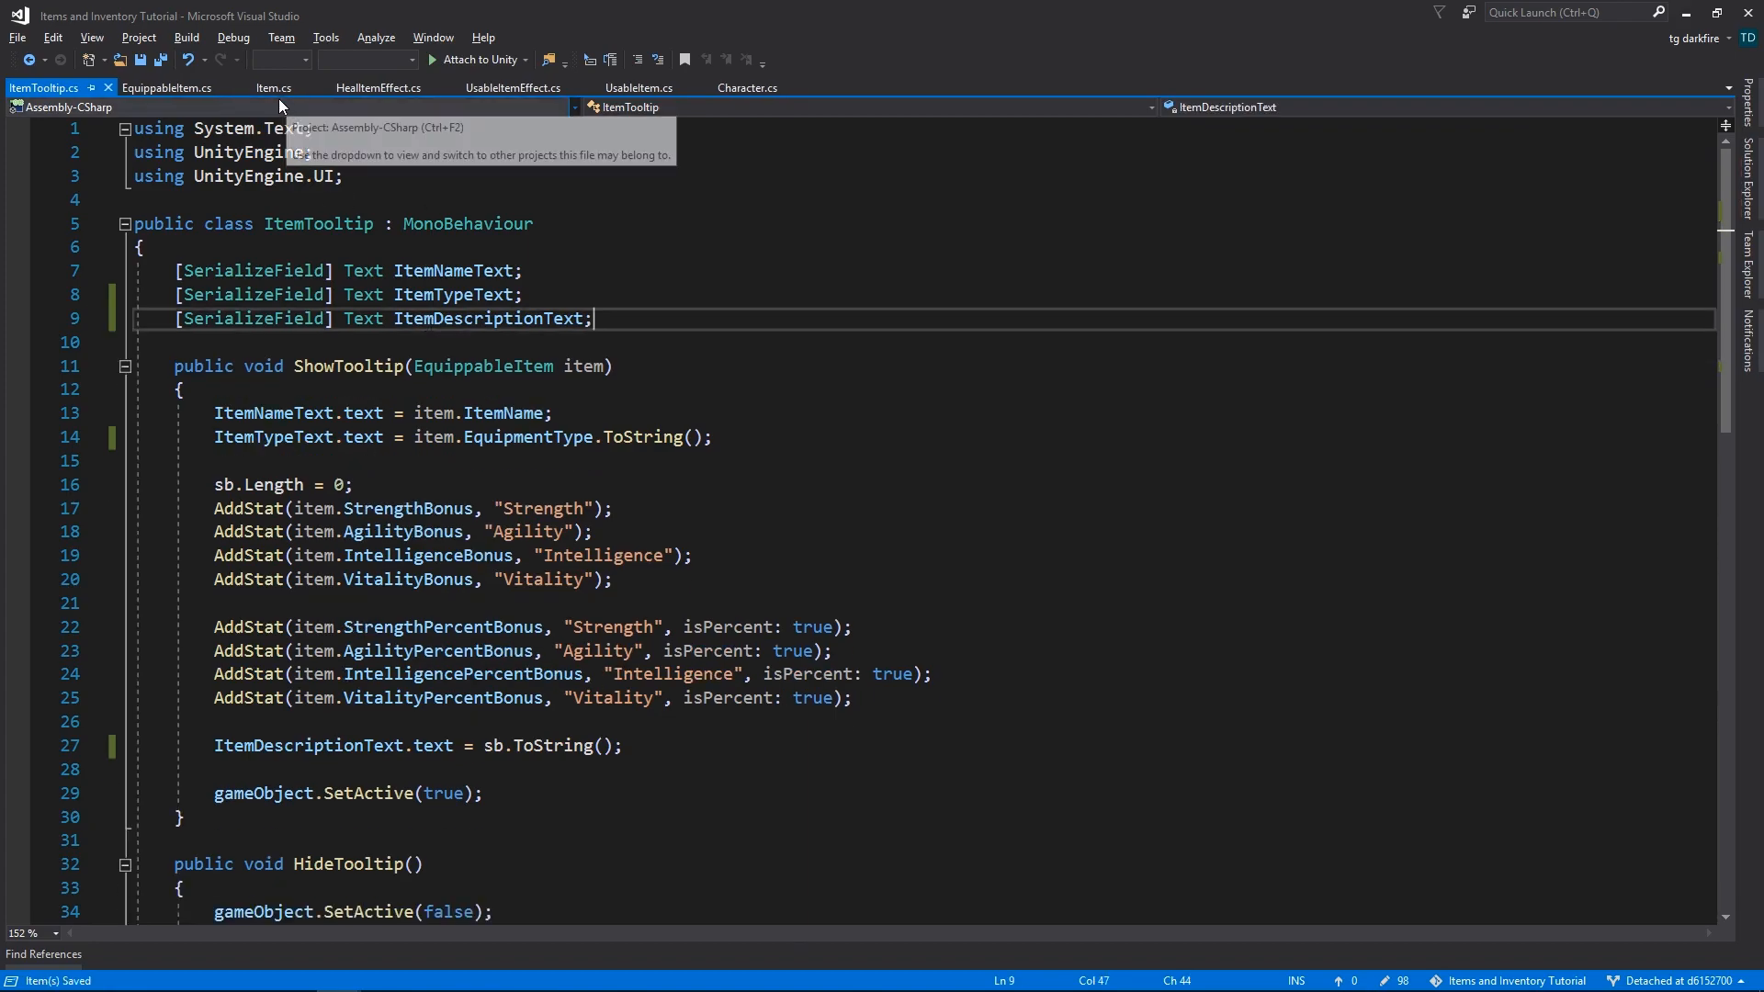
{"action": "left_click", "coordinate": [272, 88]}
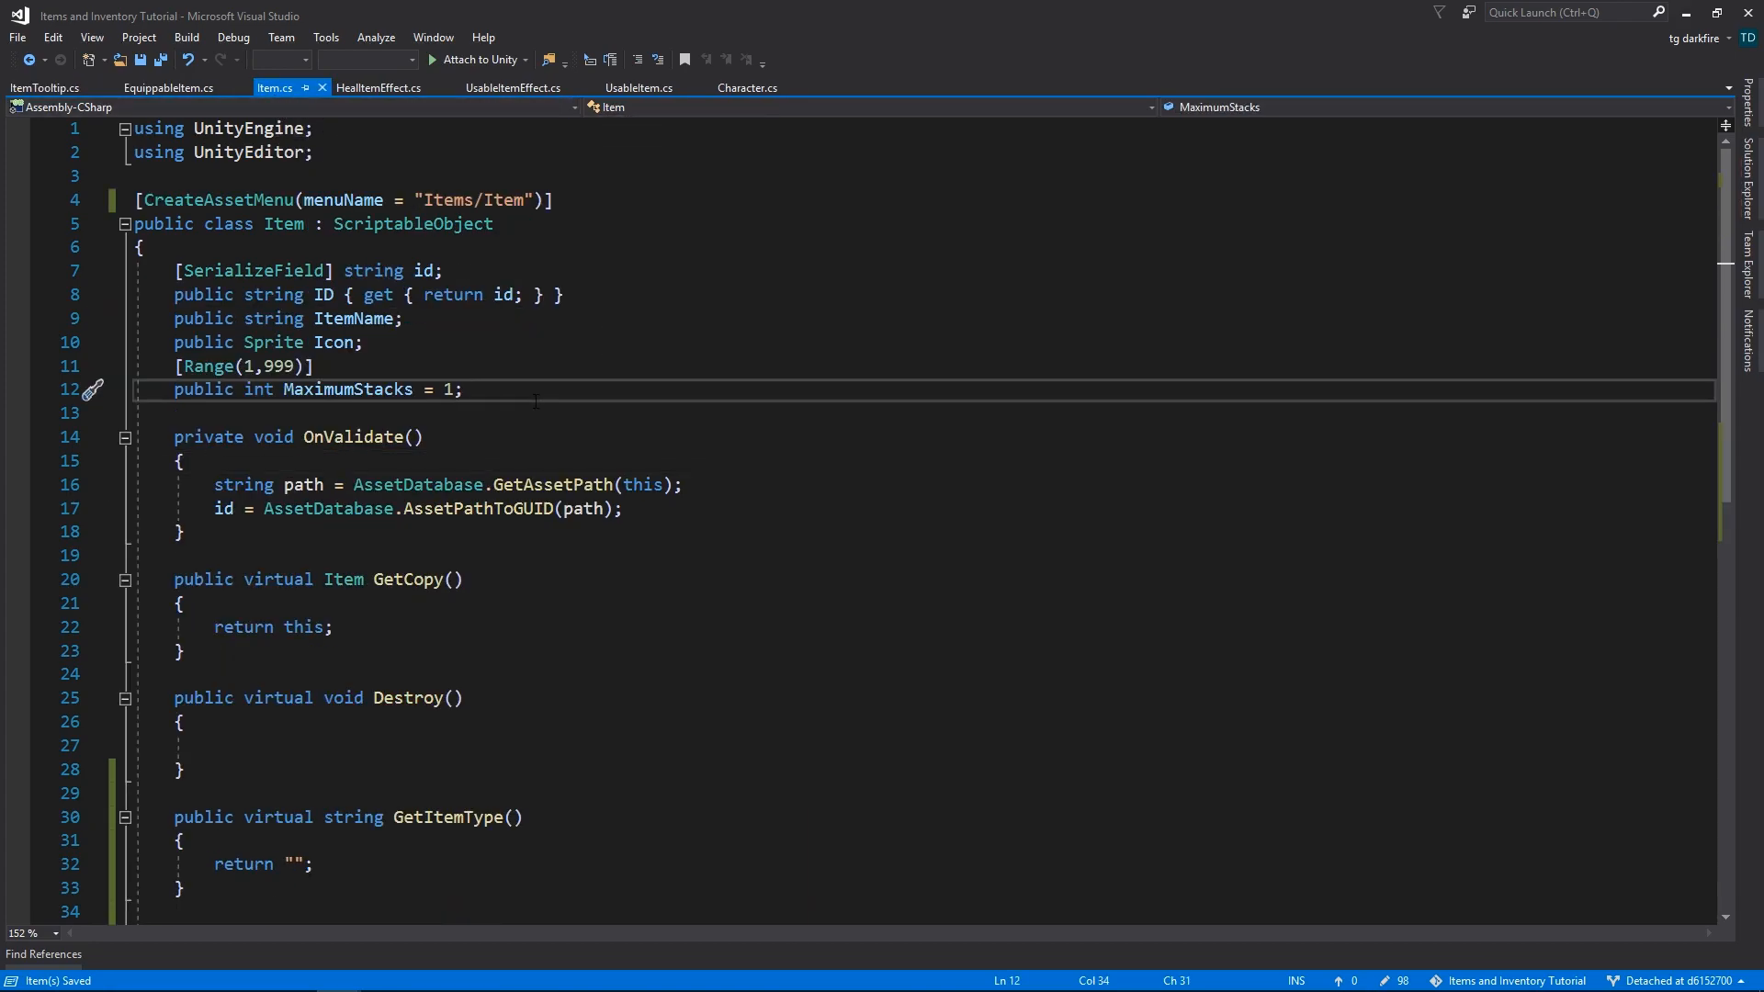
{"action": "type", "text": "private StringBuilder sb = new StringBuilder();"}
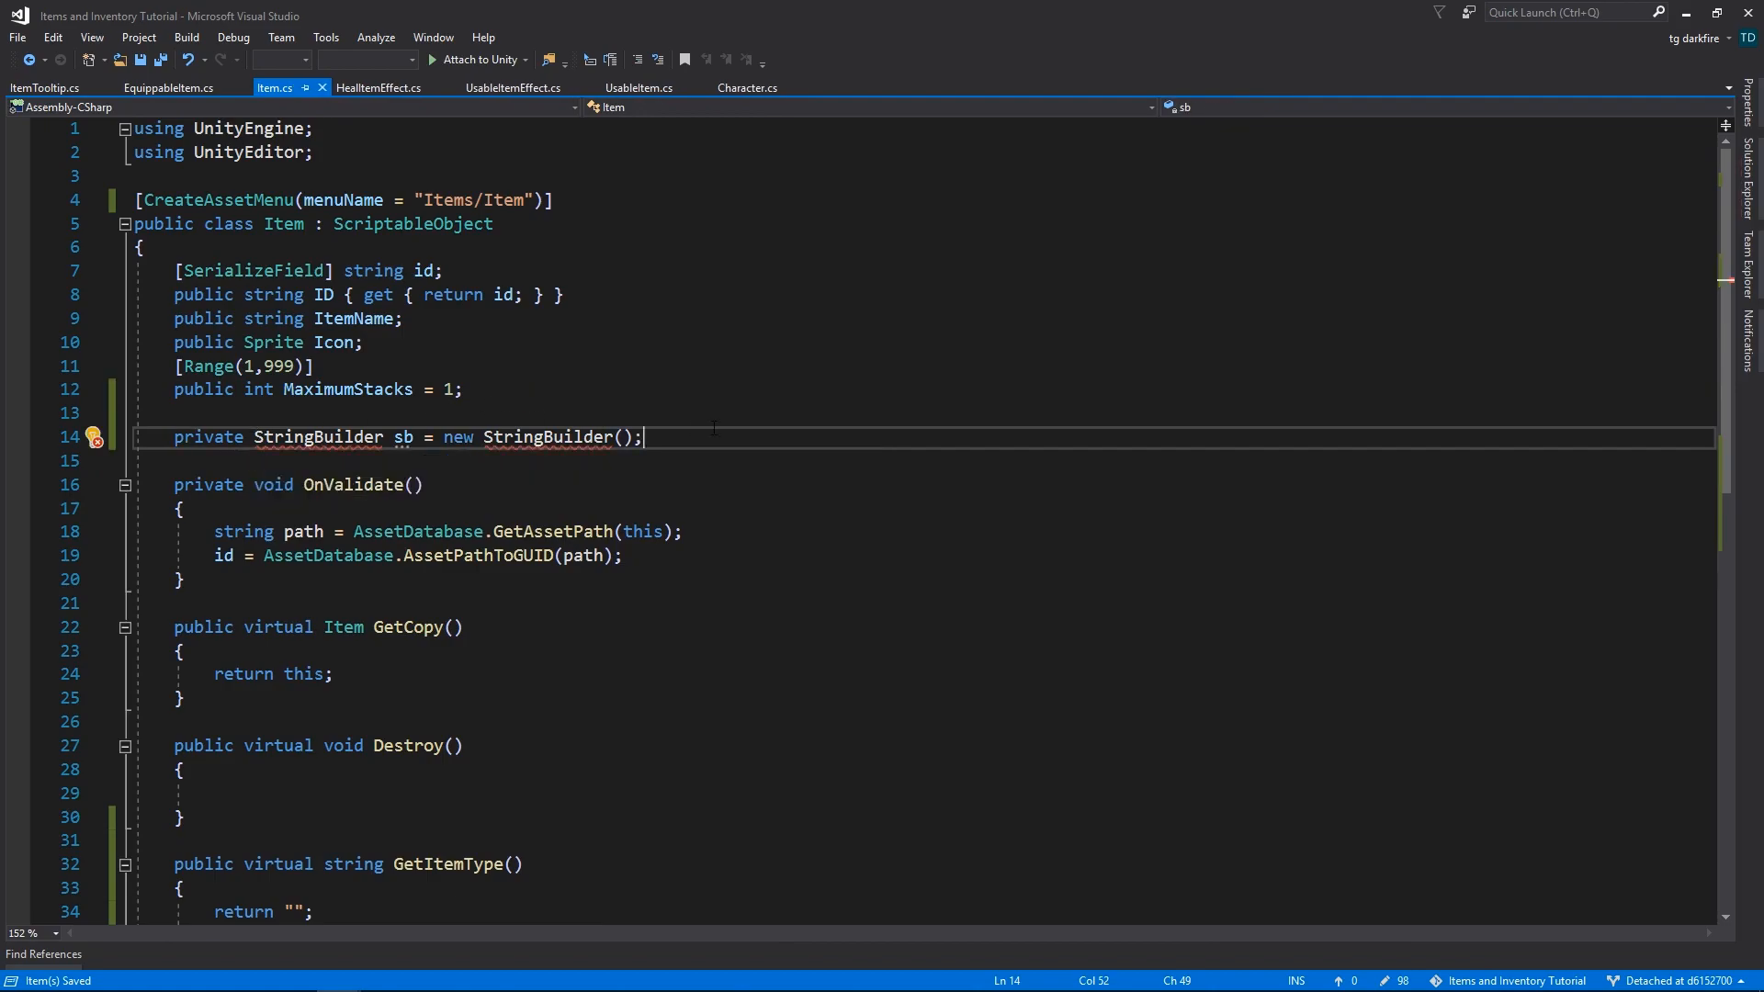
{"action": "double_click", "coordinate": [208, 438]}
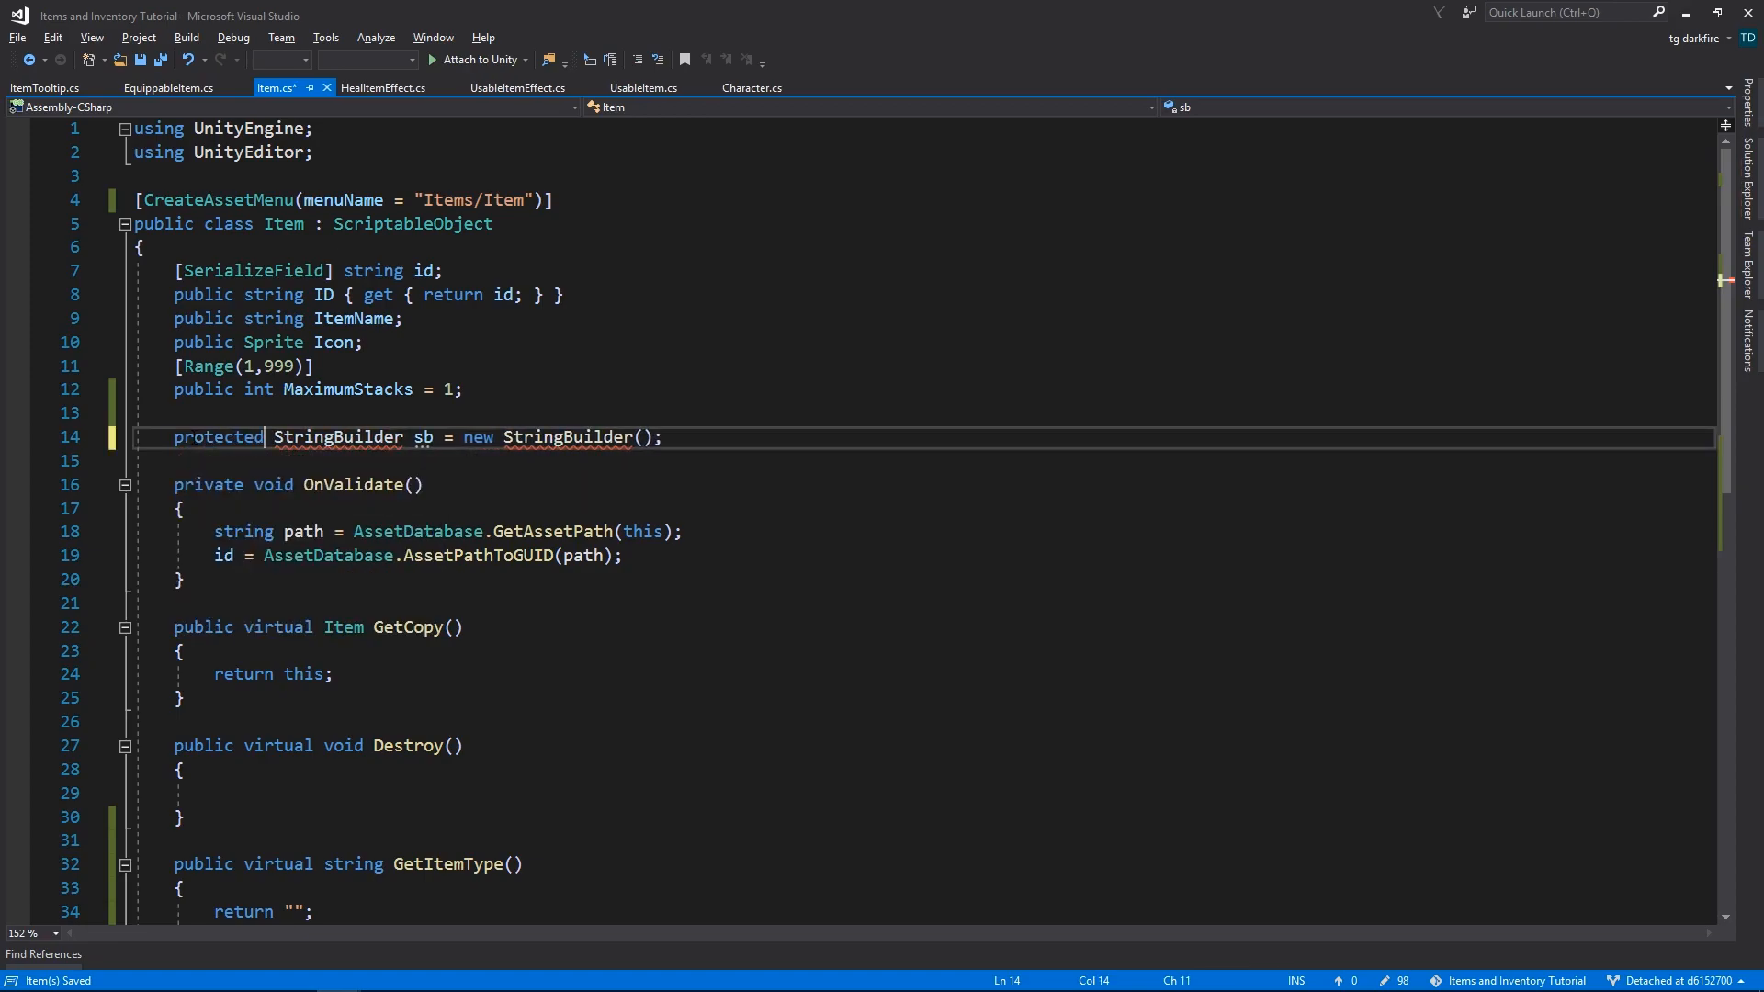
{"action": "type", "text": "readonly"}
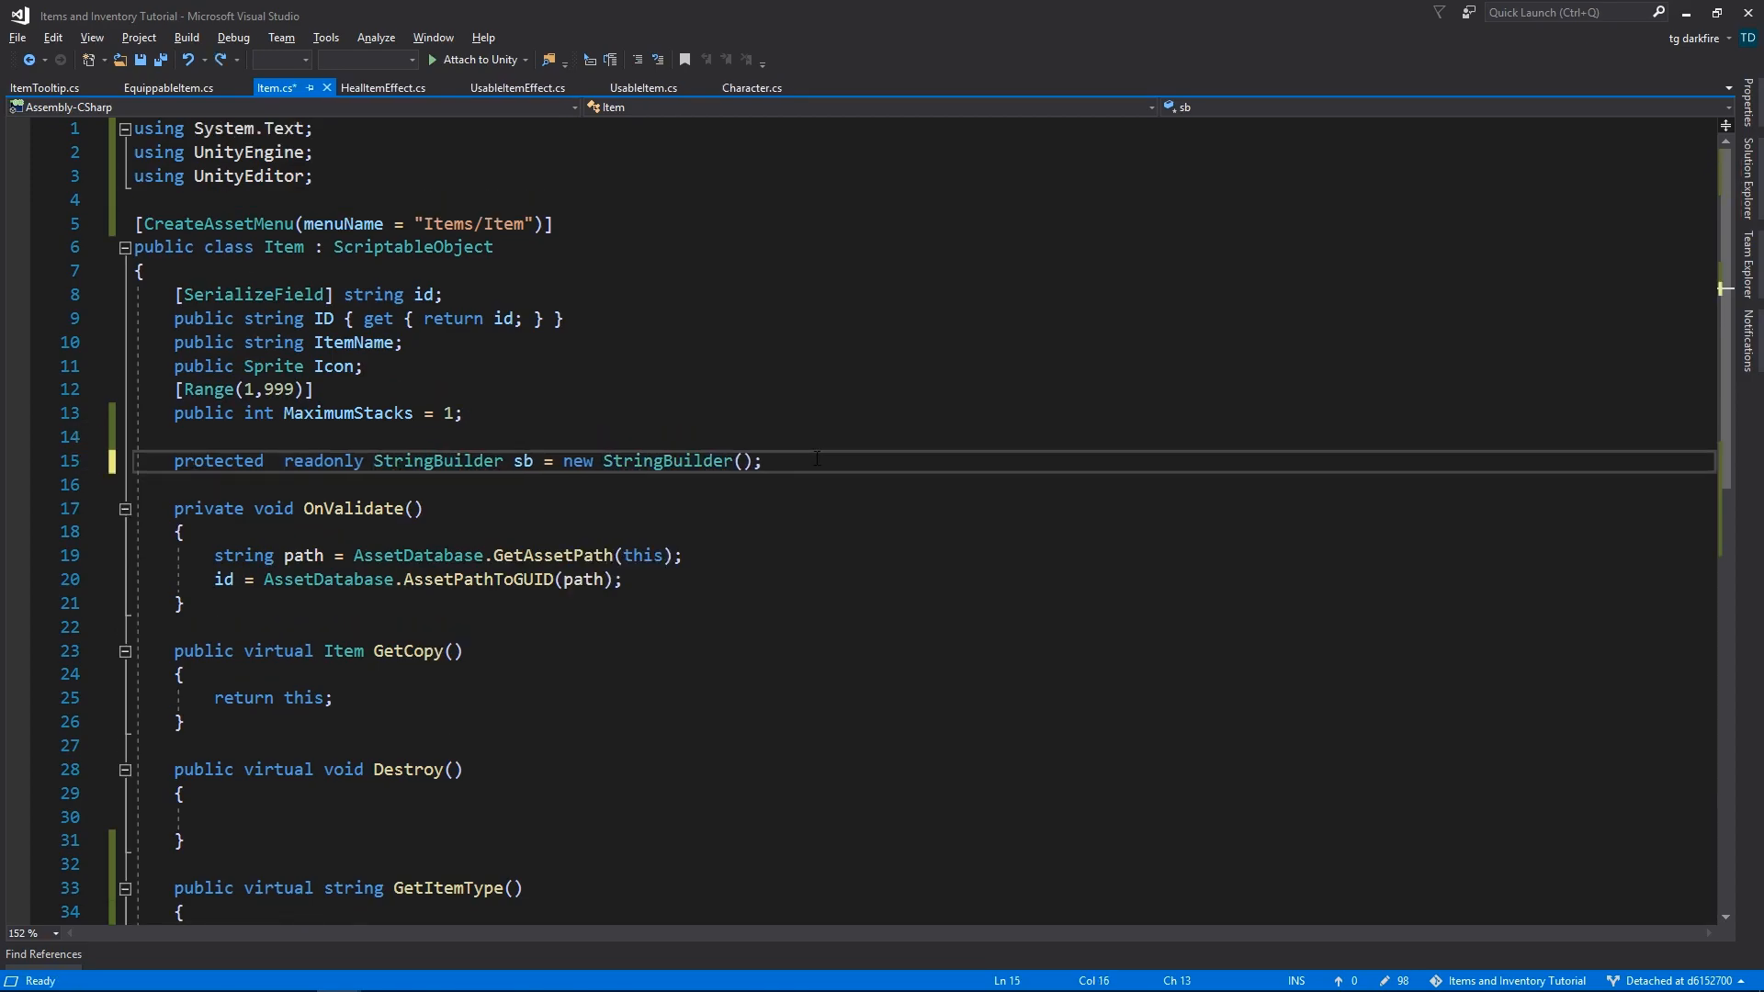
{"action": "type", "text": "static"}
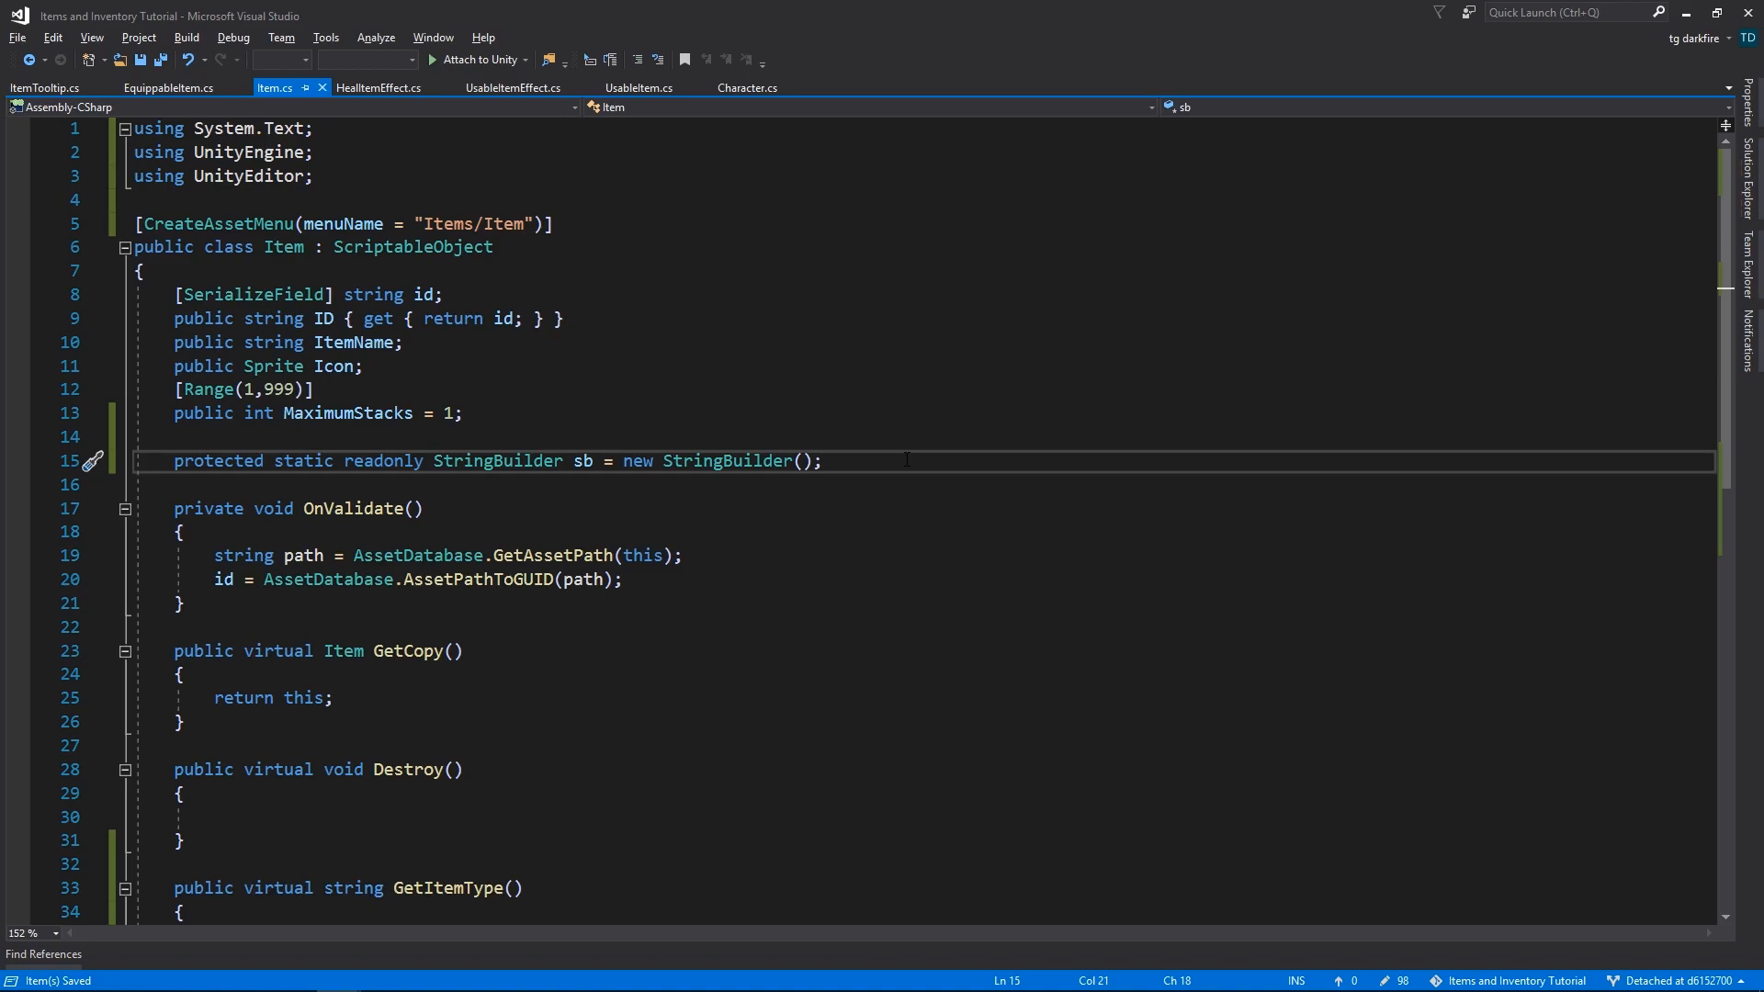
- Override GetItemType in EquippableItem to return EquipmentType.ToString()
{"action": "left_click", "coordinate": [169, 89]}
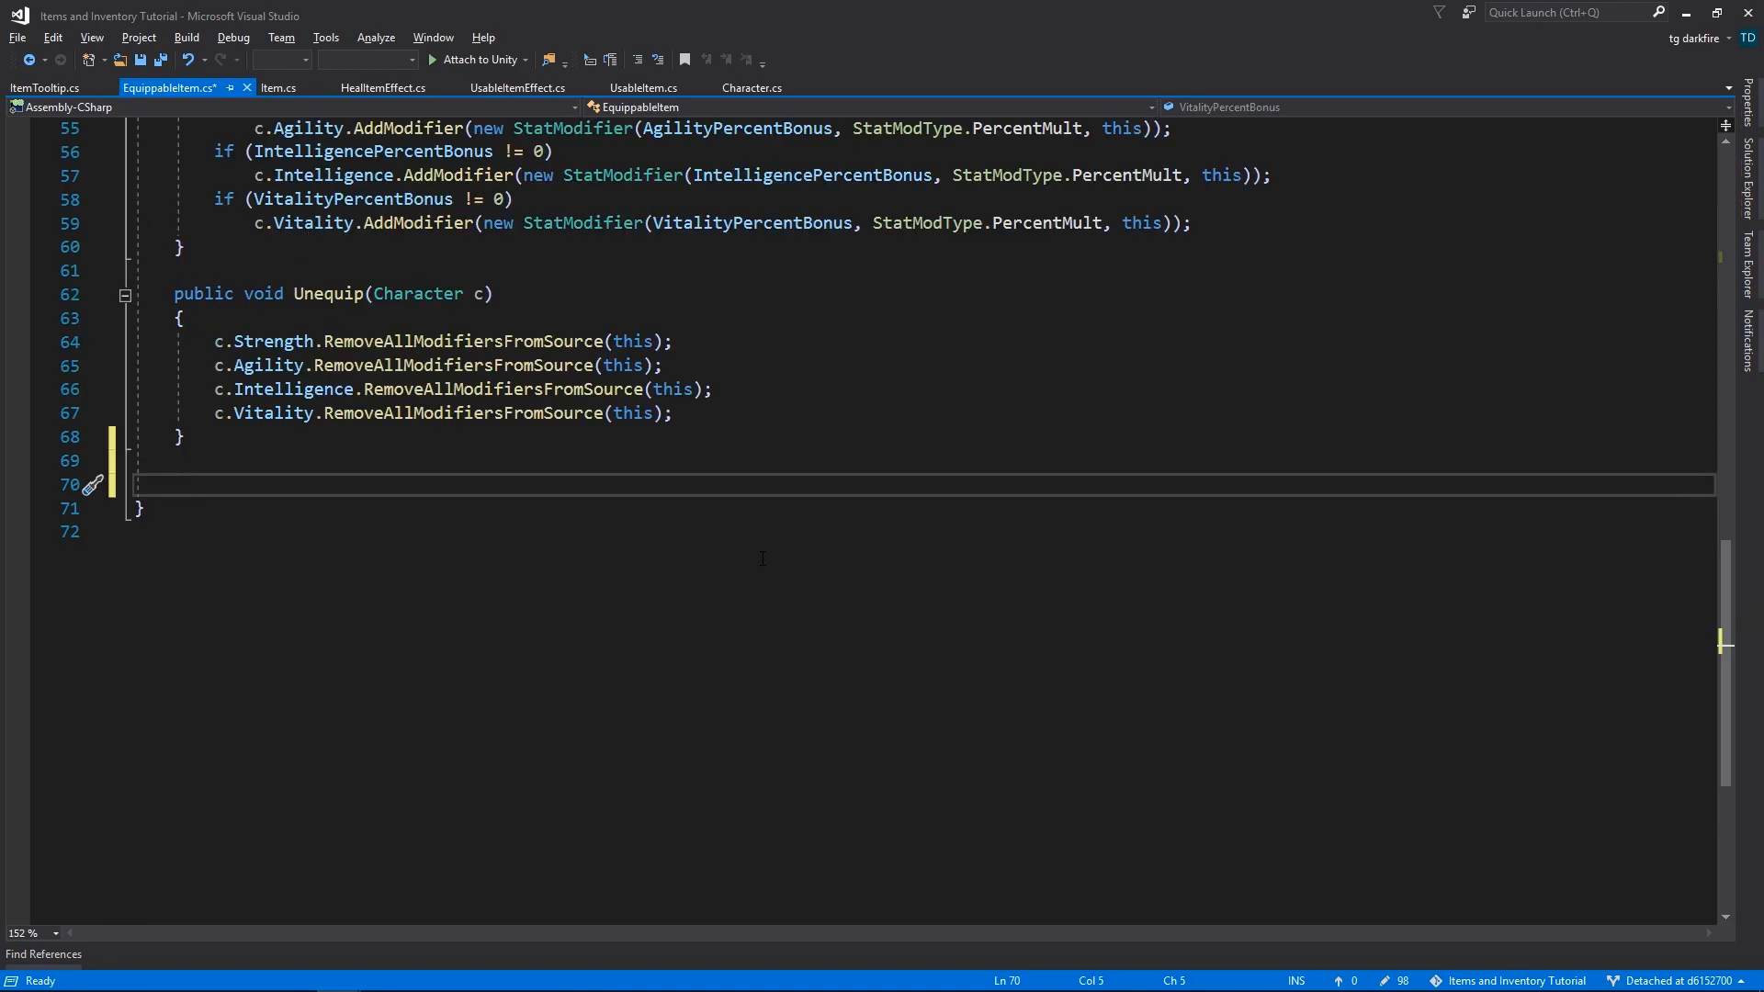
{"action": "type", "text": "public override string GetItemType()"}
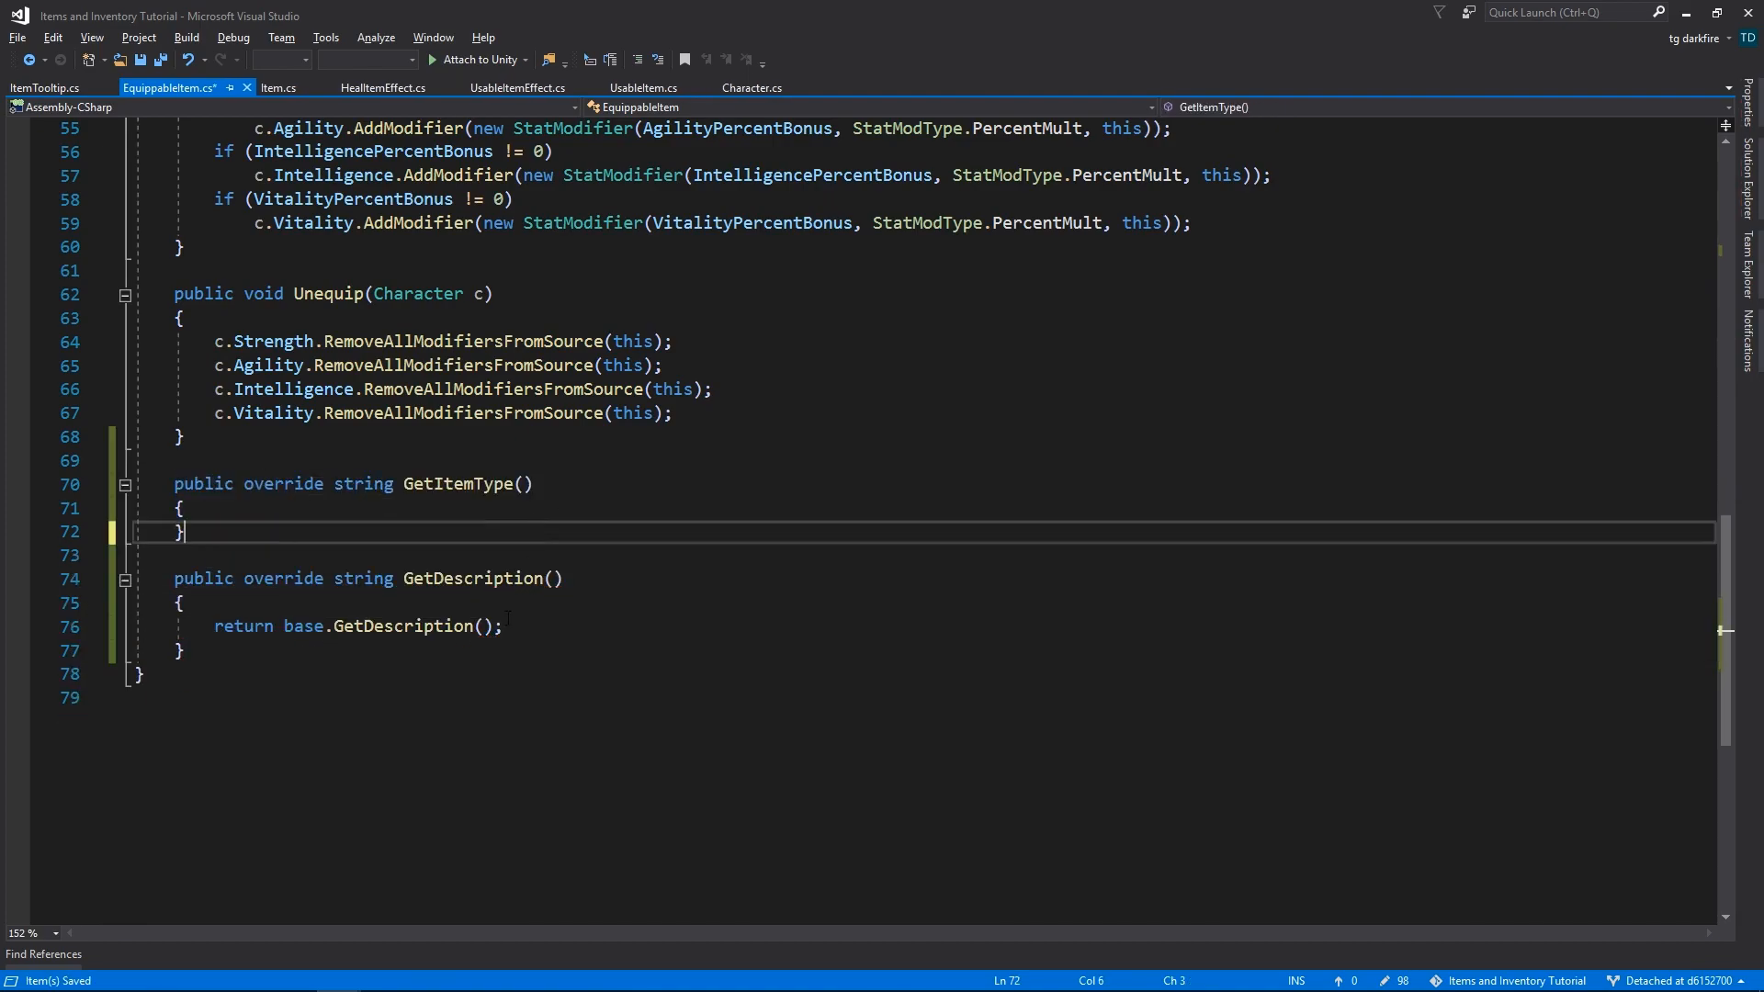
{"action": "left_click", "coordinate": [44, 86]}
{"action": "type", "text": "ItemTypeText.text = item.GetItemType;"}
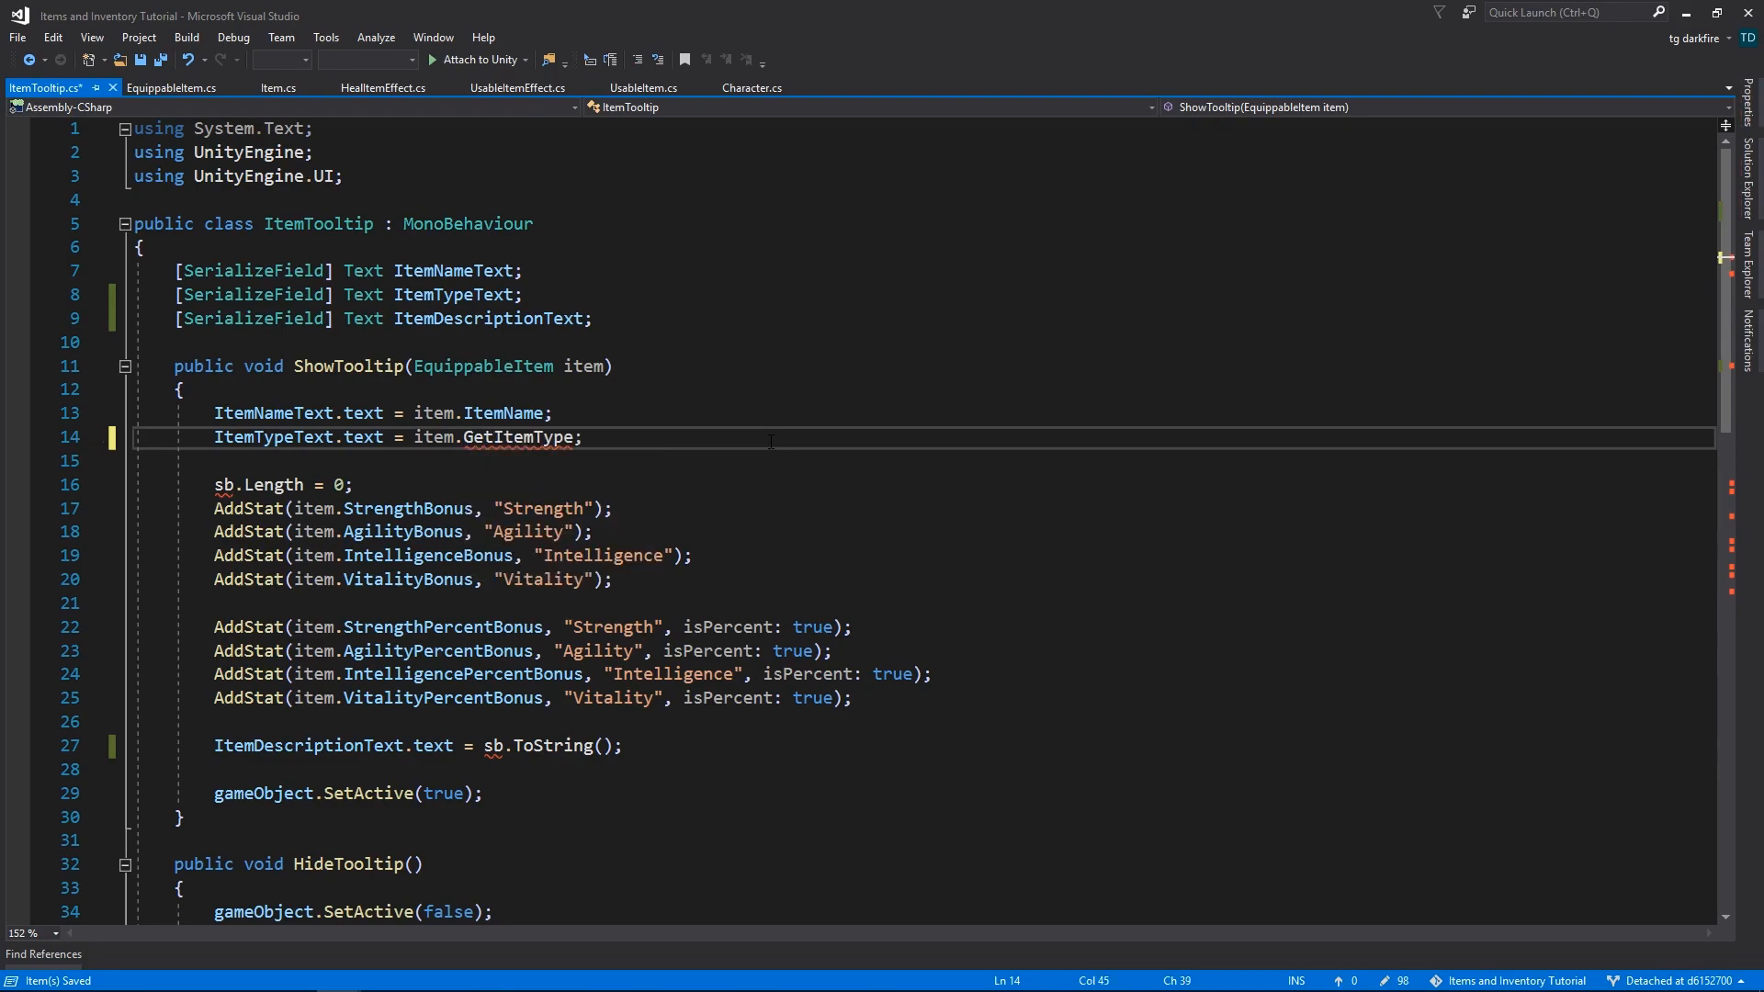
{"action": "left_click", "coordinate": [169, 88]}
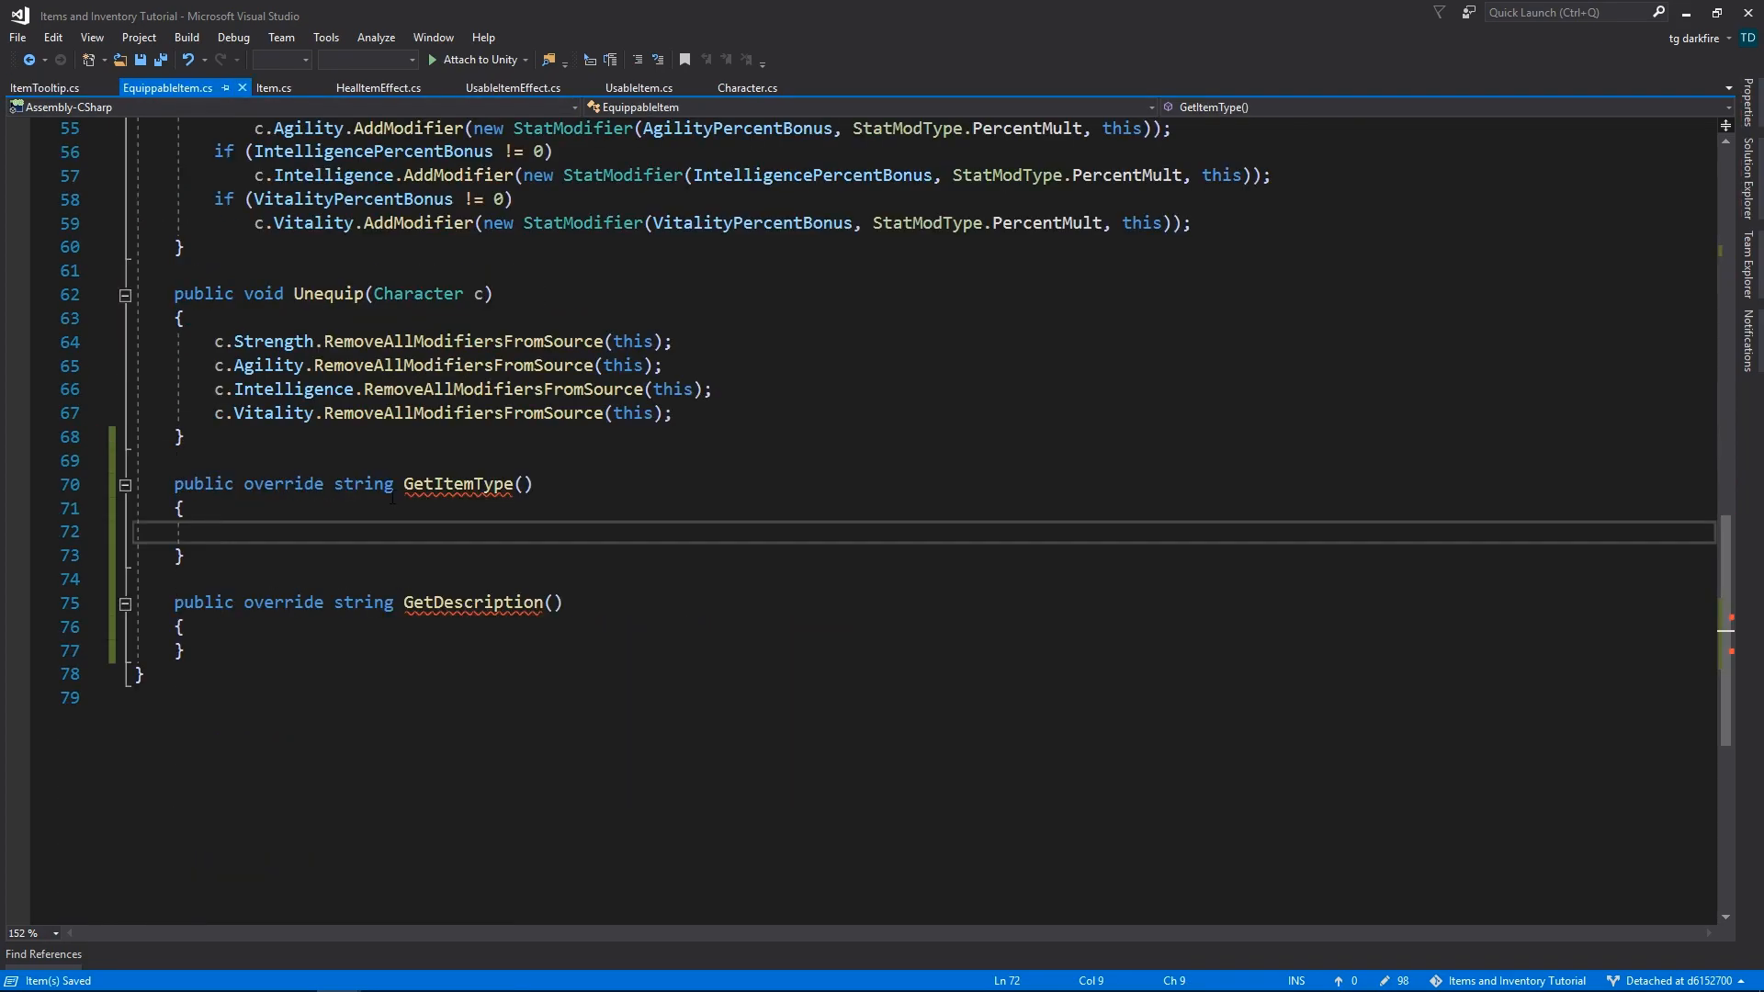
{"action": "type", "text": "return EquipmentType.ToString();"}
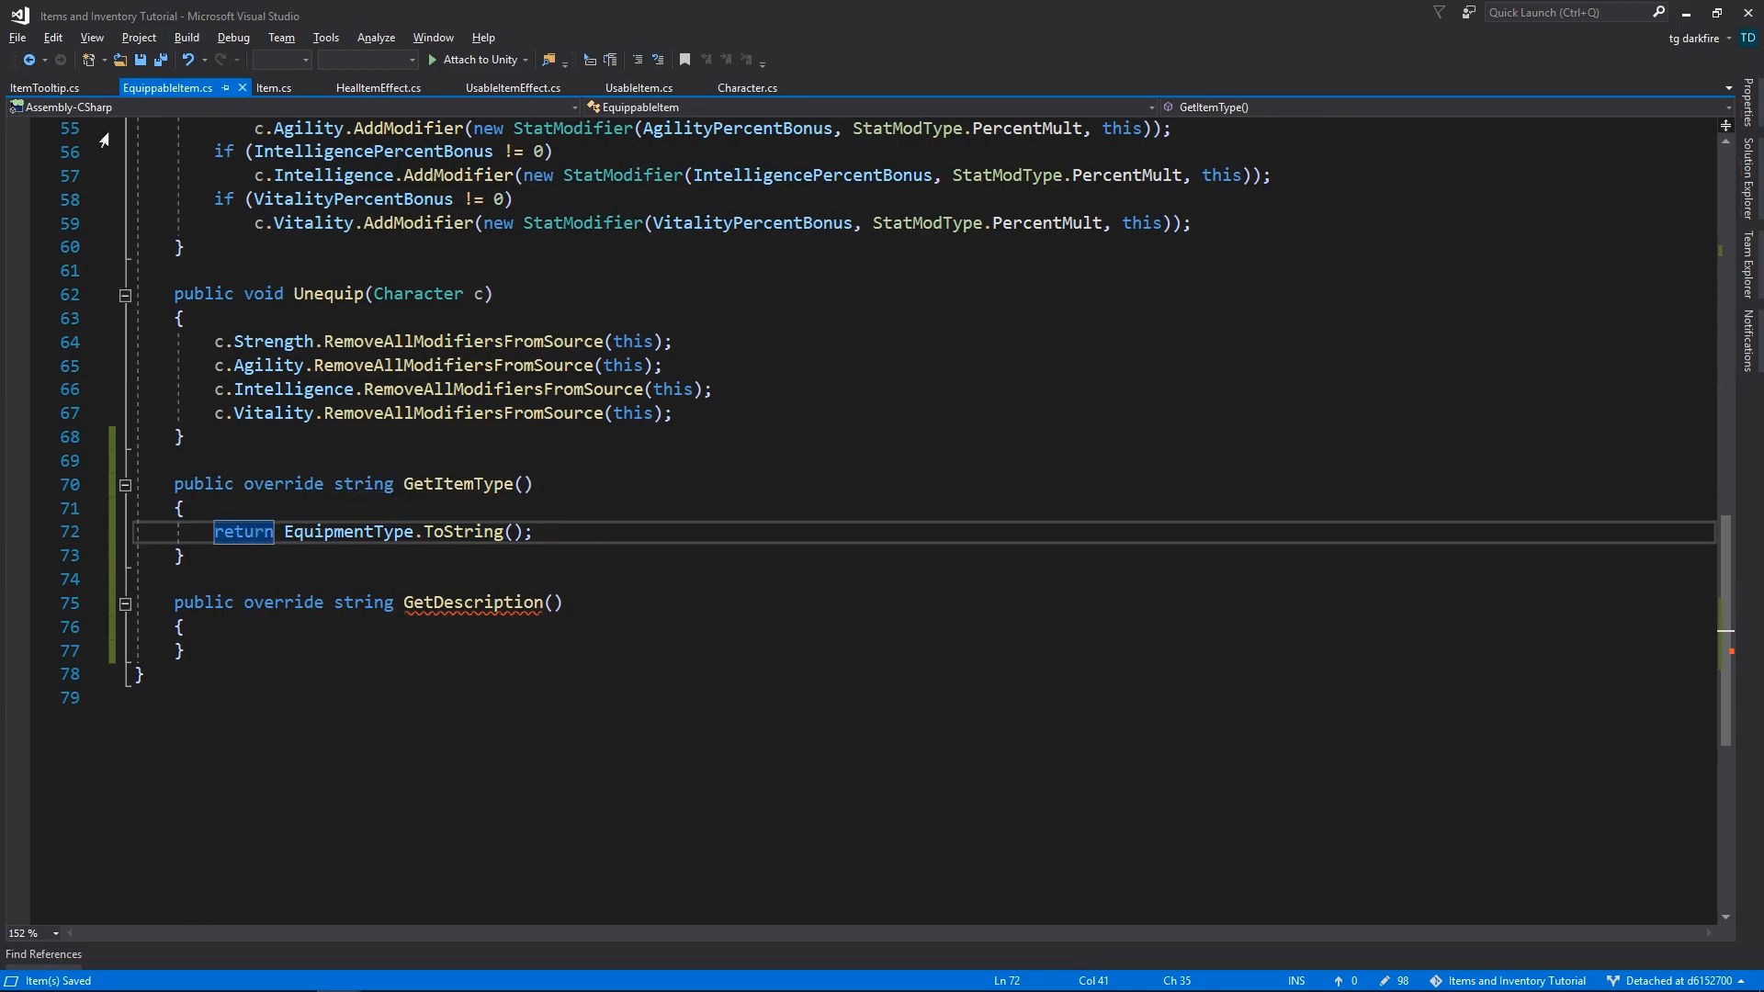
- Move the AddStat description code into EquippableItem.GetDescription and call item.GetDescription() in ShowTooltip
{"action": "left_click", "coordinate": [44, 88]}
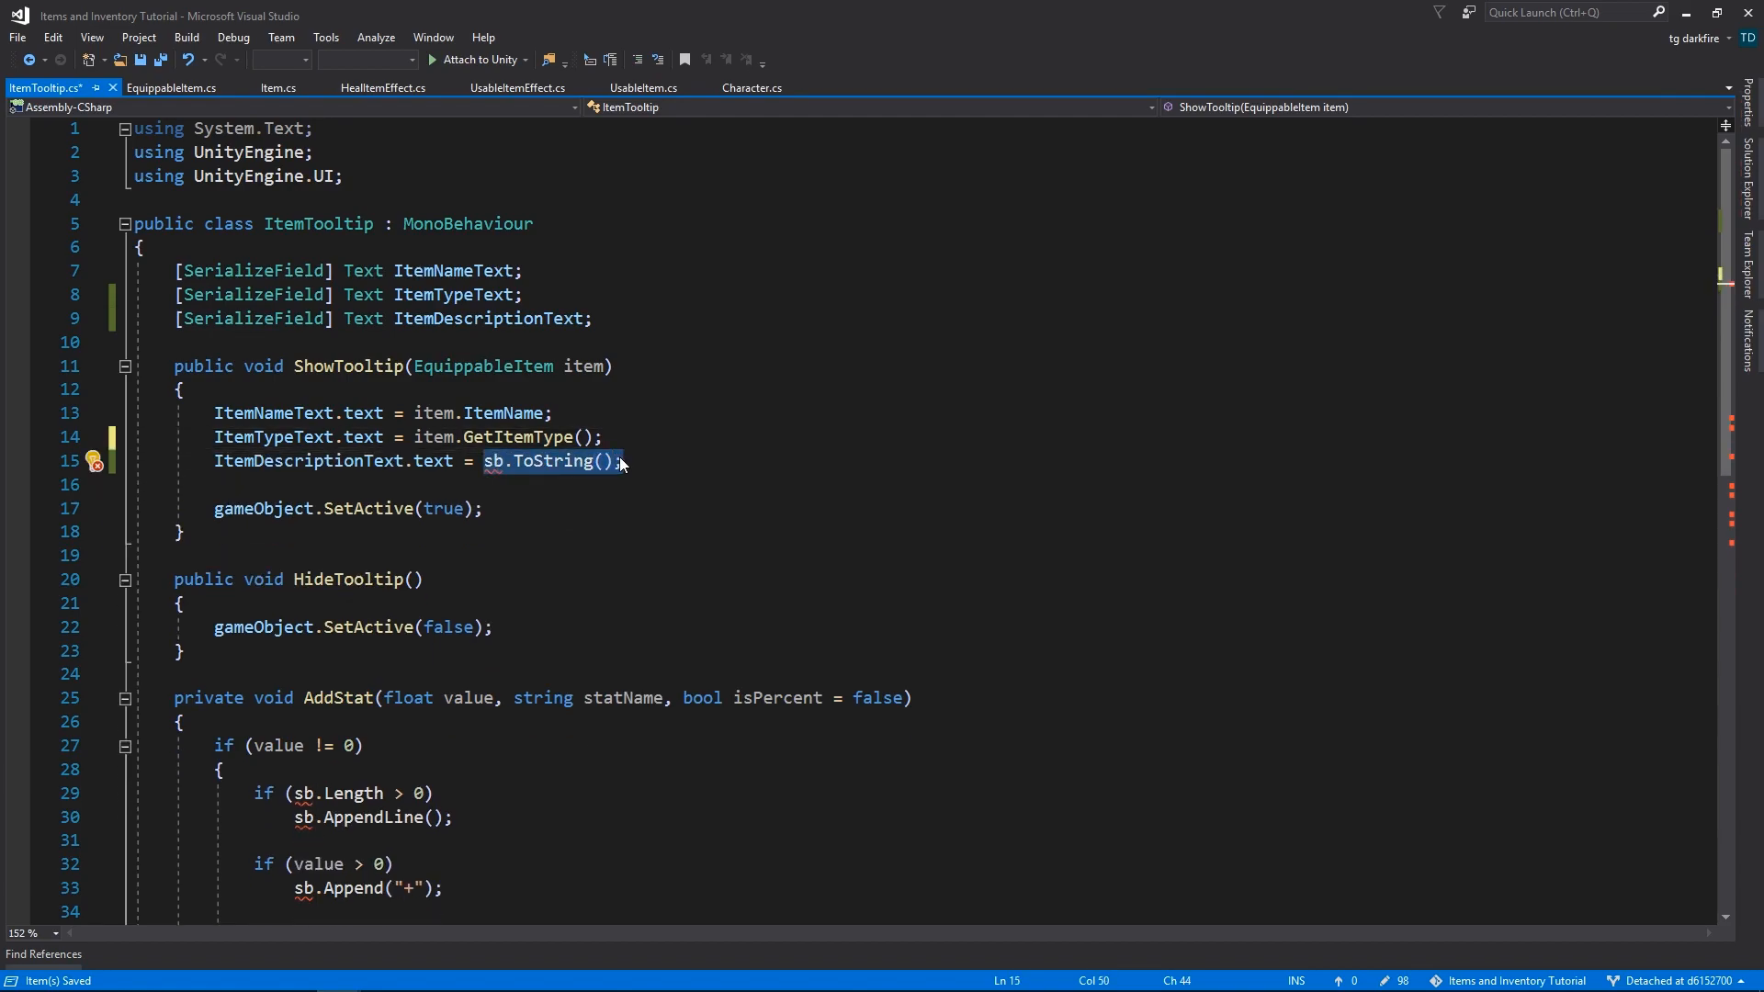
{"action": "type", "text": "item.g"}
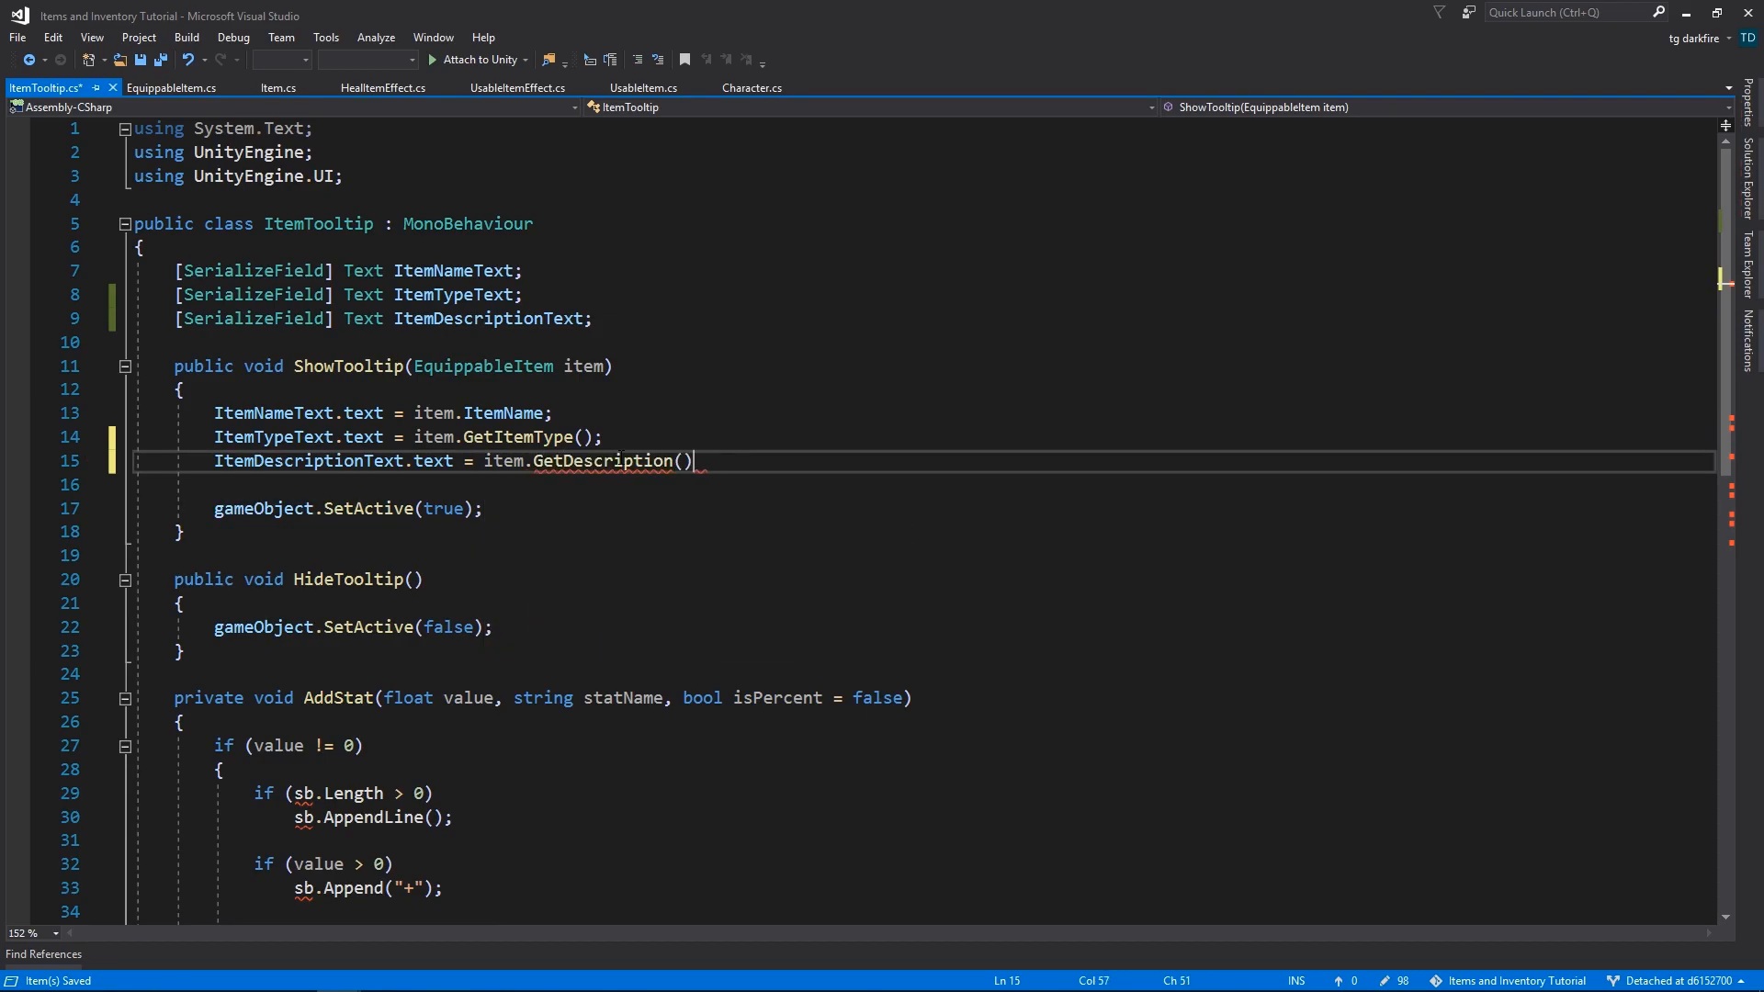
{"action": "left_click", "coordinate": [171, 88]}
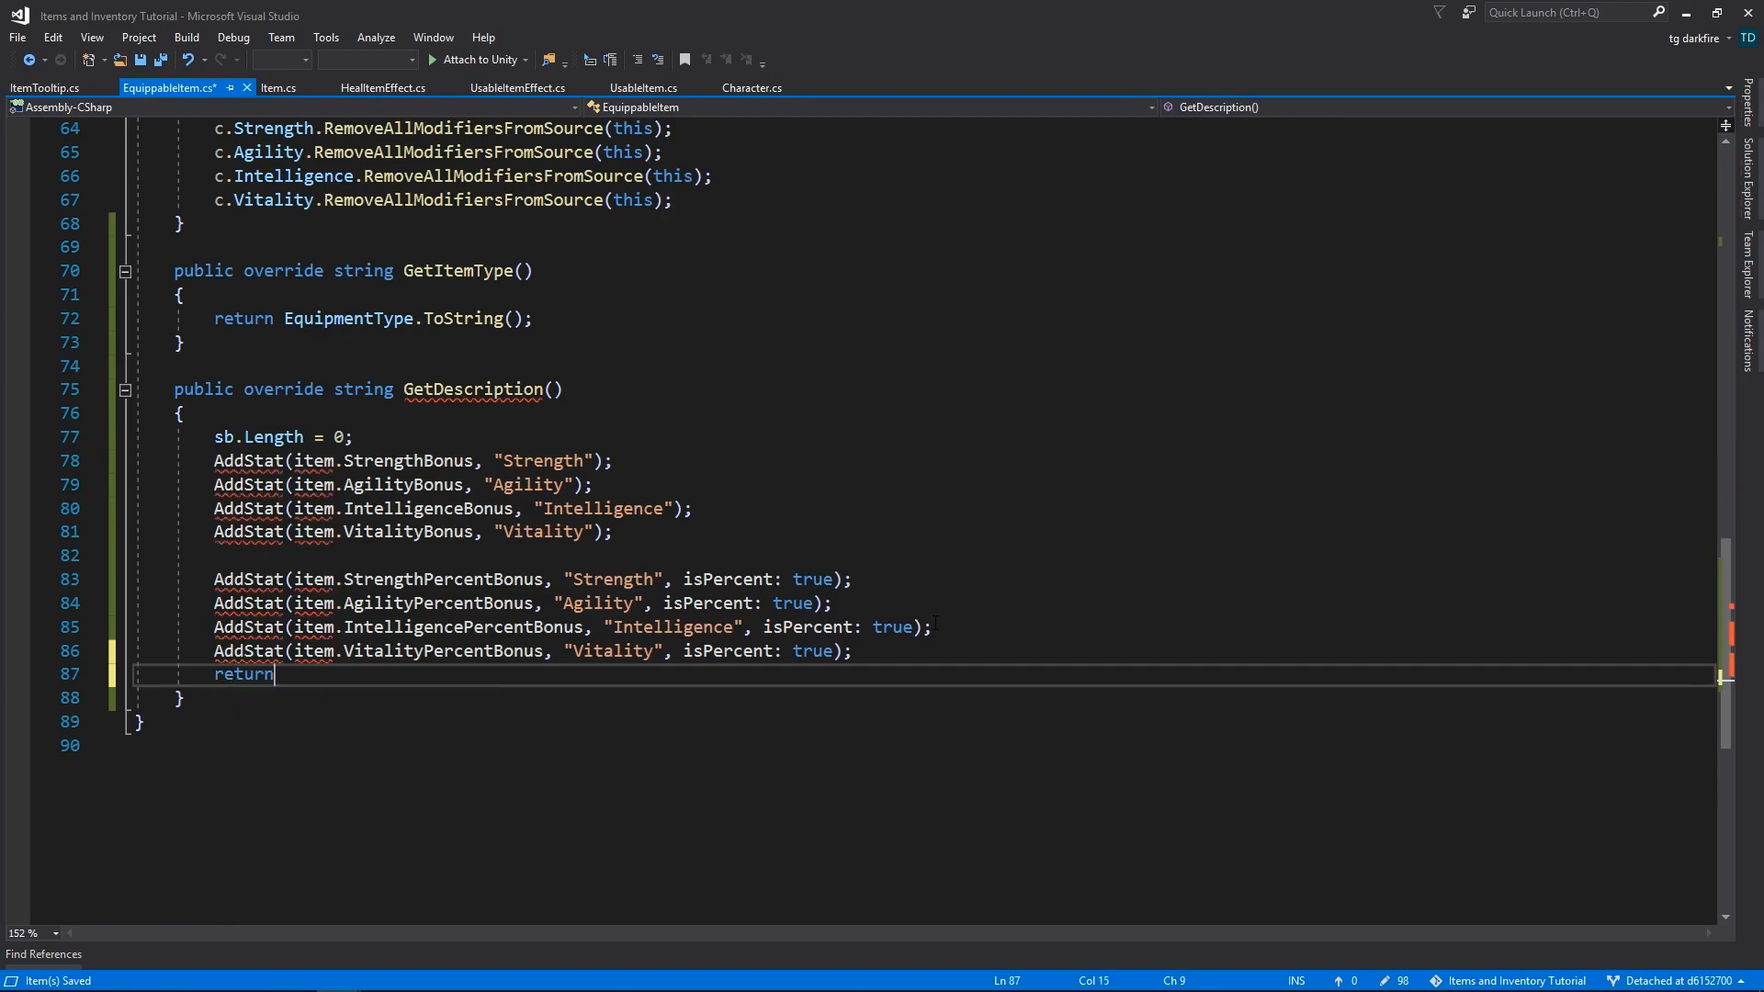
{"action": "left_click", "coordinate": [42, 88]}
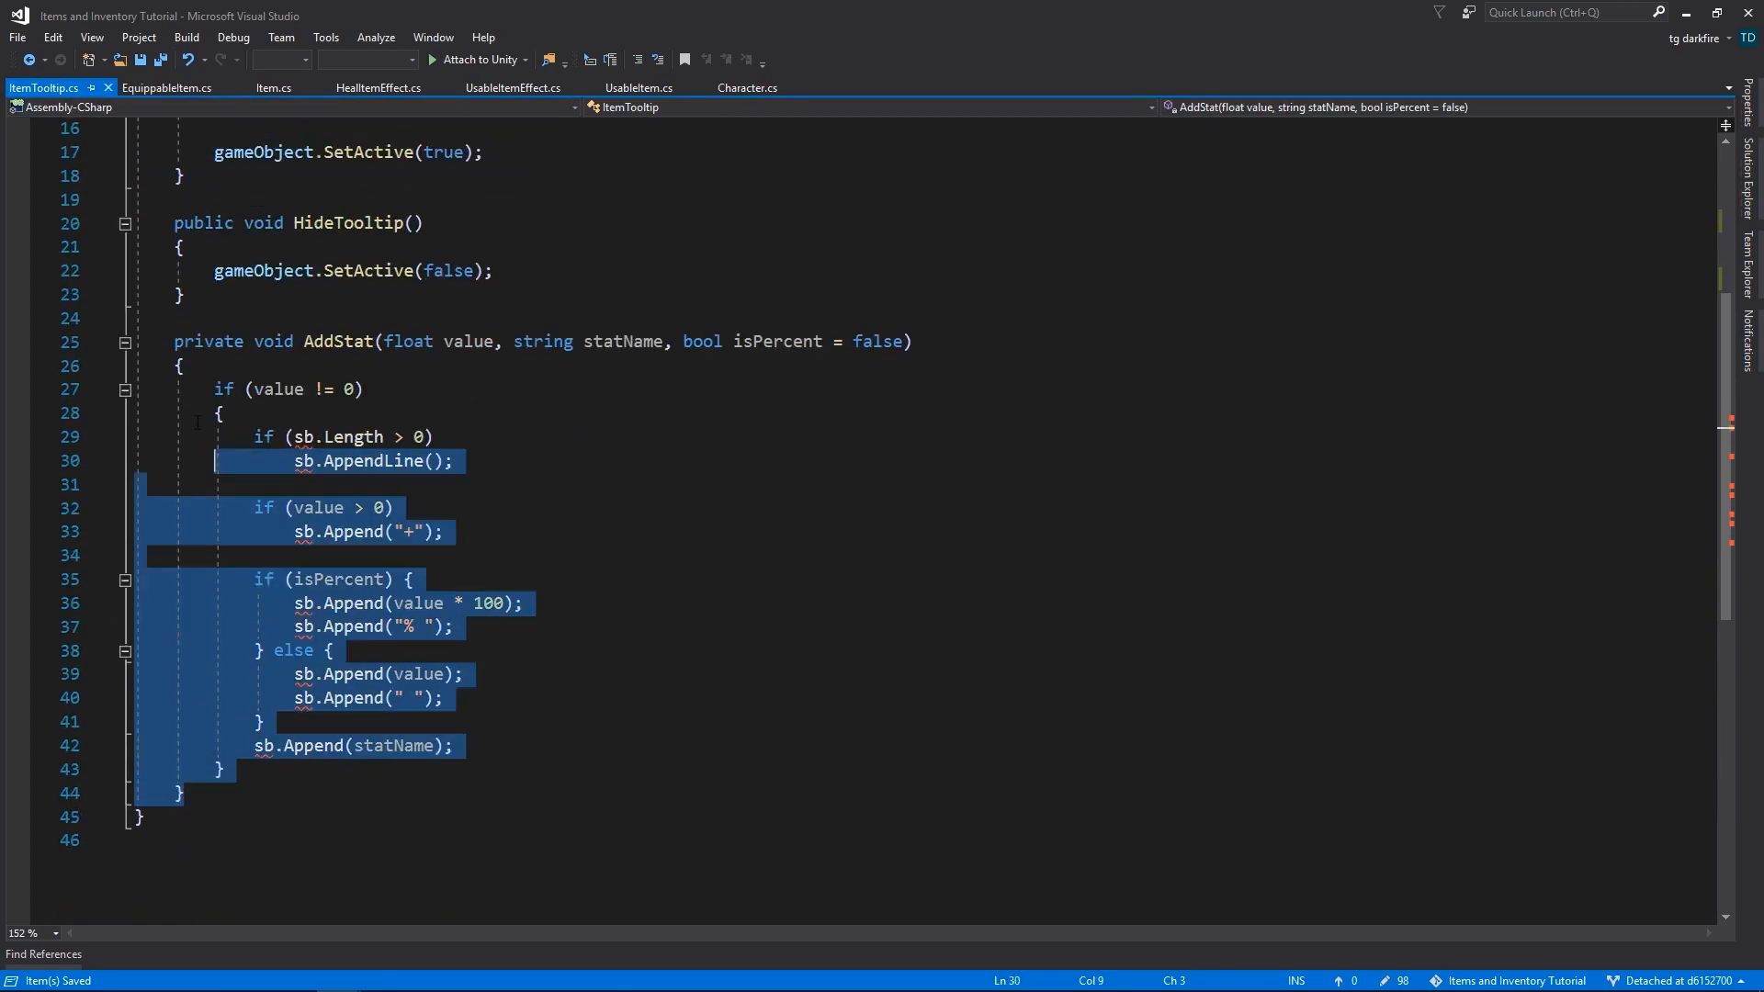
{"action": "left_click", "coordinate": [167, 88]}
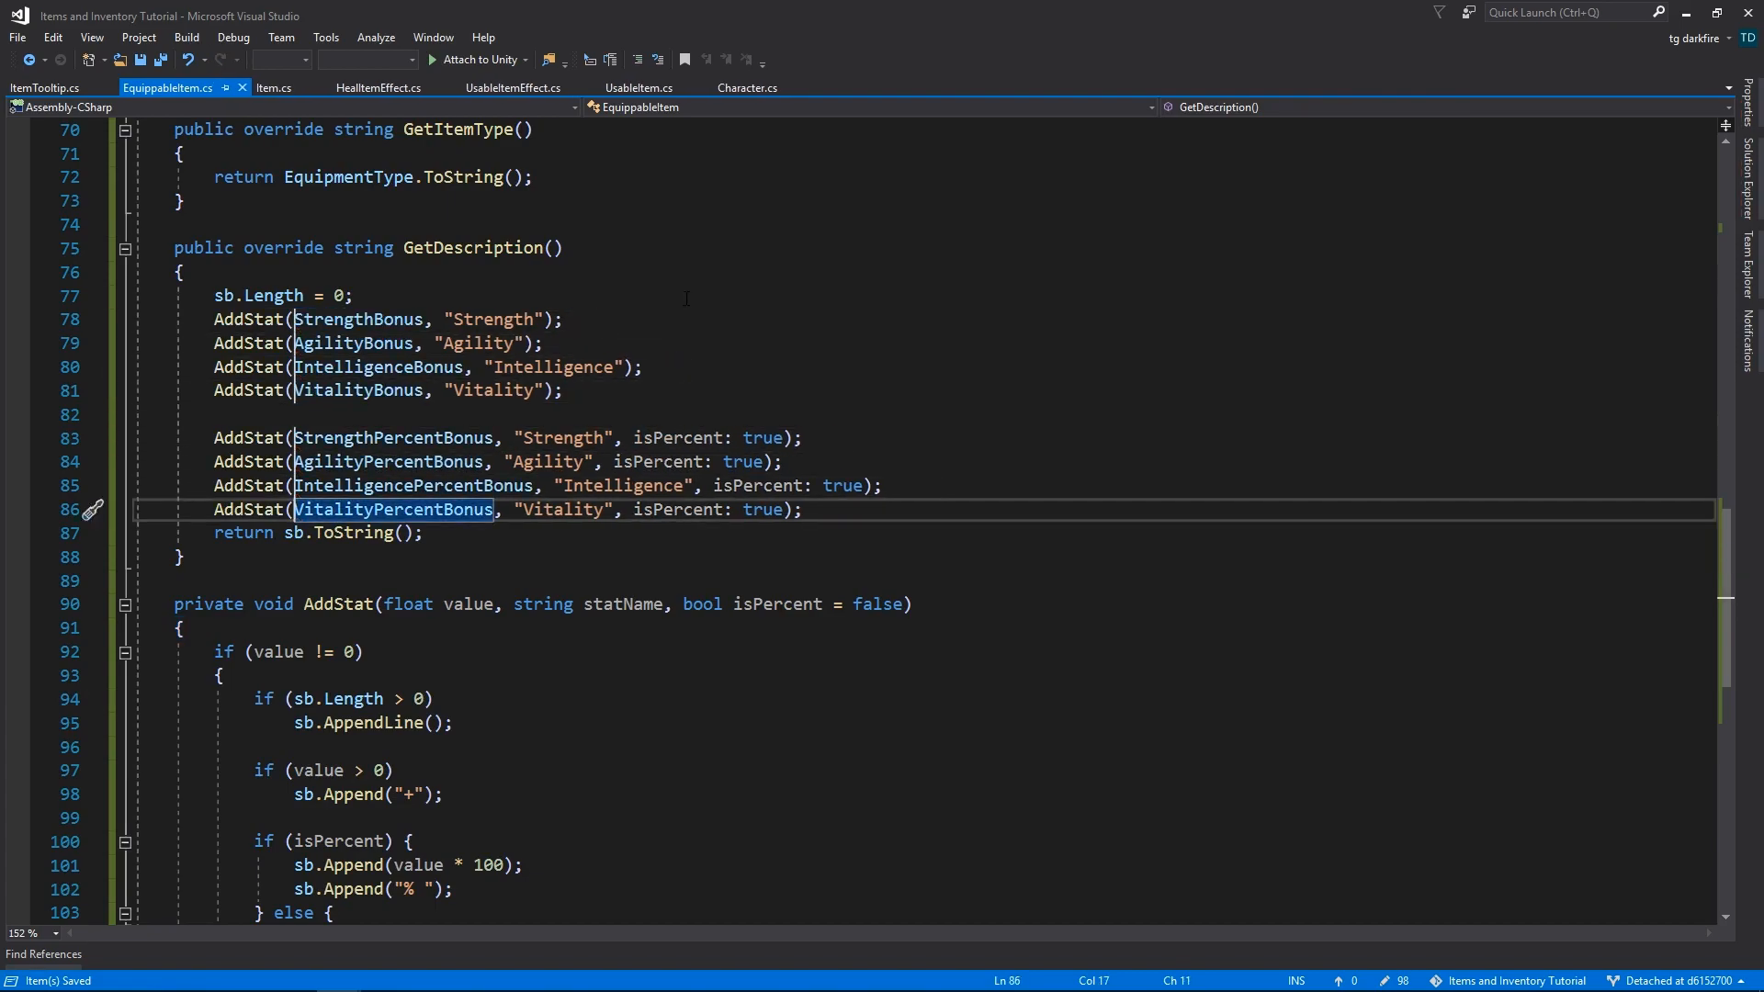
{"action": "left_click", "coordinate": [44, 88]}
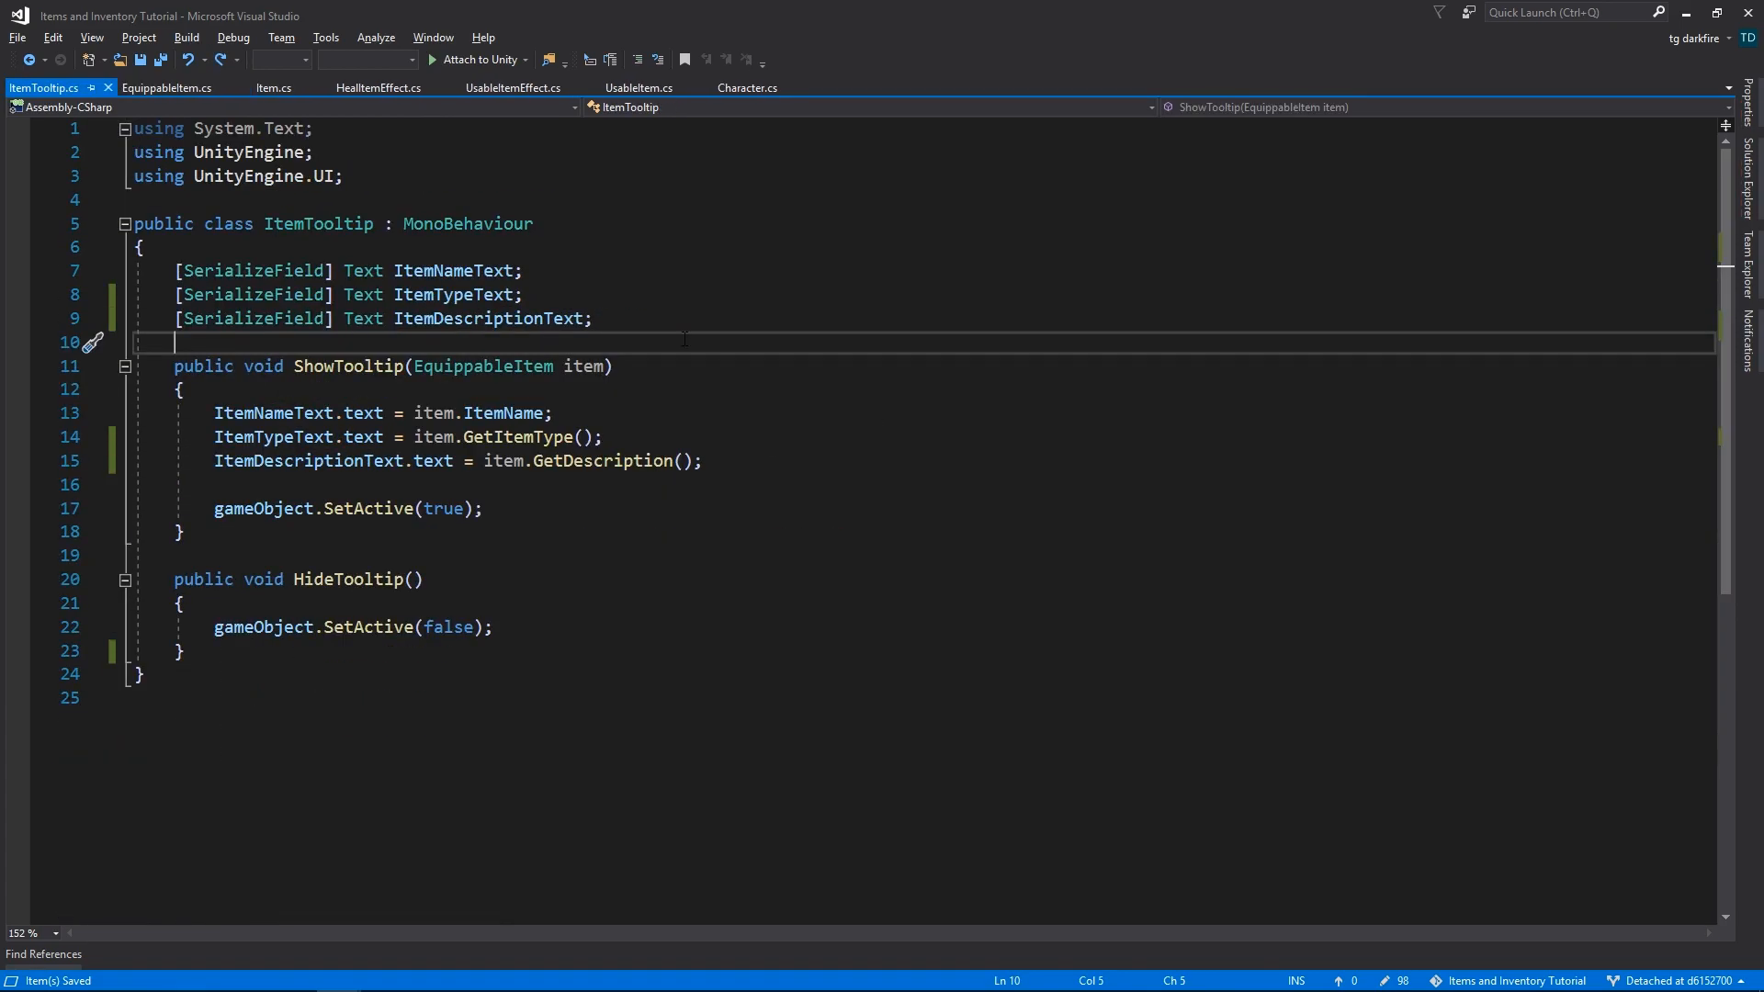
- Change ShowTooltip's parameter type from EquippableItem to Item and update Character.cs to pass itemSlot.Item
{"action": "double_click", "coordinate": [484, 365]}
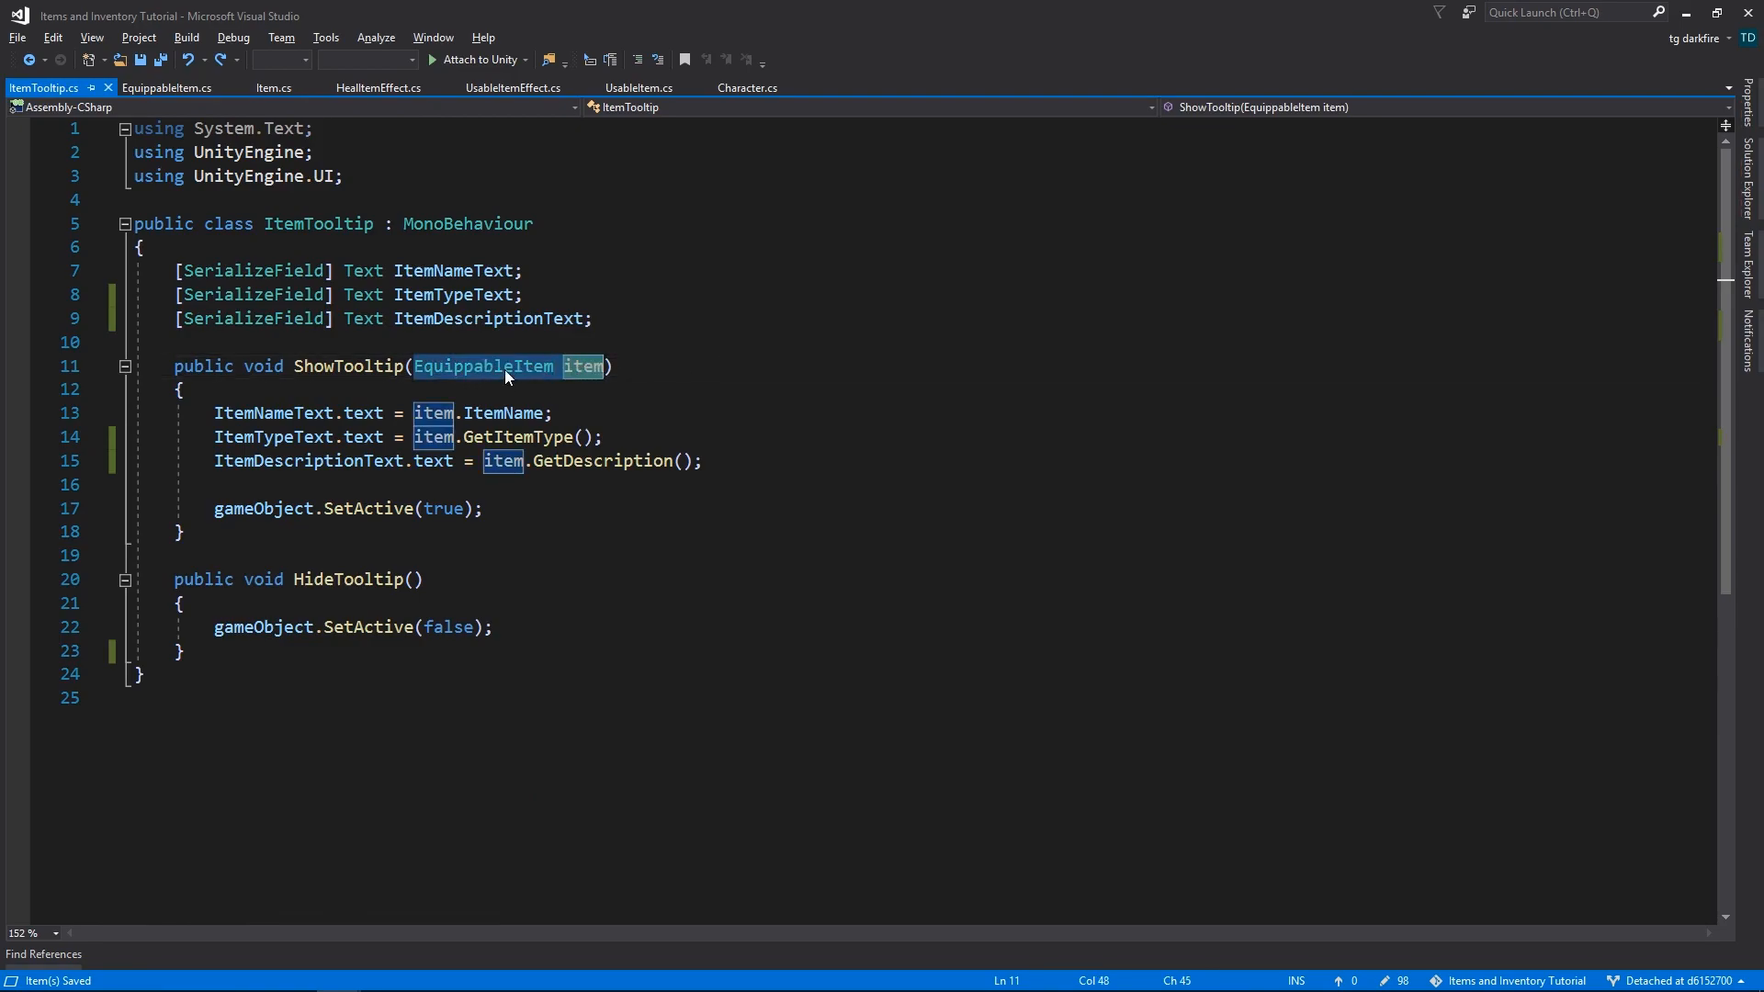
{"action": "double_click", "coordinate": [481, 365]}
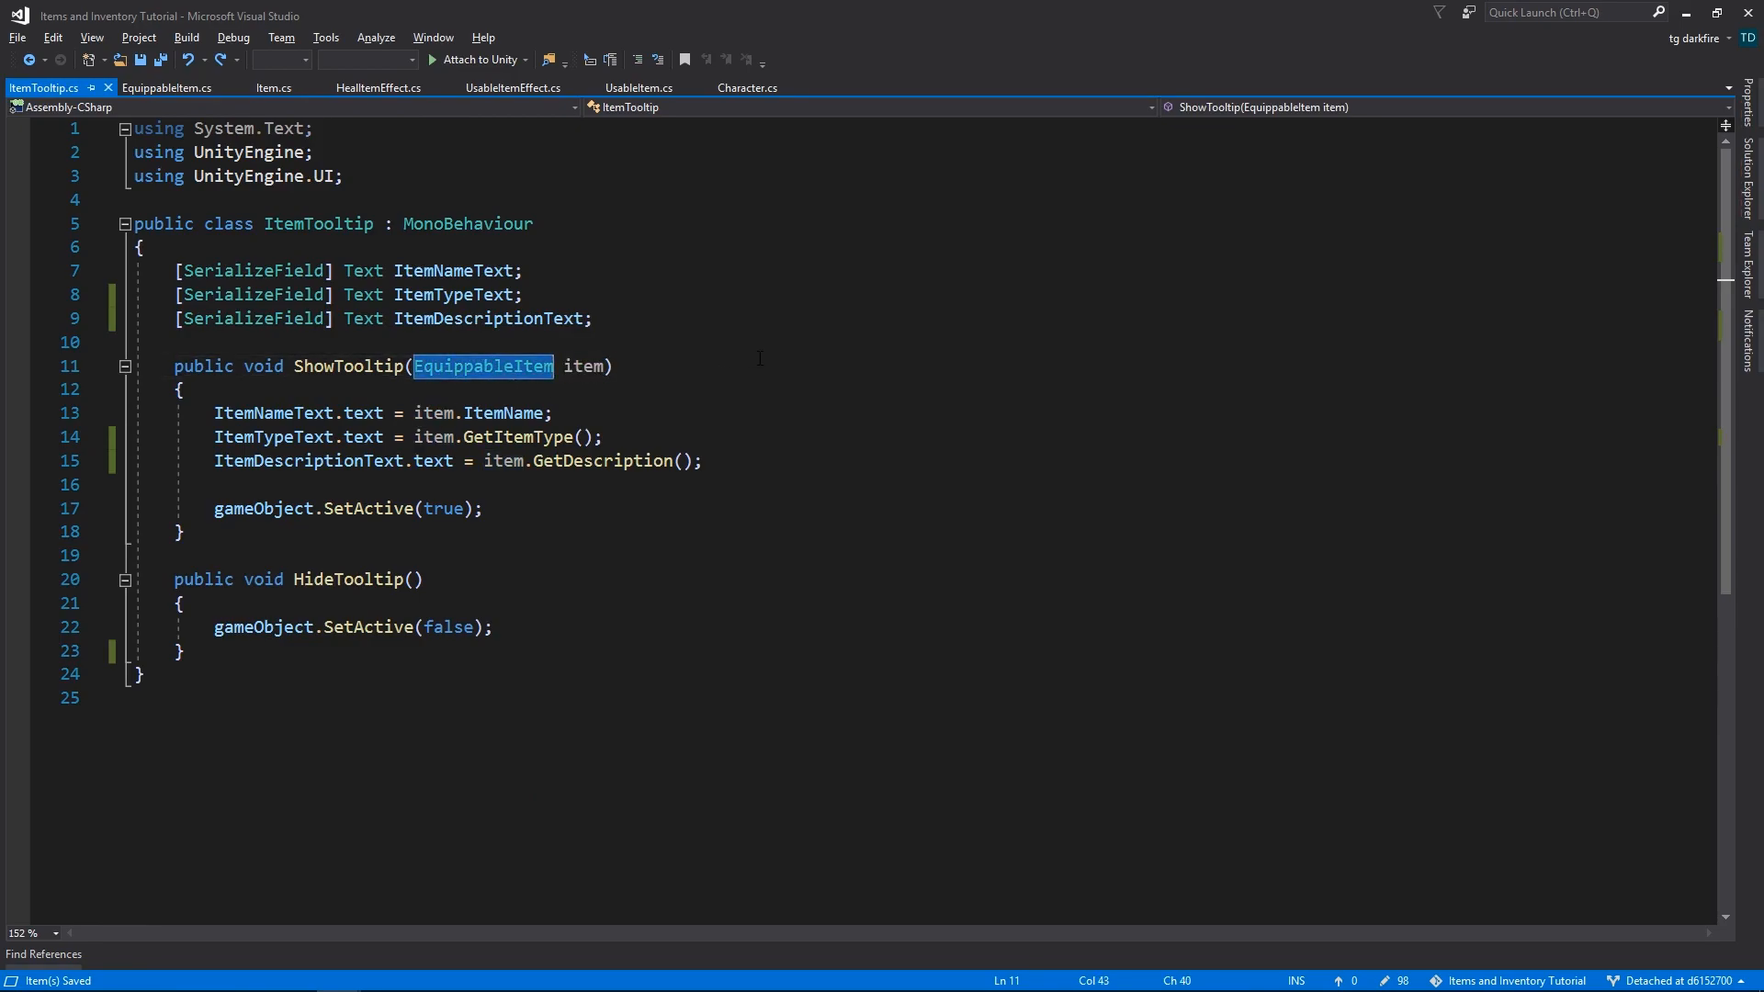
{"action": "type", "text": "Item"}
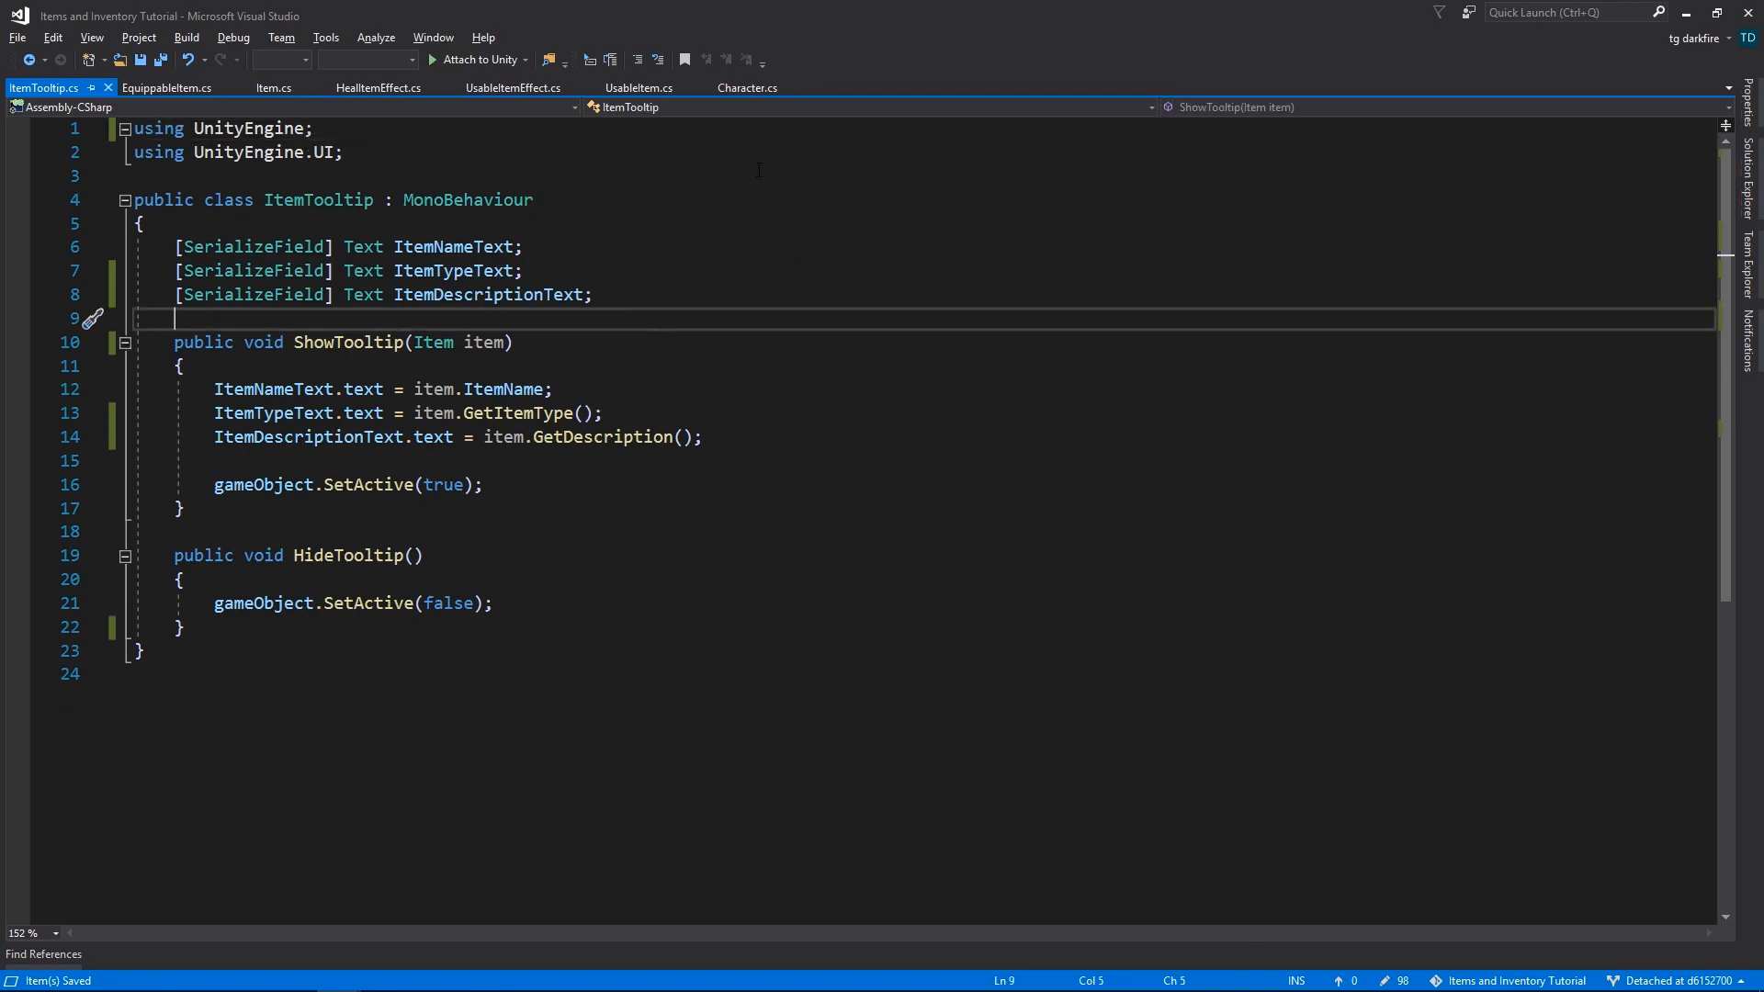
{"action": "left_click", "coordinate": [748, 89]}
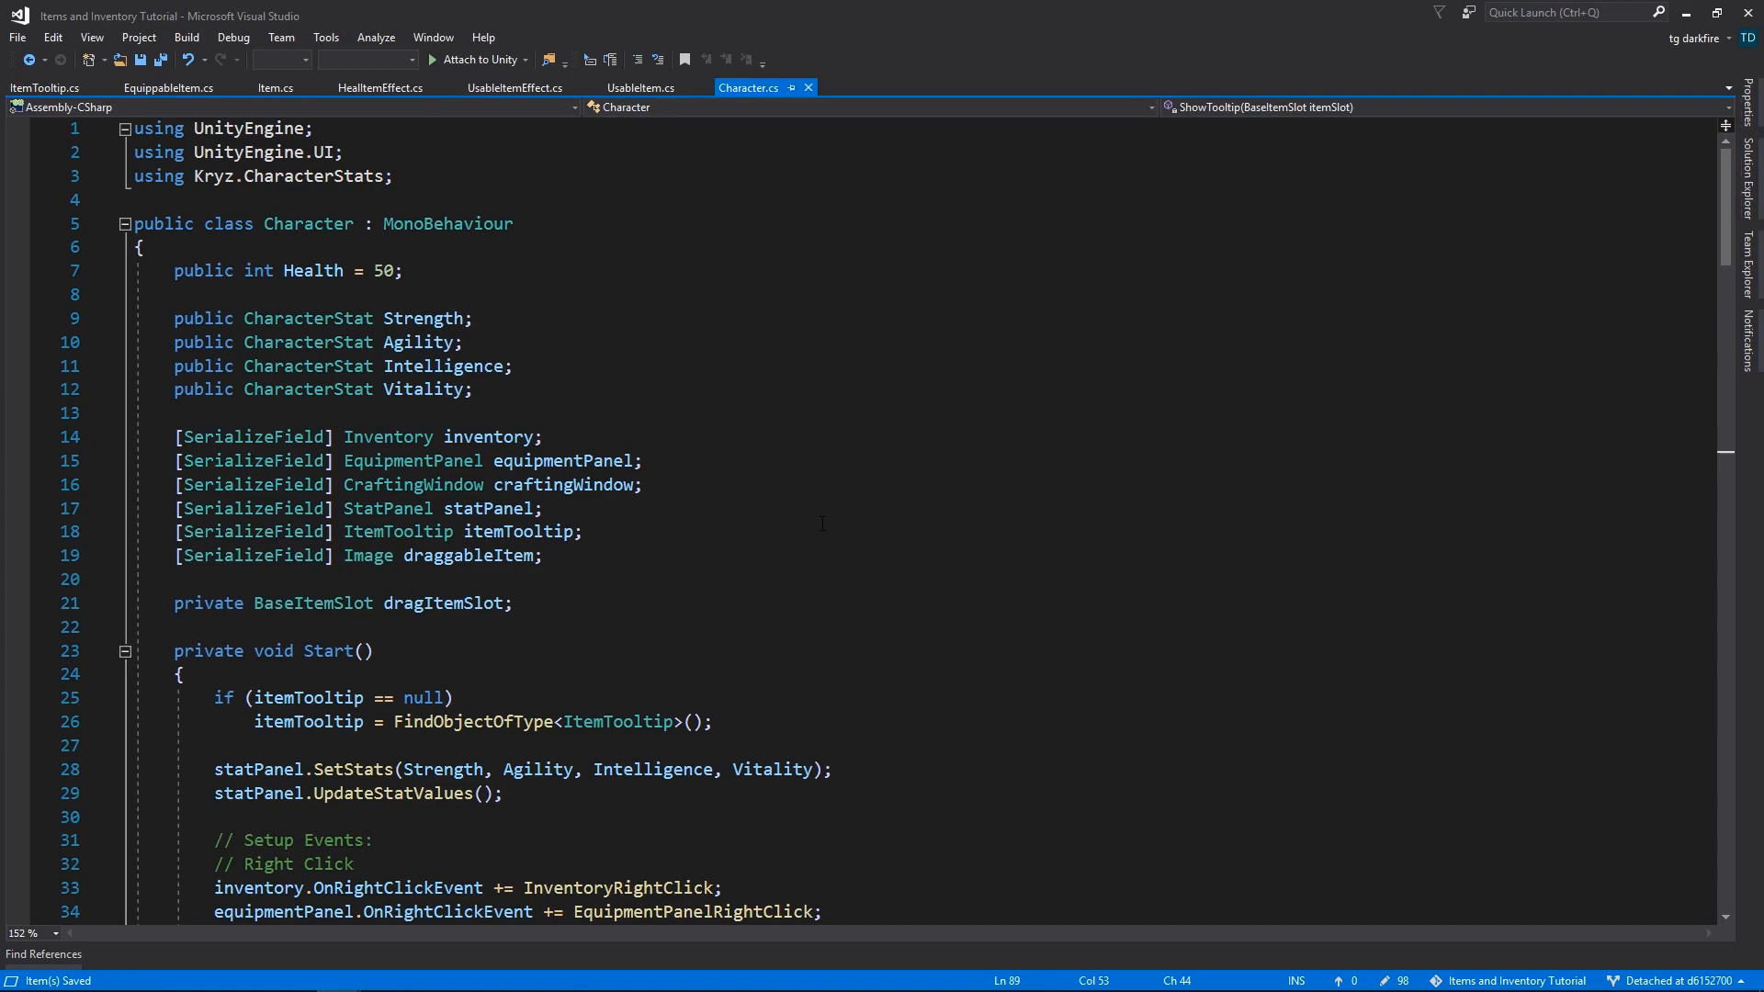
{"action": "scroll", "scroll_direction": "down", "scroll_amount": 3}
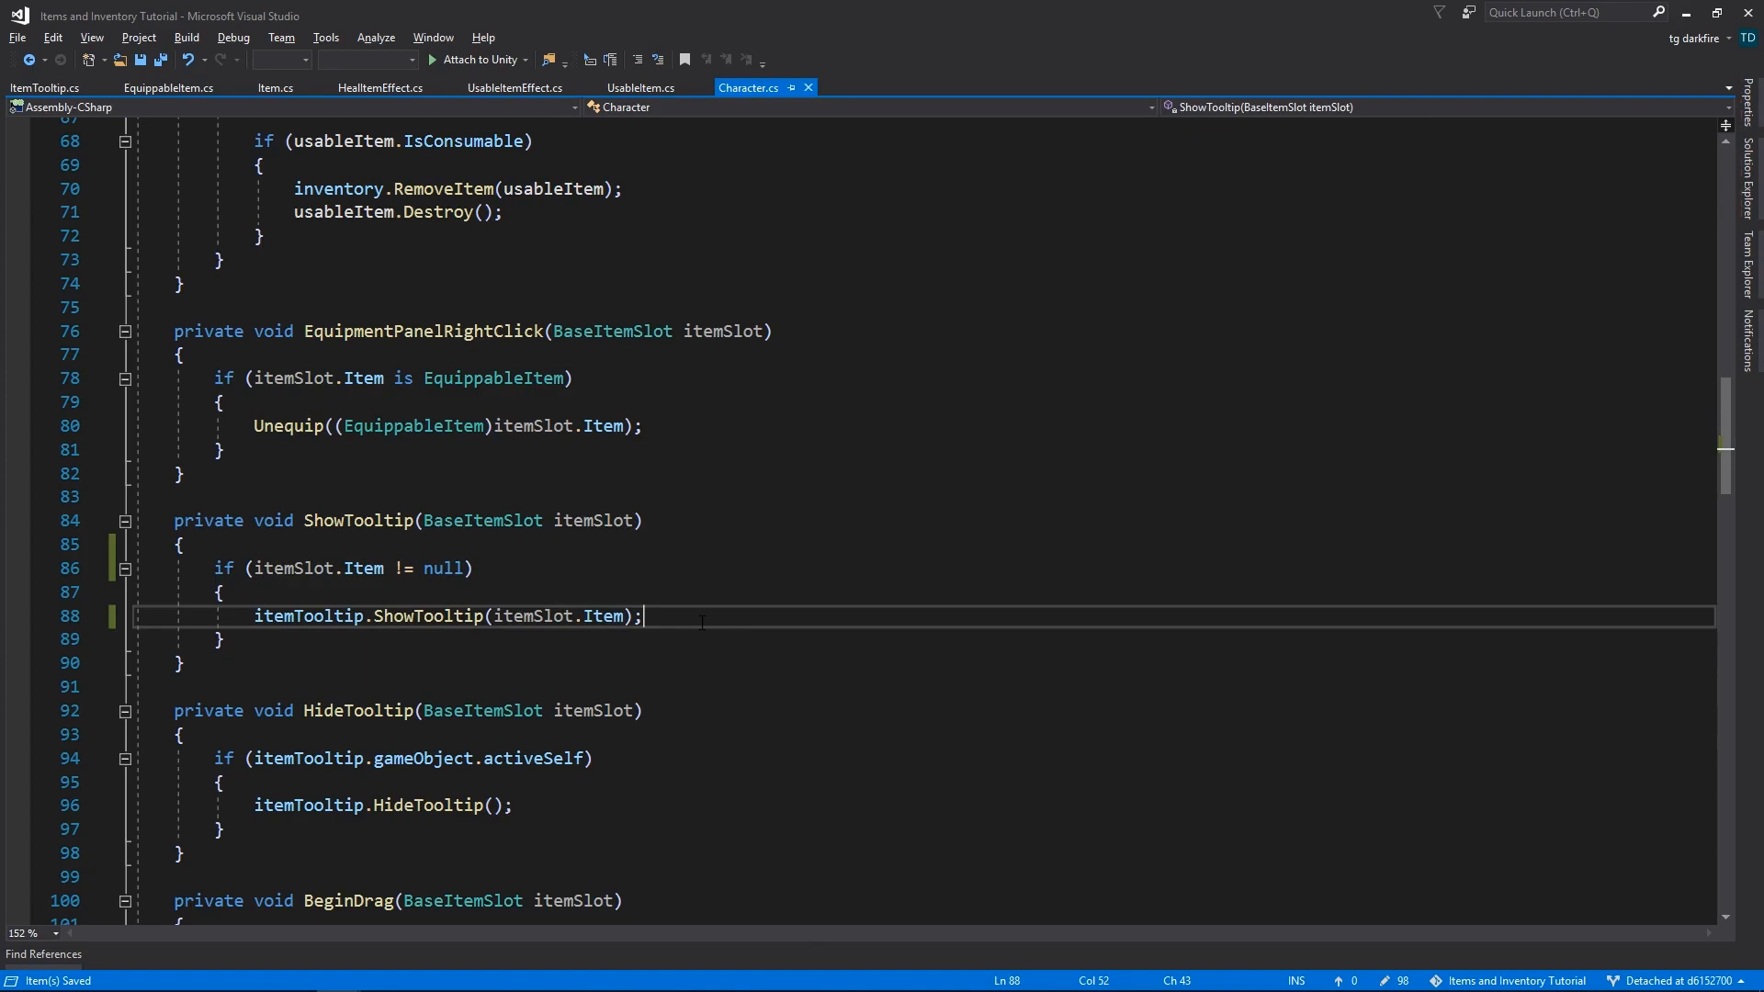
- Make UsableItem's GetItemType return "Consumable" or "Usable" based on IsConsumable
{"action": "left_click", "coordinate": [642, 88]}
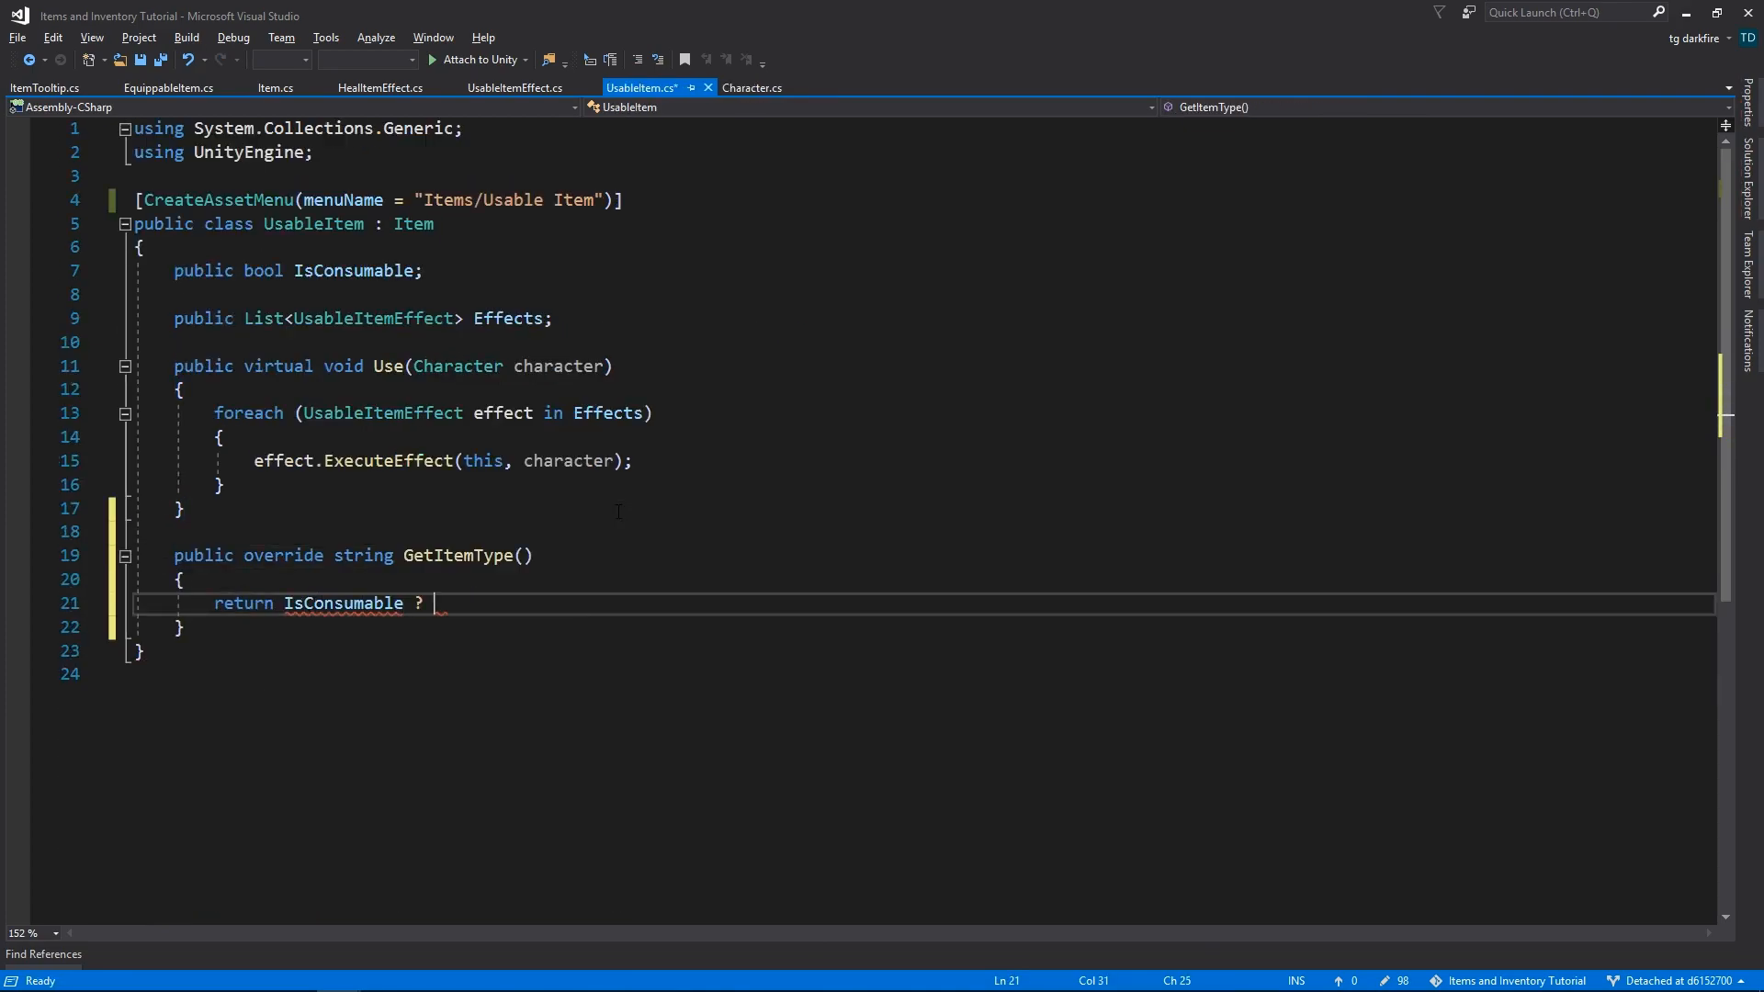
{"action": "type", "text": "\"Consumable\" : \"Usable\";"}
{"action": "type", "text": "override"}
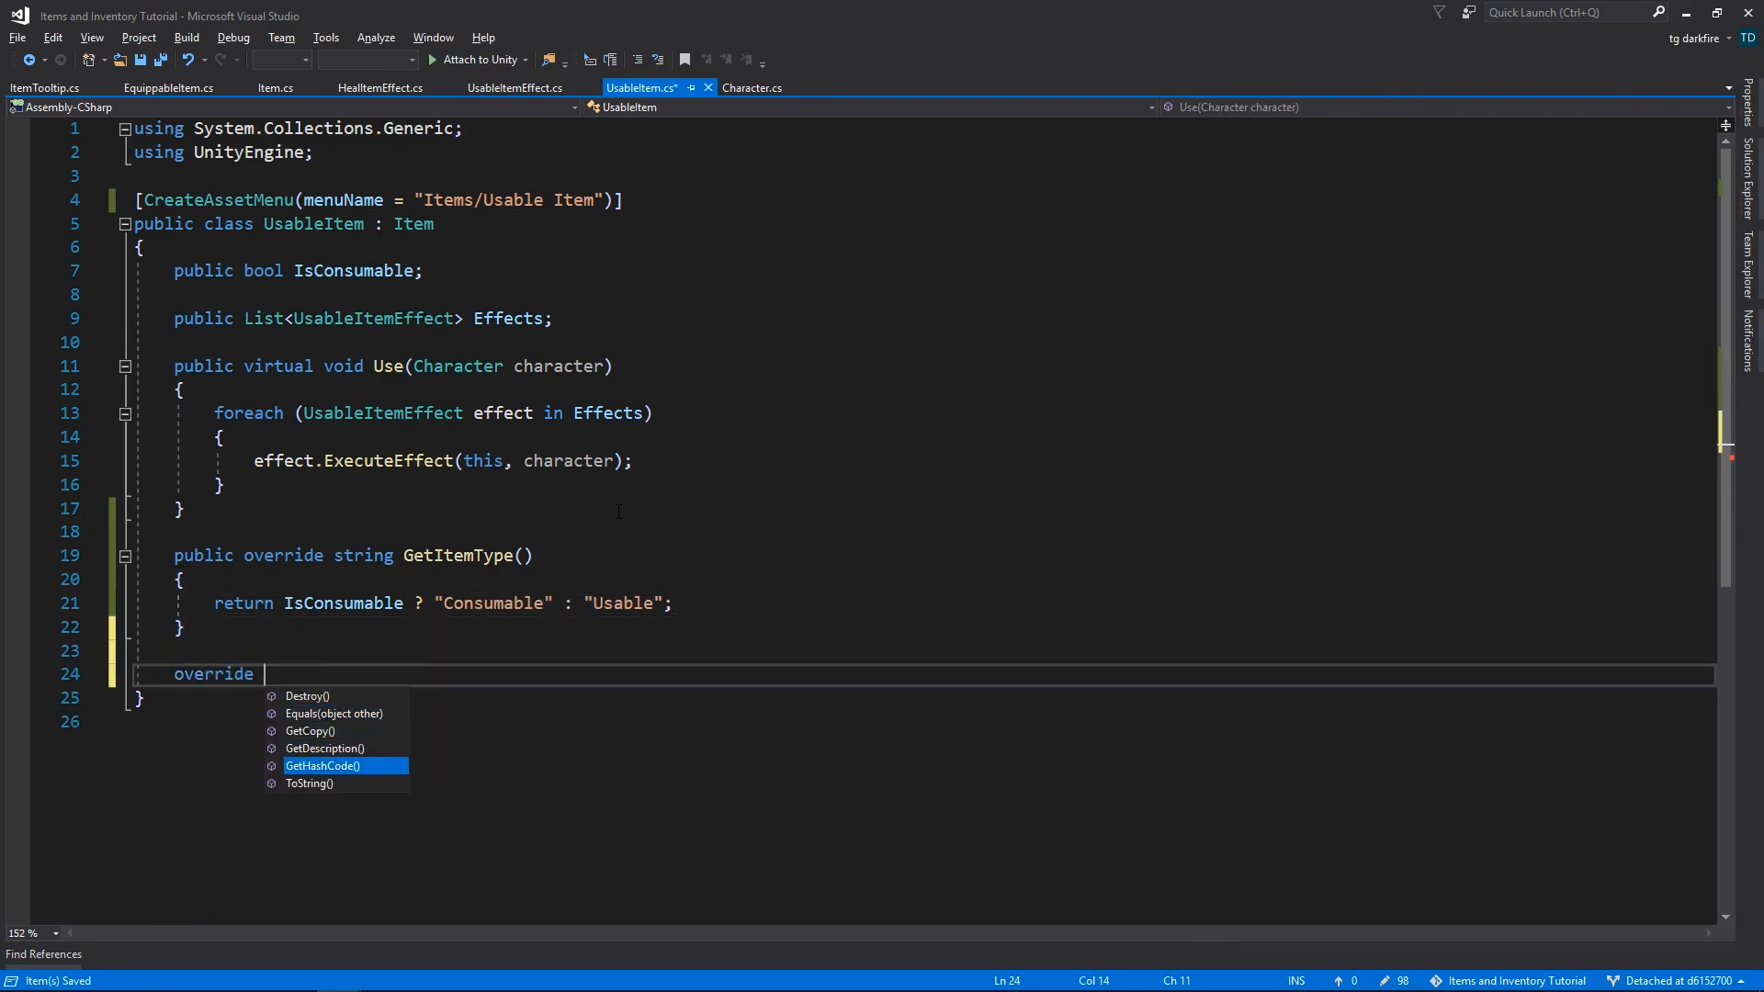
- Override GetDescription to clear the builder, loop over each UsableItemEffect and return sb.ToString()
{"action": "double_click", "coordinate": [324, 748]}
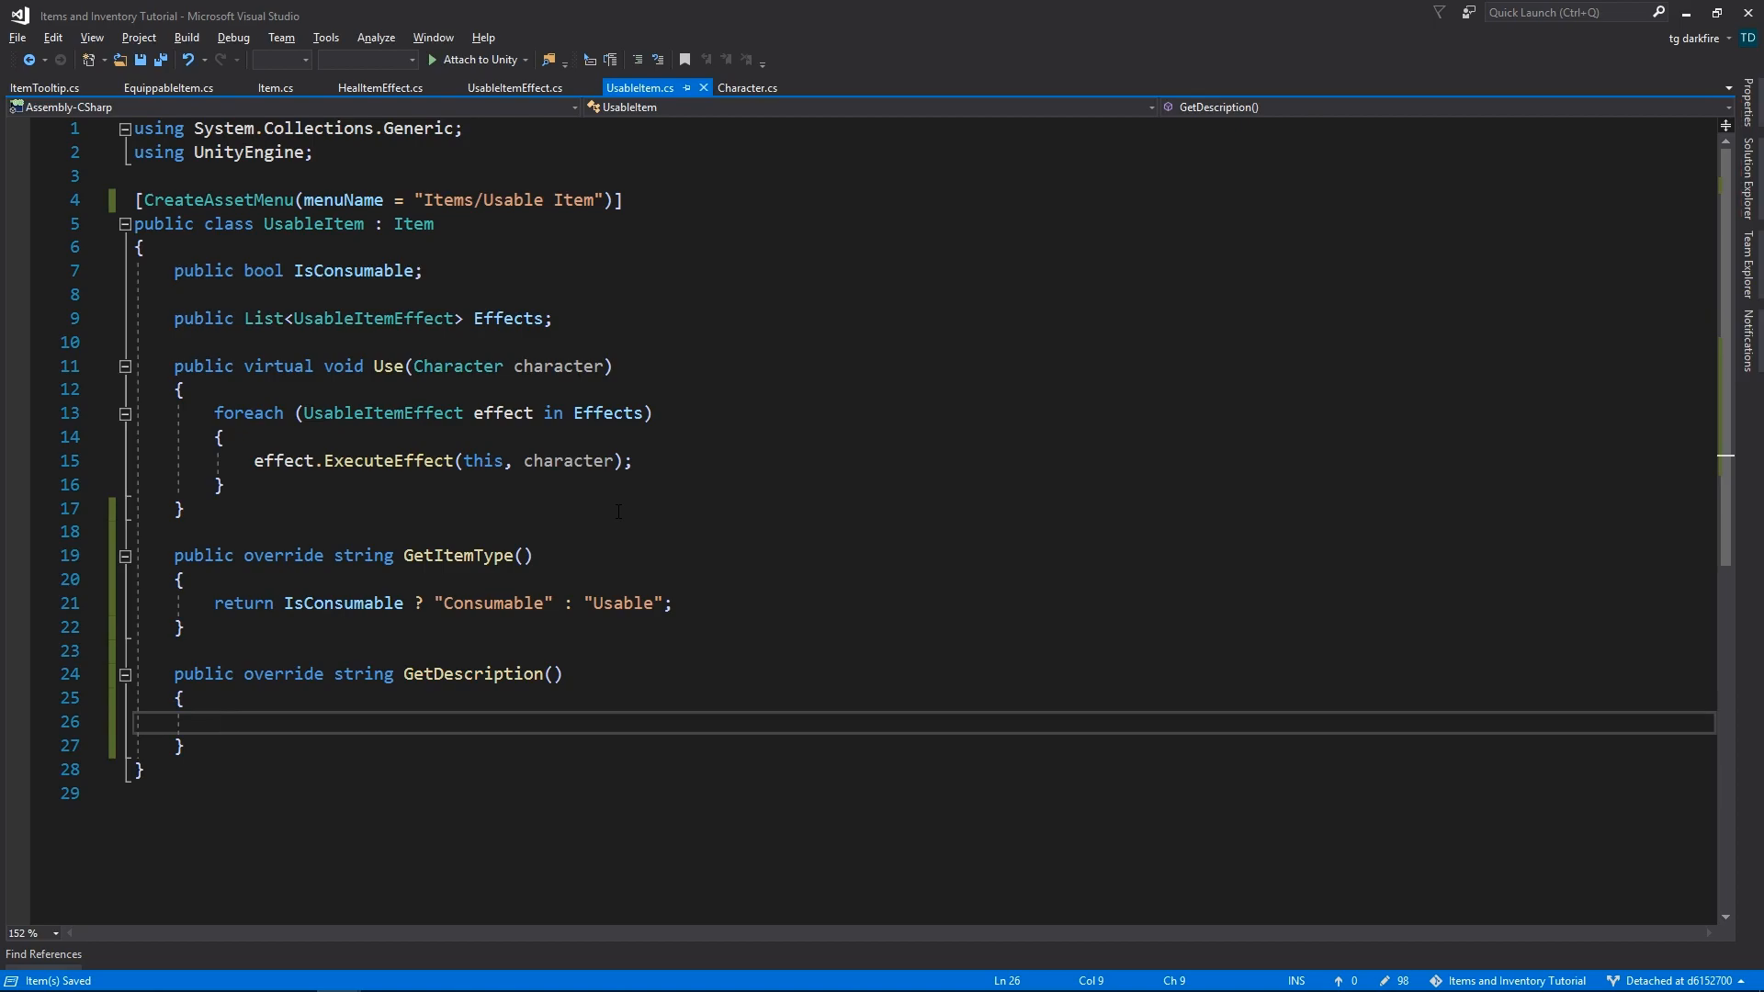
{"action": "type", "text": "return sb.ToString();"}
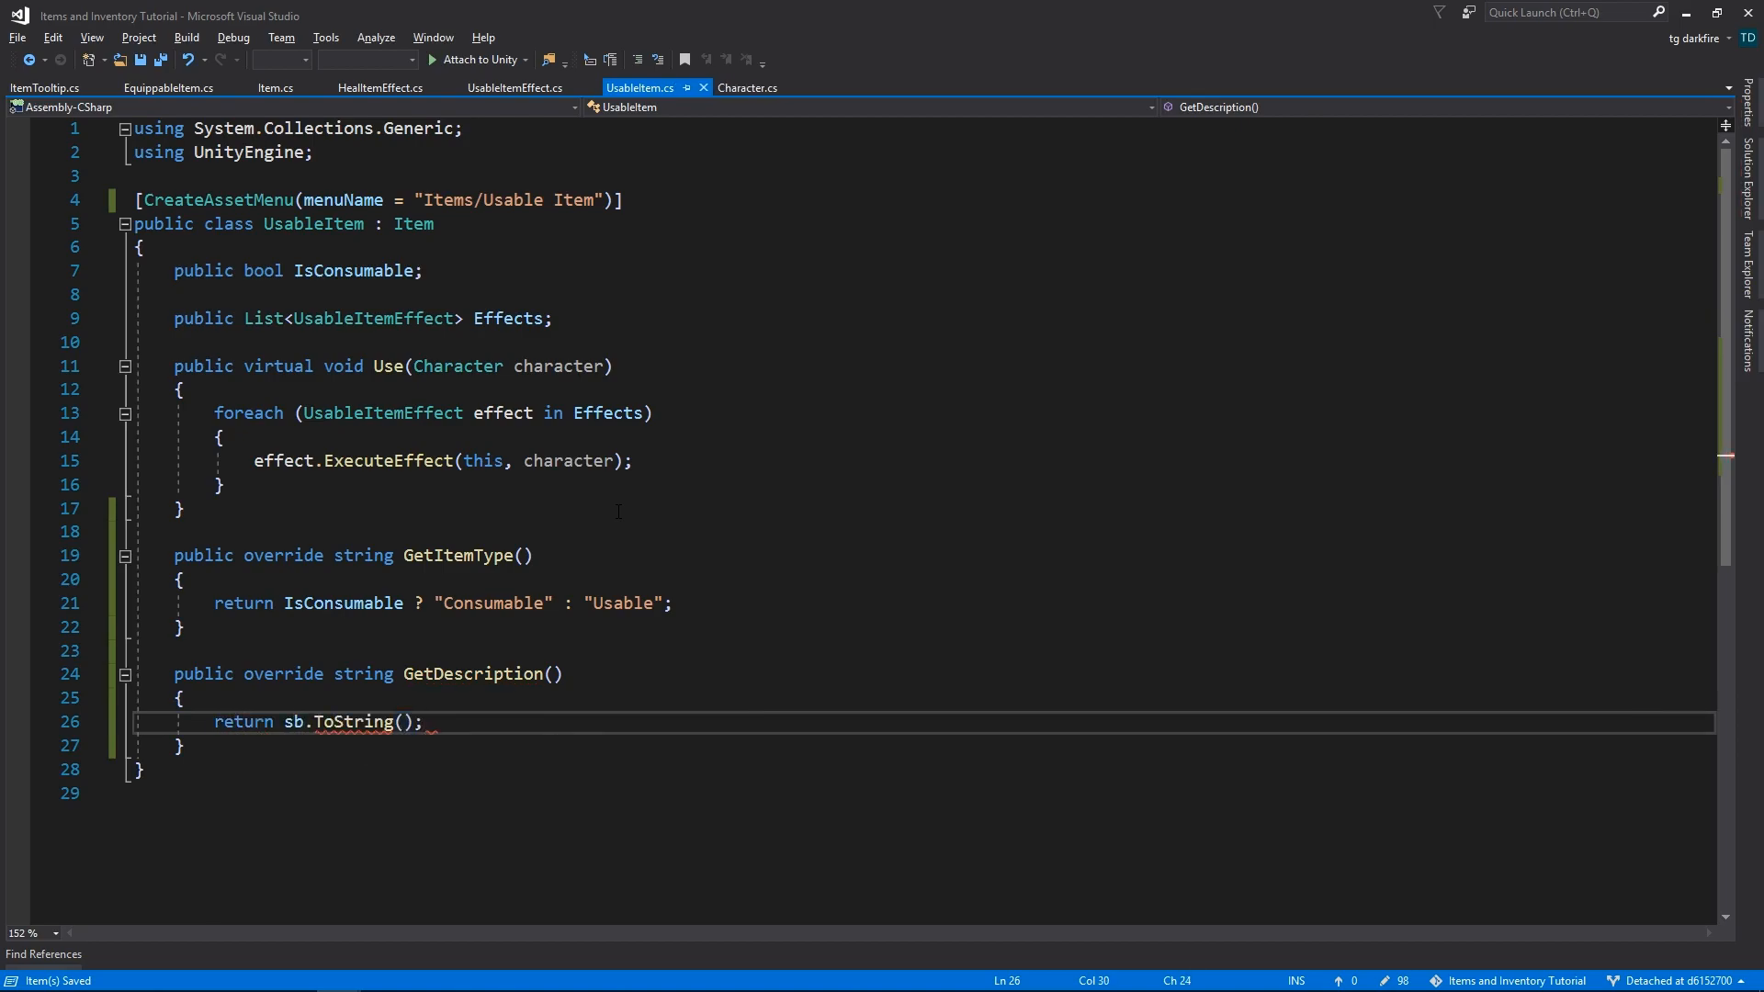
{"action": "type", "text": "sb.Length = 0;"}
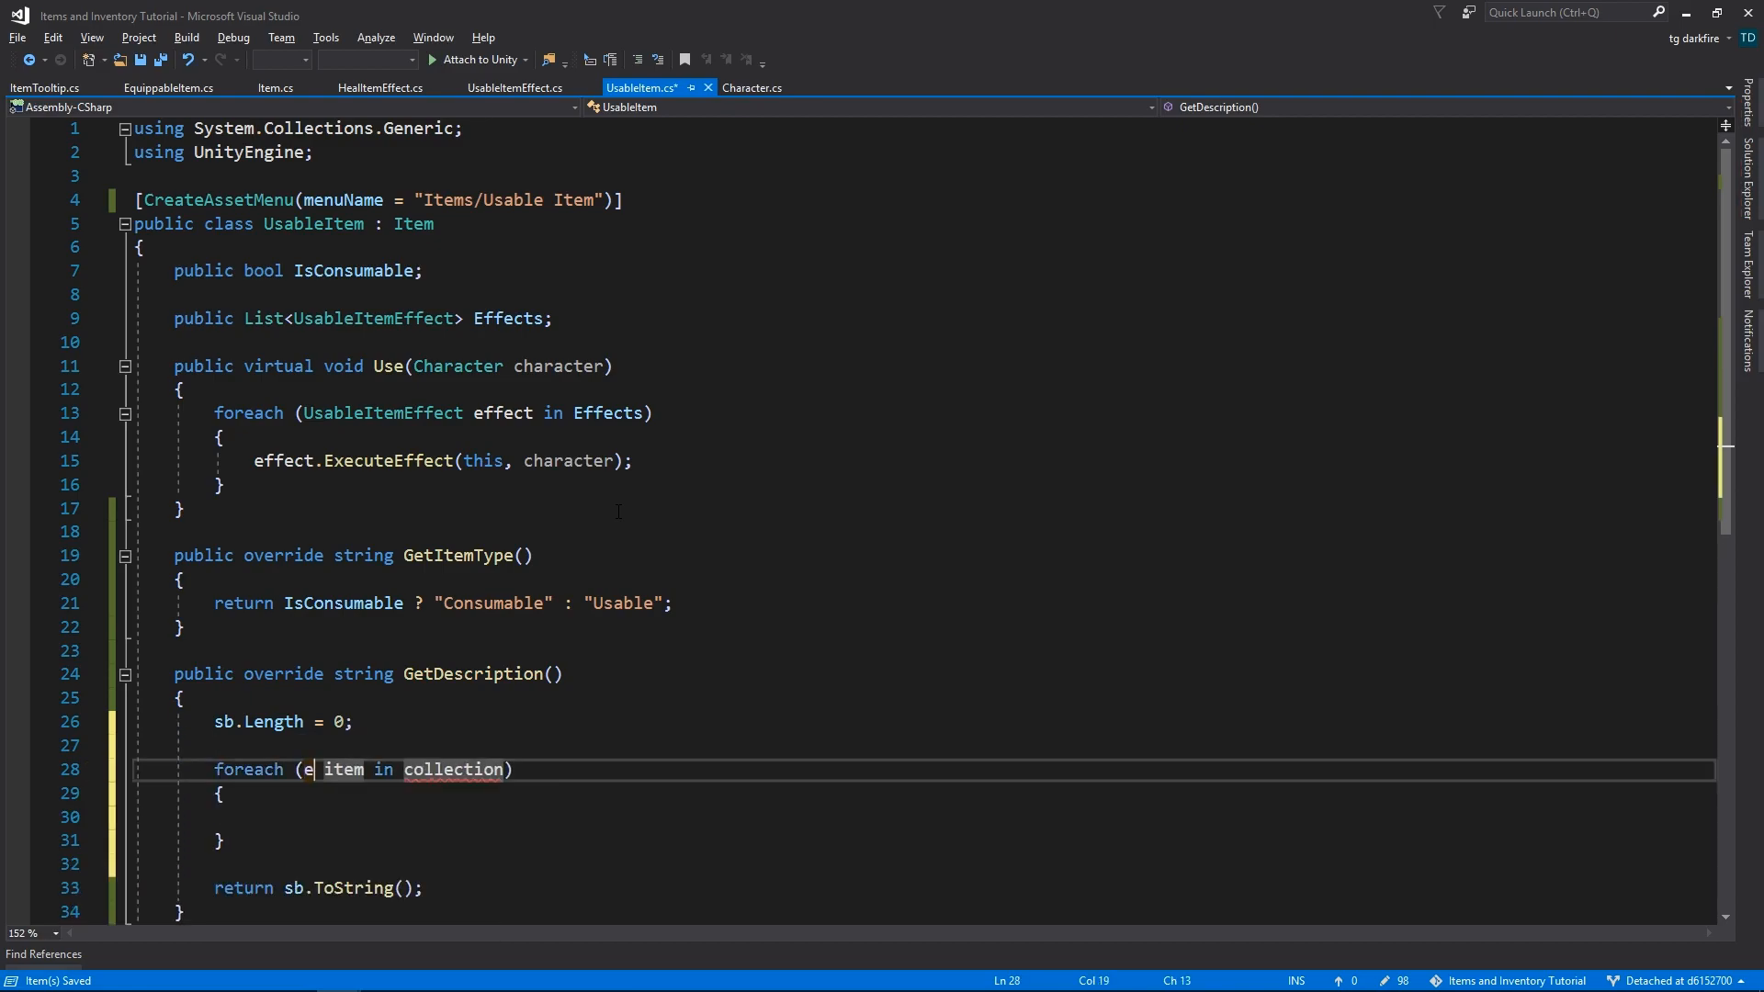
{"action": "type", "text": "UsableItemEffect effect"}
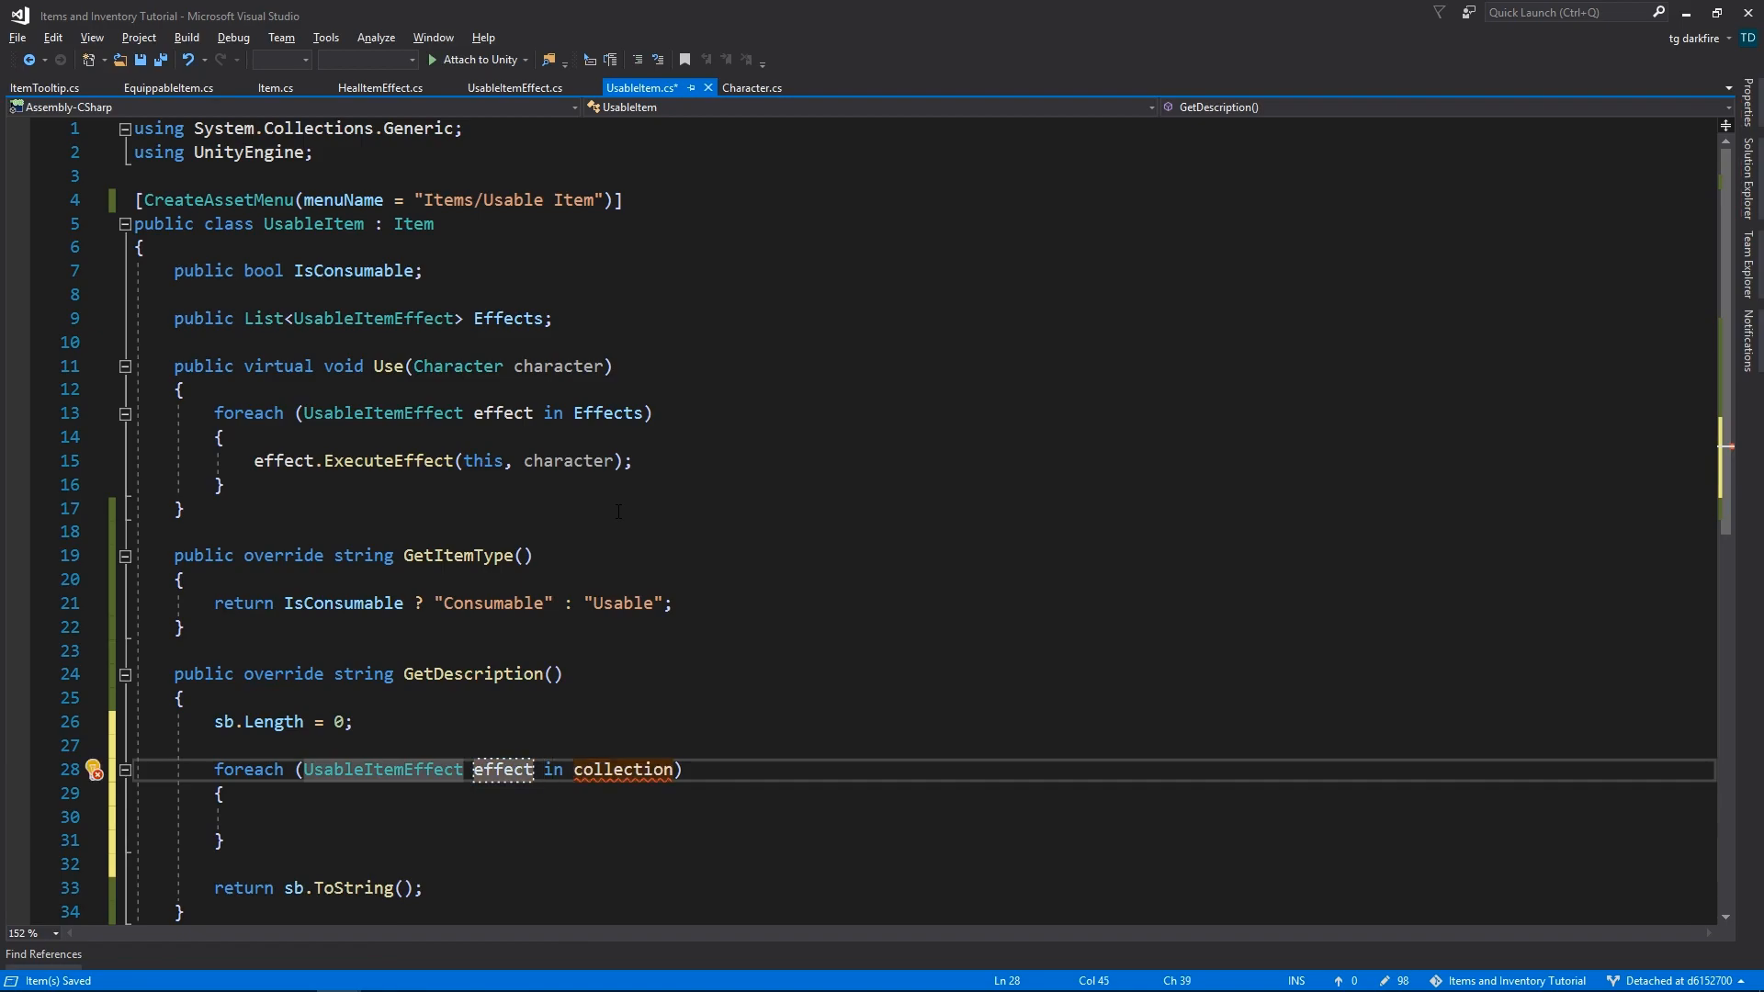
{"action": "type", "text": "sb.AppendLine();"}
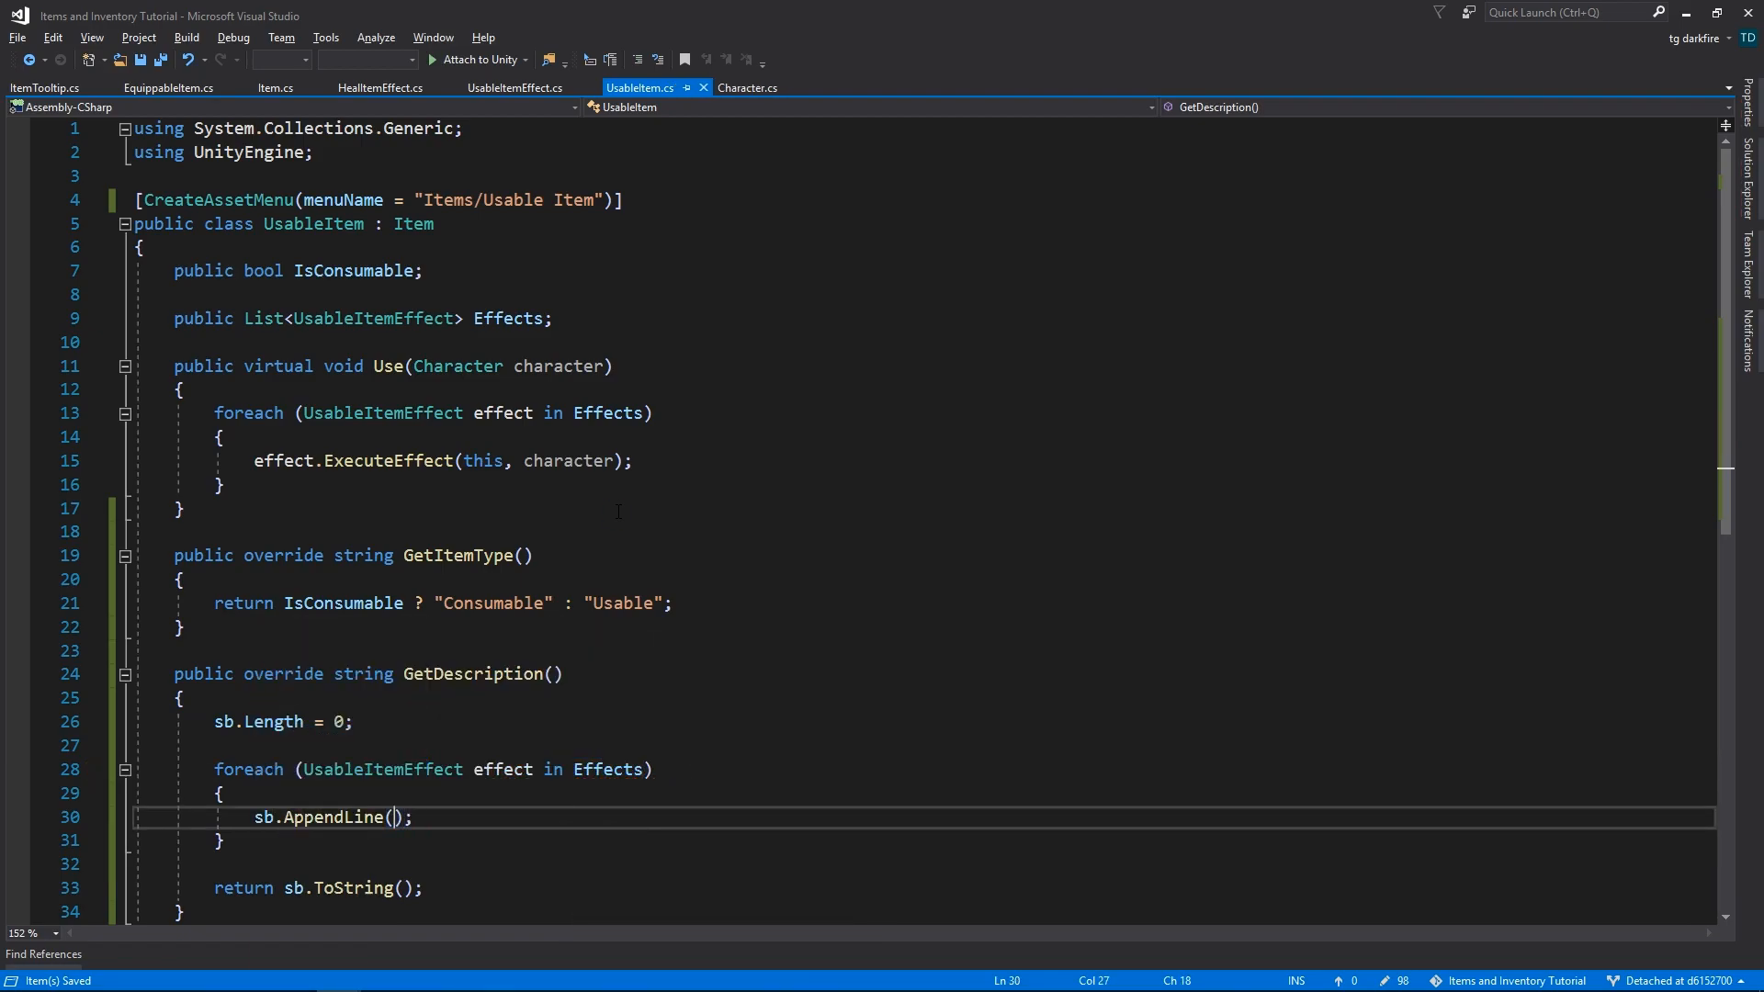
{"action": "type", "text": "effect."}
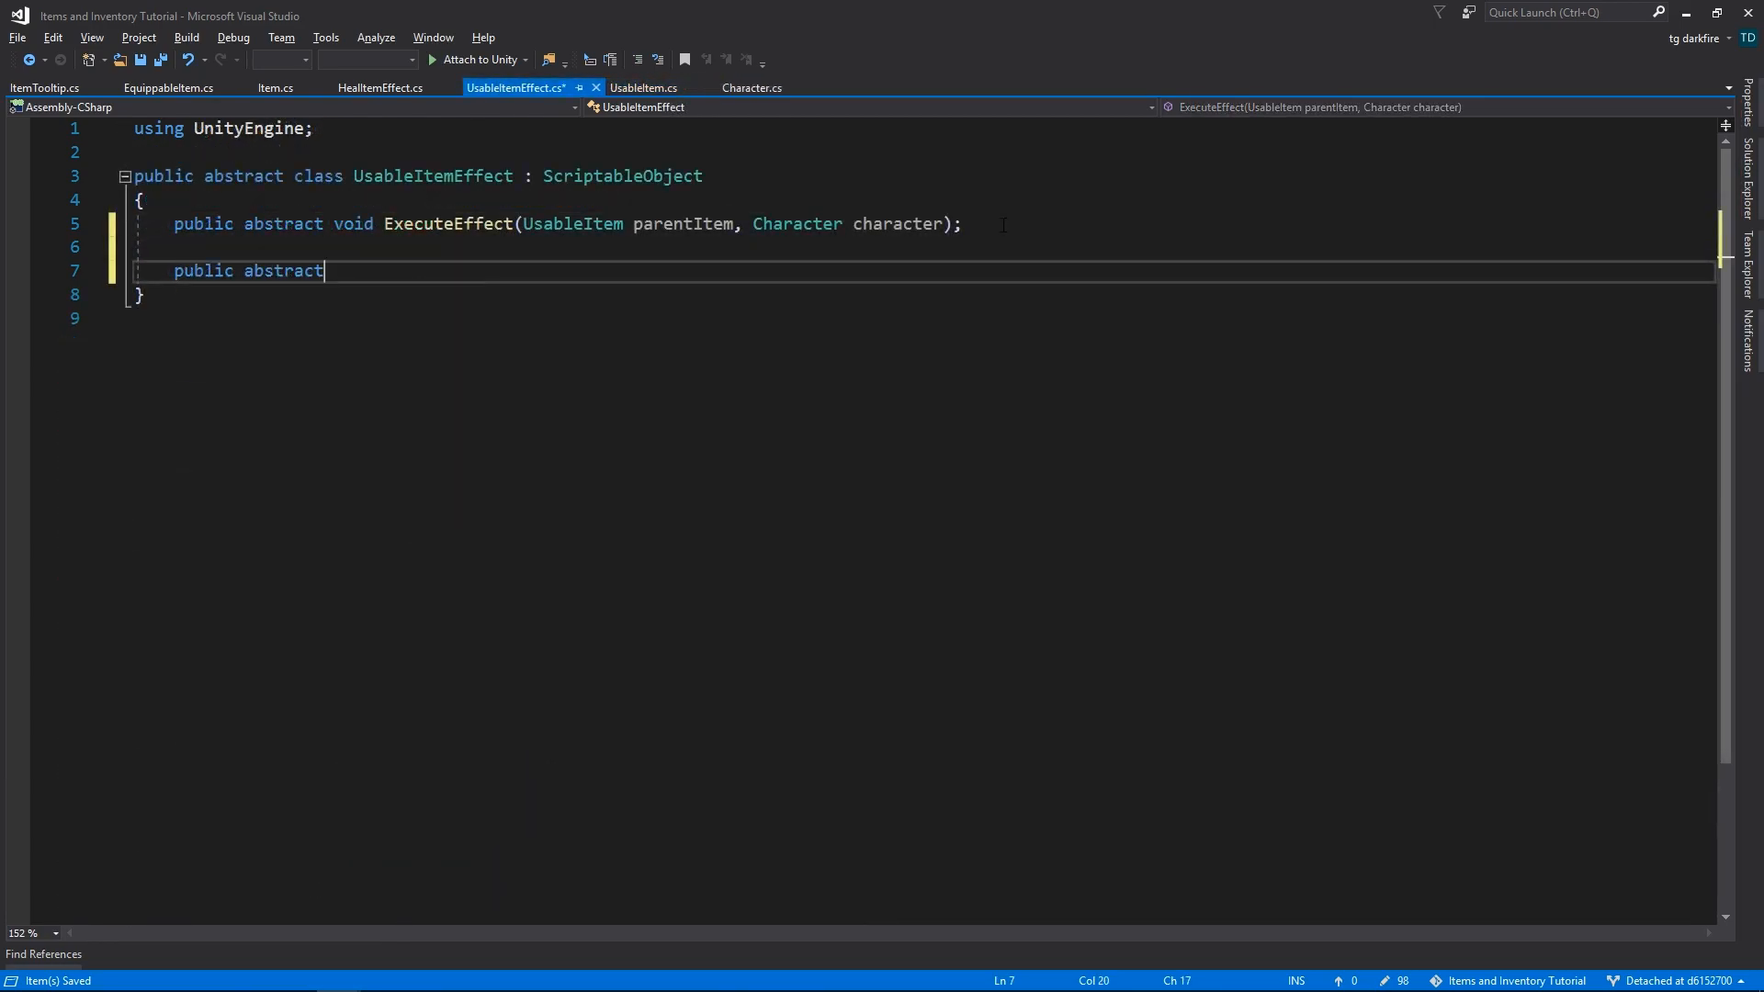
- Declare abstract string GetDescription() on UsableItemEffect and tidy UsableItem's GetDescription
{"action": "type", "text": "string GetDescription();"}
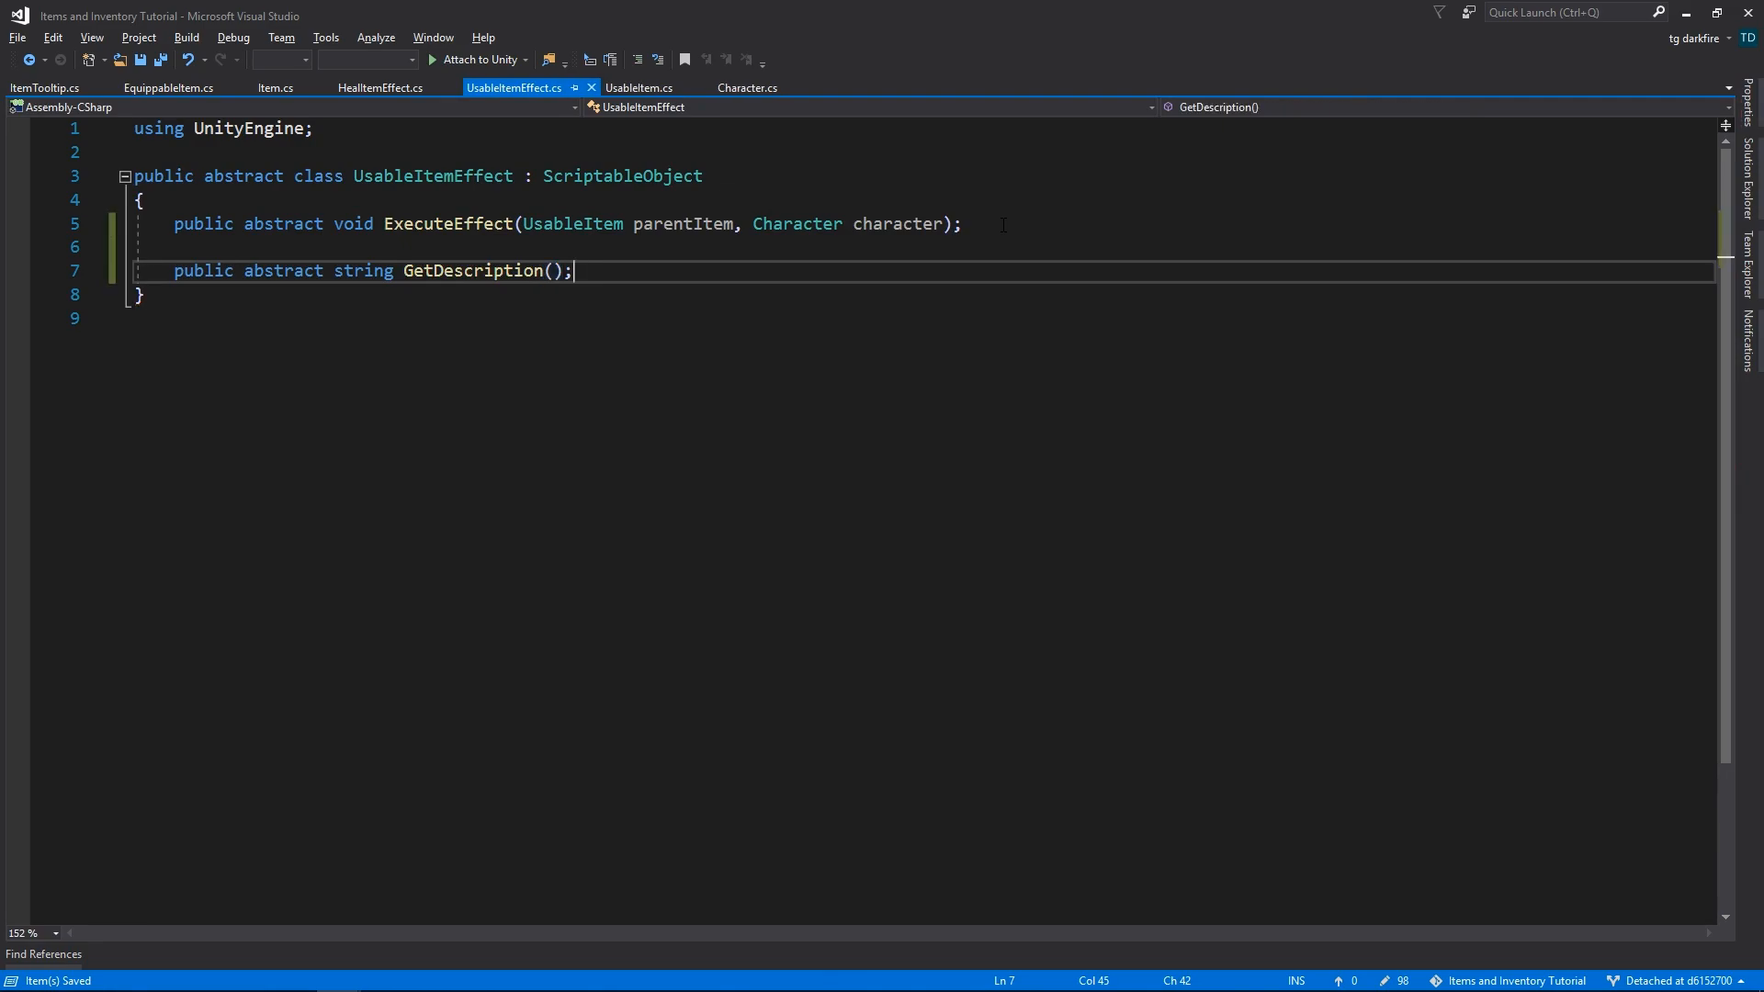
{"action": "left_click", "coordinate": [638, 88]}
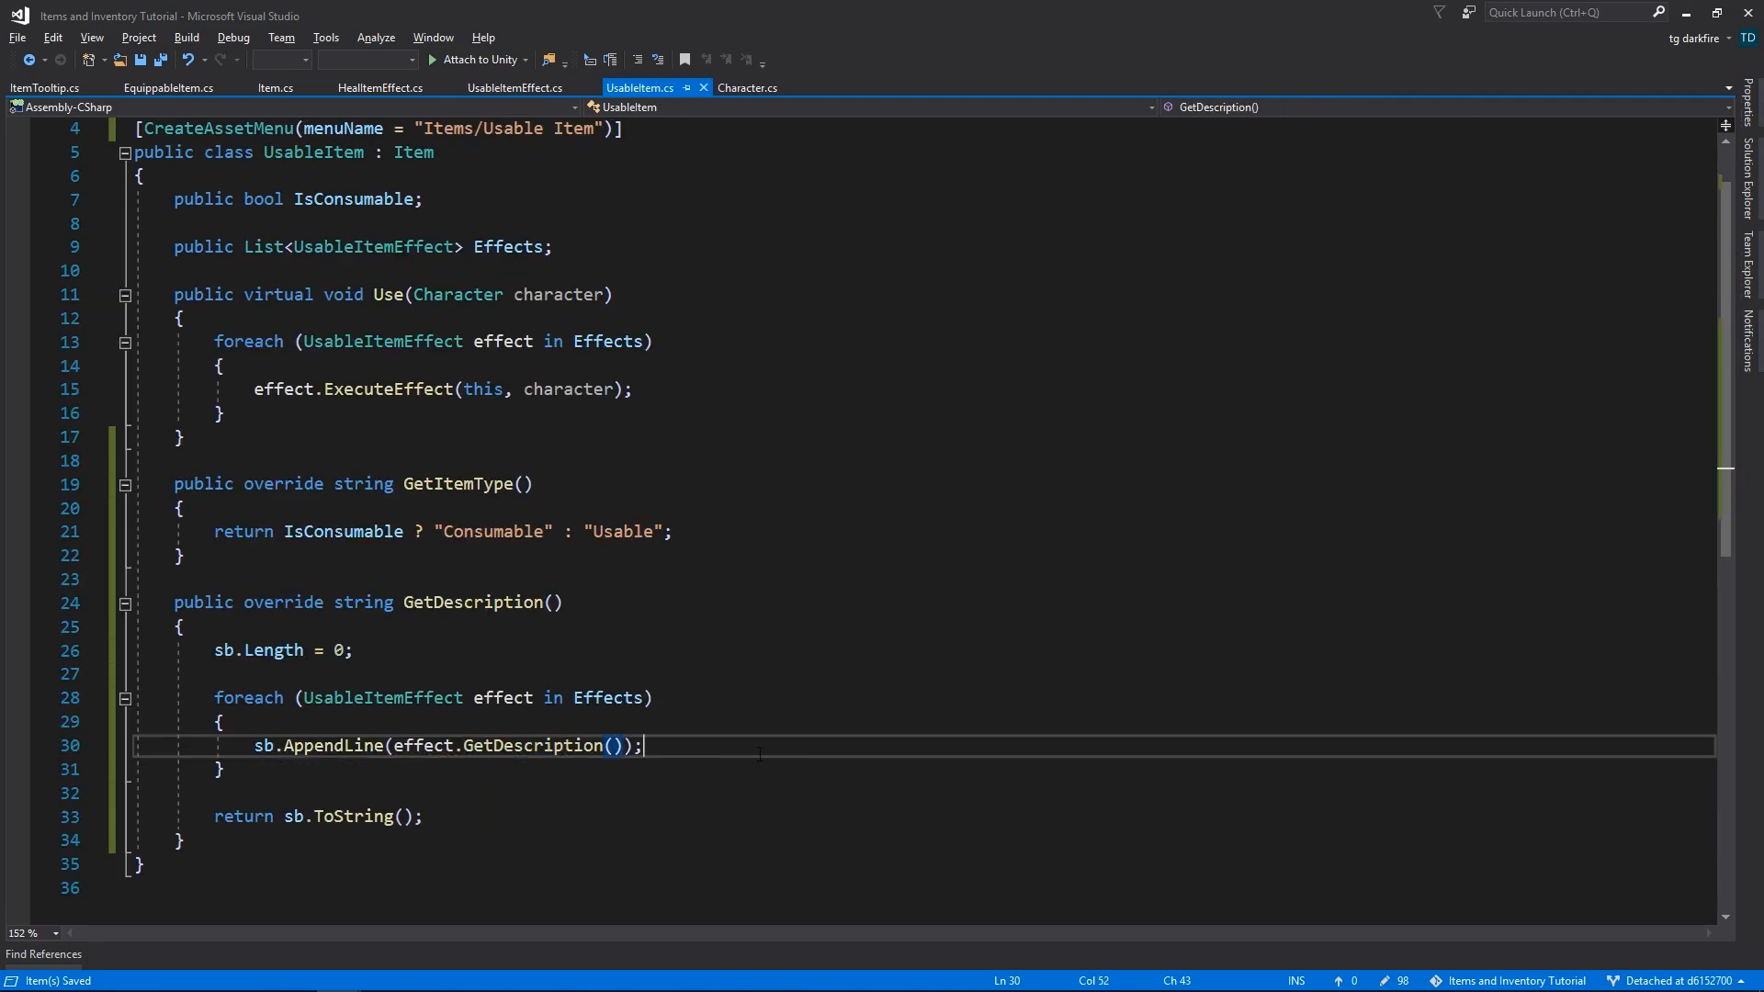
{"action": "key", "text": "Backspace"}
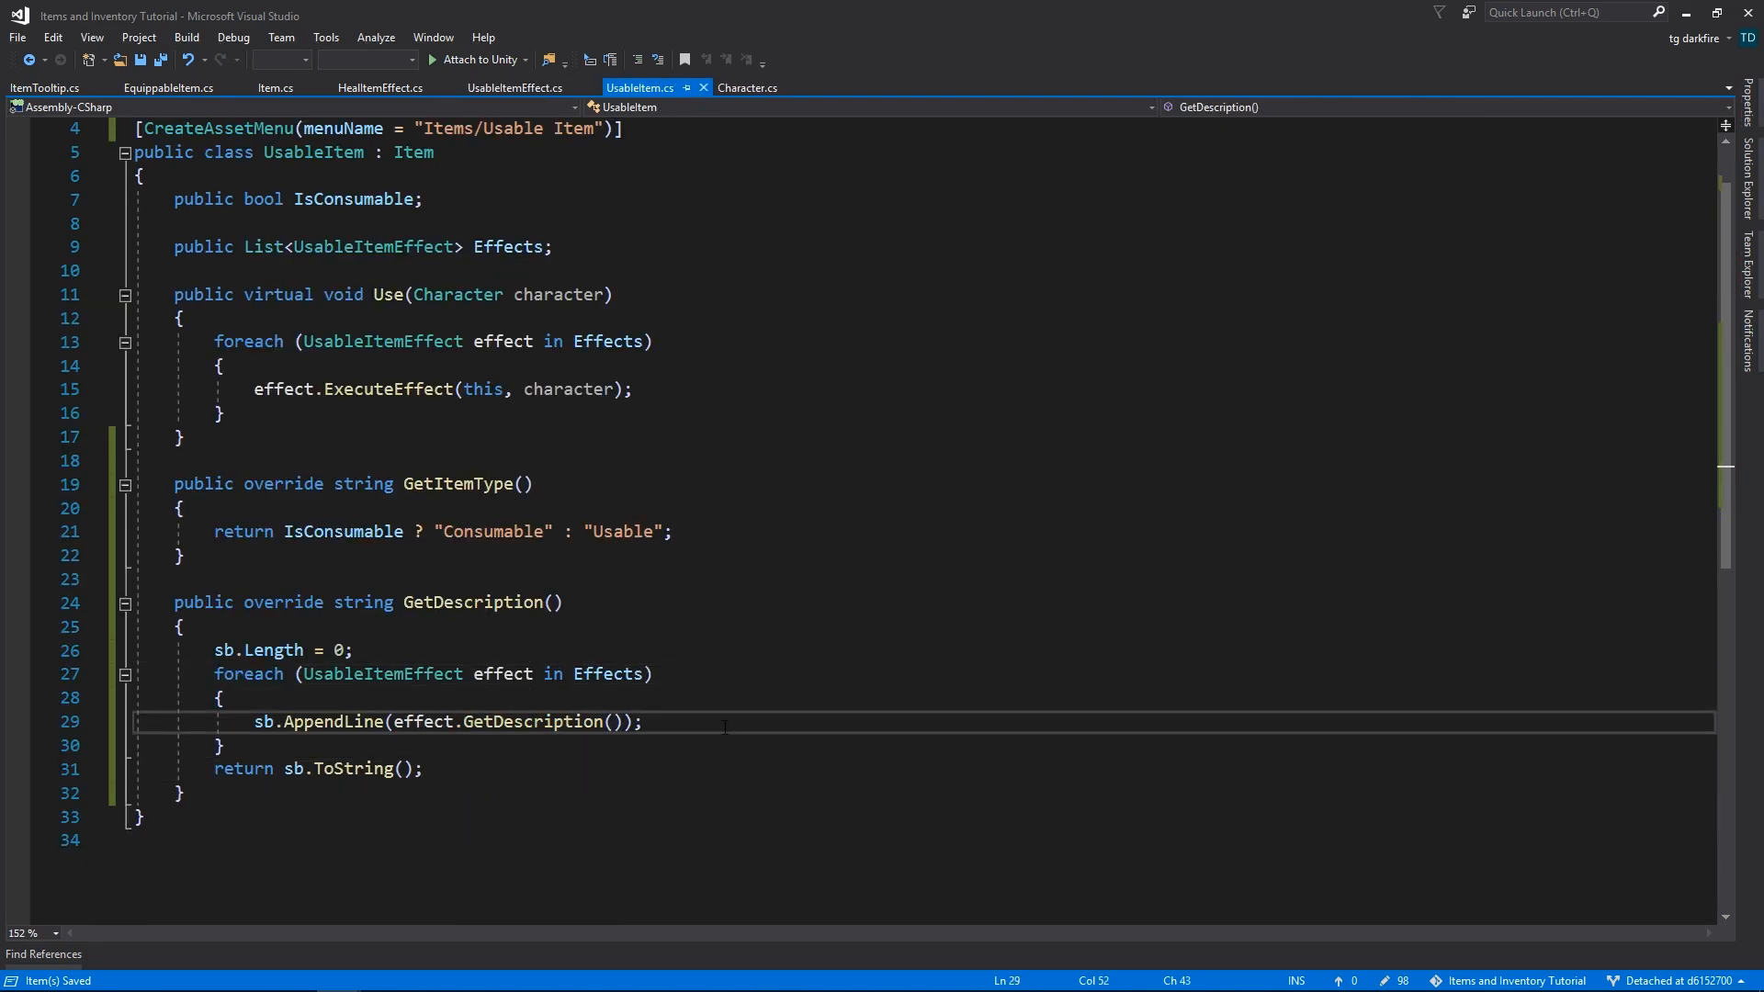
- Have HealItemEffect return "Heals for " + HealthAmount + " health." as its description
{"action": "left_click", "coordinate": [380, 88]}
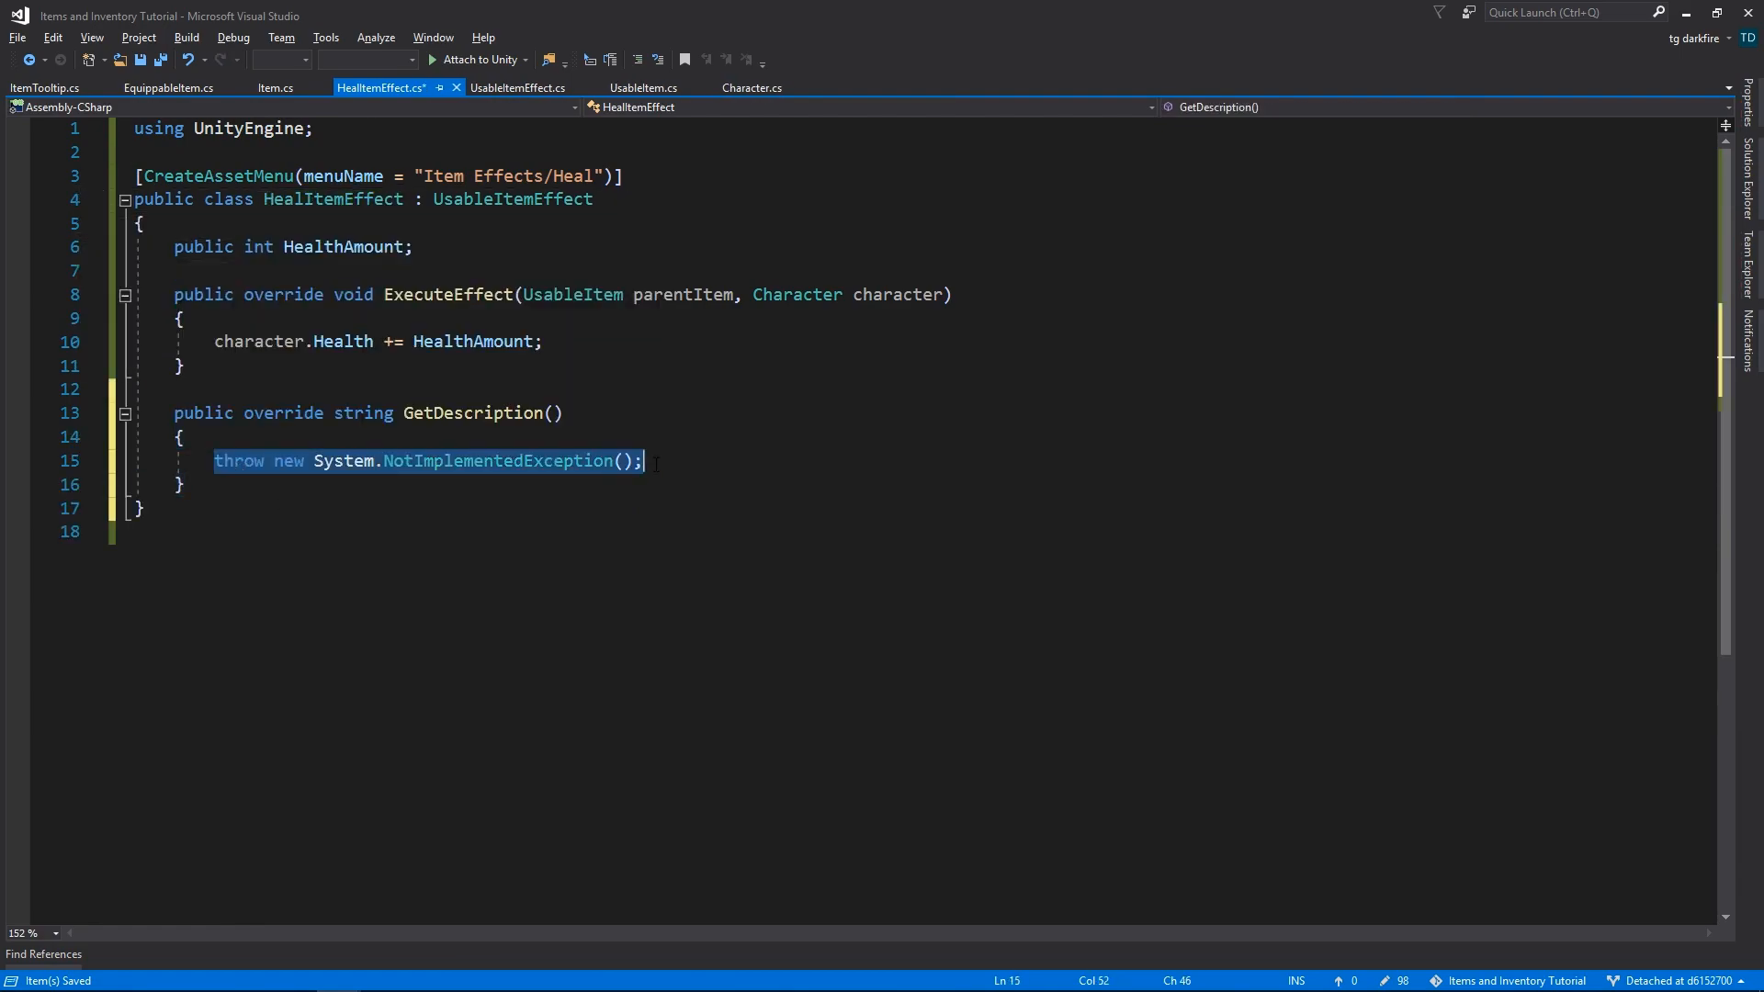
{"action": "type", "text": "return \"Heals for \" +"}
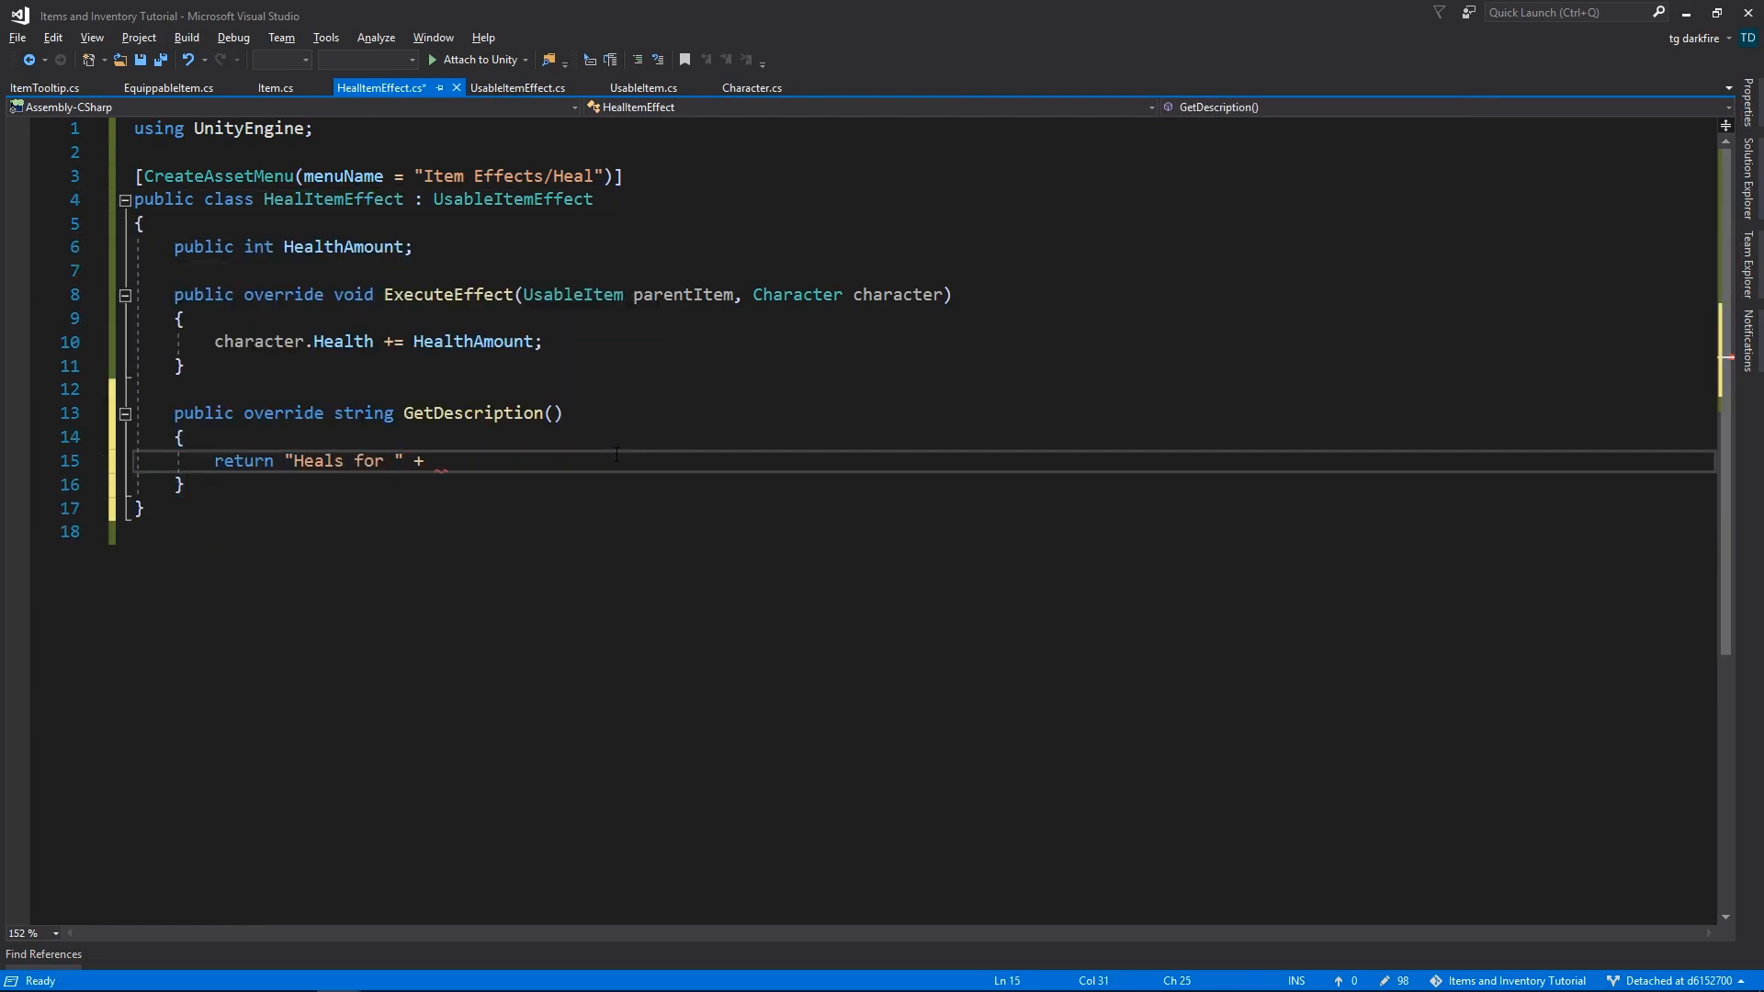
{"action": "type", "text": "HealthAmount + \" health.\";"}
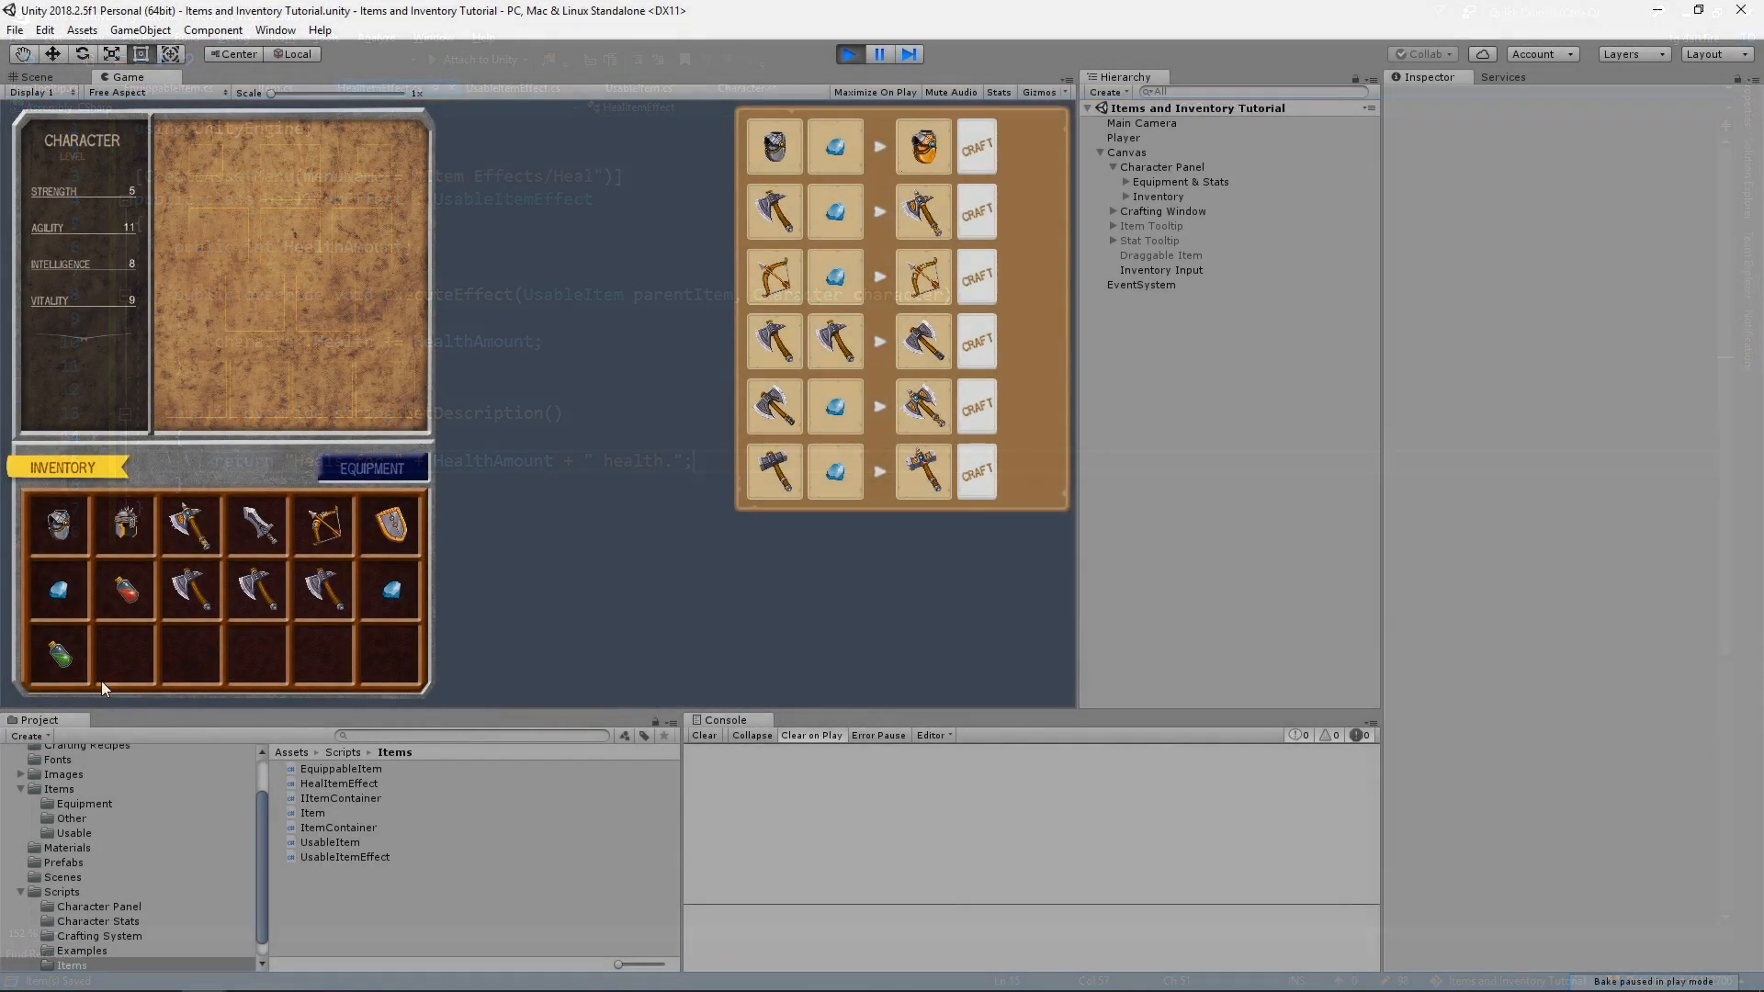
{"action": "mouse_move", "coordinate": [56, 652]}
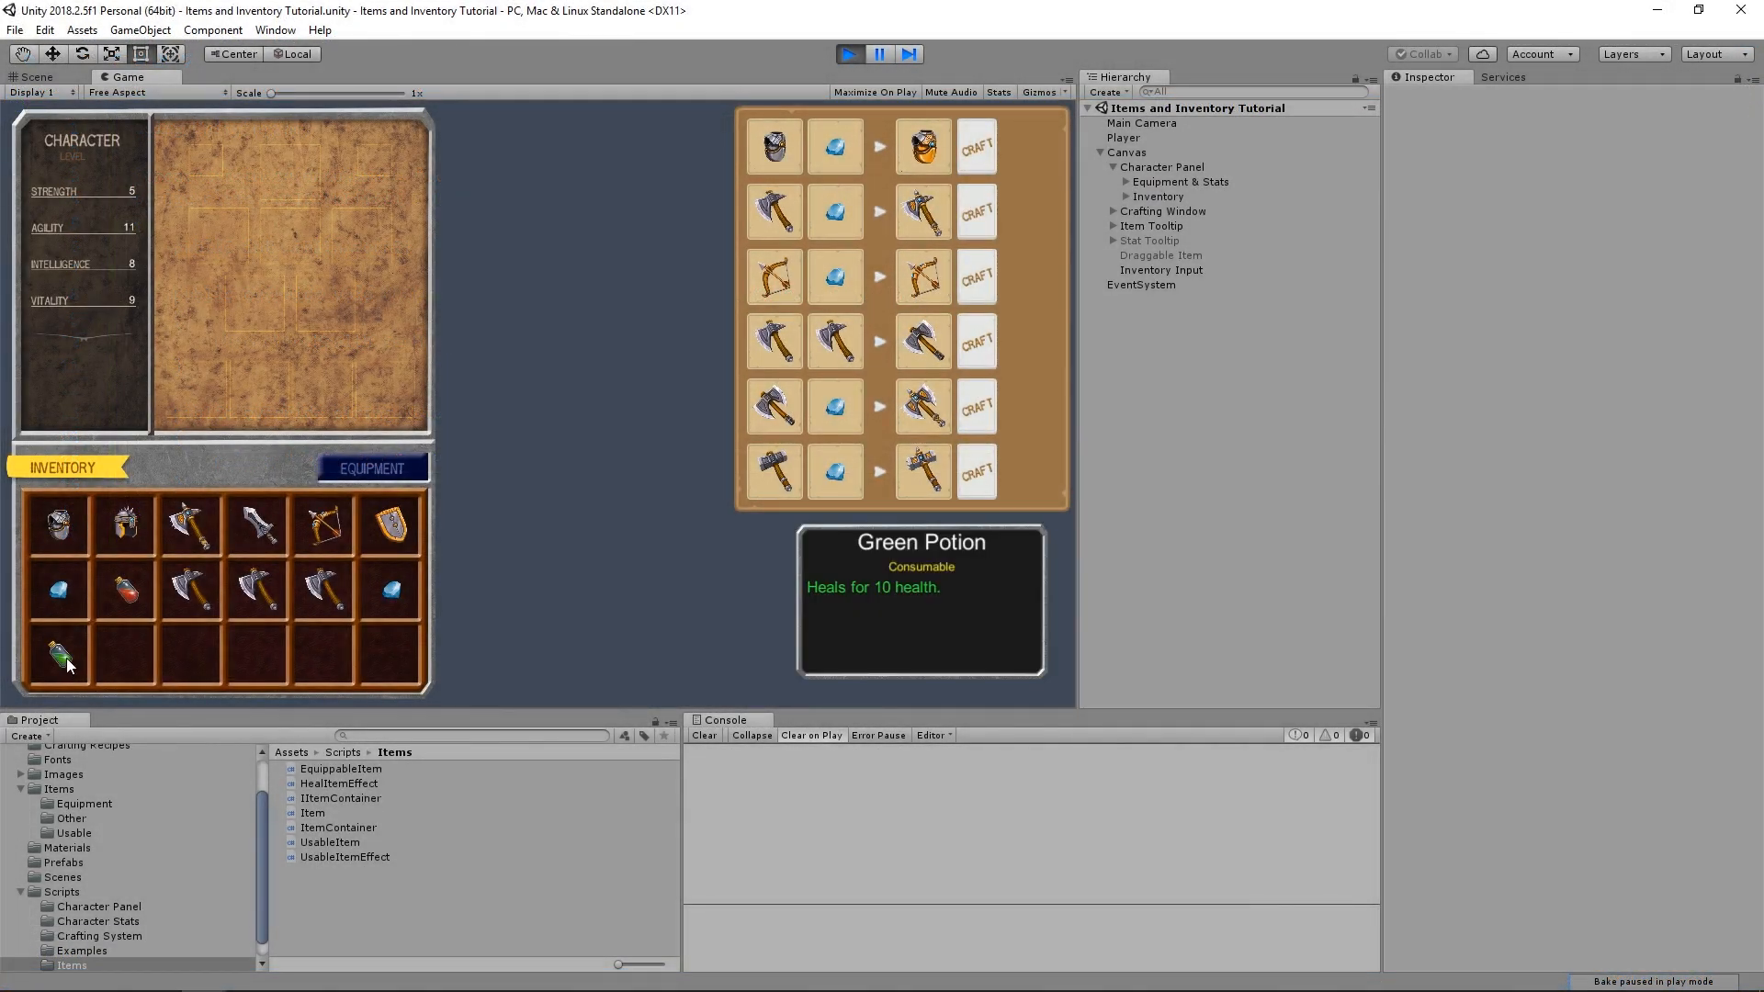